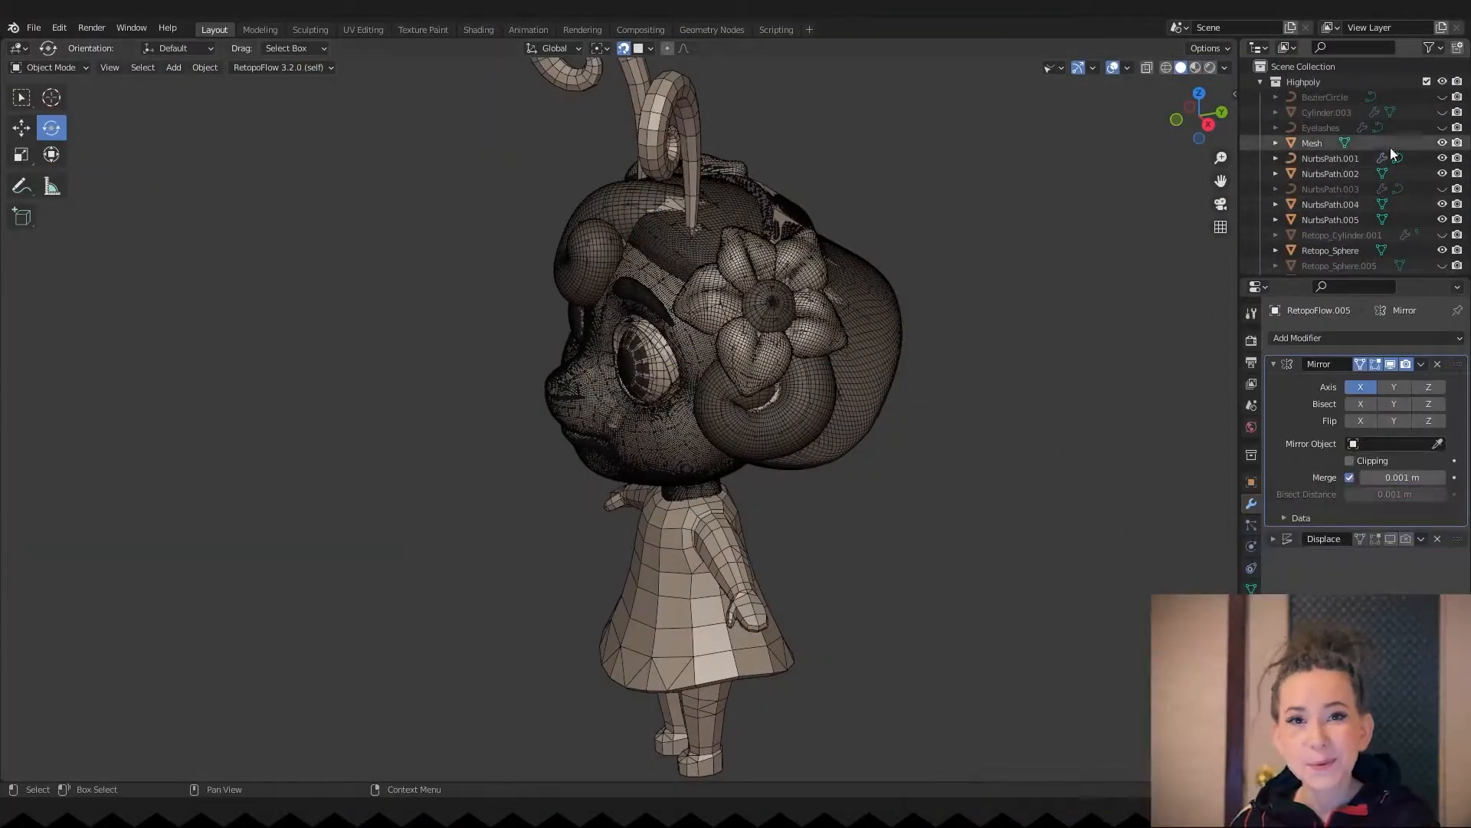
- Start a RetopoFlow session with a new empty target on the sculpted blob
scroll("down", 3)
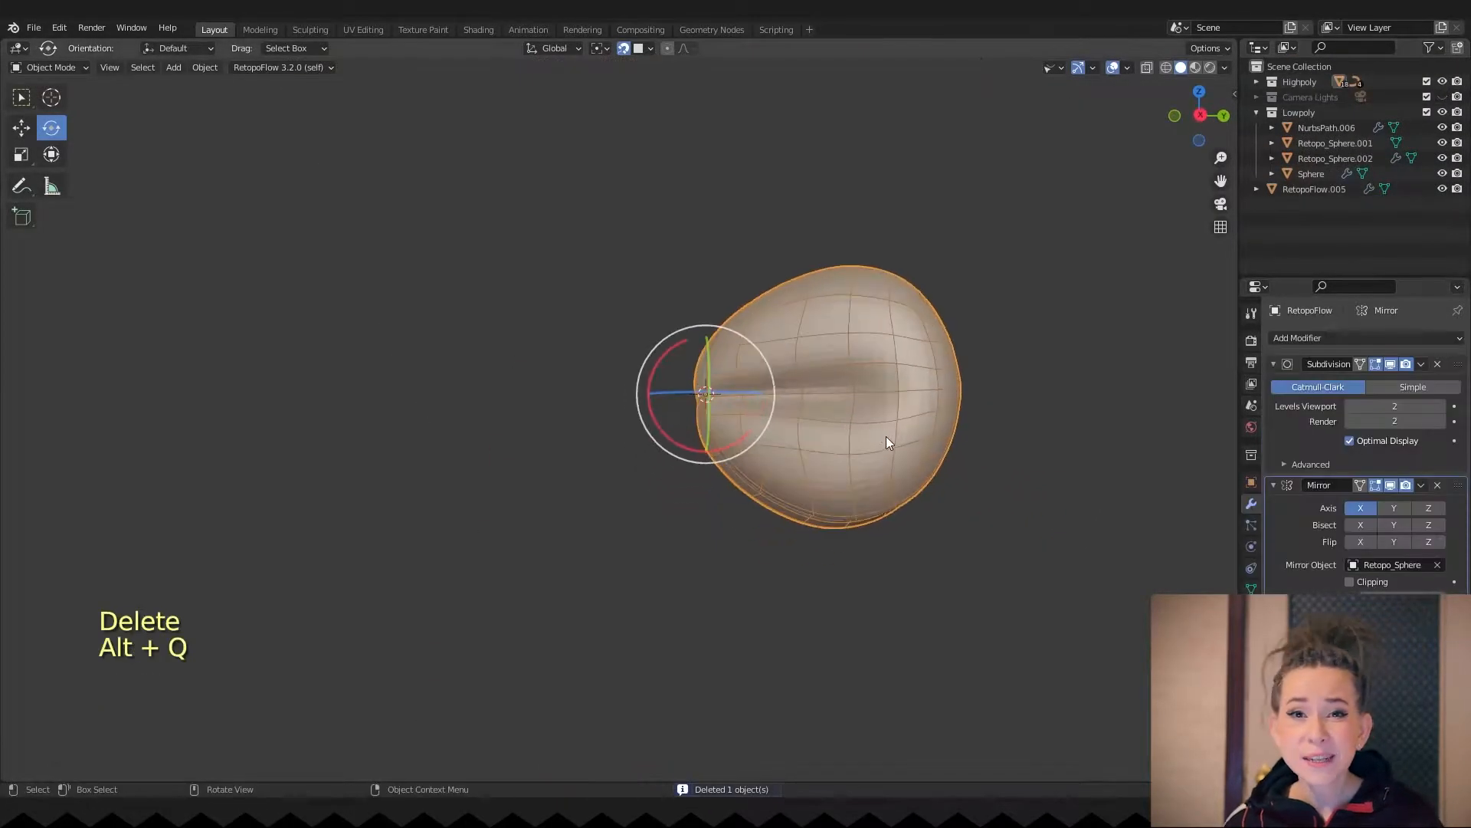
left_click(279, 67)
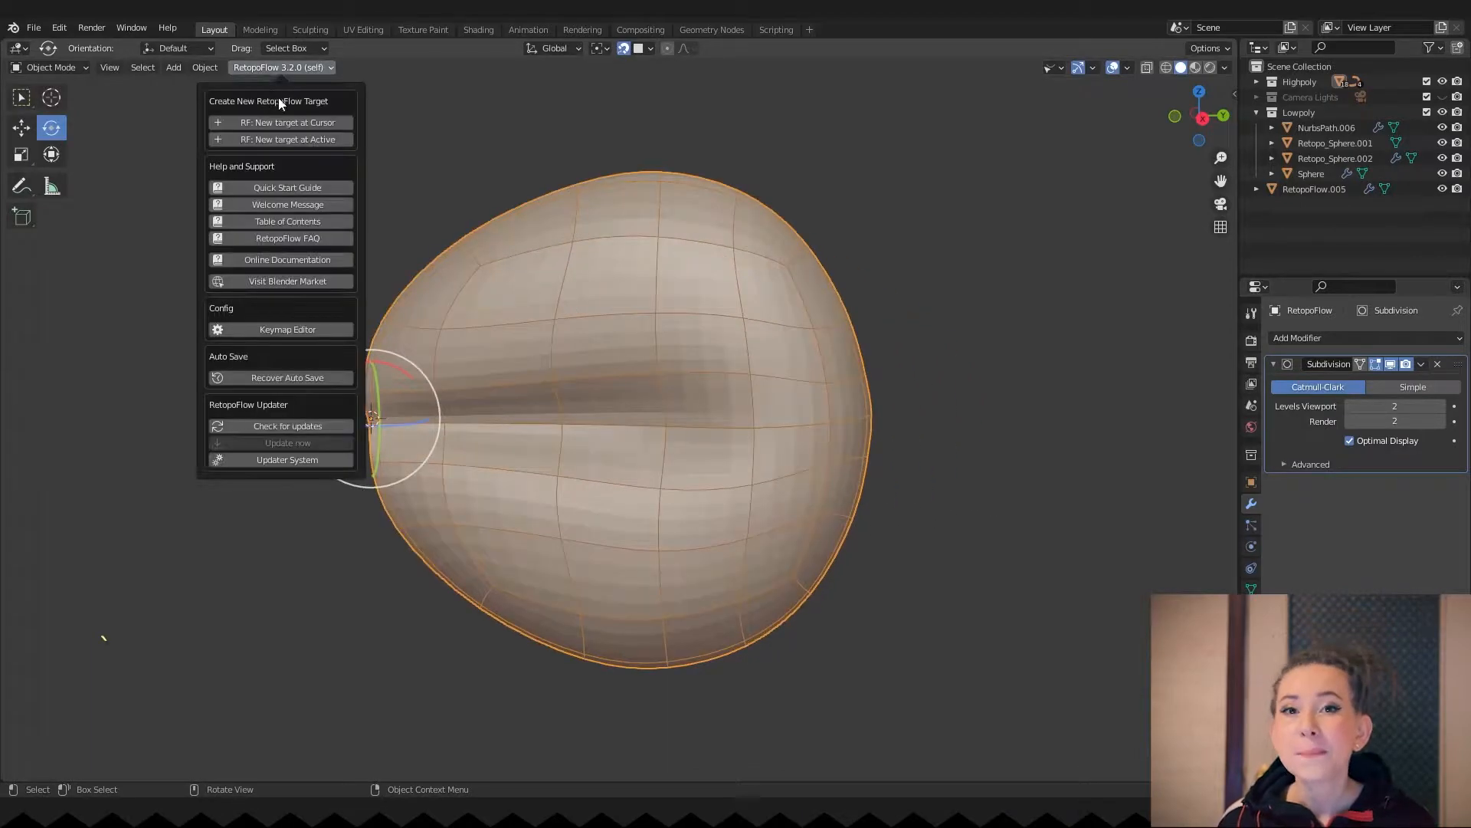
left_click(285, 139)
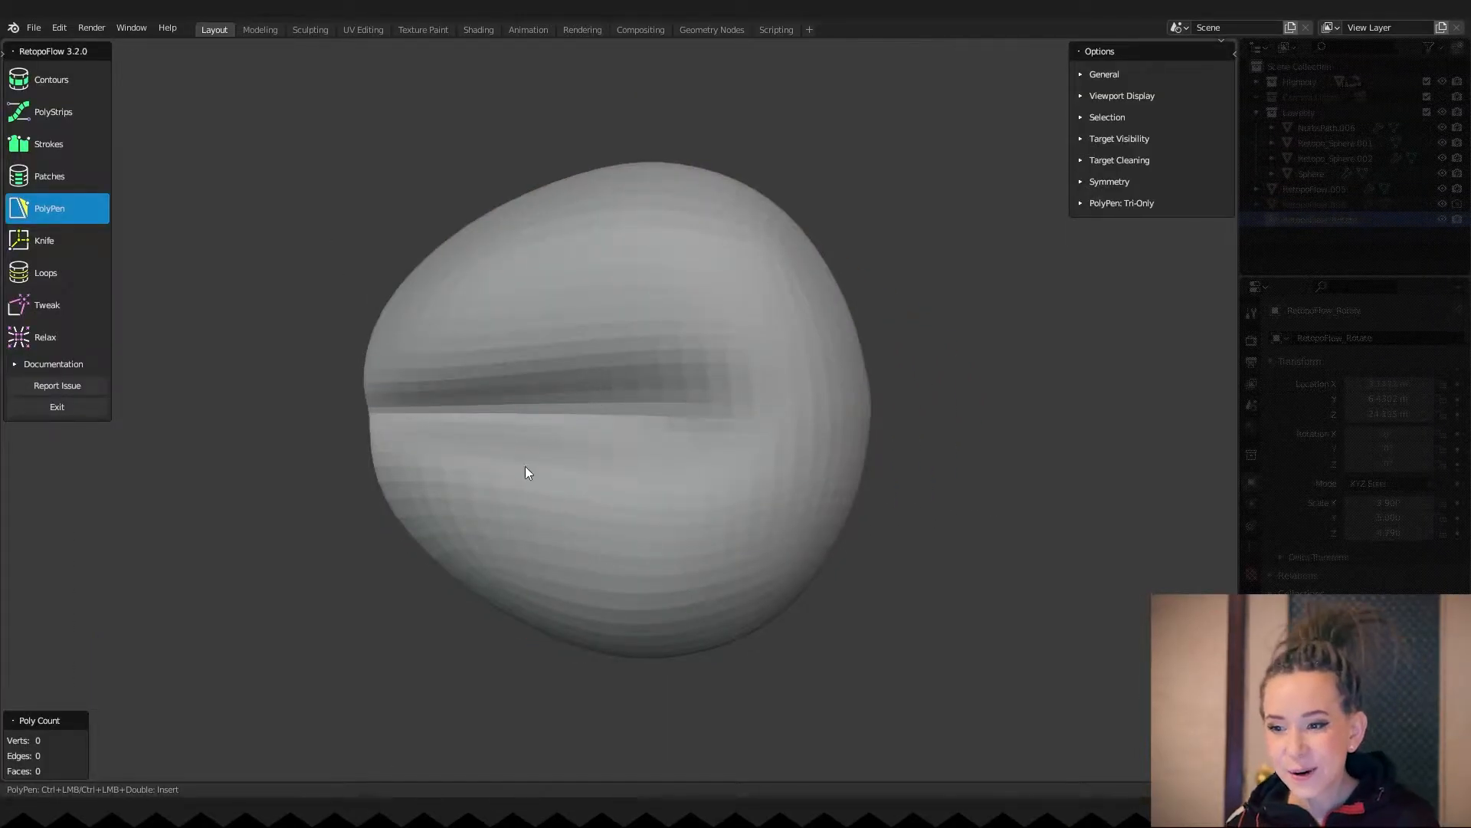
- Draw a strip of quad faces over the blob with PolyPen in TriQuad mode
left_click(582, 434)
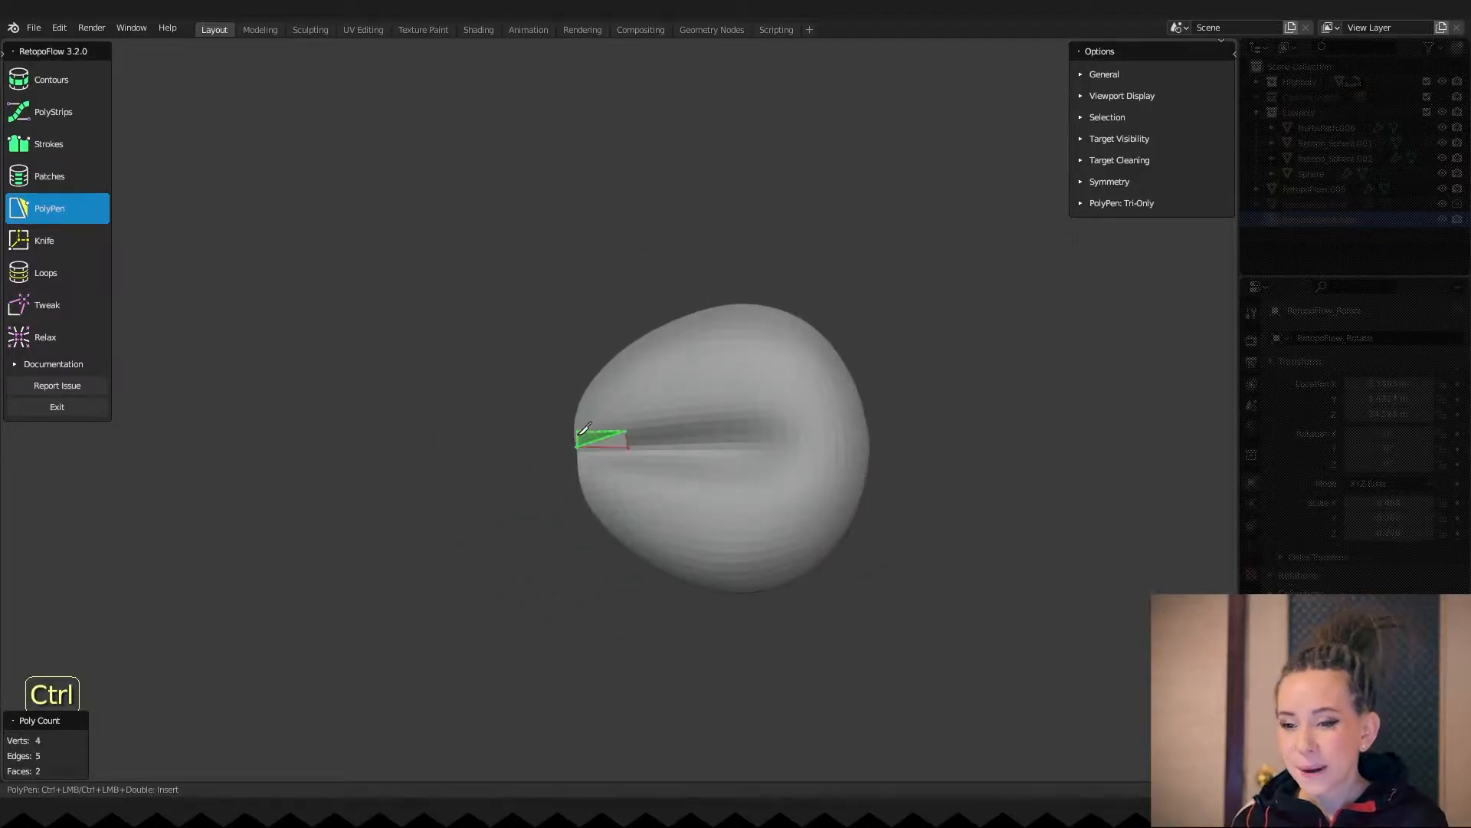
left_click(1121, 202)
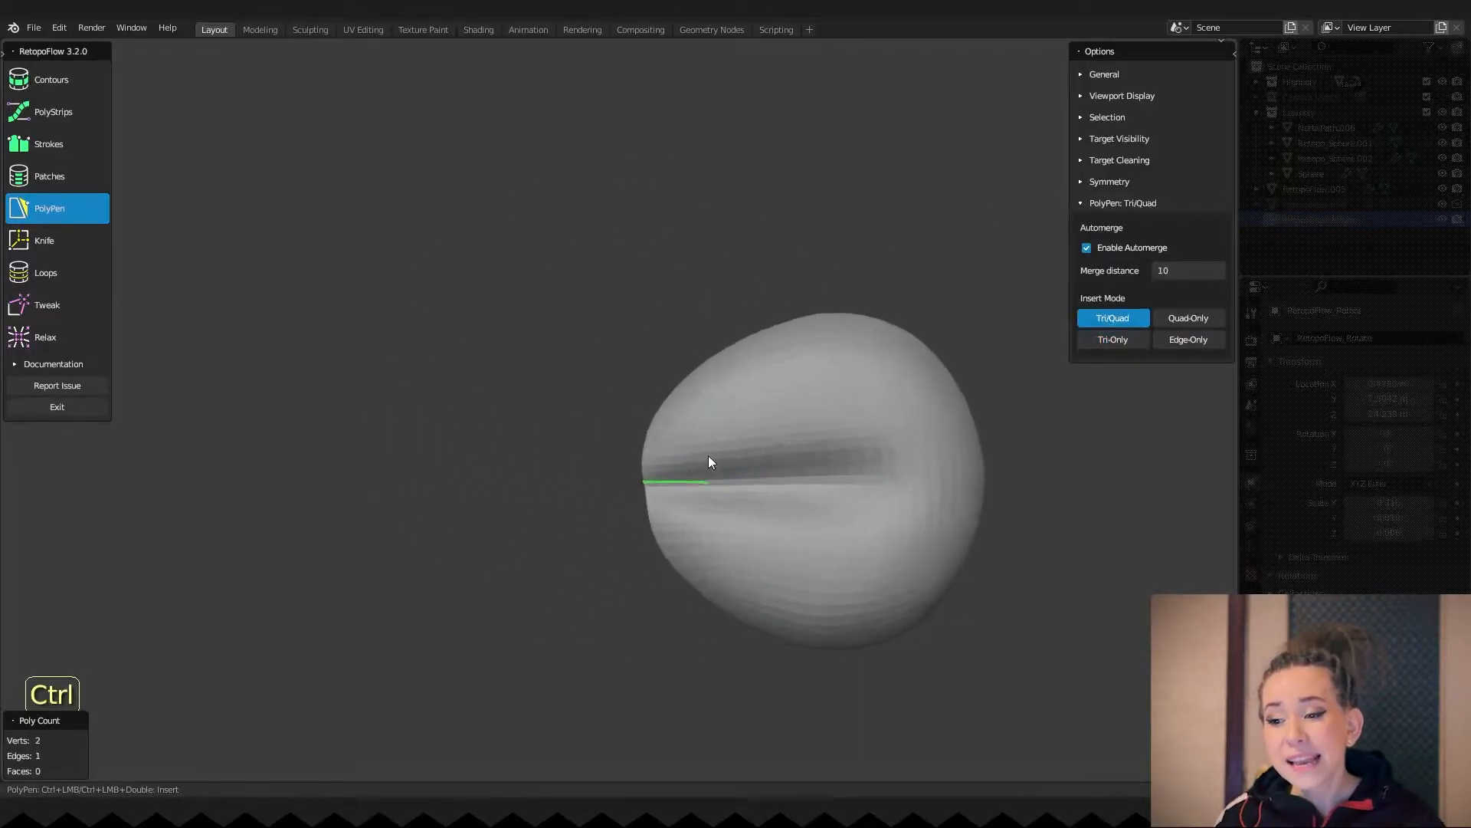
left_click(710, 467)
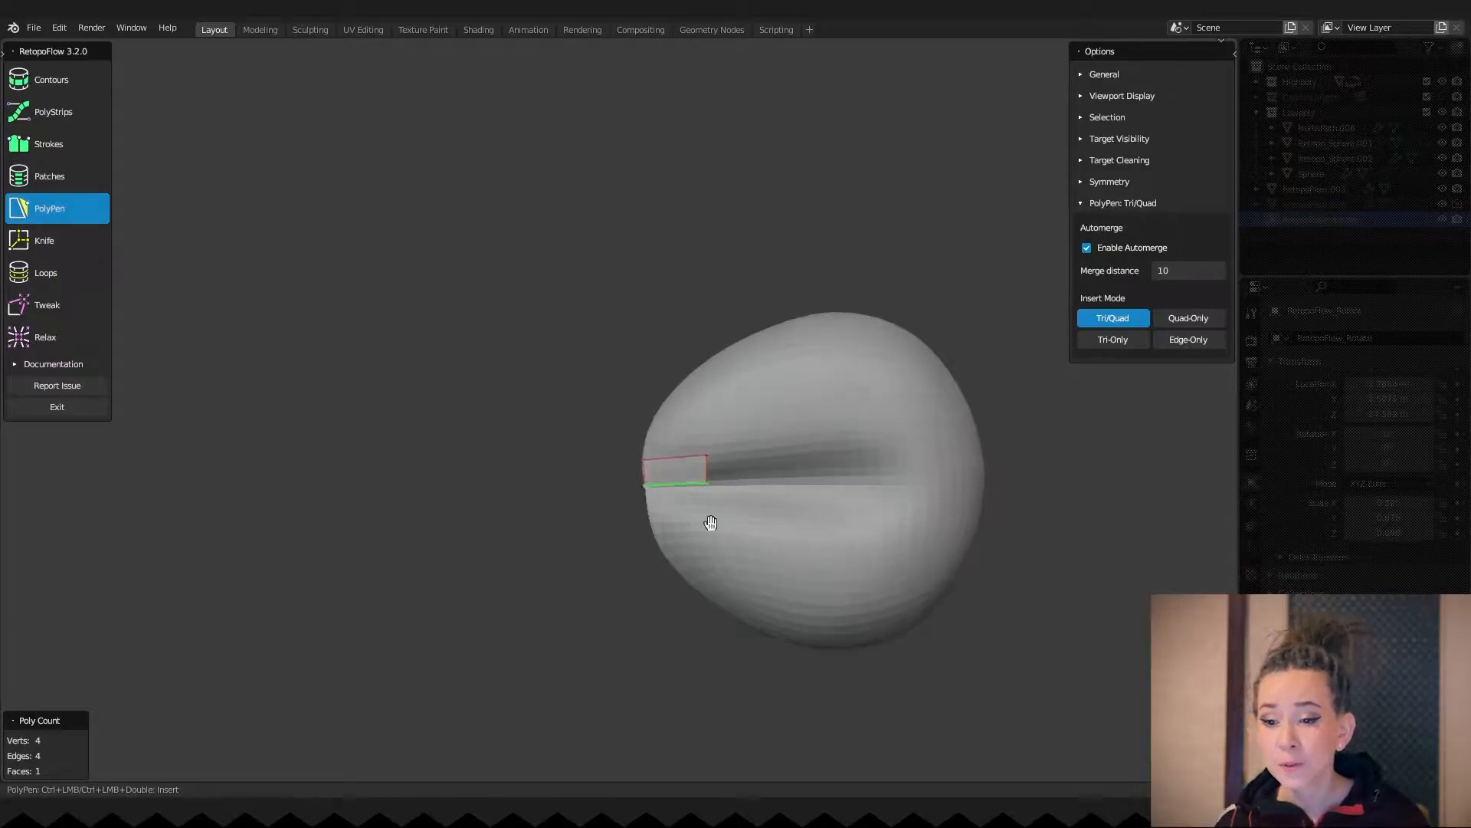
left_click(703, 455)
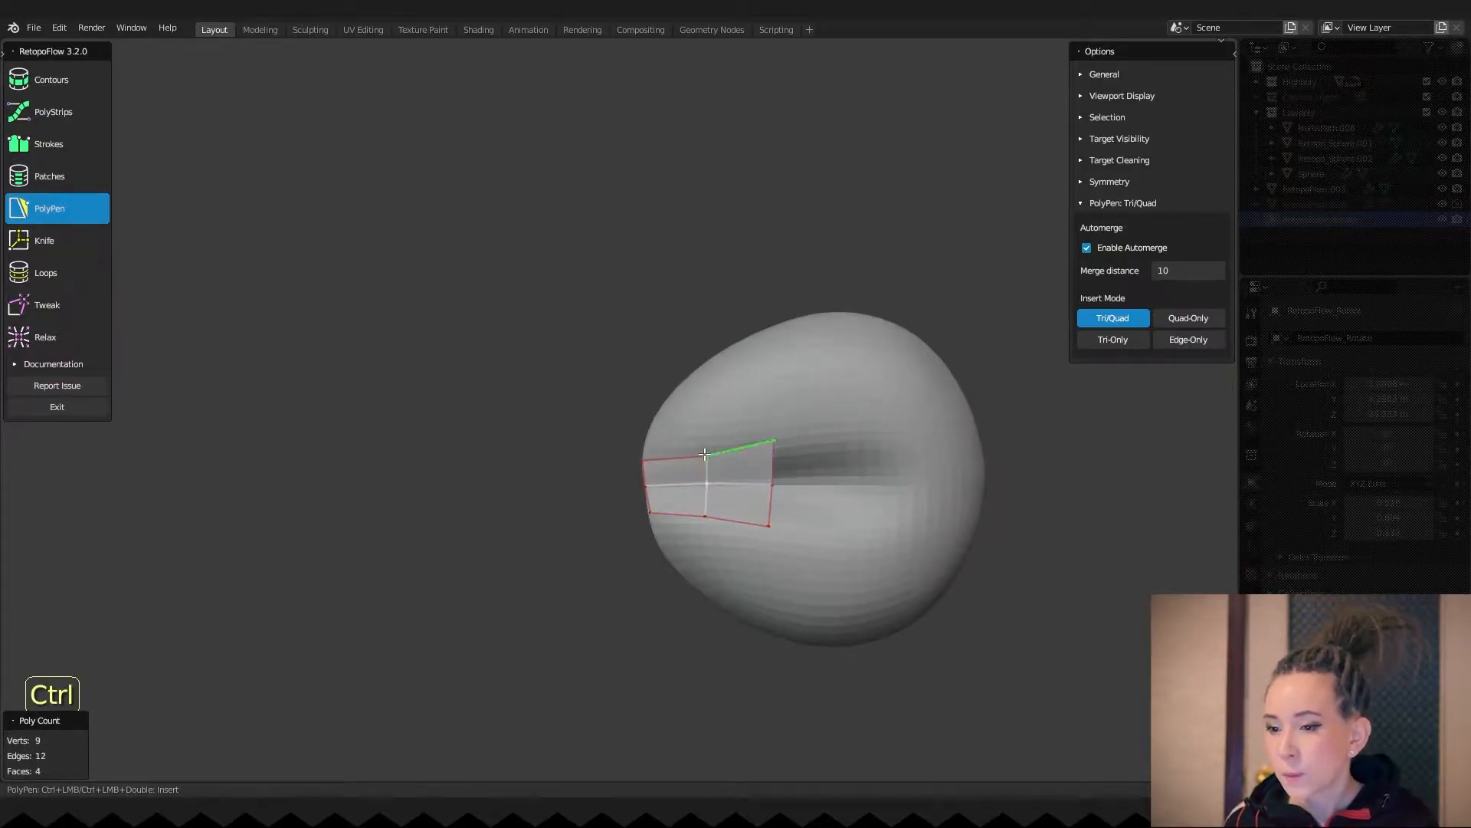
left_click(915, 442)
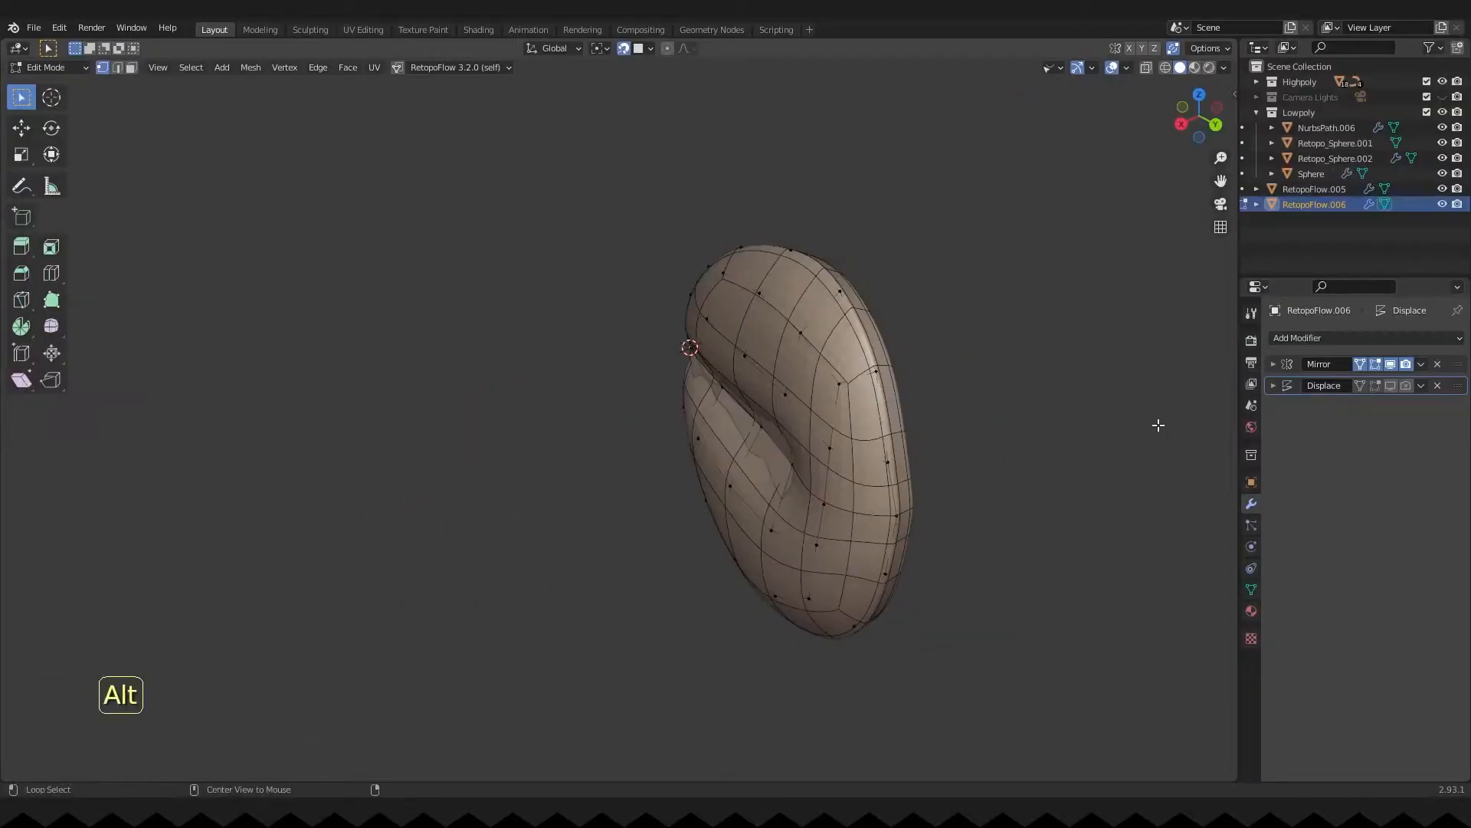
- Apply rotation and scale to the curved pieces and leave local view
left_click(1274, 364)
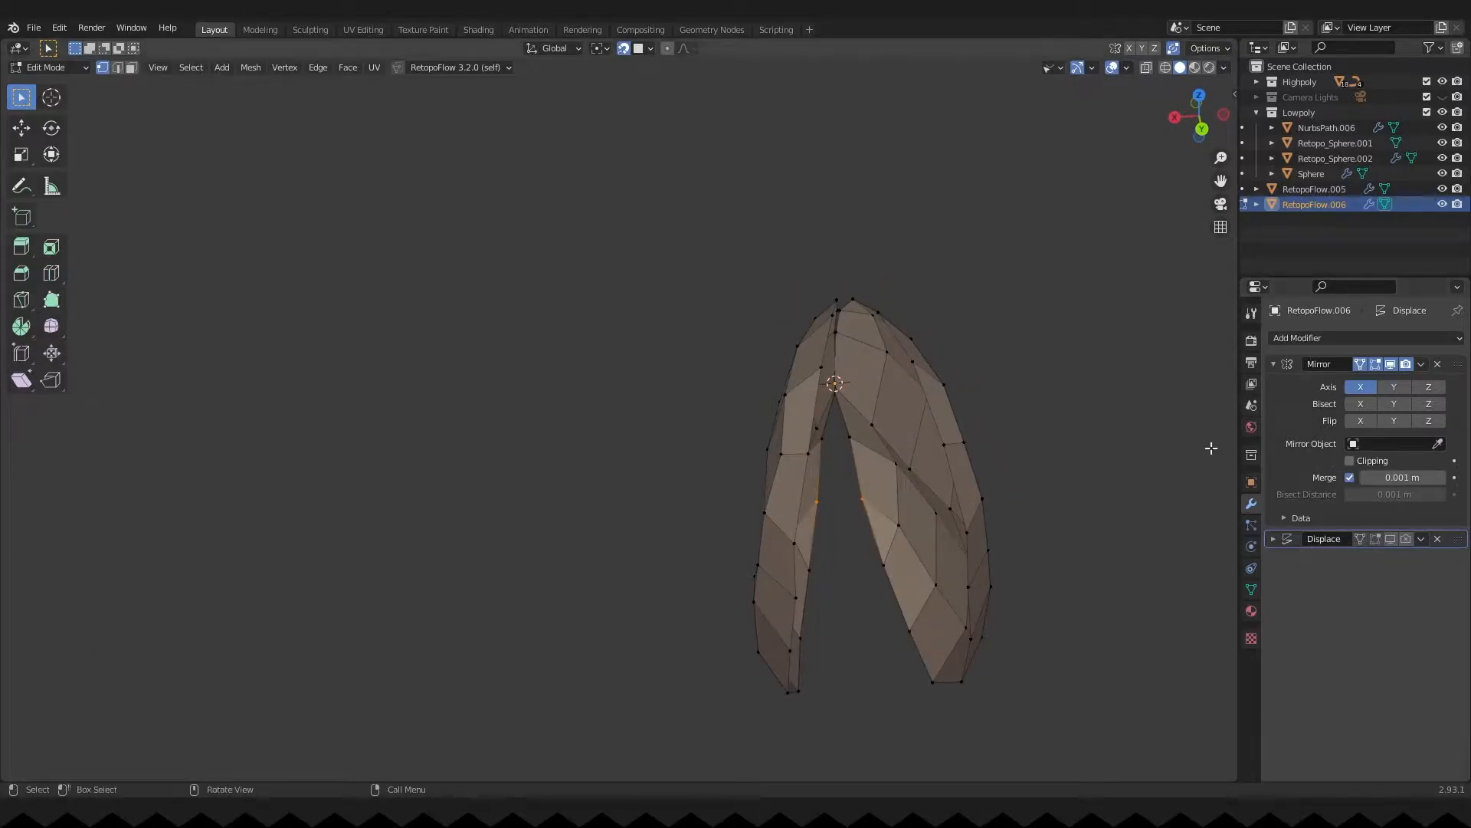
key("Tab")
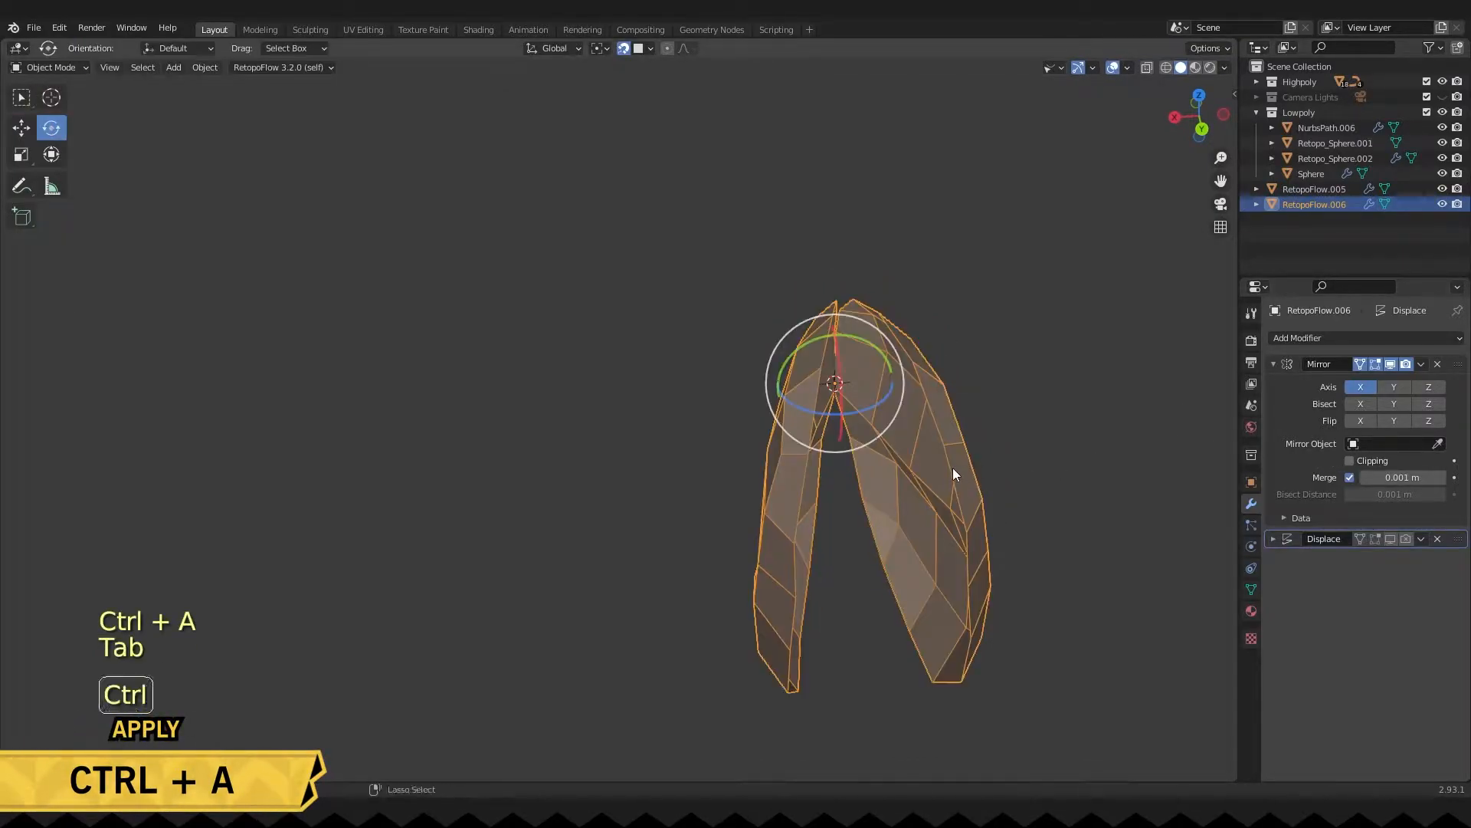
key("ctrl+a")
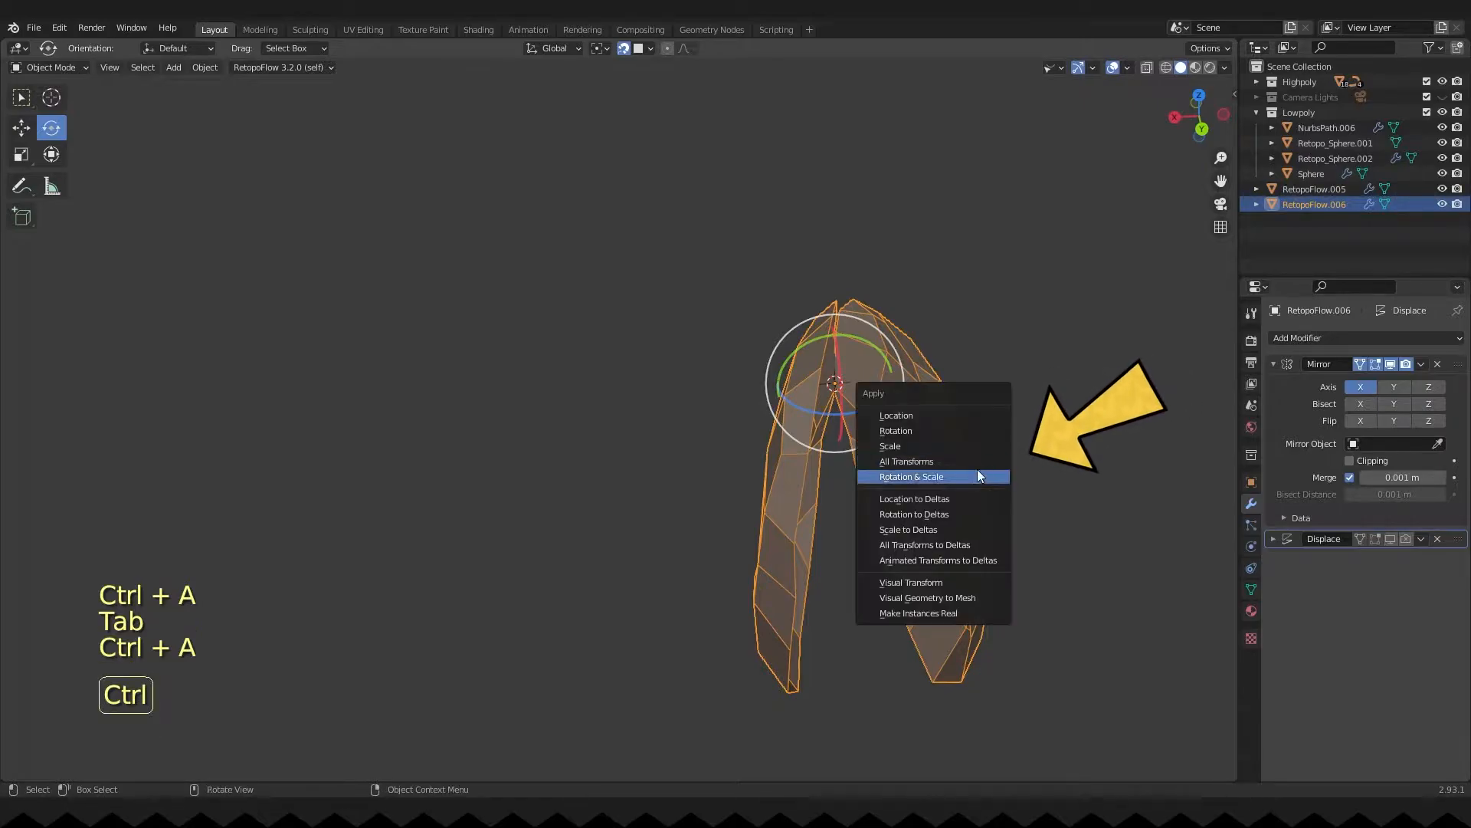
left_click(910, 476)
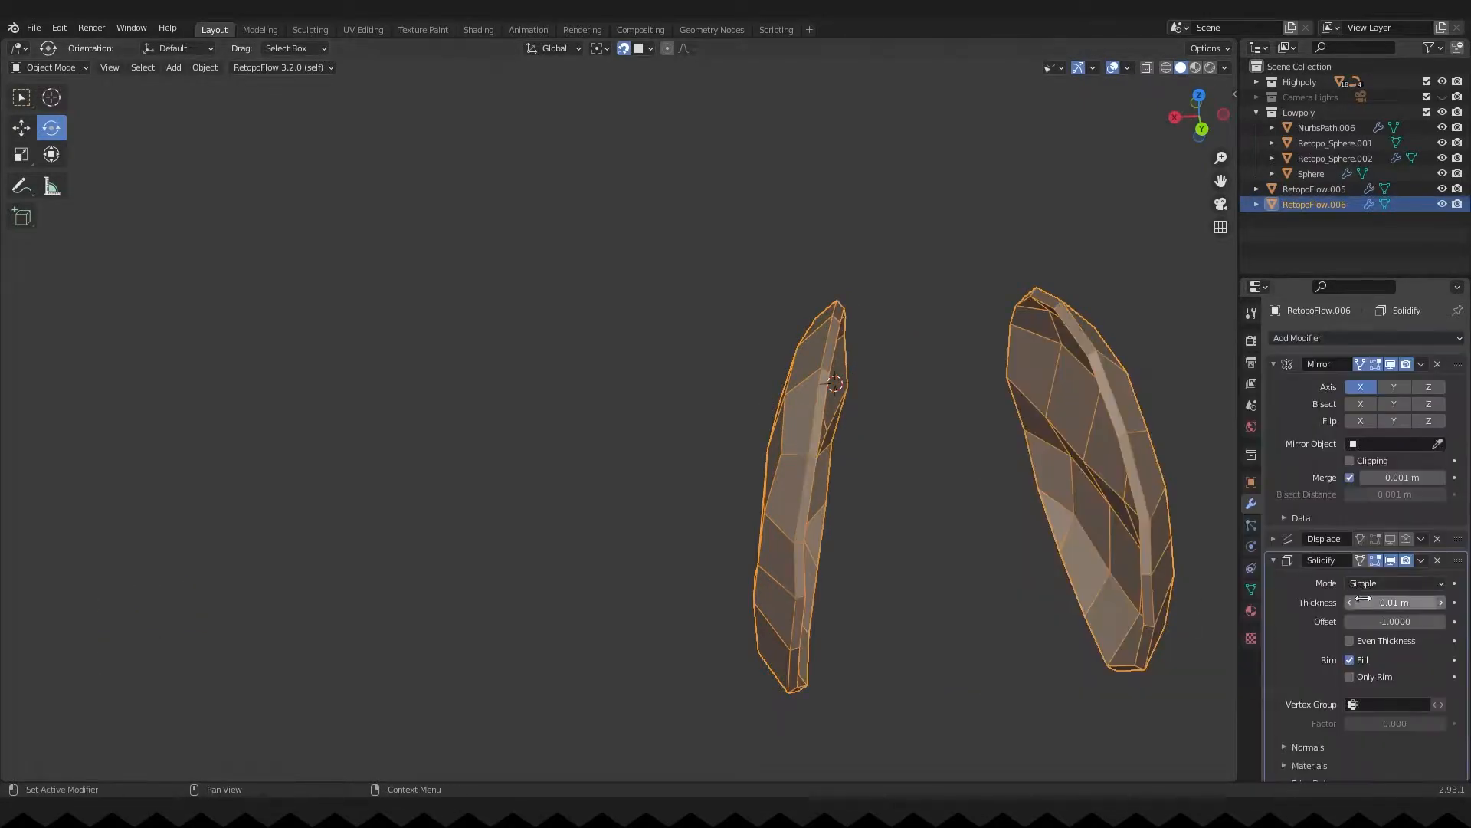
key("alt+q")
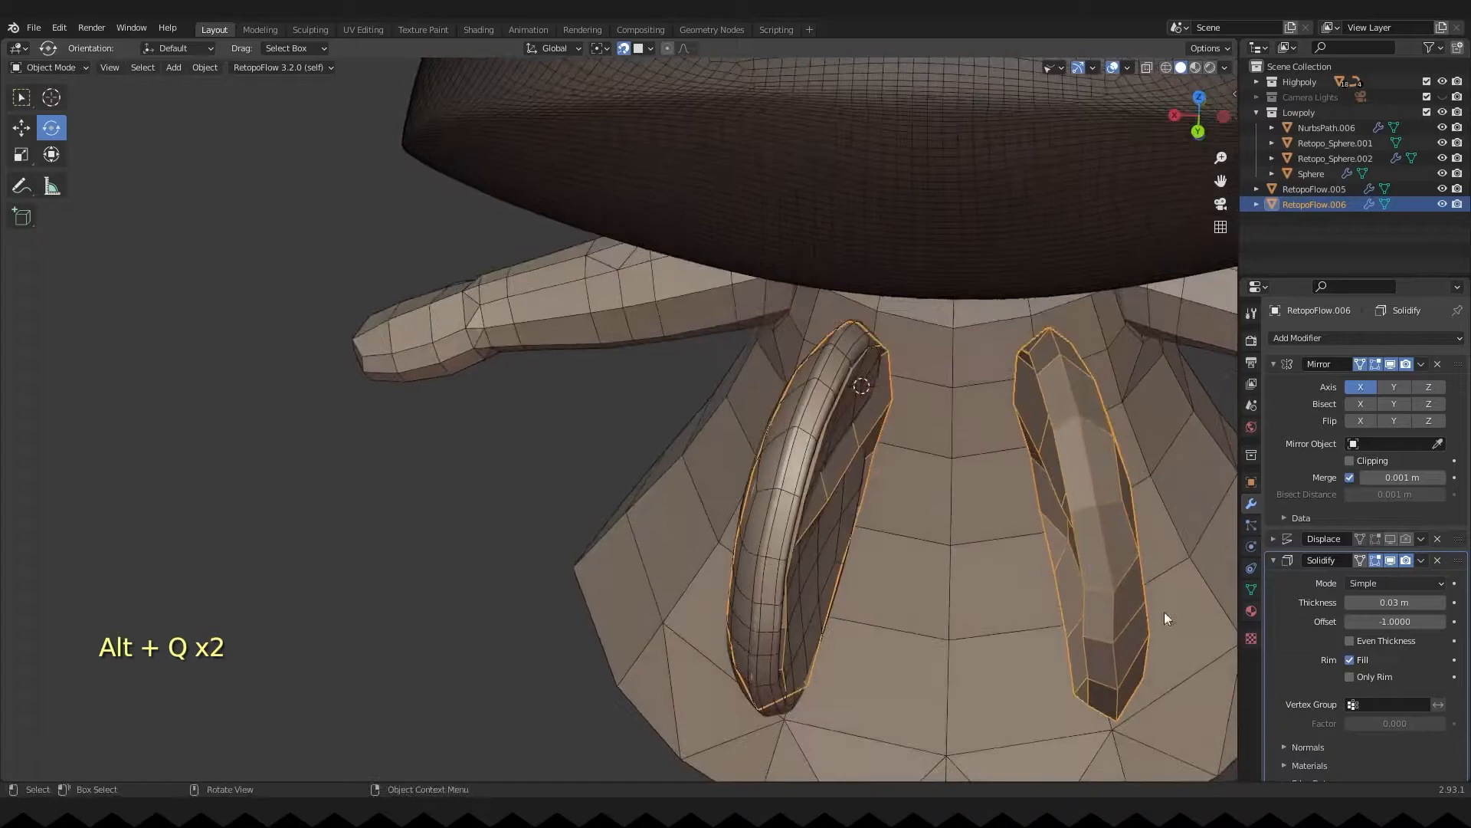
key("alt+q")
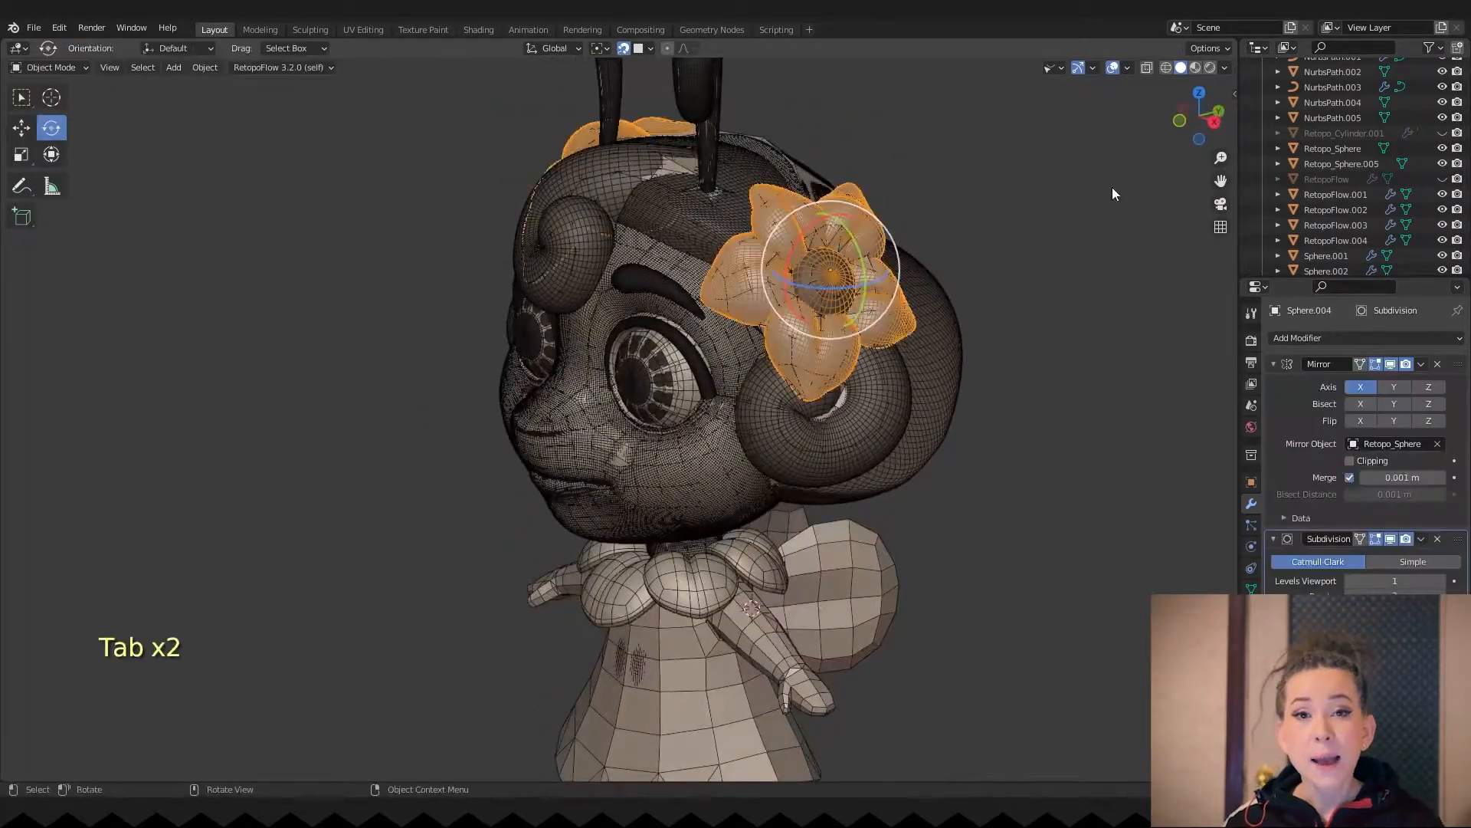
- Duplicate the low-poly flower and select and trim the copy's unwanted faces
key("shift+d")
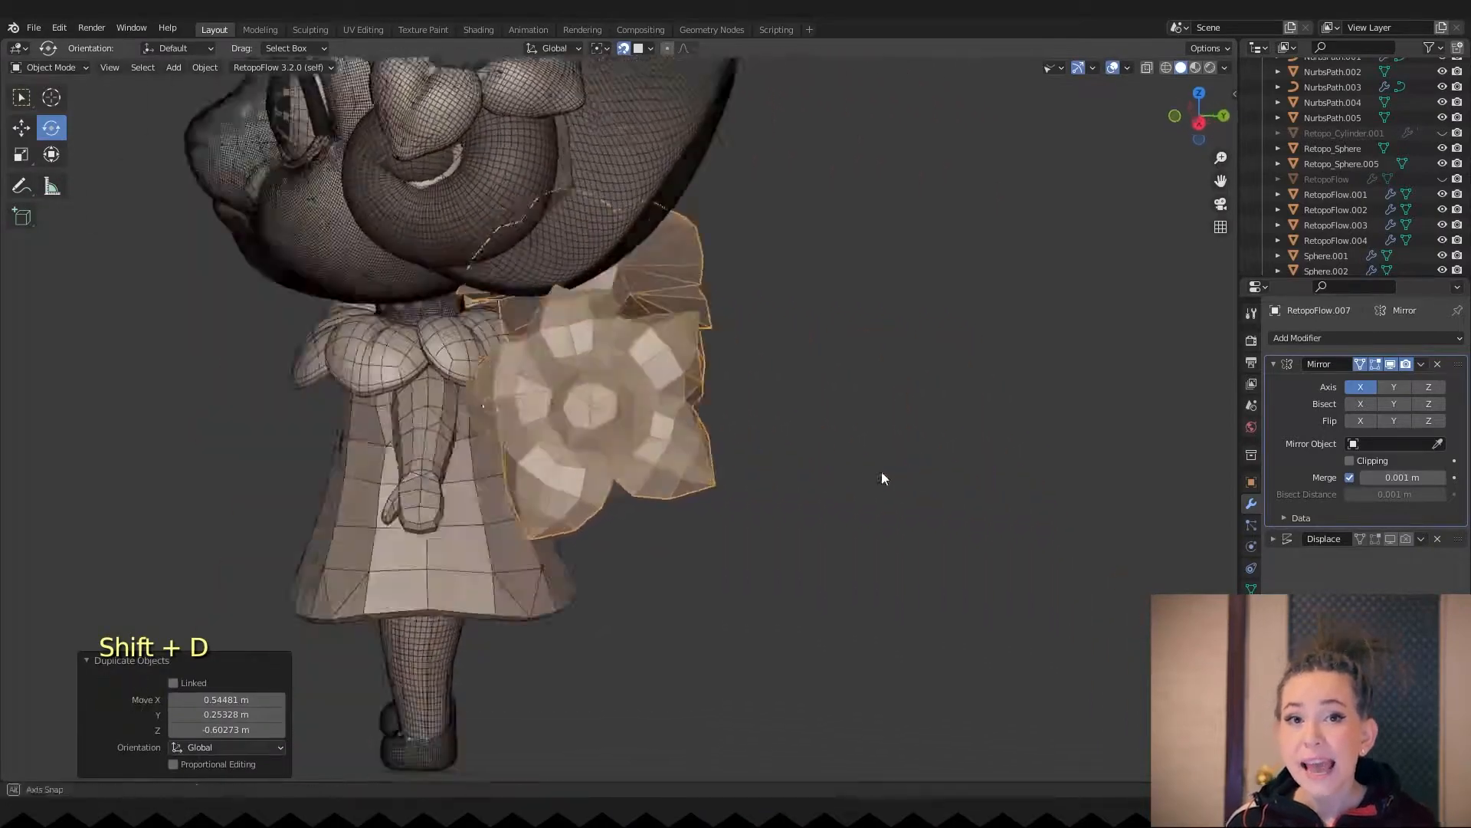
key("Tab")
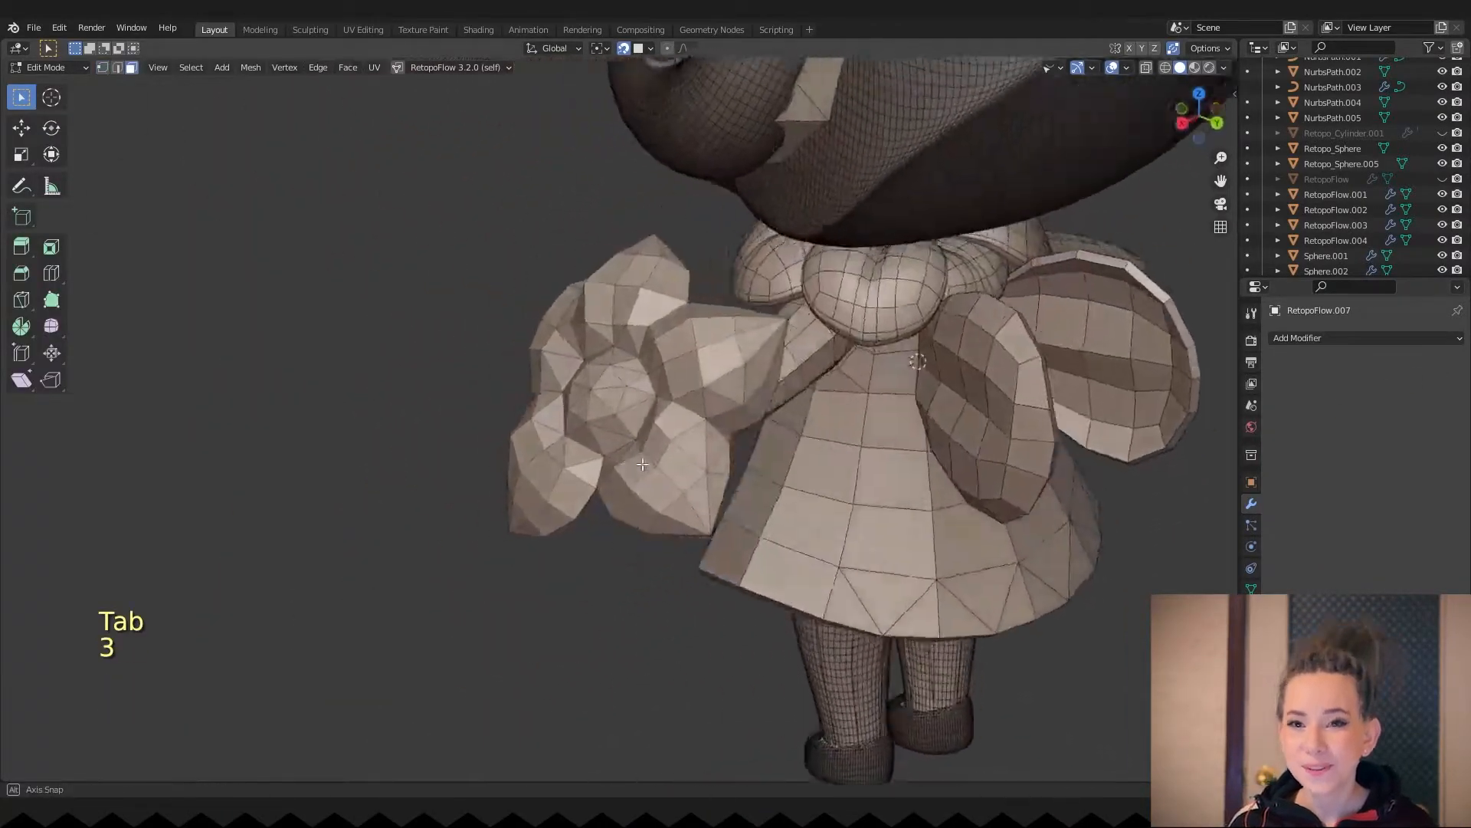
left_click(719, 431)
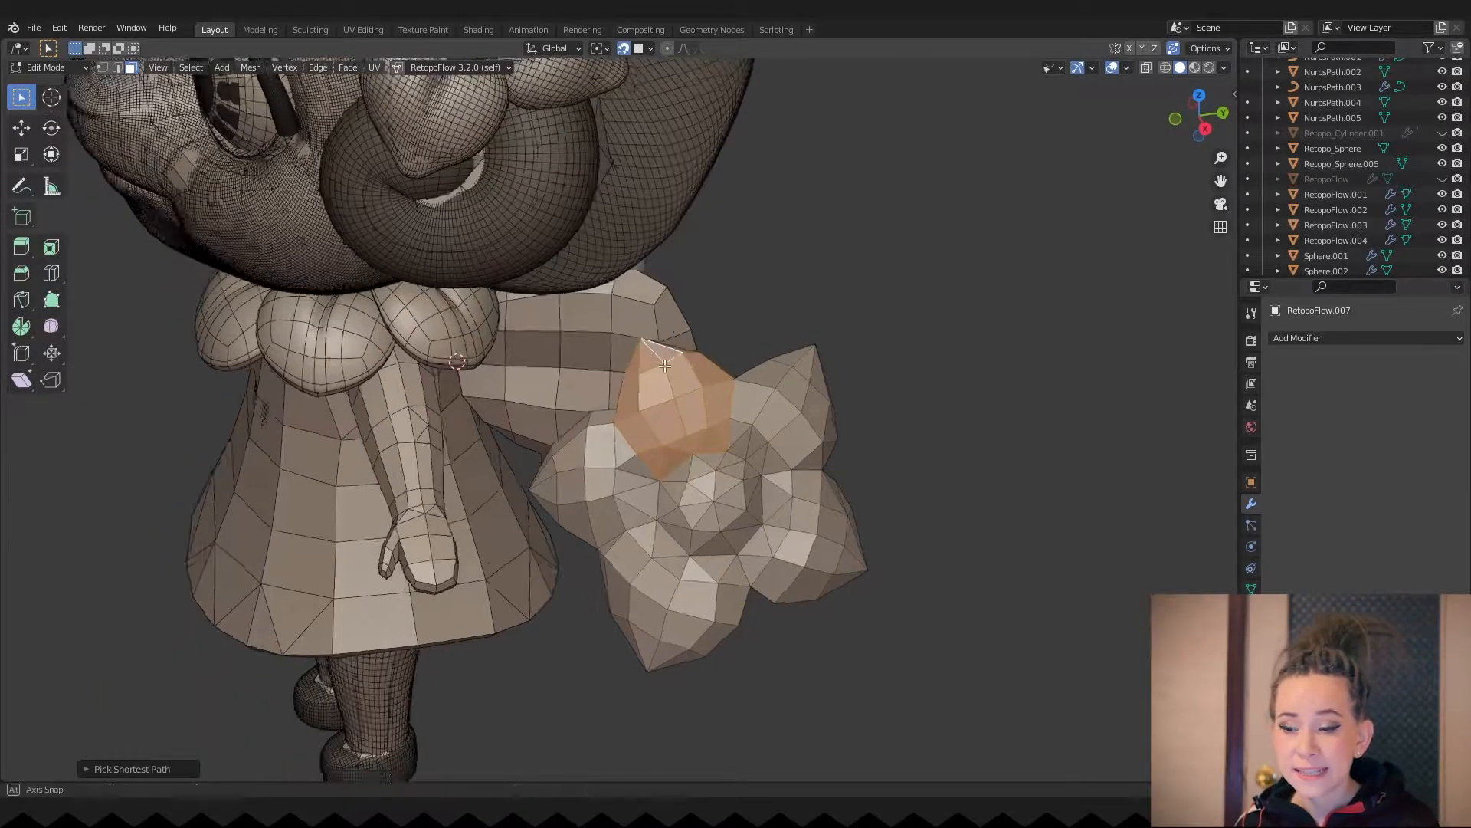
key("ctrl+i")
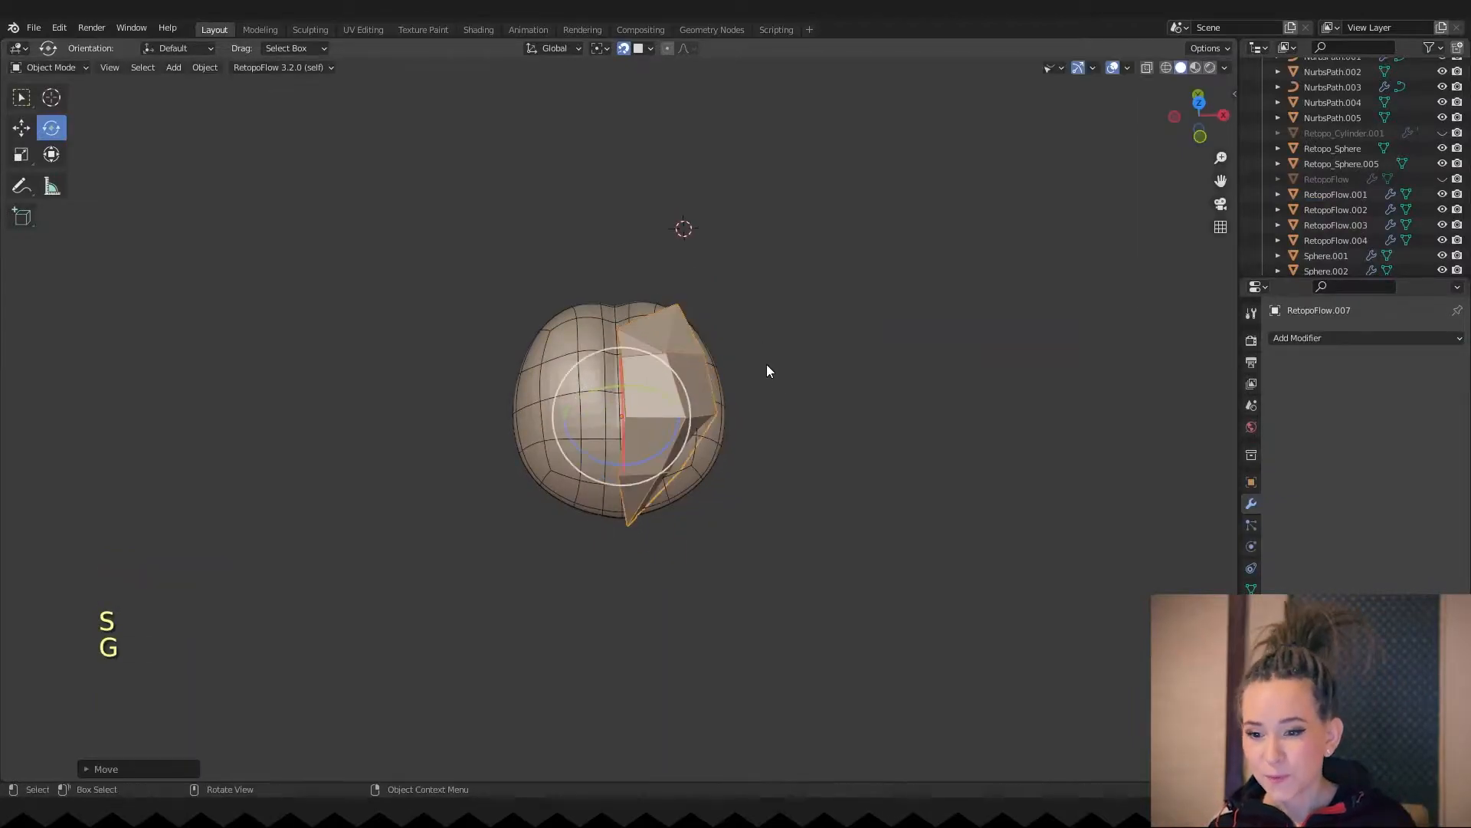
key("ctrl+a")
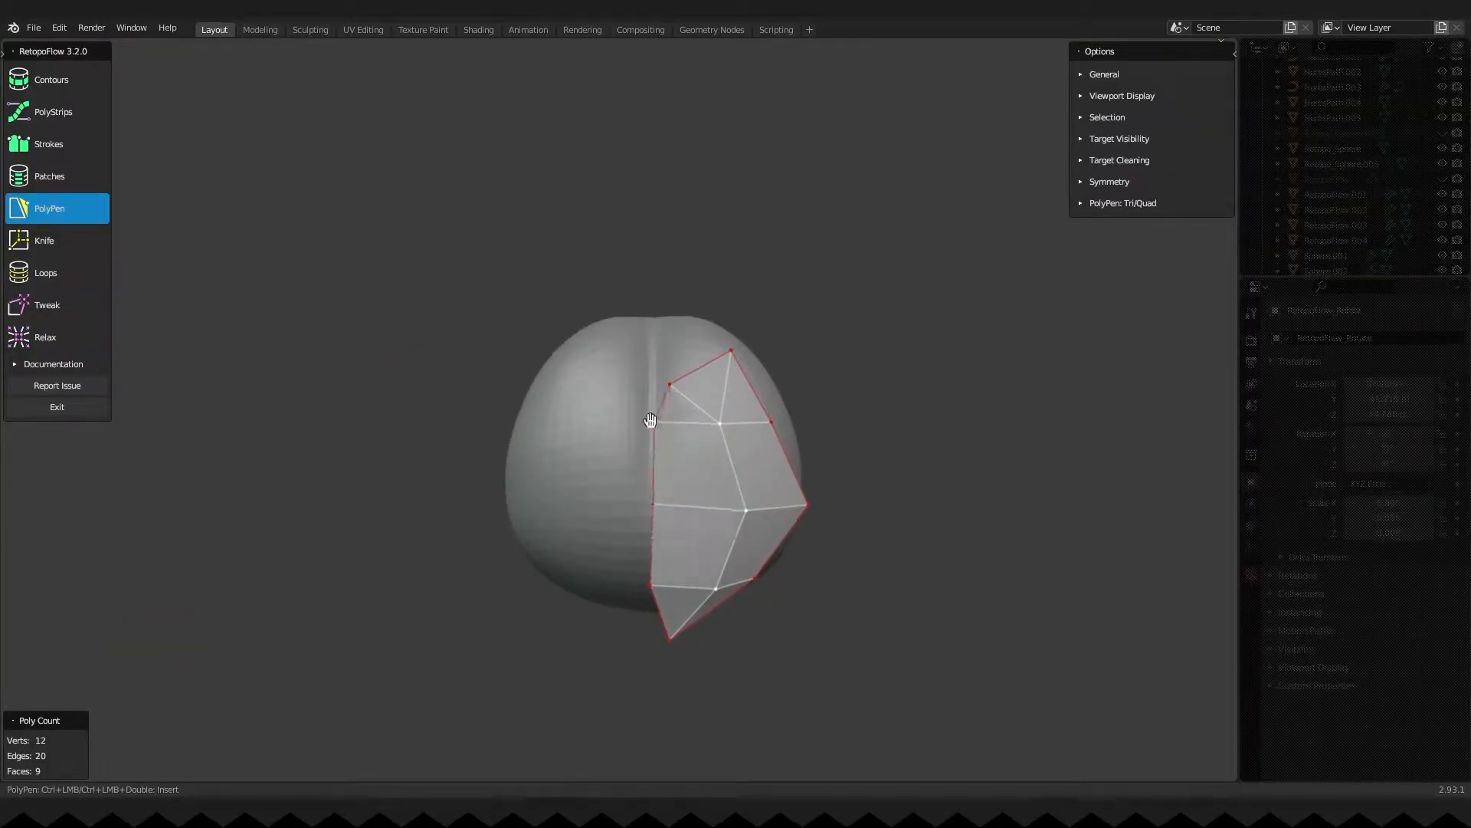
- Add another vertex to extend the PolyPen faces over the rounded shape
left_click(1109, 181)
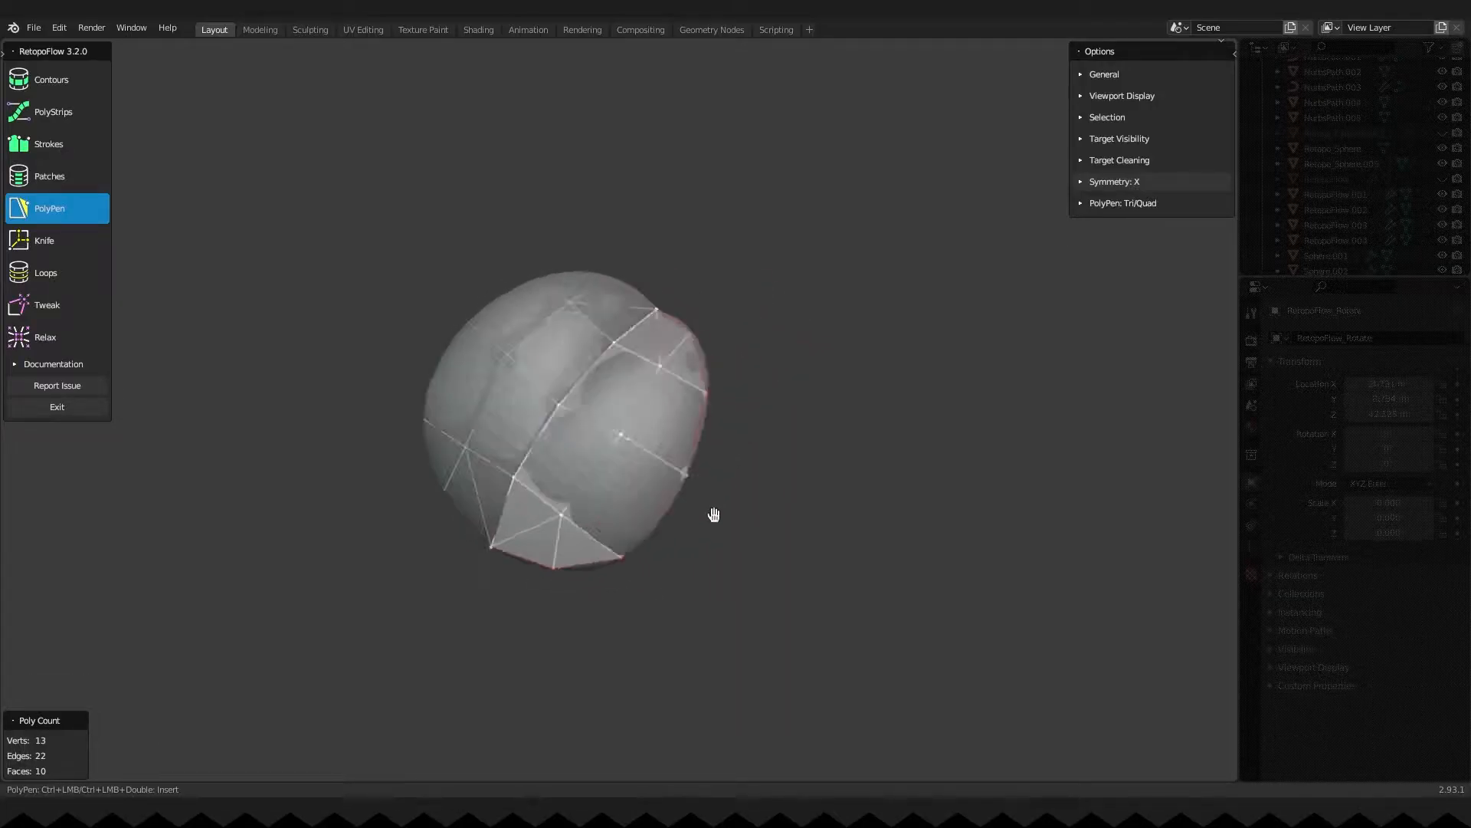
- Finish the retopology session and duplicate the chest piece
key("Alt+Q")
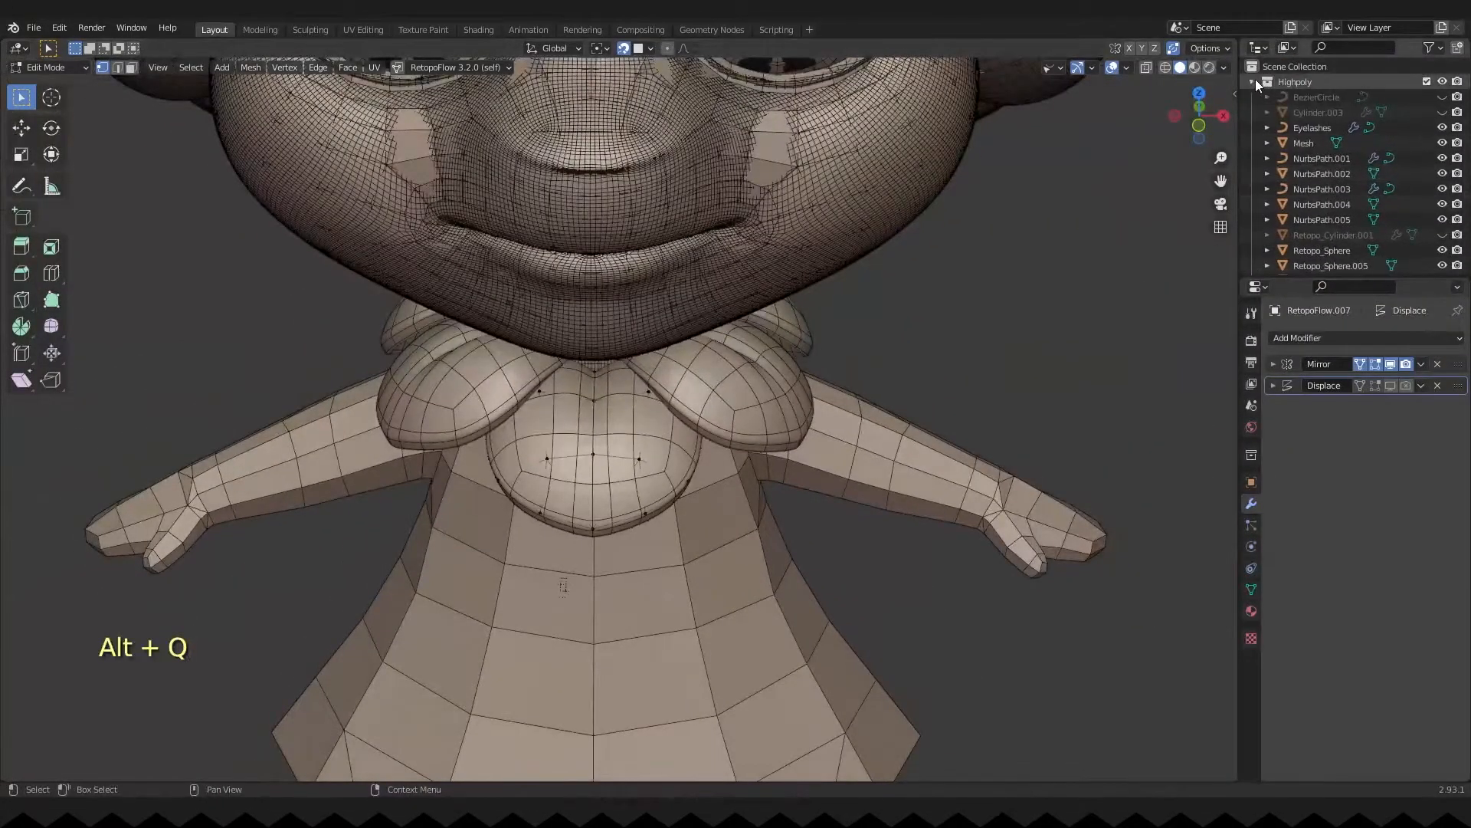
key("Tab")
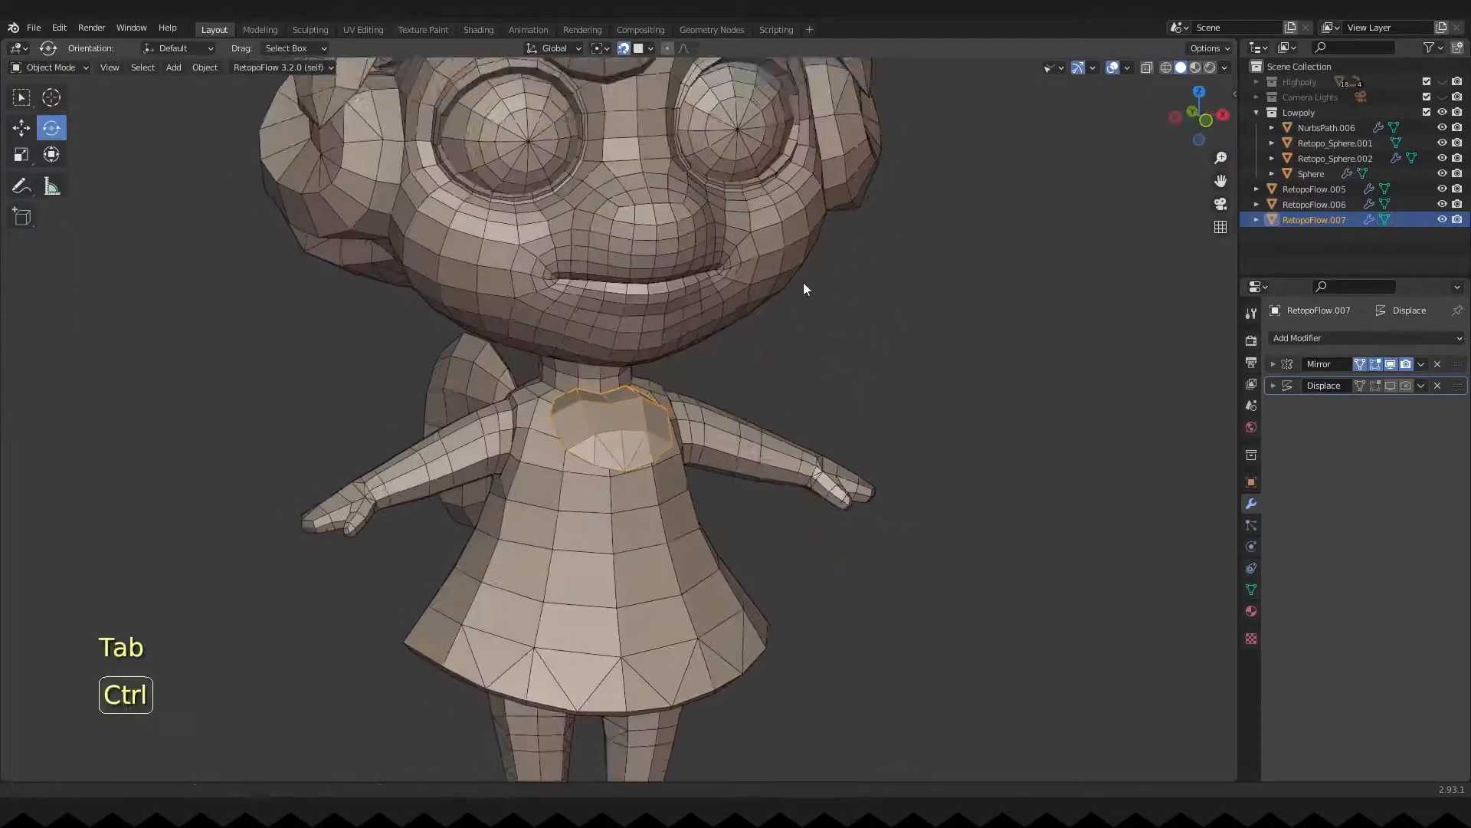
right_click(803, 288)
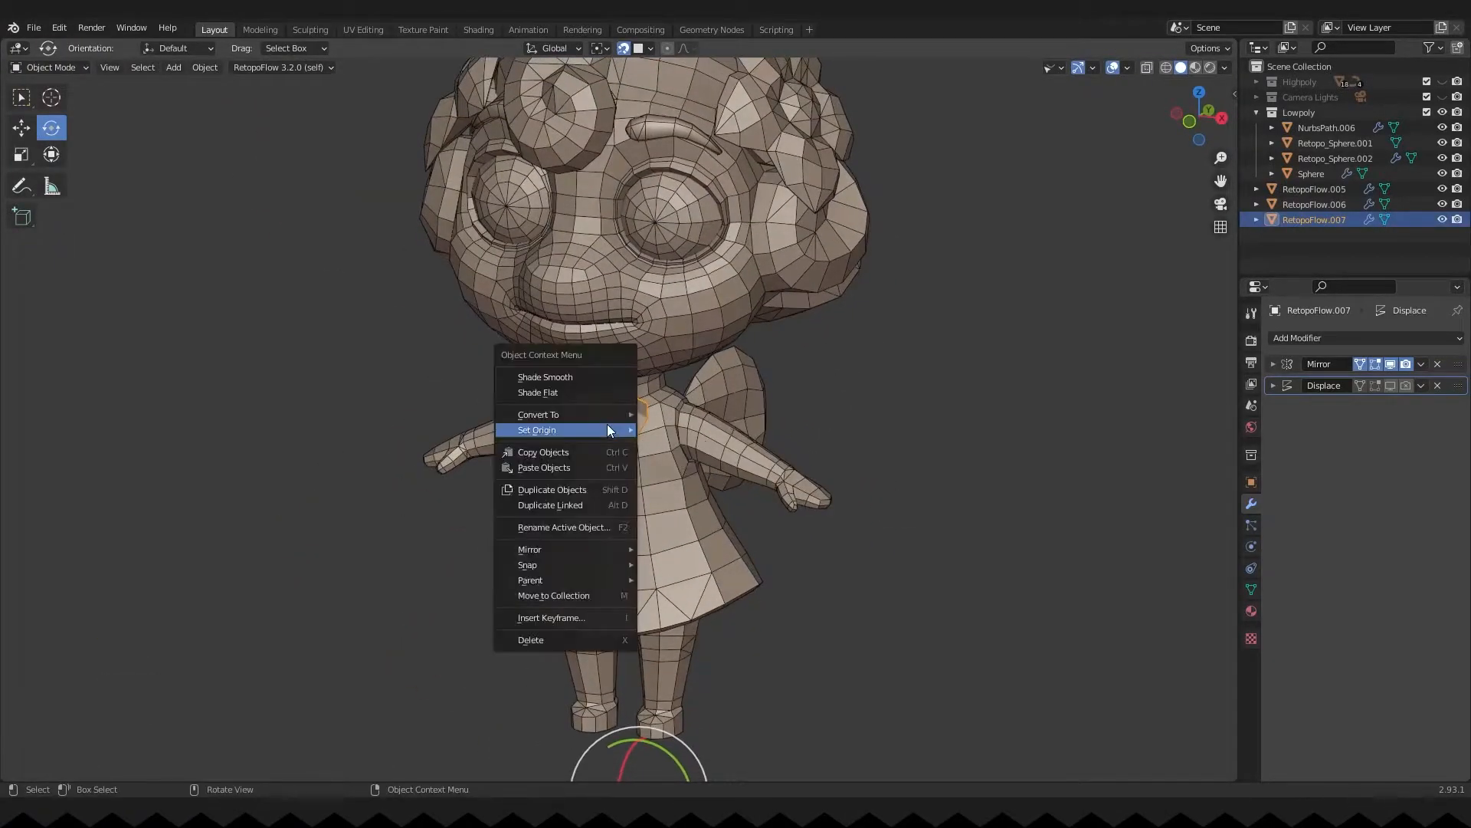
key("shift+d")
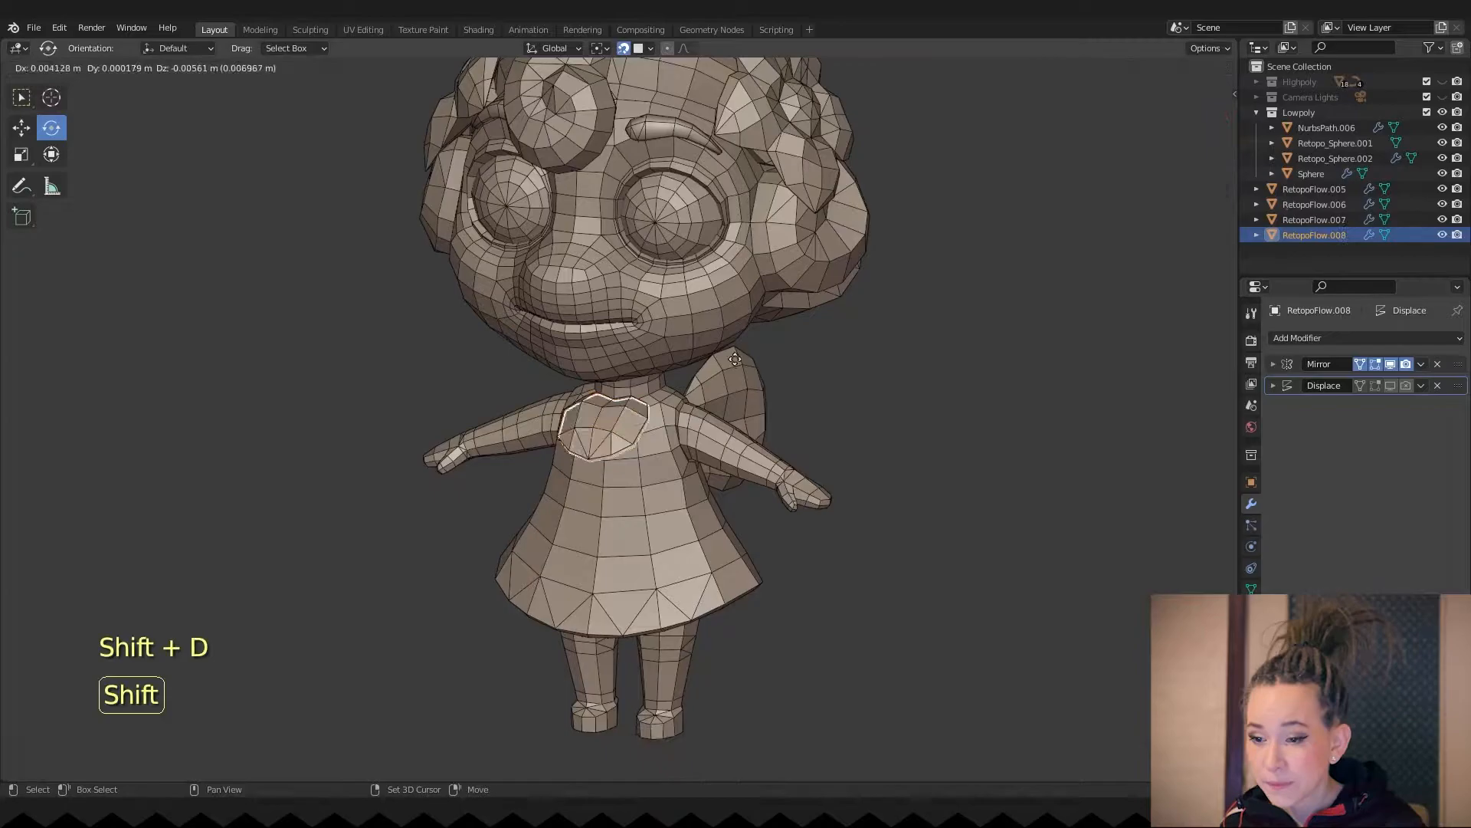
- Isolate the copied piece, move its origin upward, and place it on the lobe
right_click(638, 423)
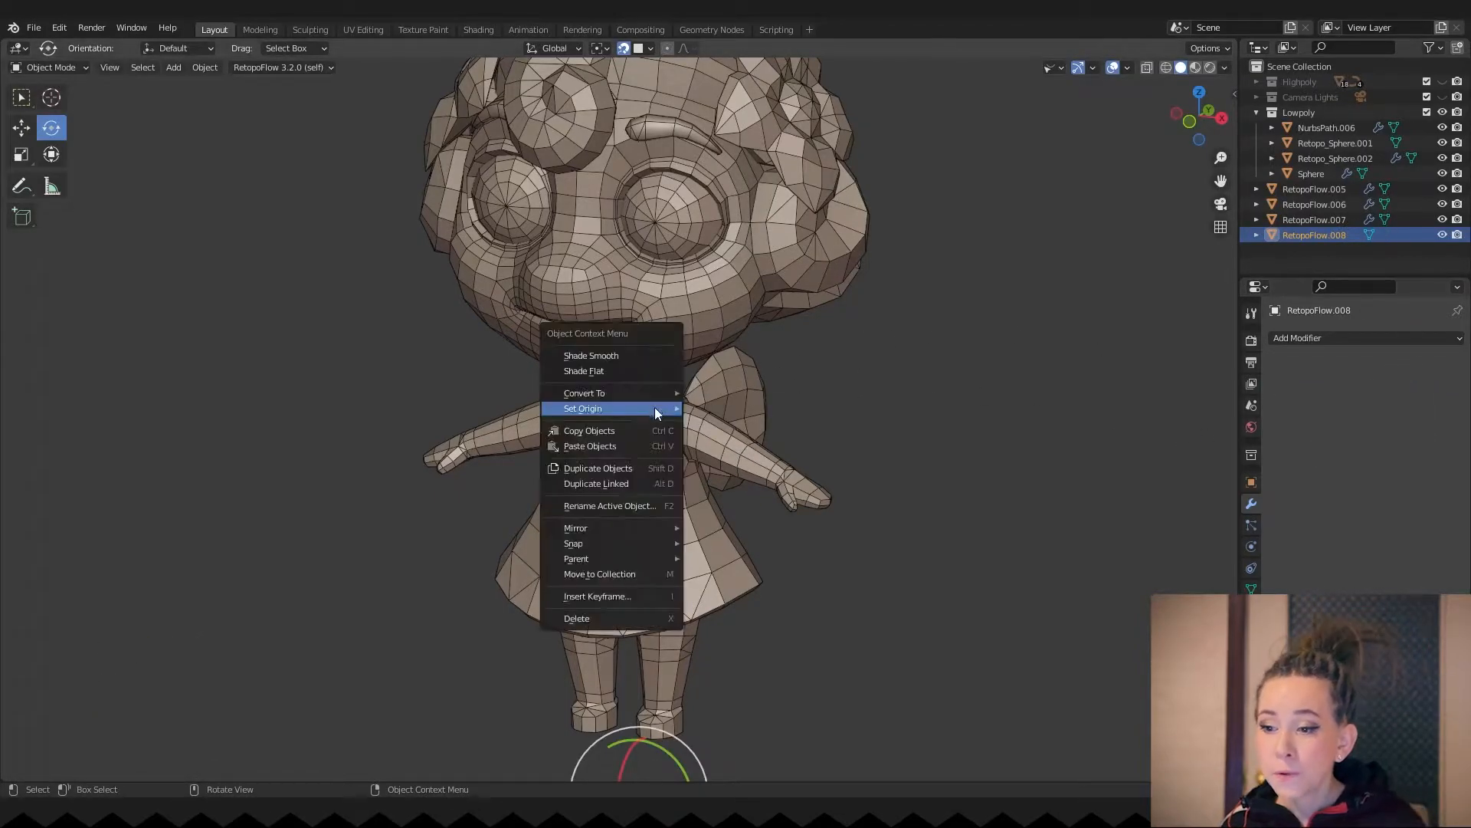
key("alt+q")
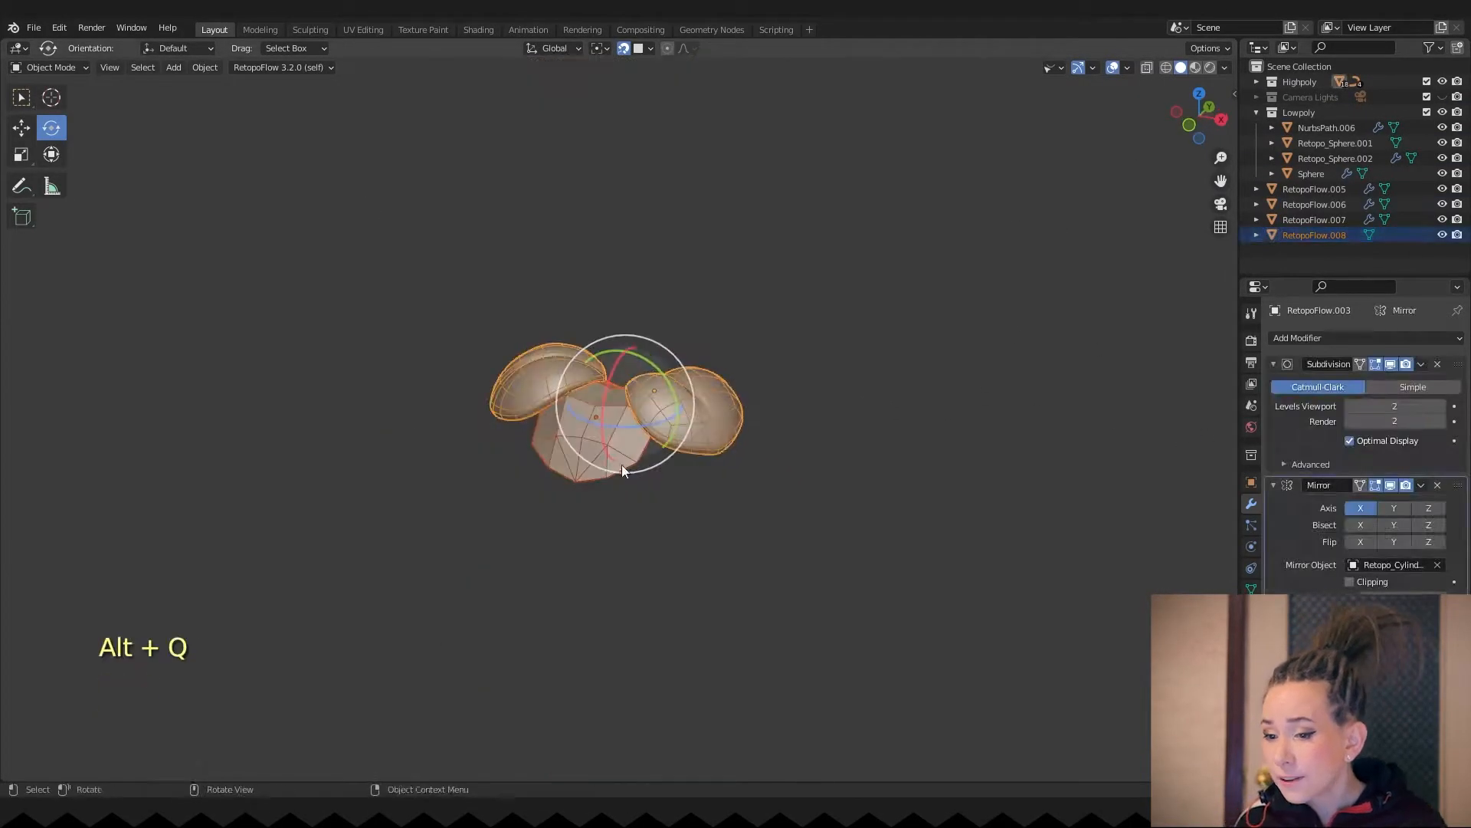
key("Alt+Q")
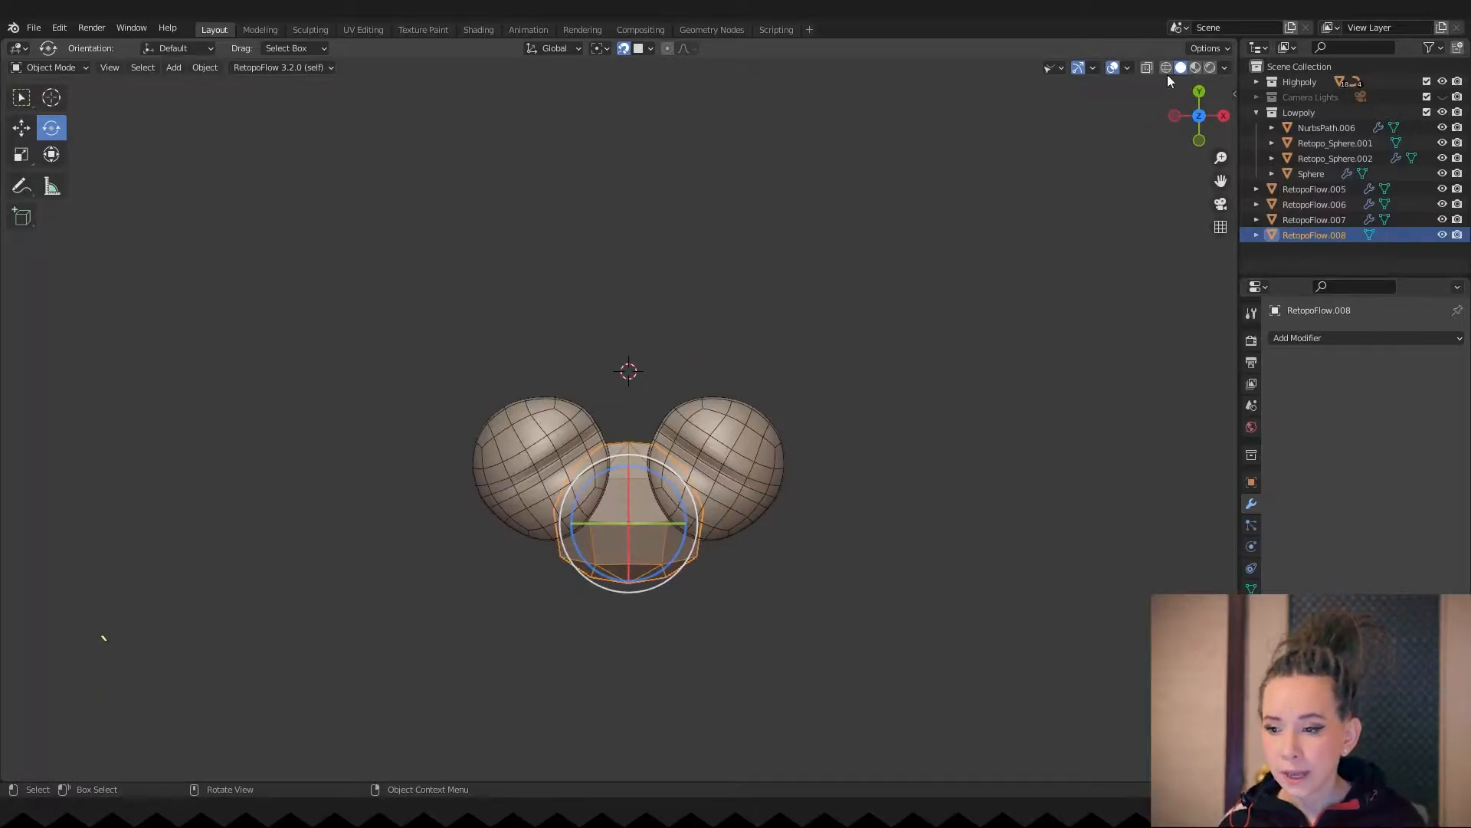
left_click(1207, 48)
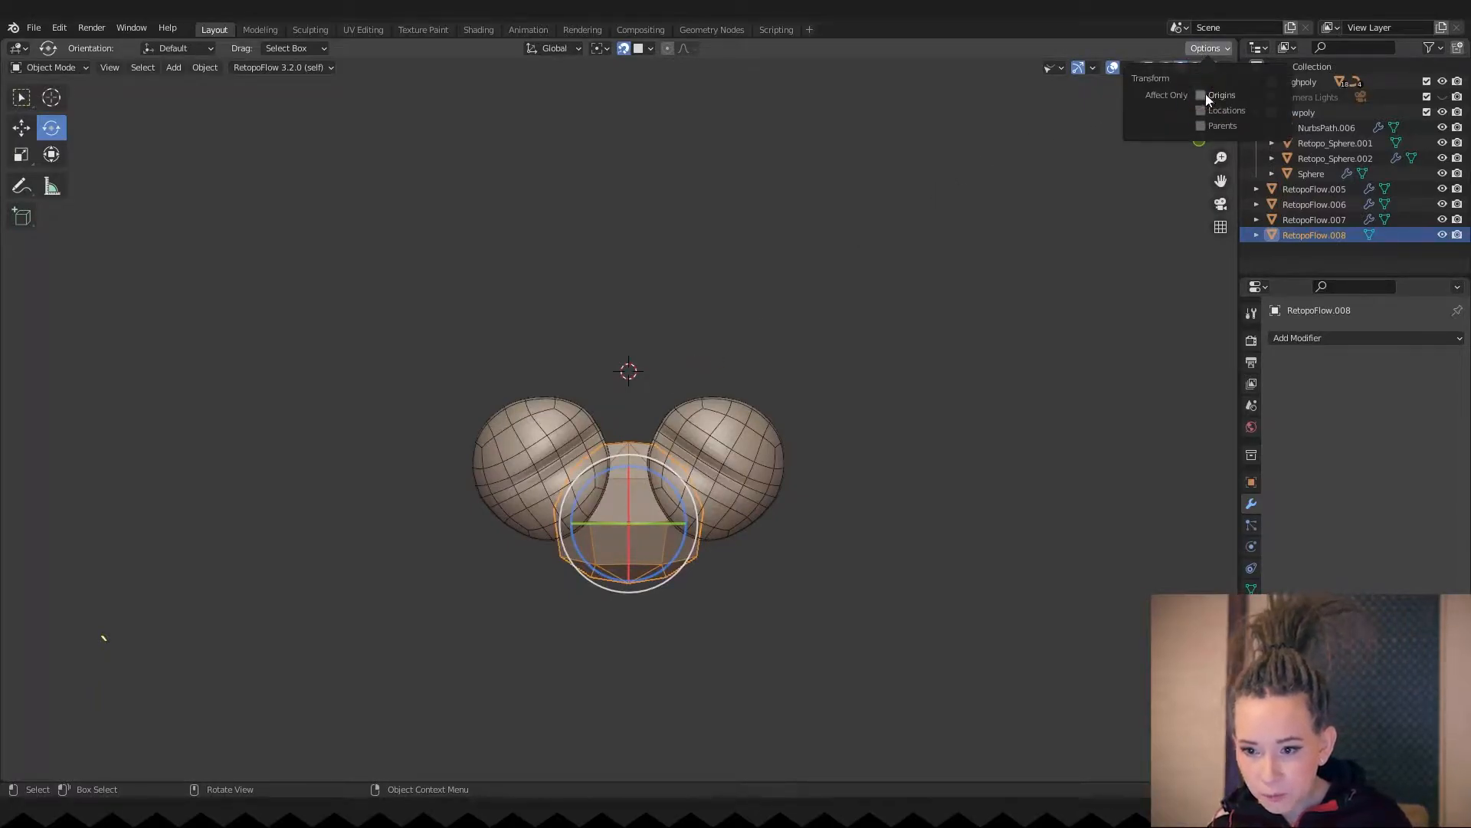
left_click(375, 220)
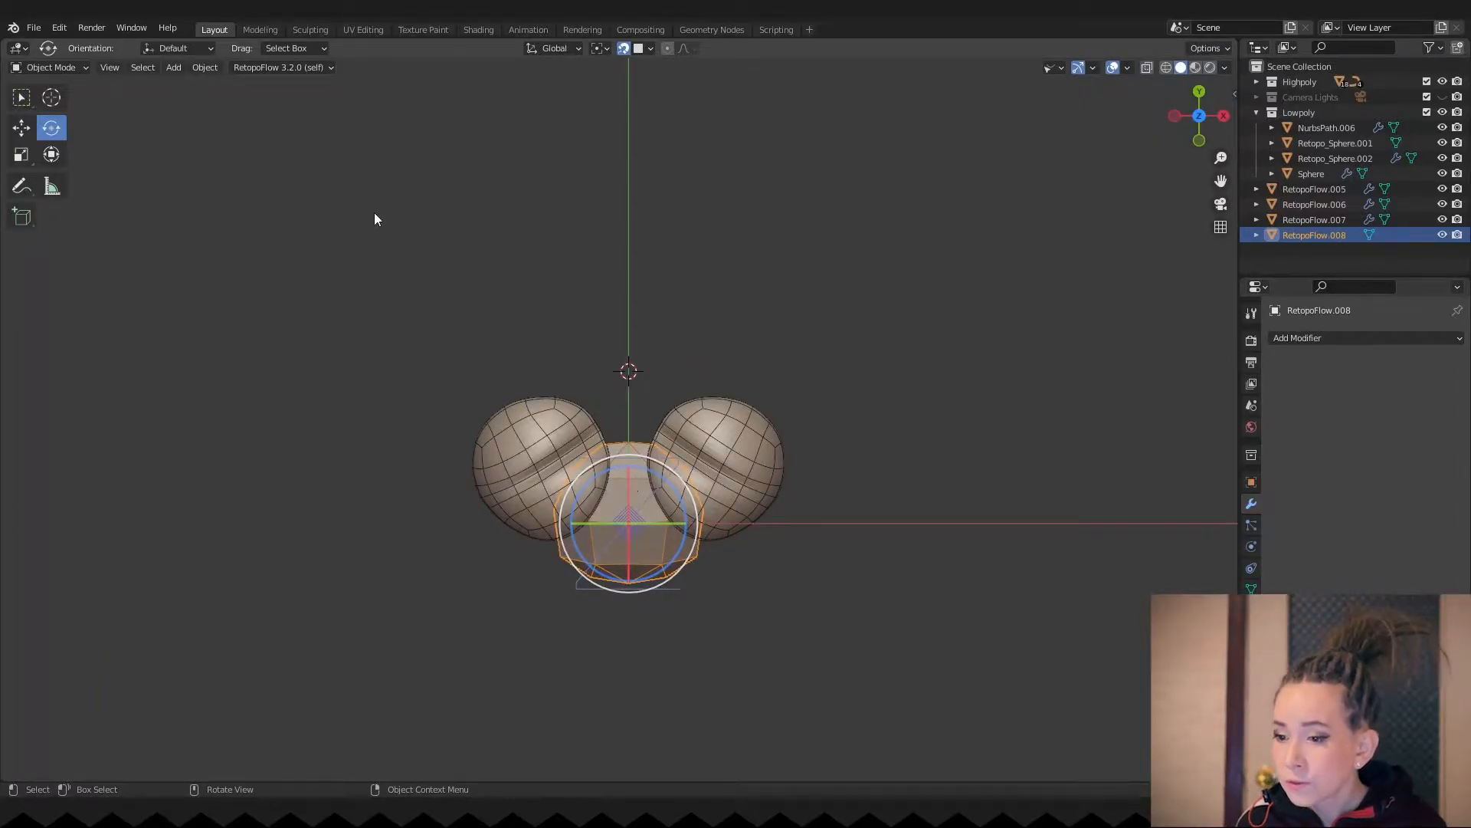
key("g")
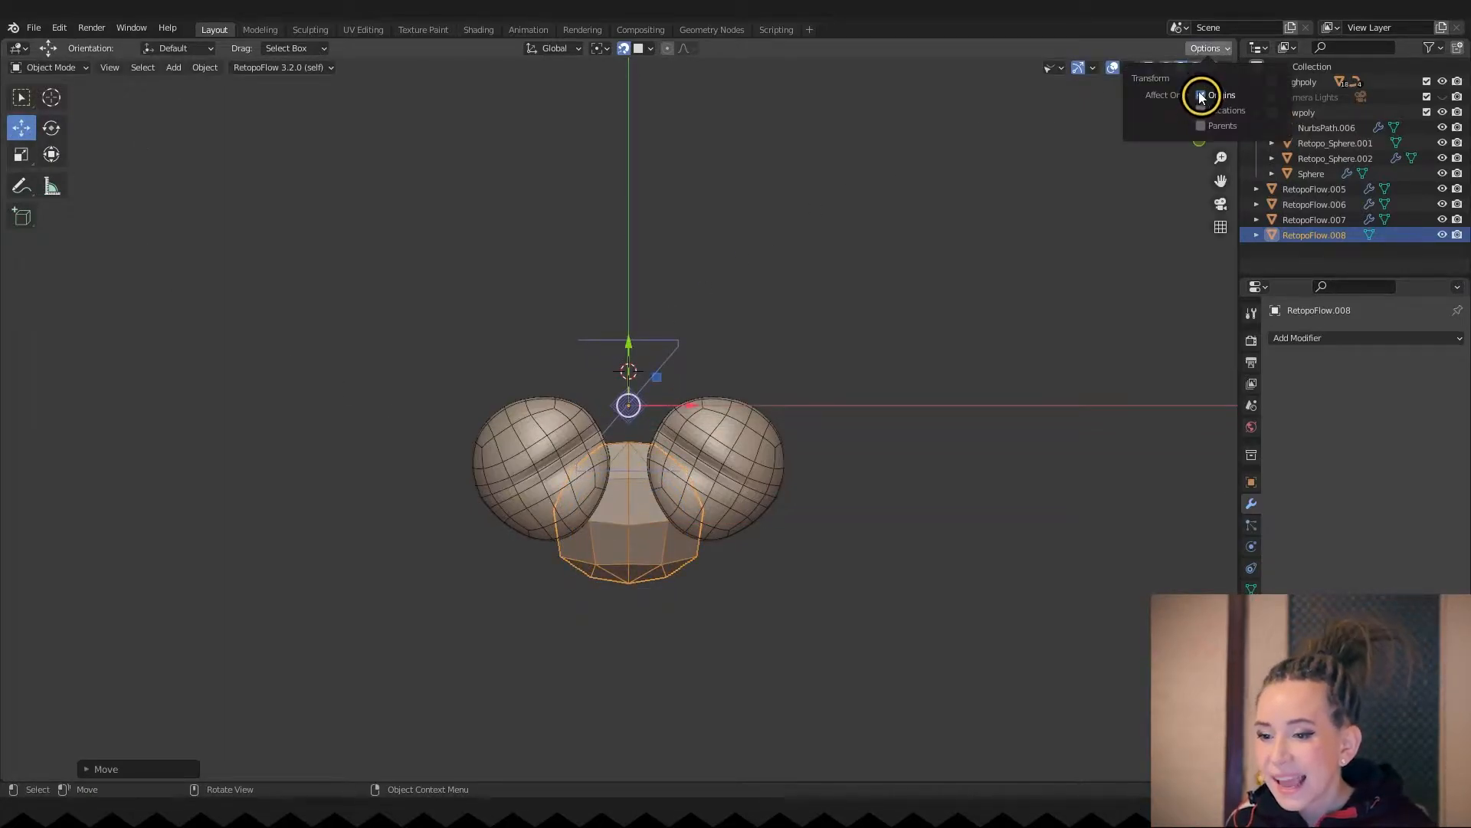
key("s")
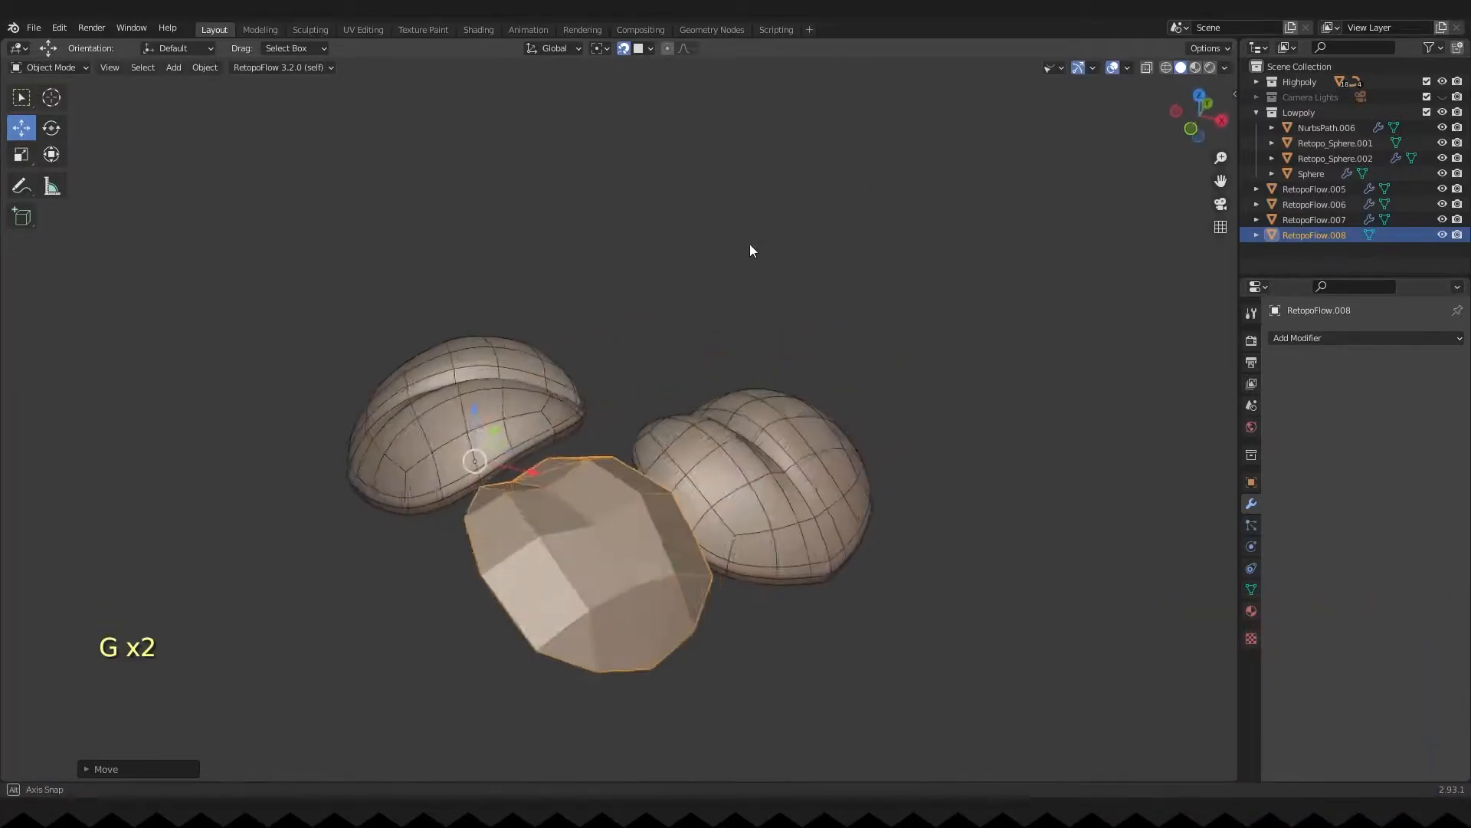
mouse_move(948, 129)
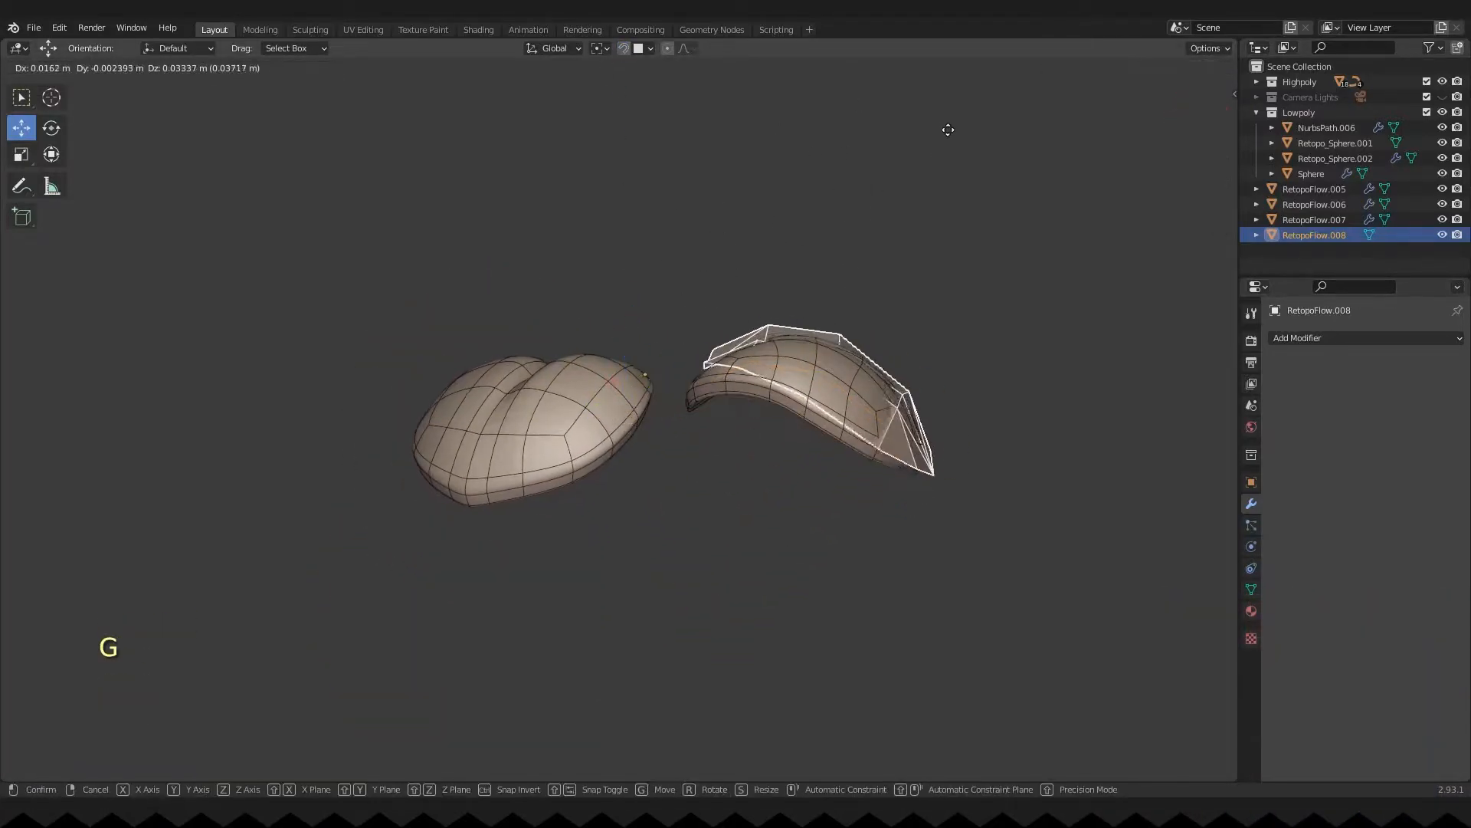
mouse_move(772, 310)
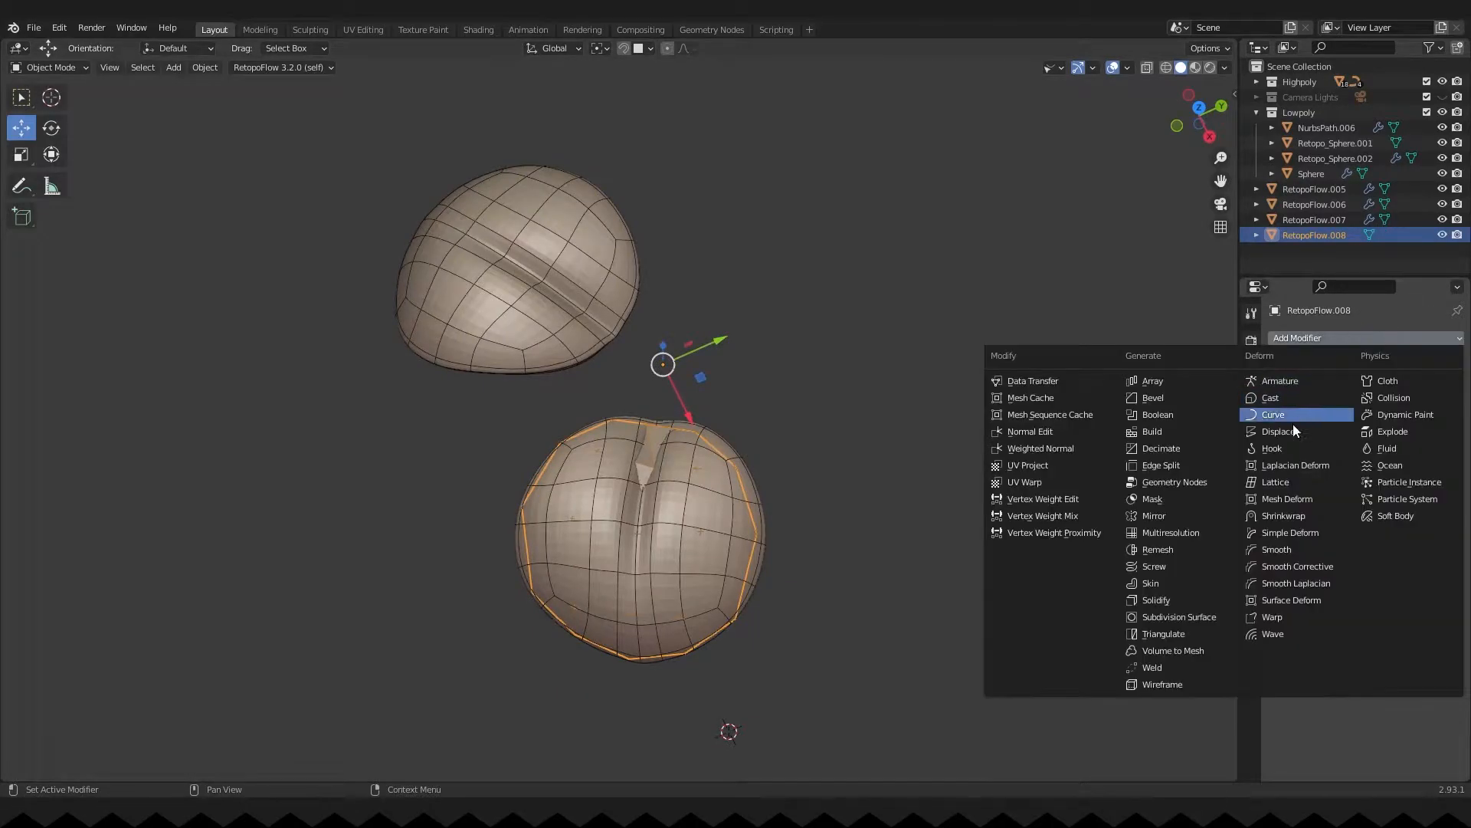
- Add a Displace modifier with Midlevel about 0.985 and fit vertices to the lobe
left_click(1280, 431)
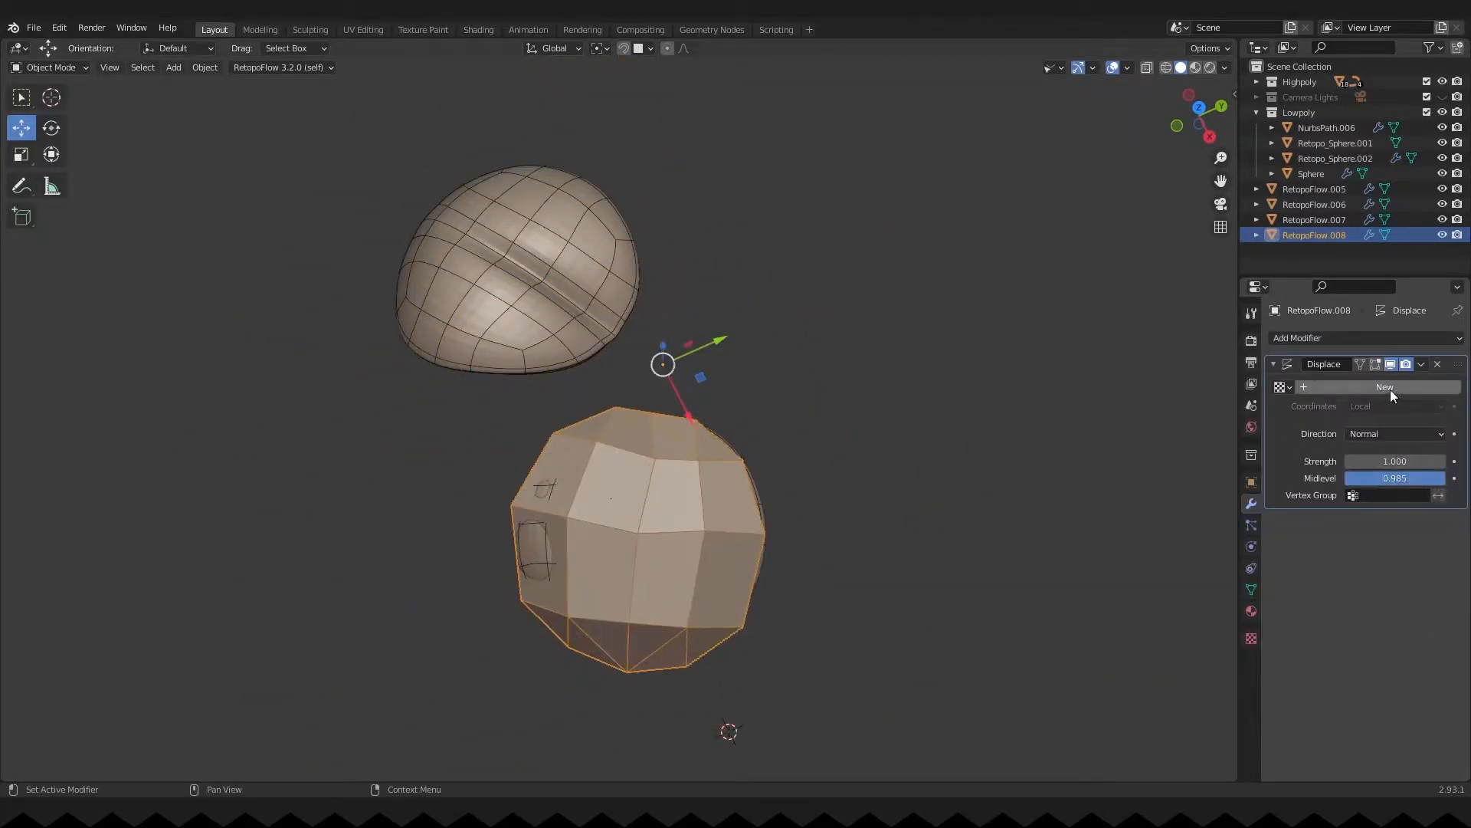
left_click(1420, 365)
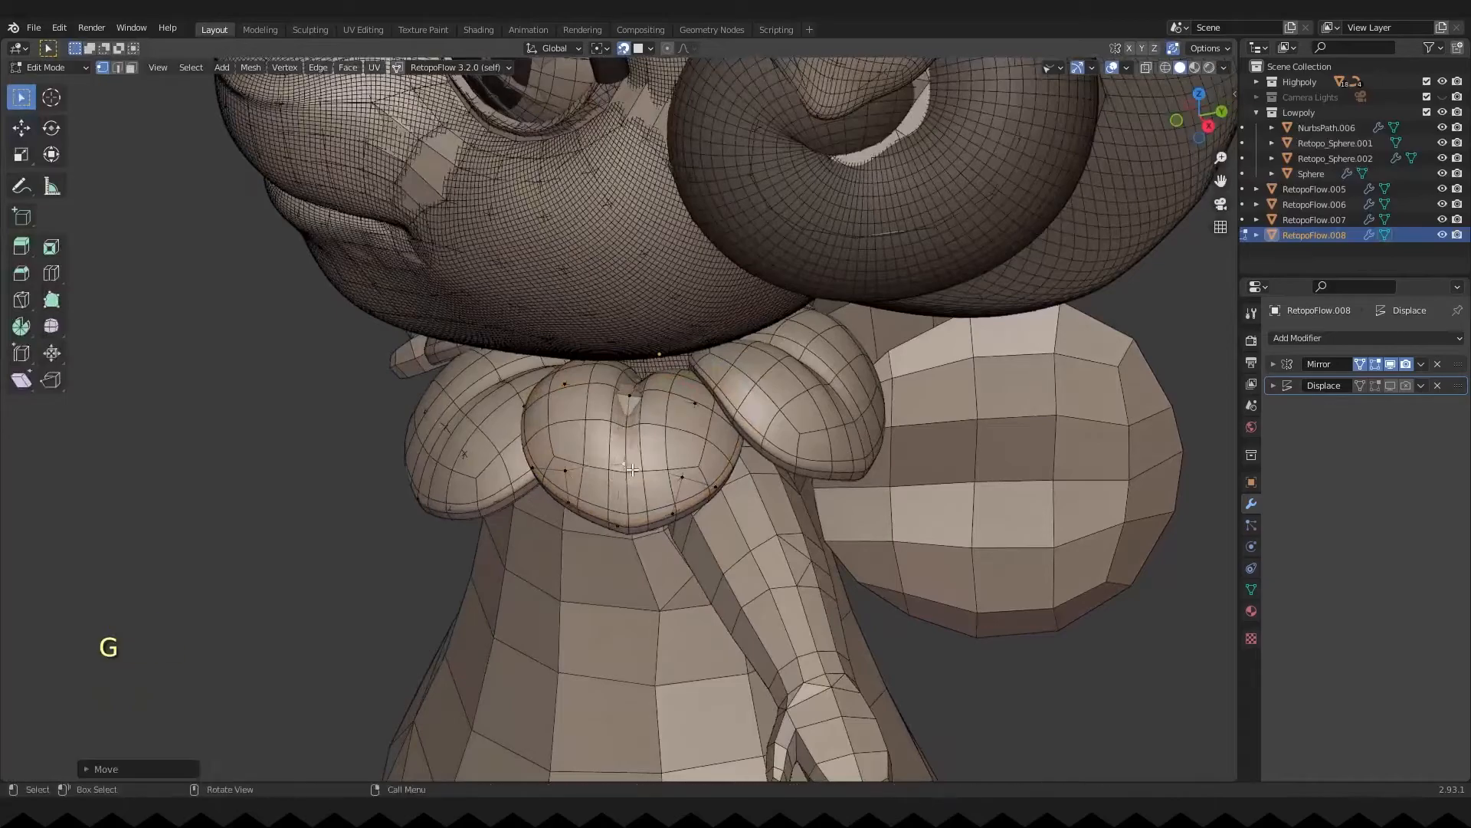
key("Tab")
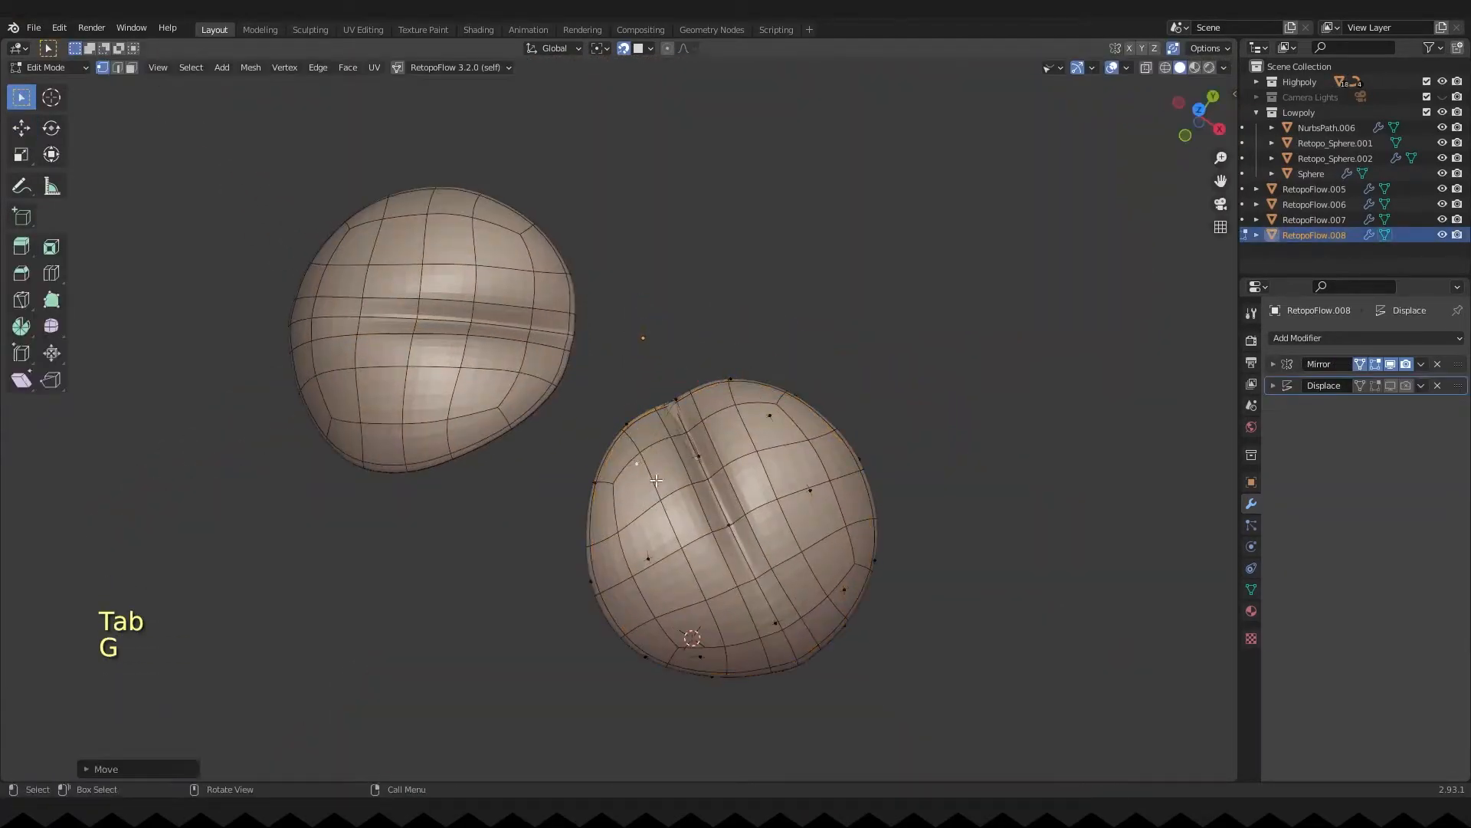
key("Tab")
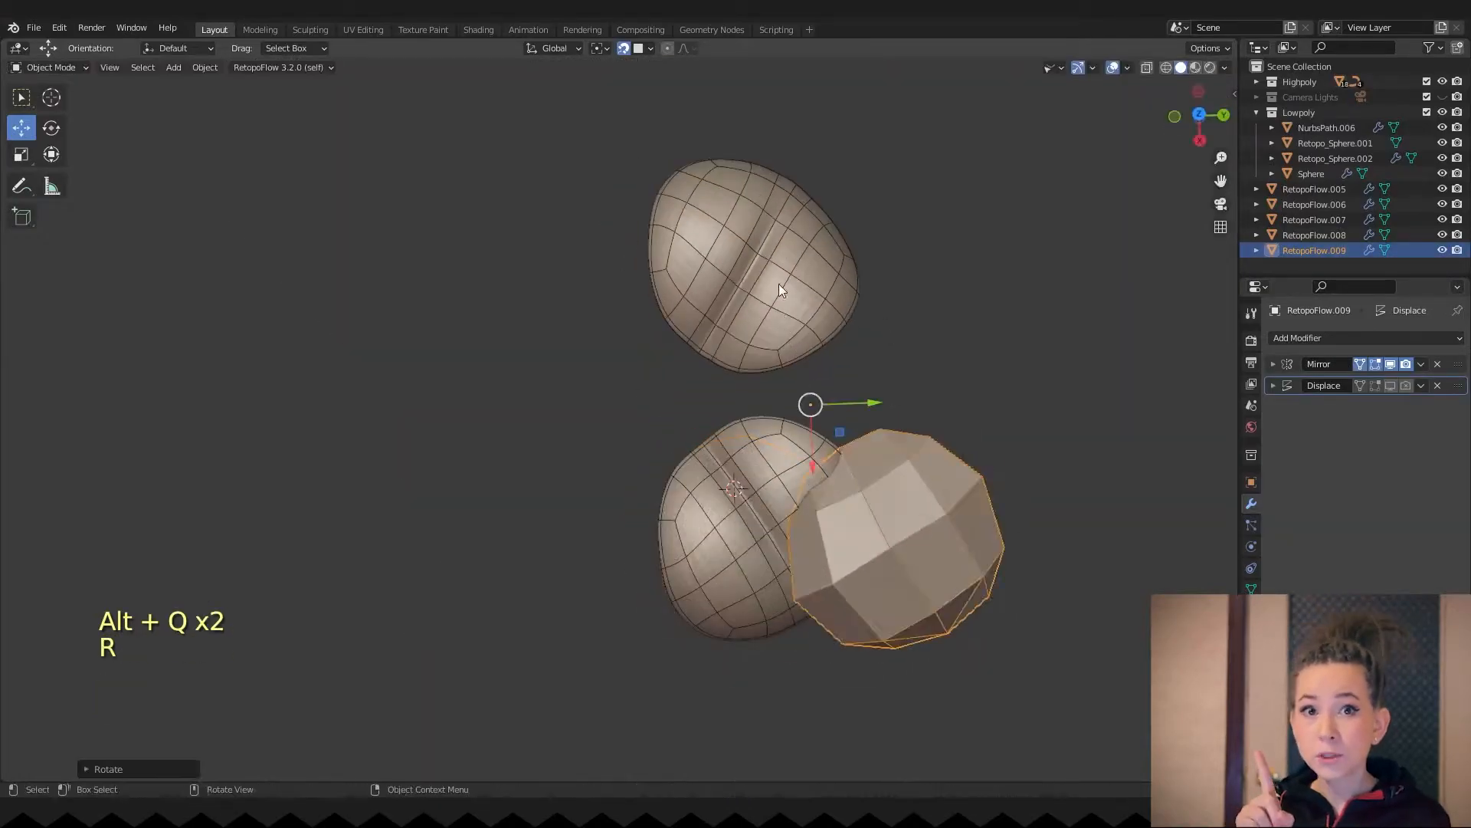
- Rotate the copy onto the next lobe and add a Displace modifier at Midlevel ~0.997
key("g")
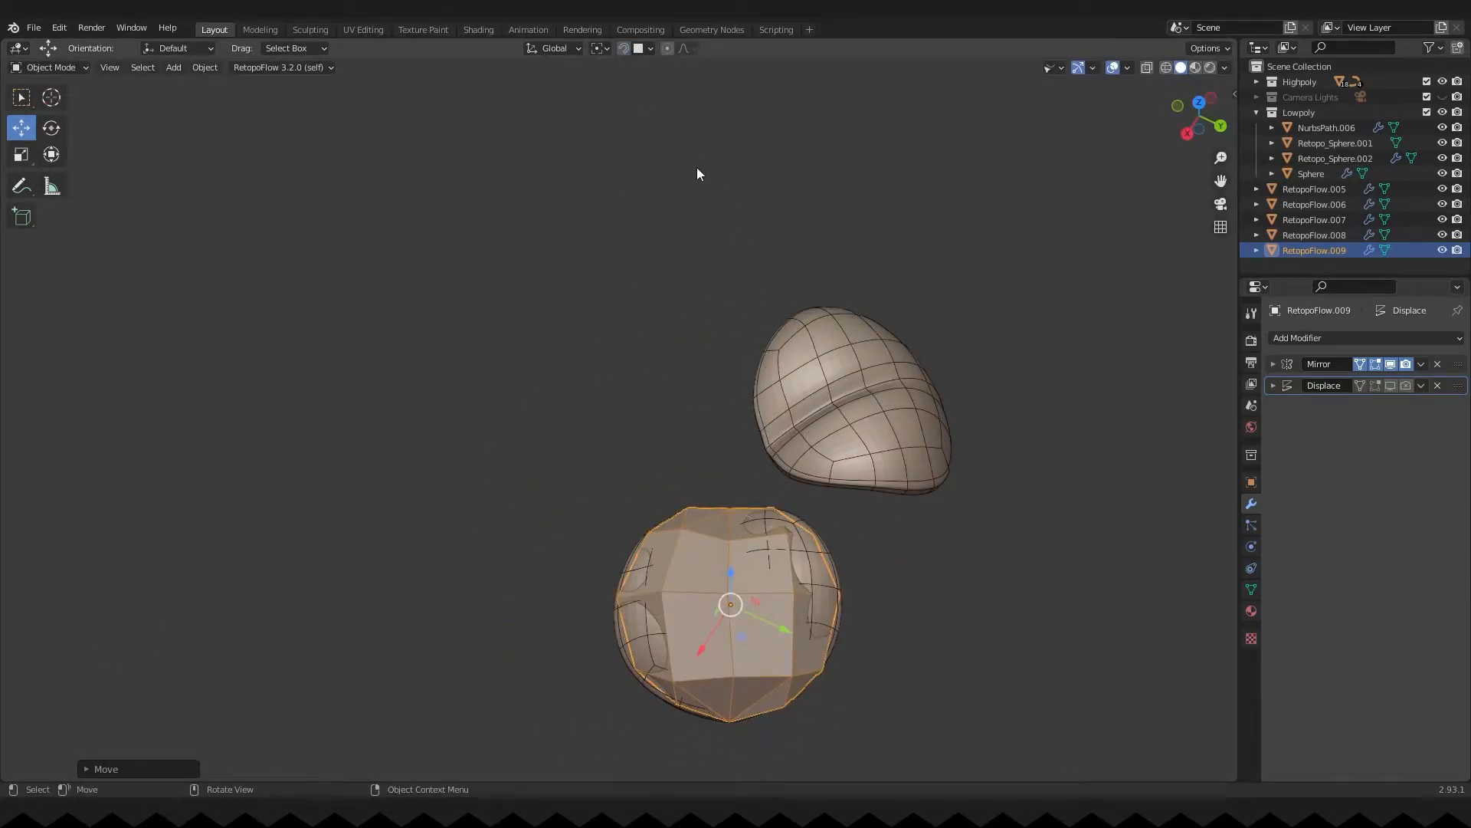
left_click(1366, 338)
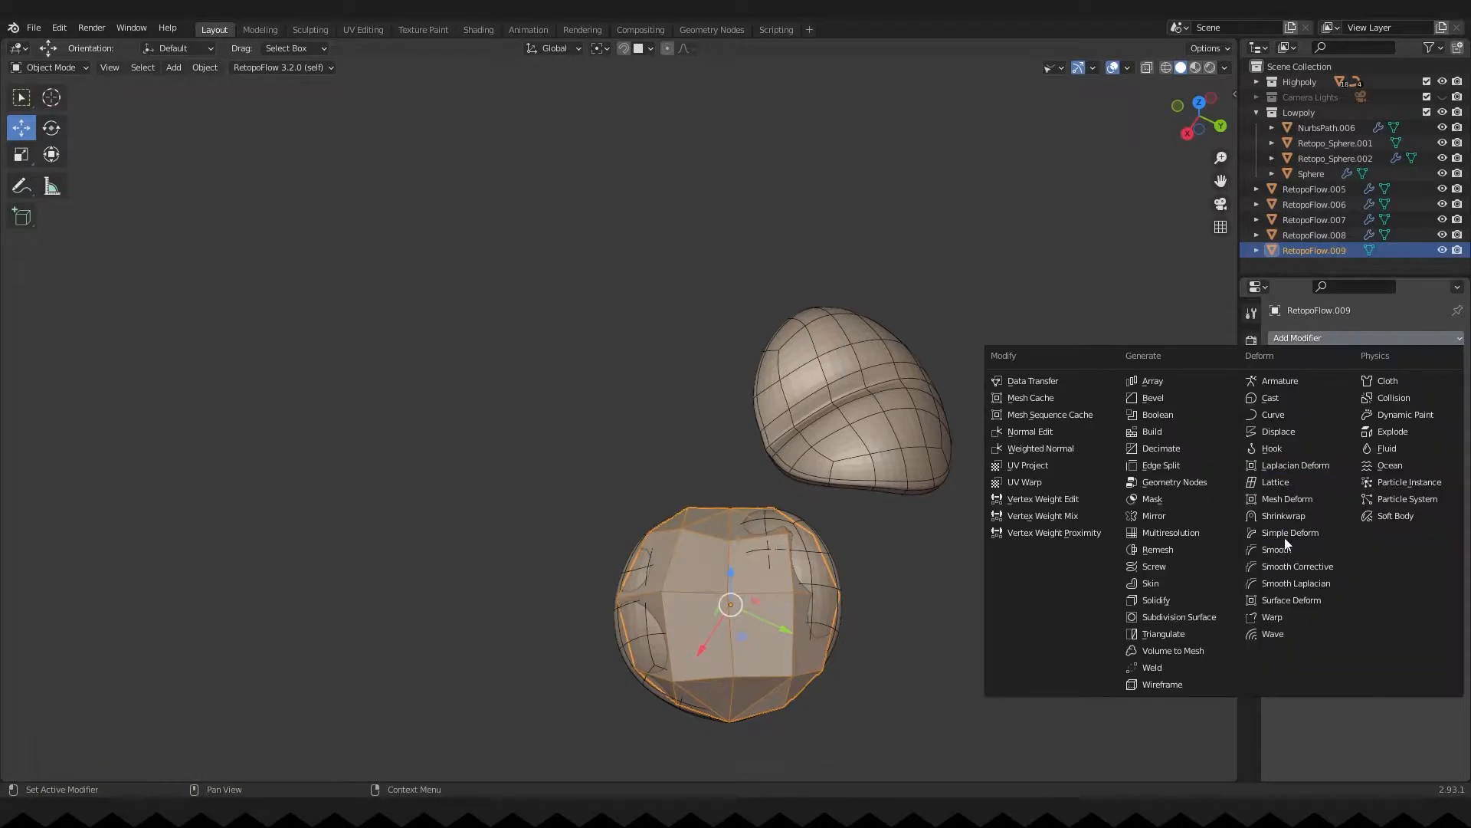
left_click(1283, 515)
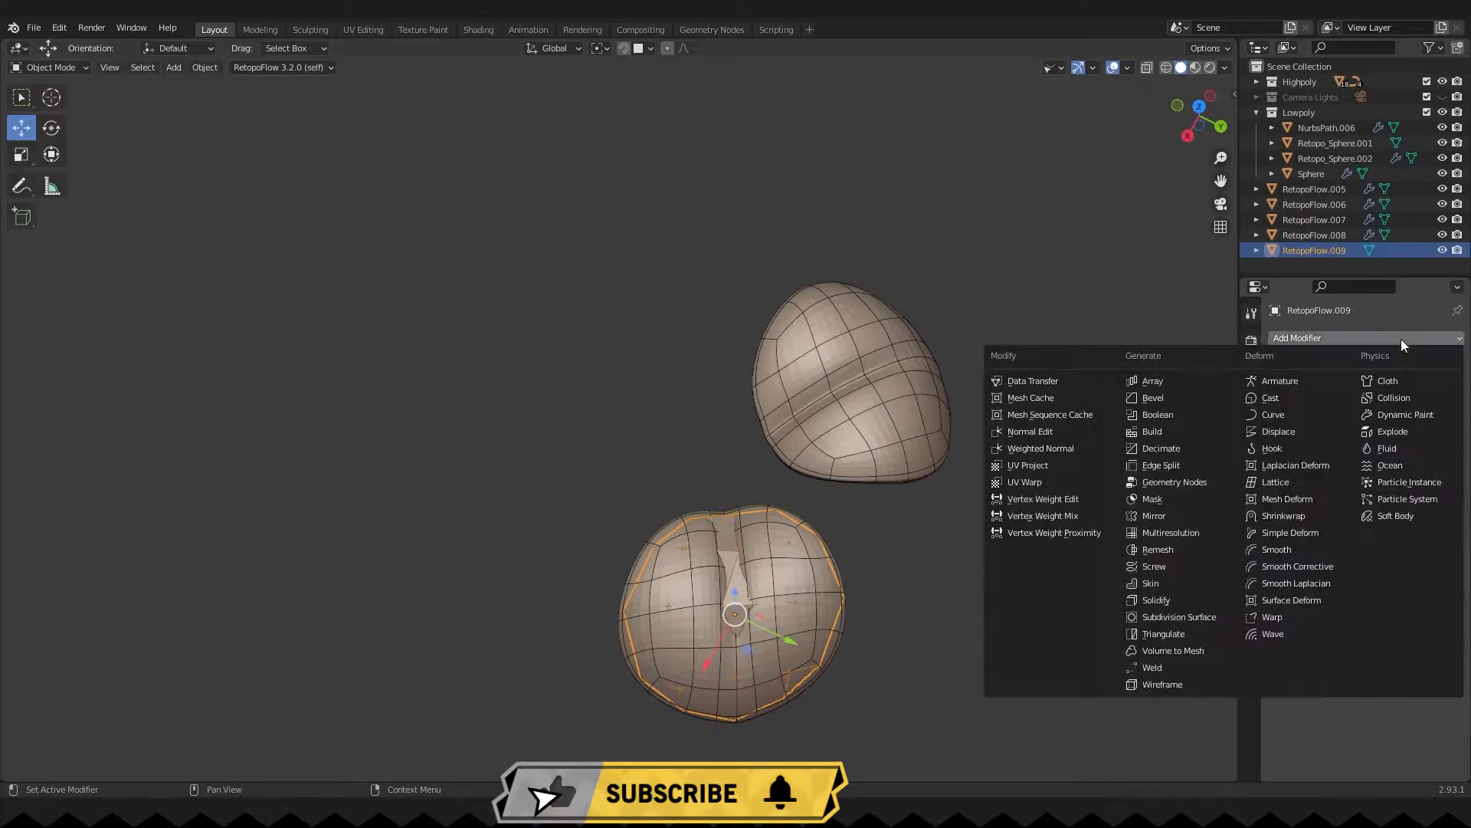
left_click(1279, 430)
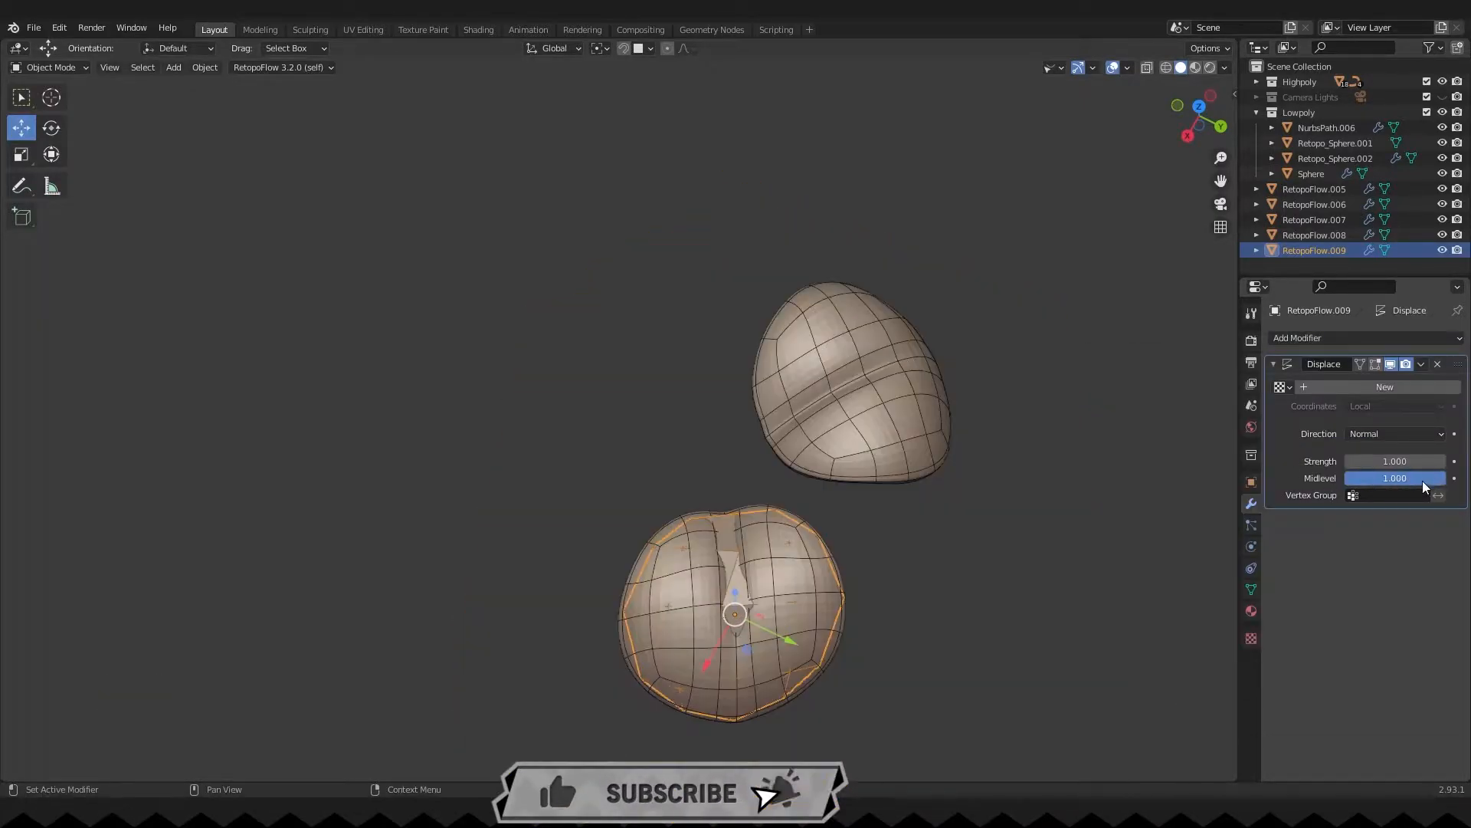
key("Tab")
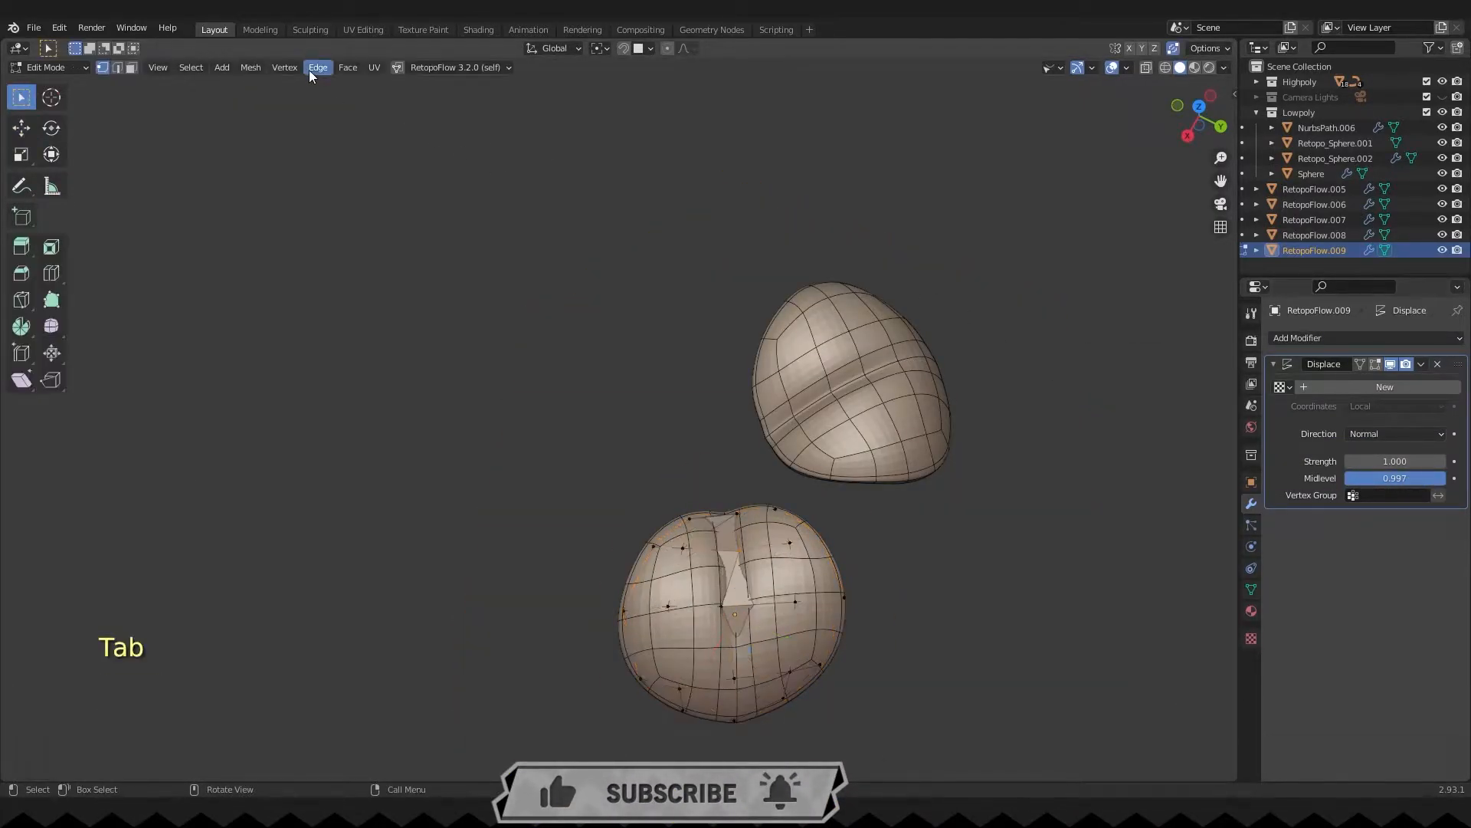
- Move, scale down to 0.765 and tilt the third copy over another collar lobe
key("Tab")
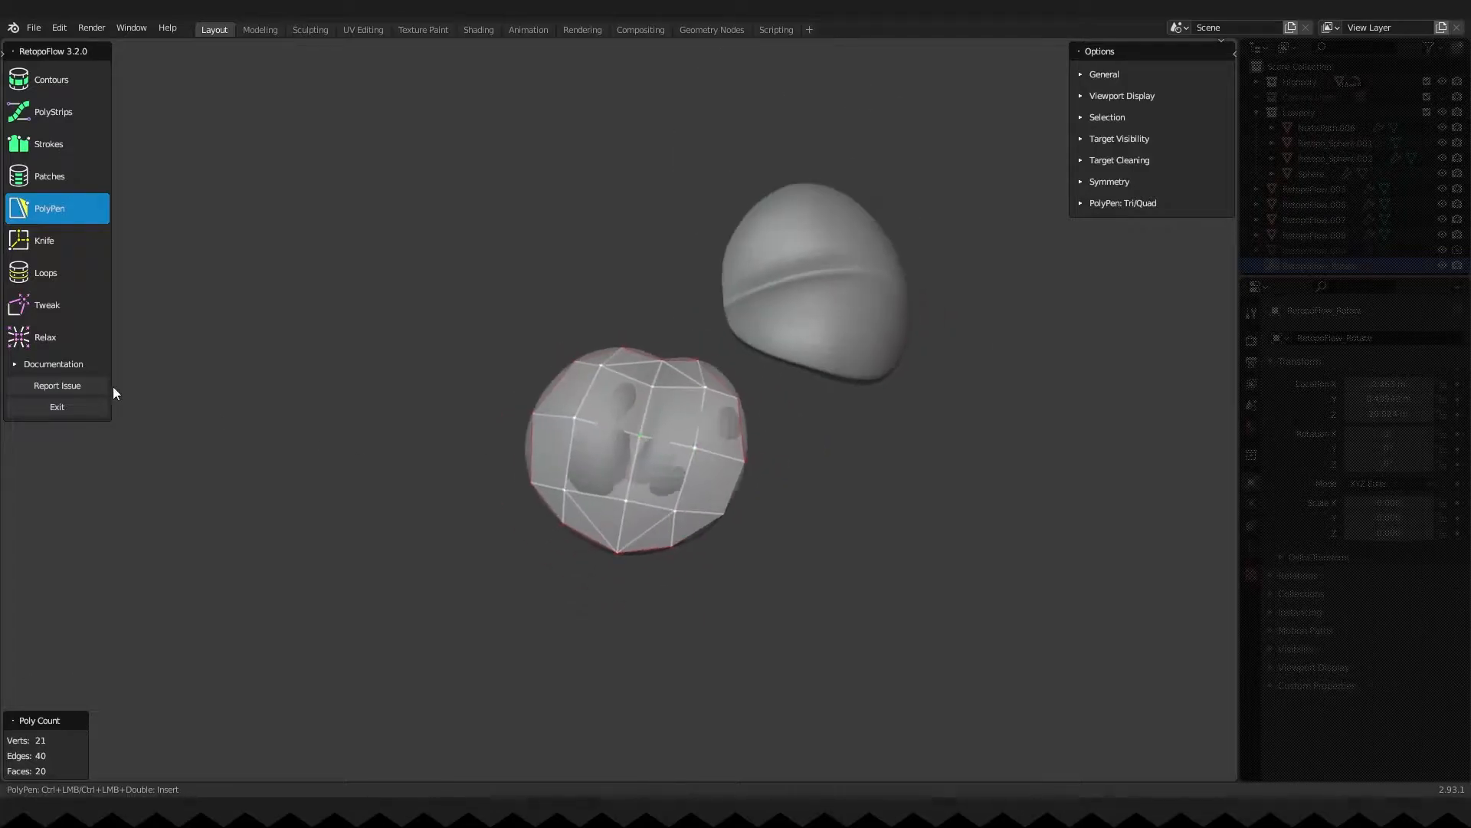
key("Tab")
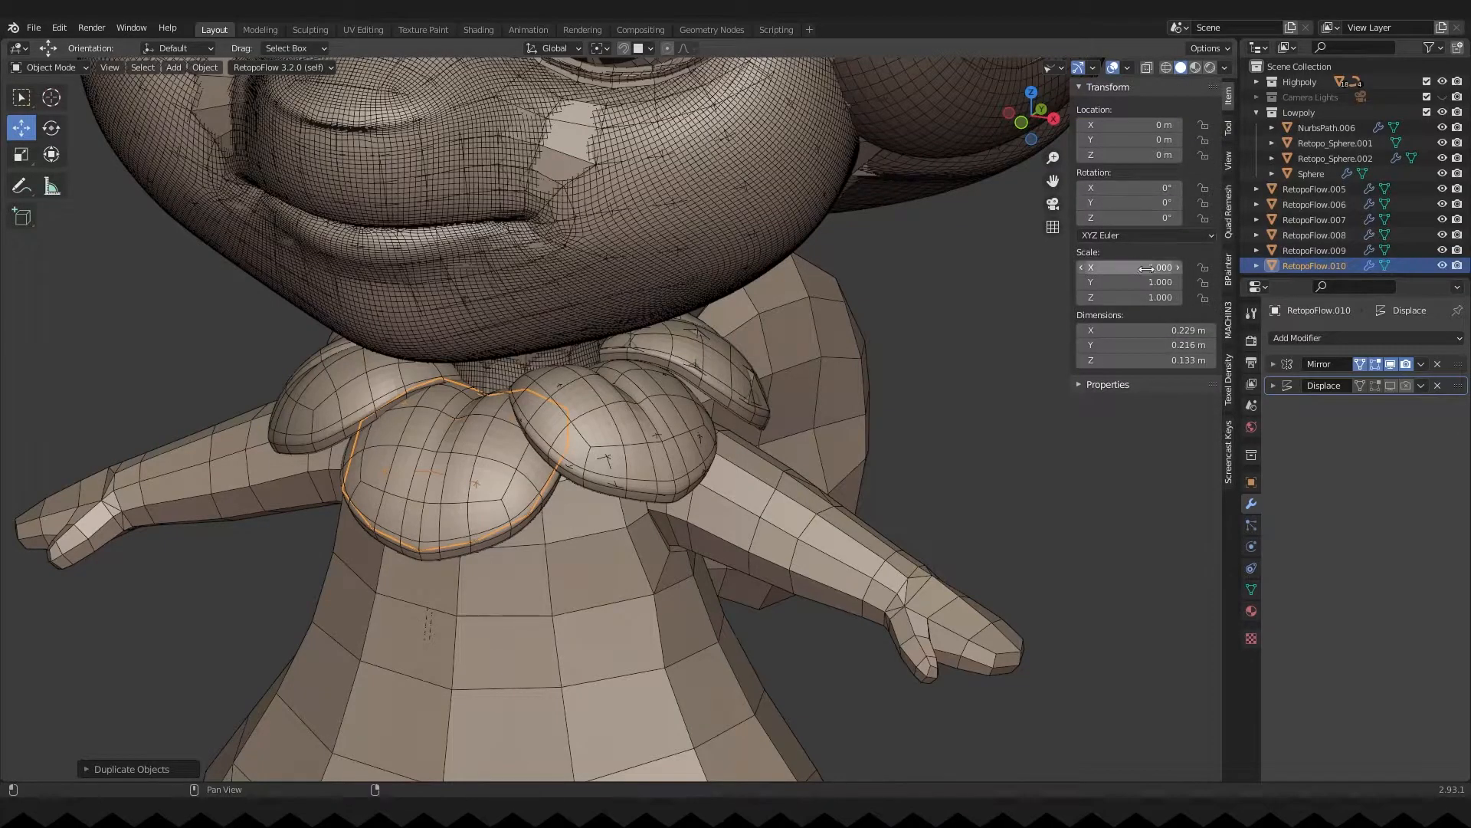
key("g")
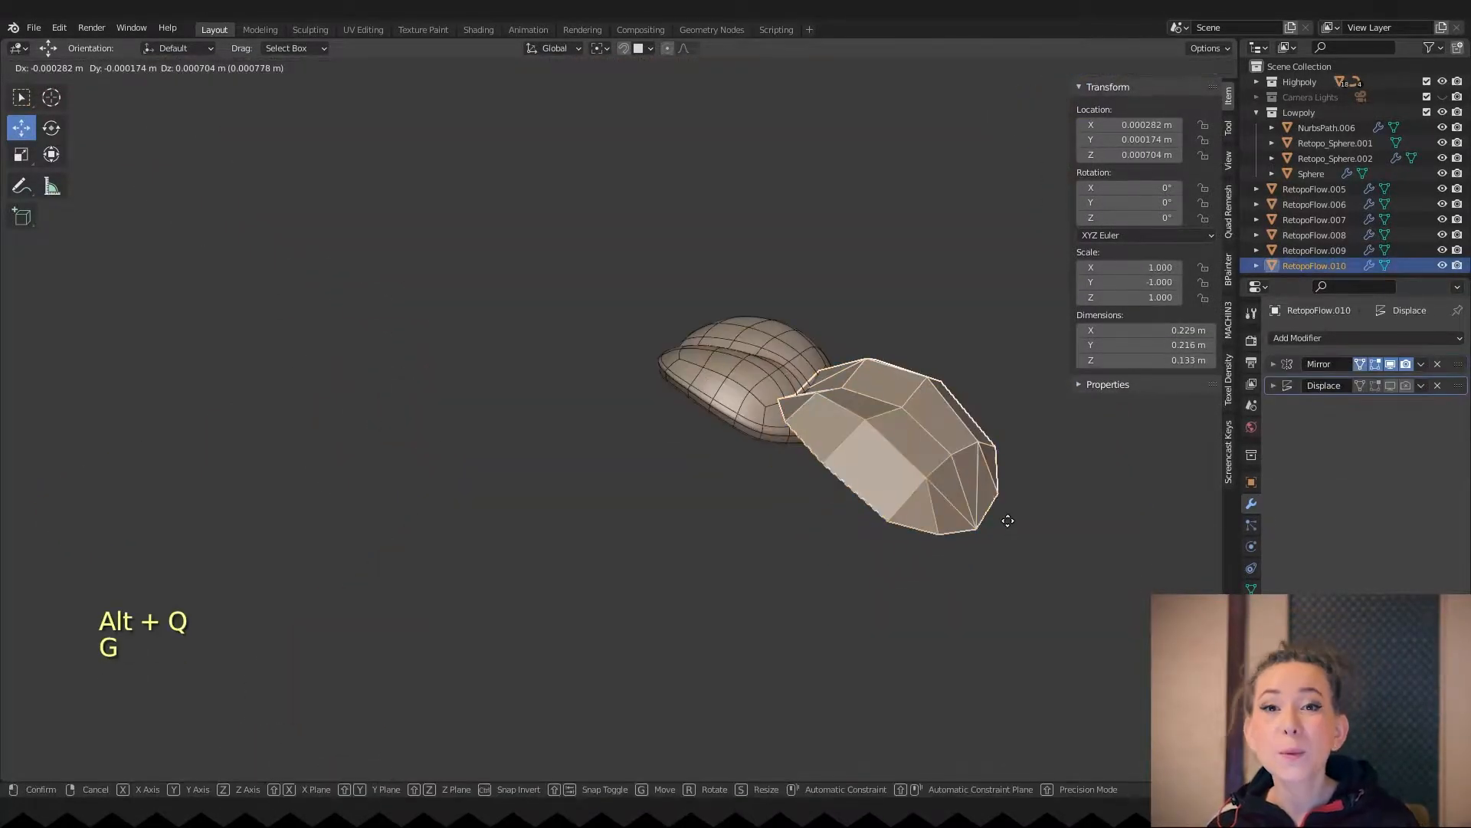
key("ctrl+z")
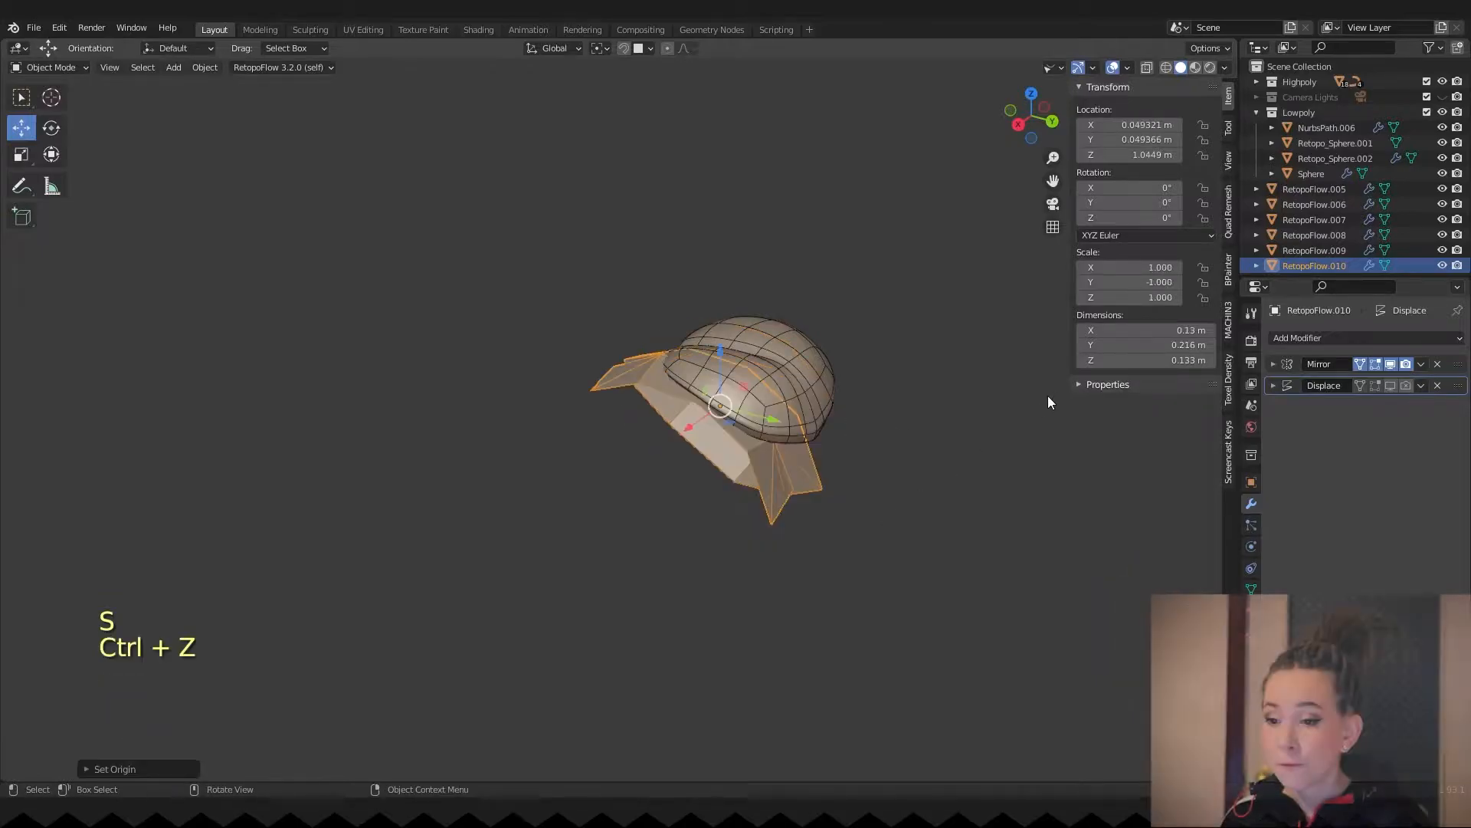
key("s")
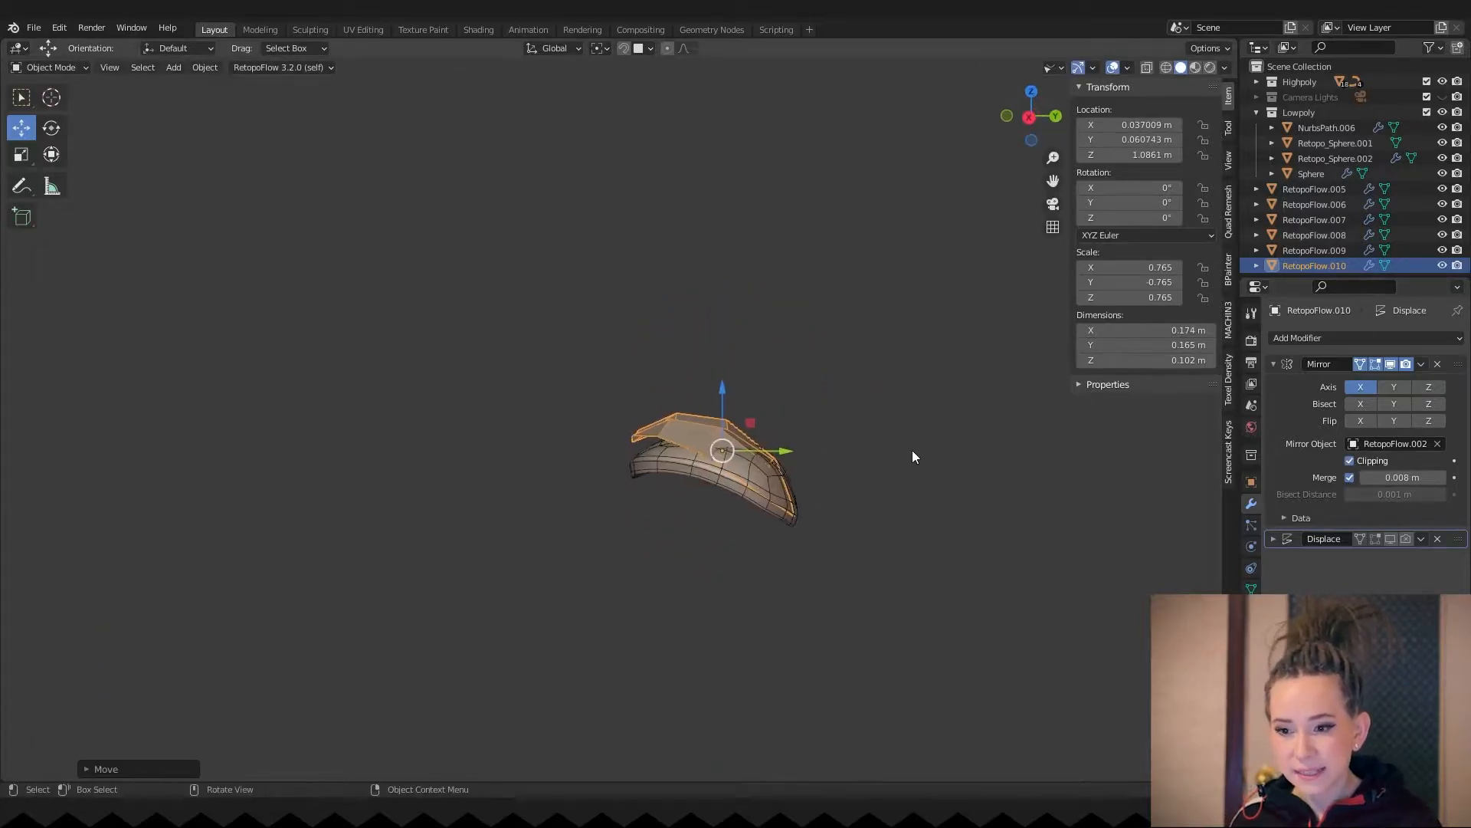
key("r")
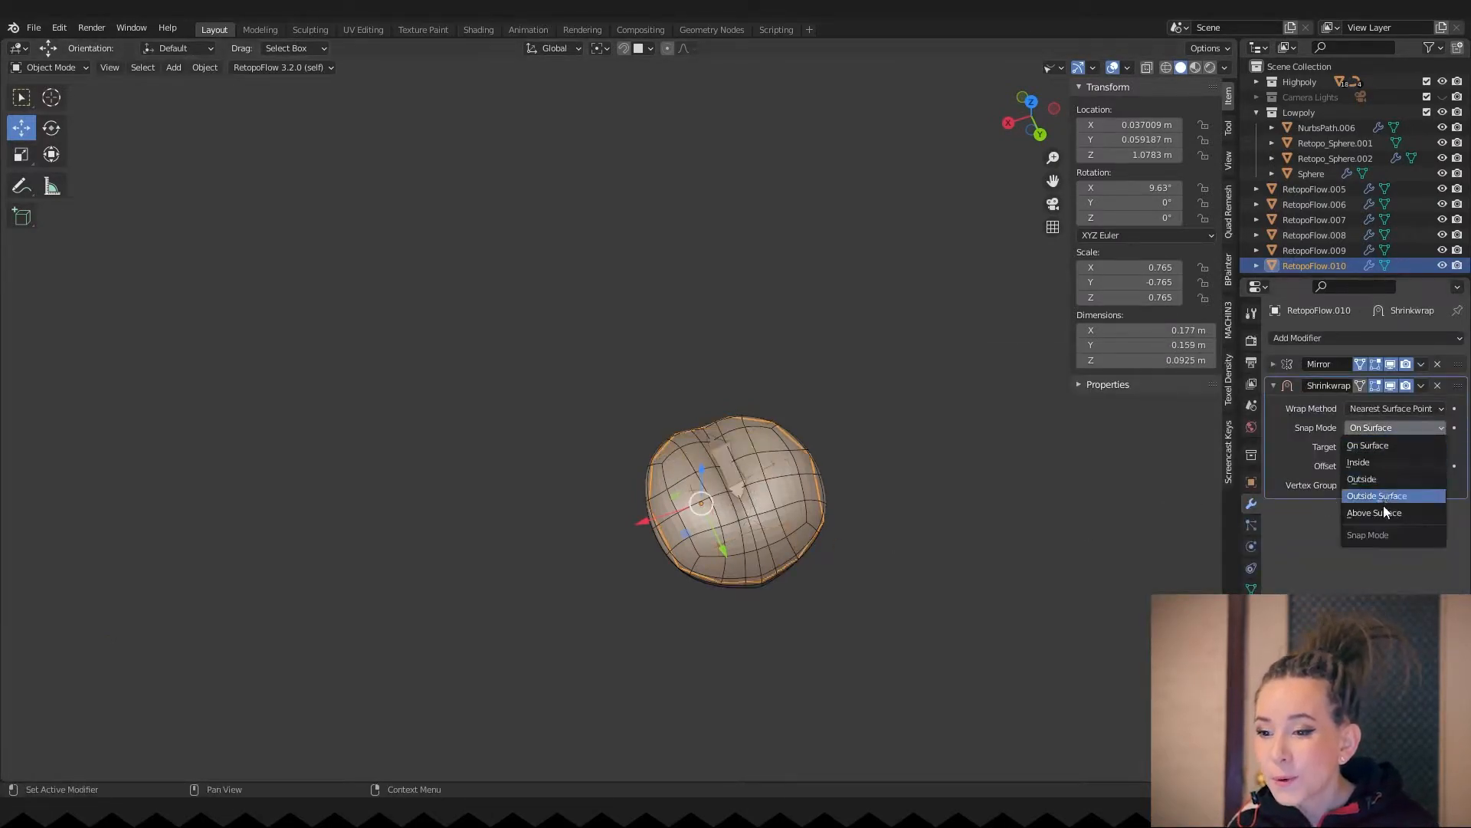
key("Tab")
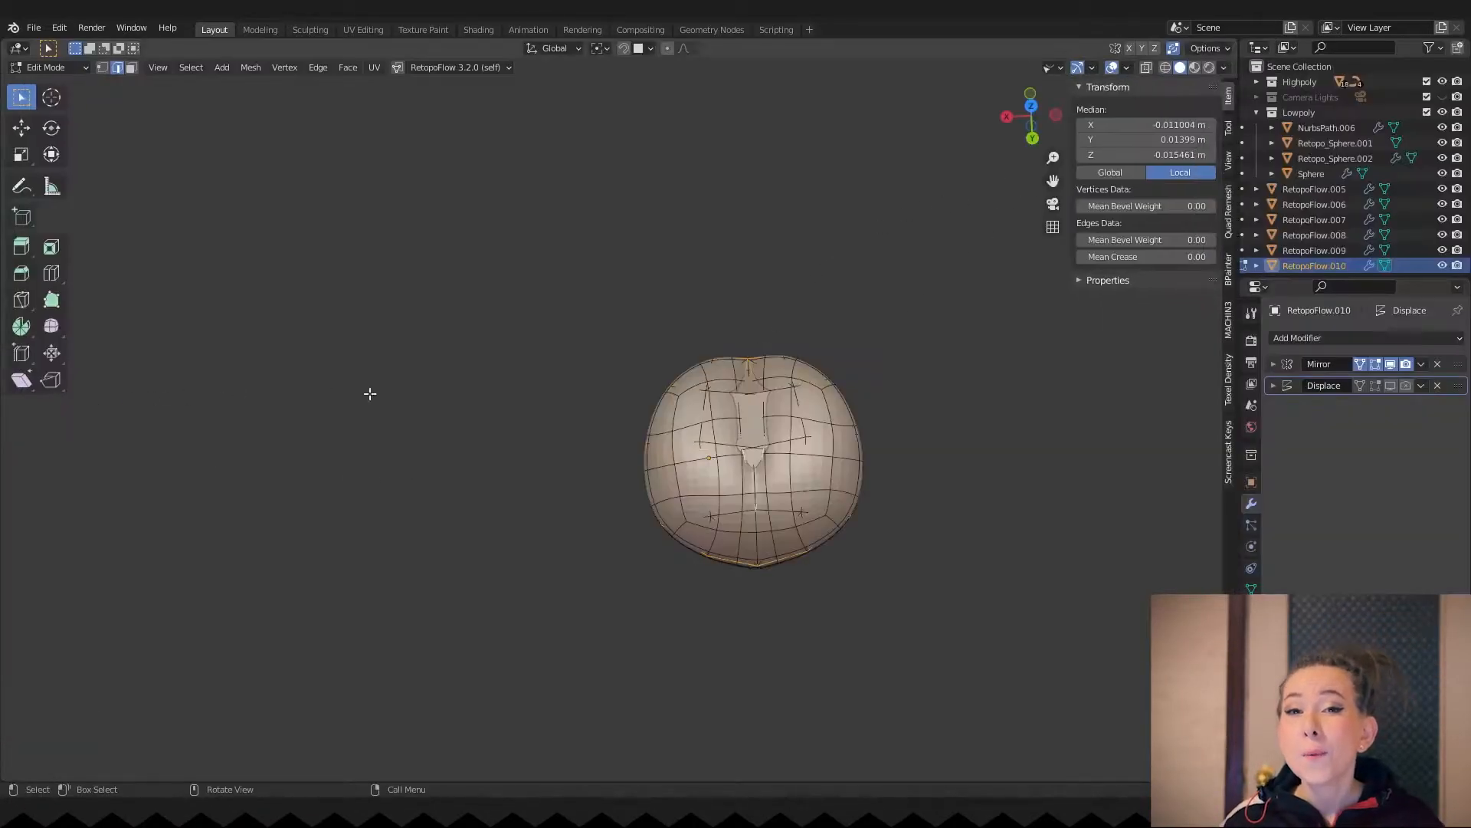
- Apply all transforms to the heart-shaped collar piece
key("ctrl+a")
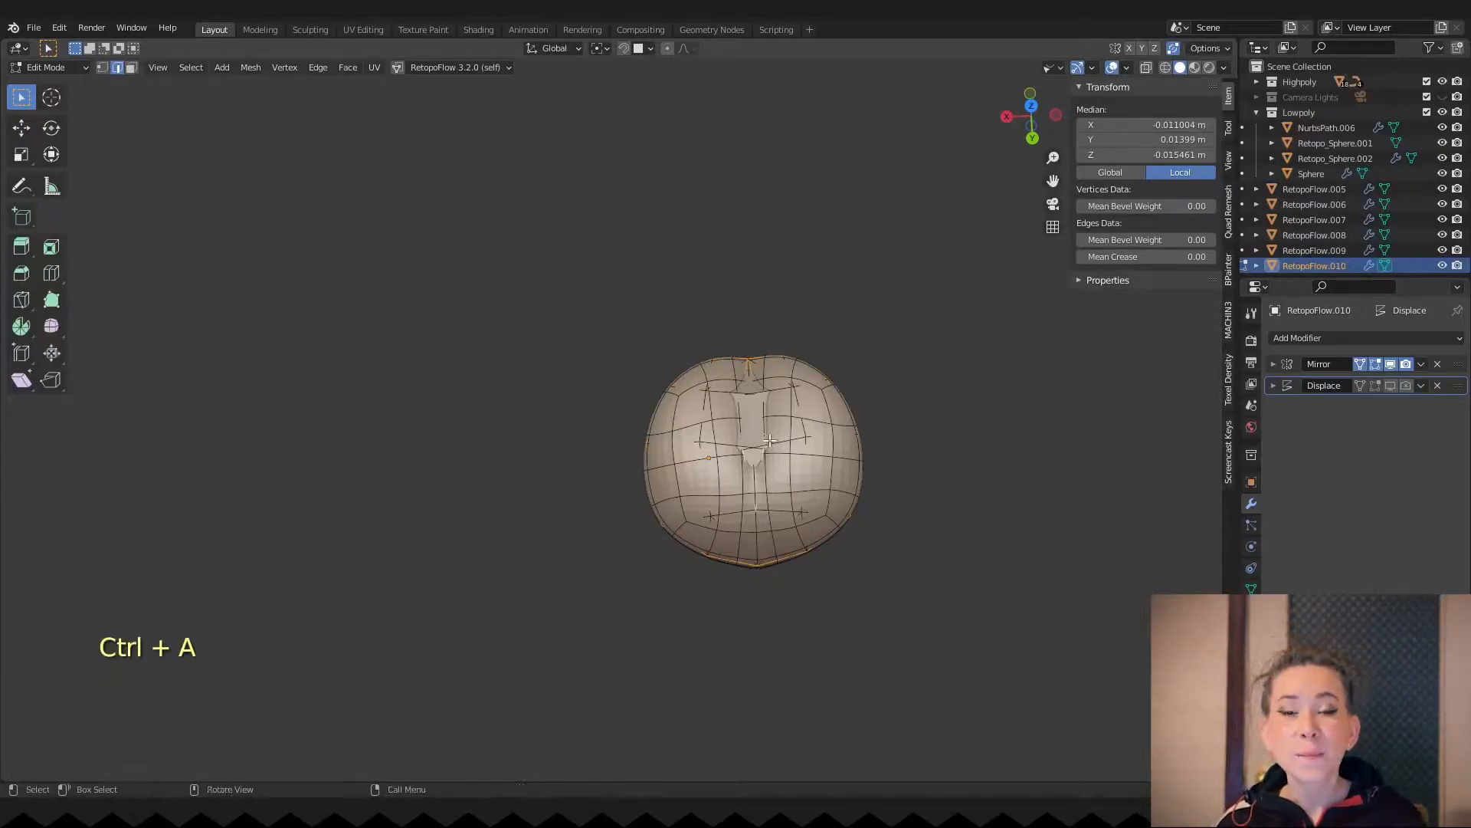
key("ctrl+a")
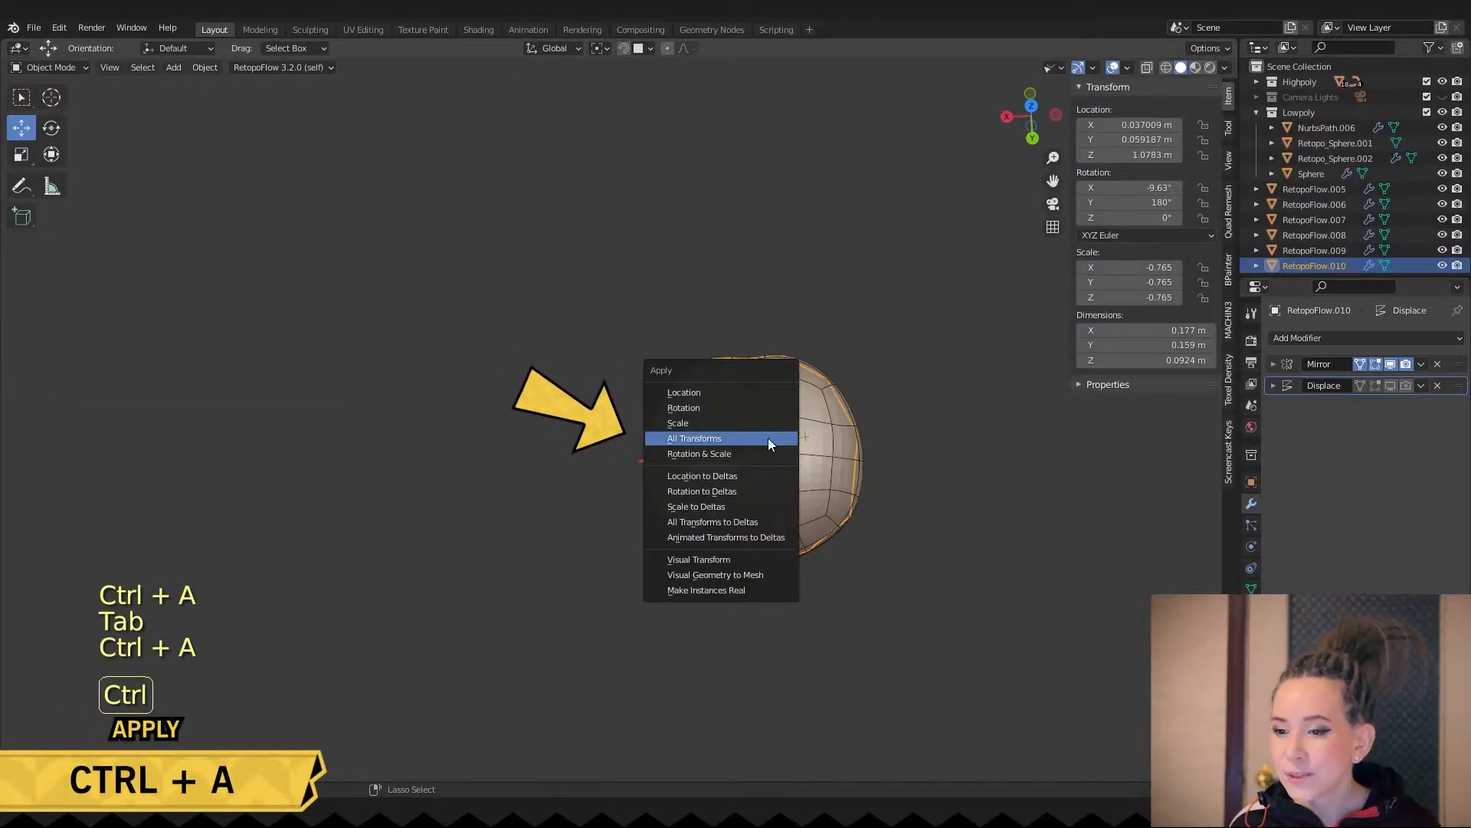
left_click(695, 439)
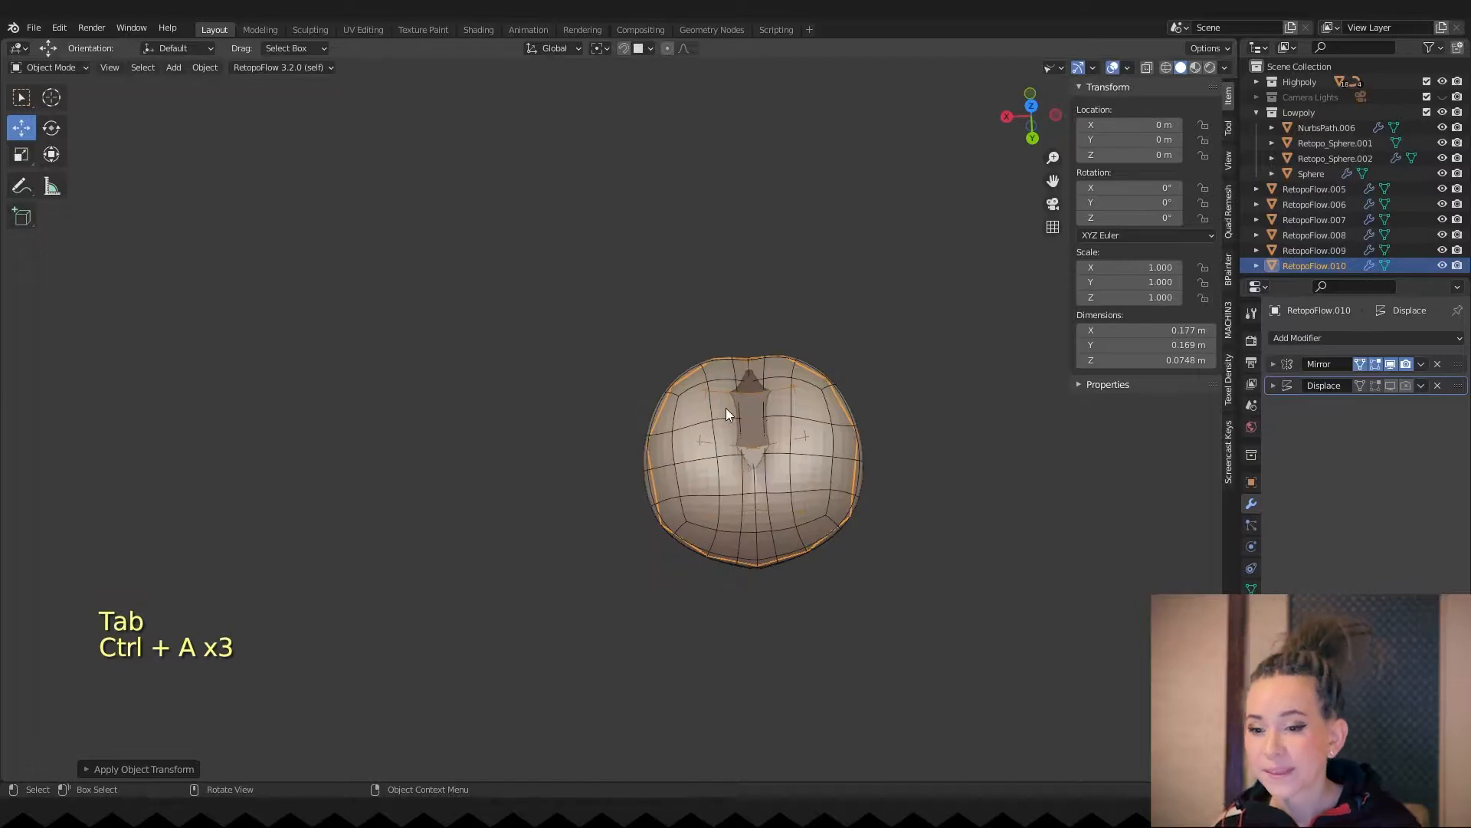
- Recalculate the piece's normals to point outside and return to Object Mode
key("Tab")
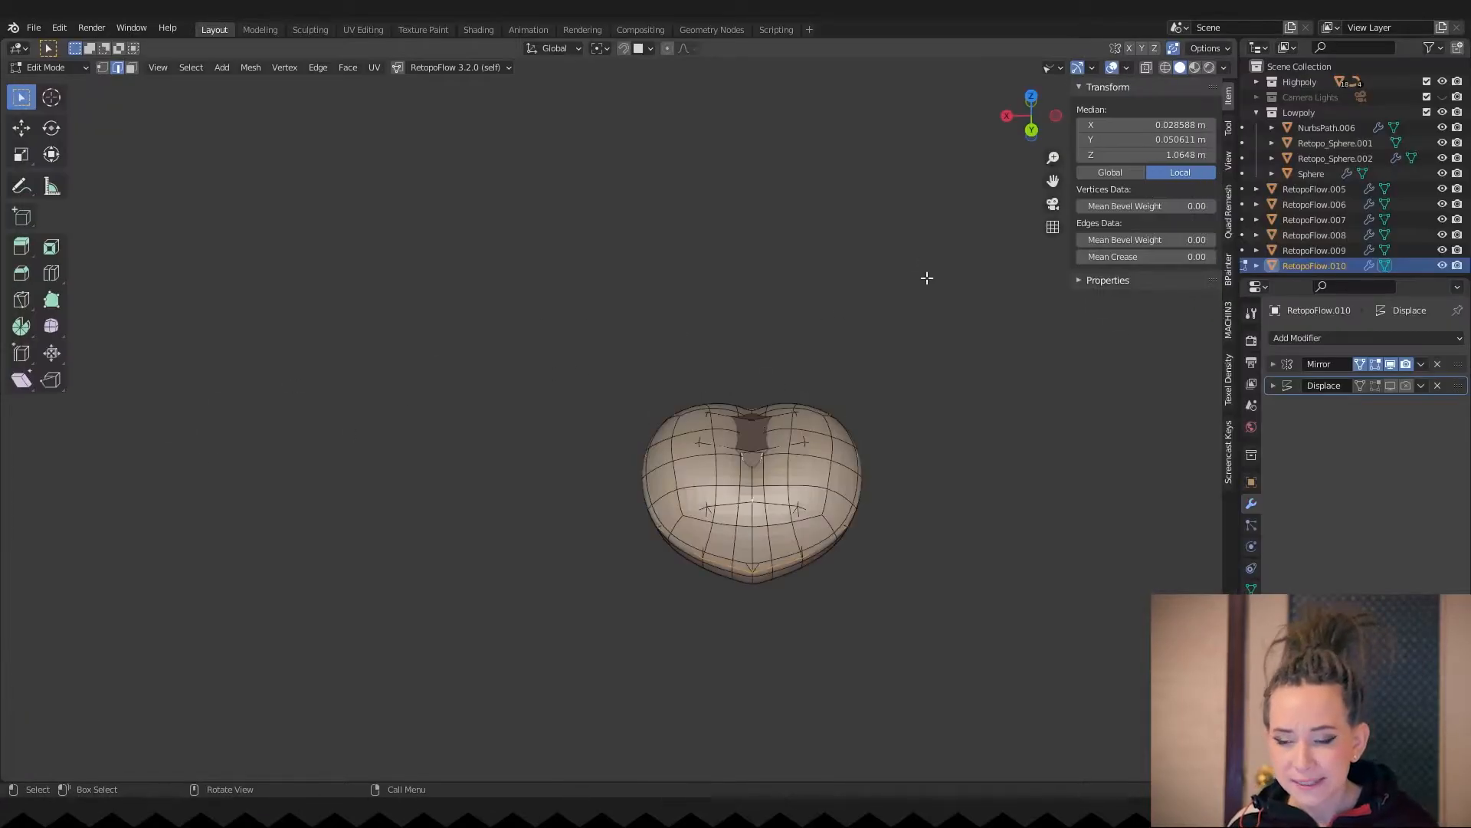
key("Tab")
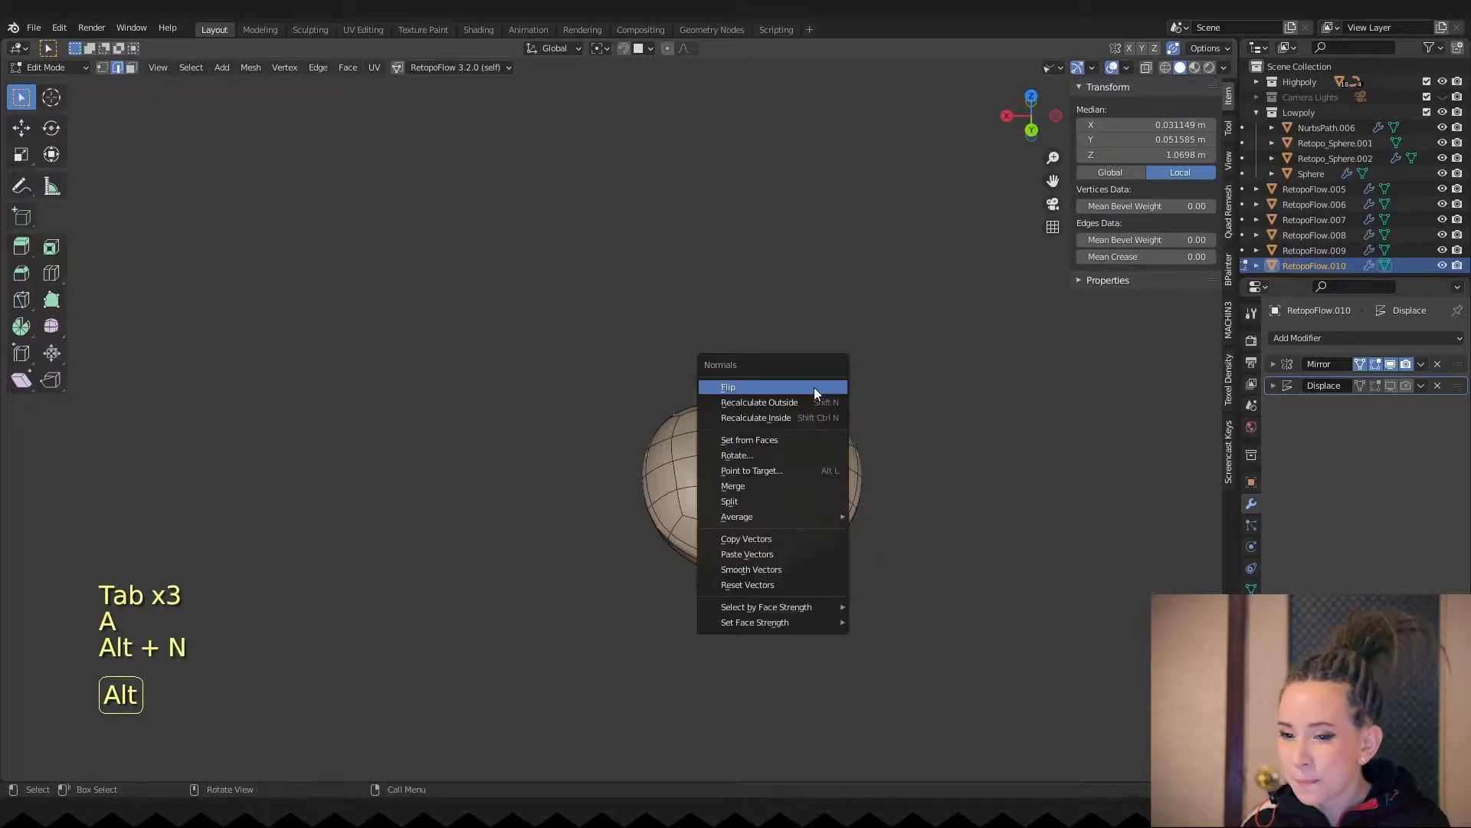
left_click(728, 387)
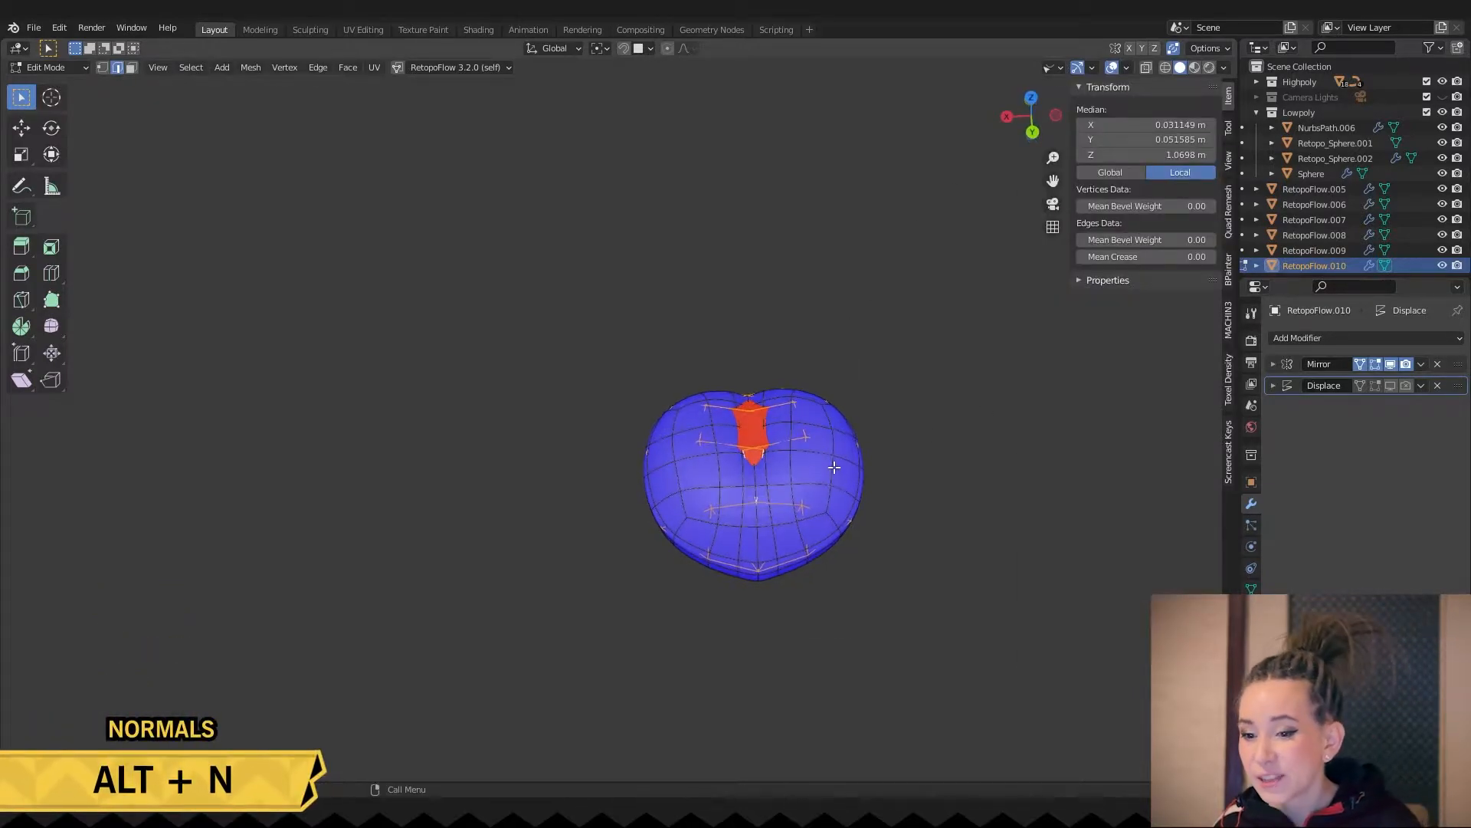
key("Tab")
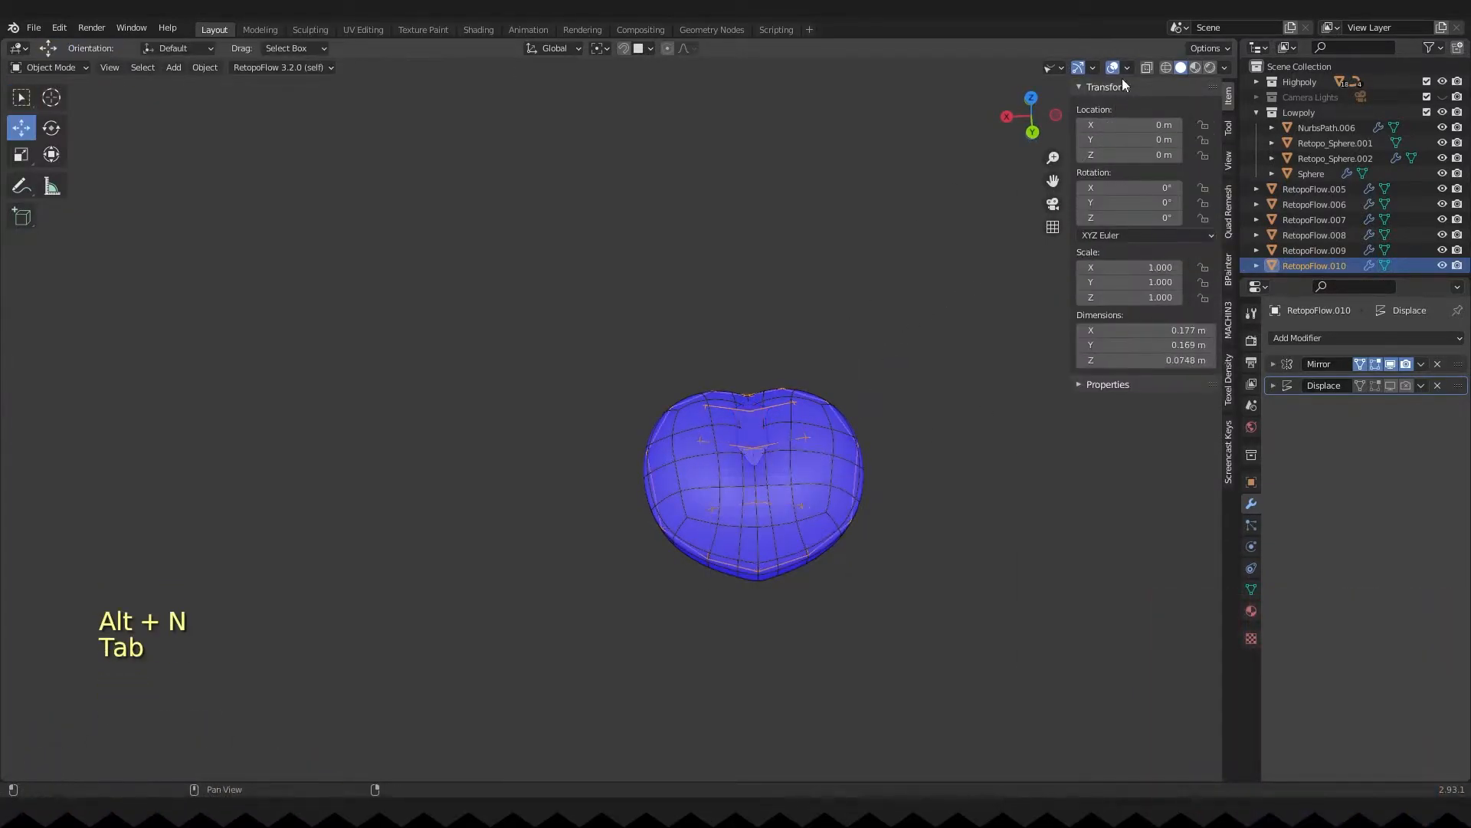
key("Tab")
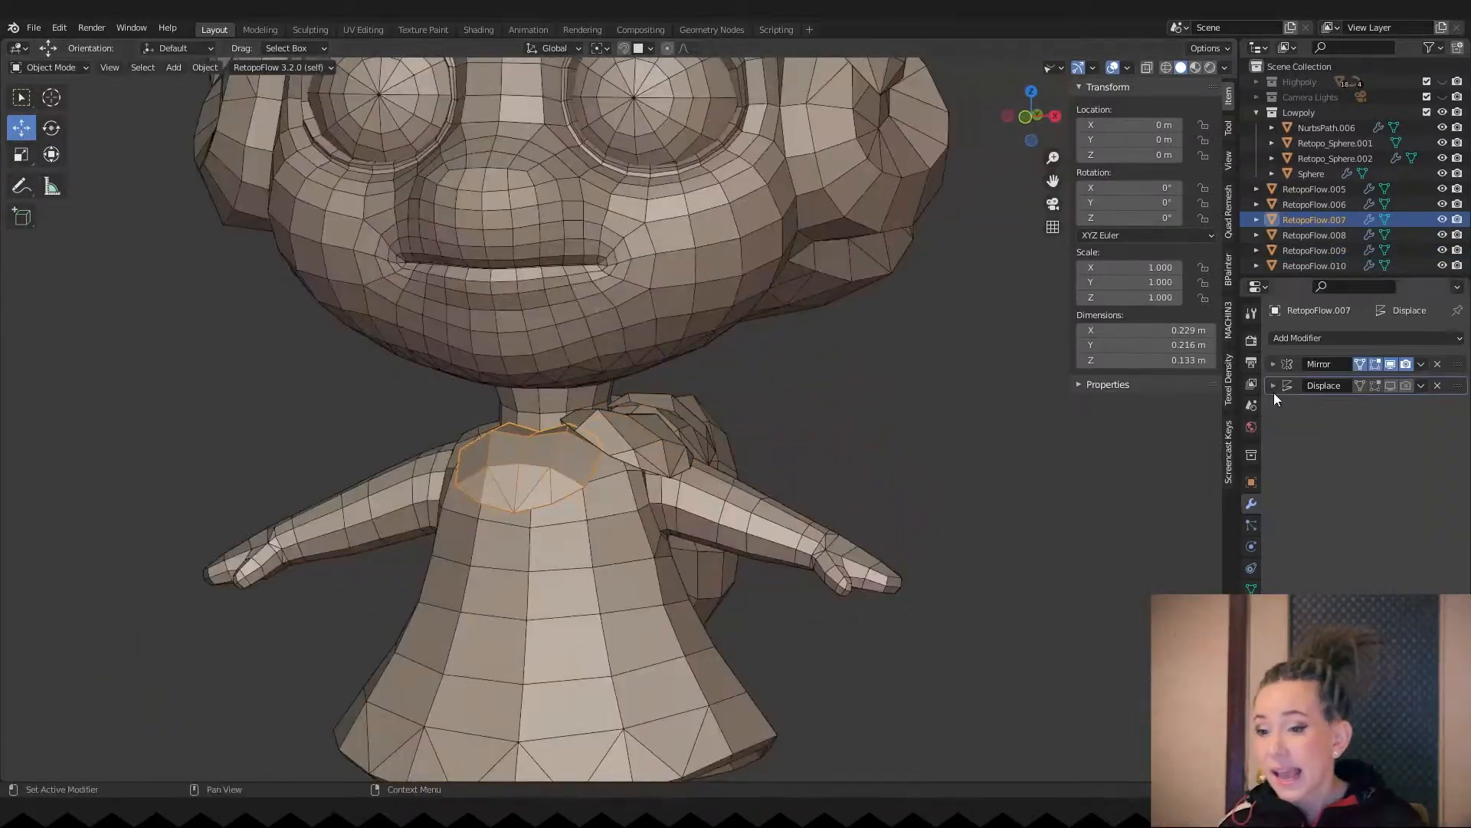
- Join the collar pieces into one object and isolate it for vertex editing
key("ctrl+j")
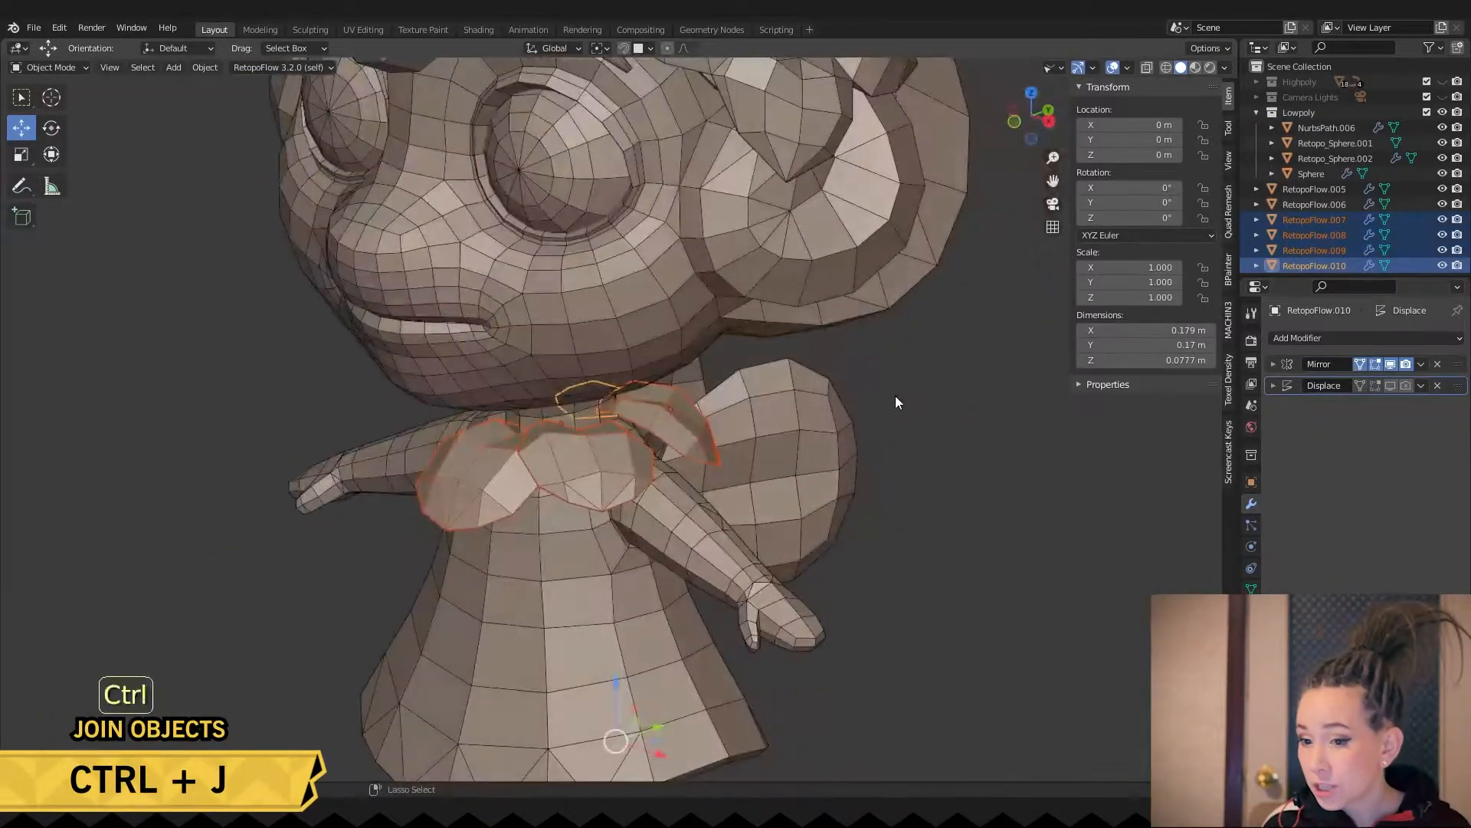
key("ctrl+j")
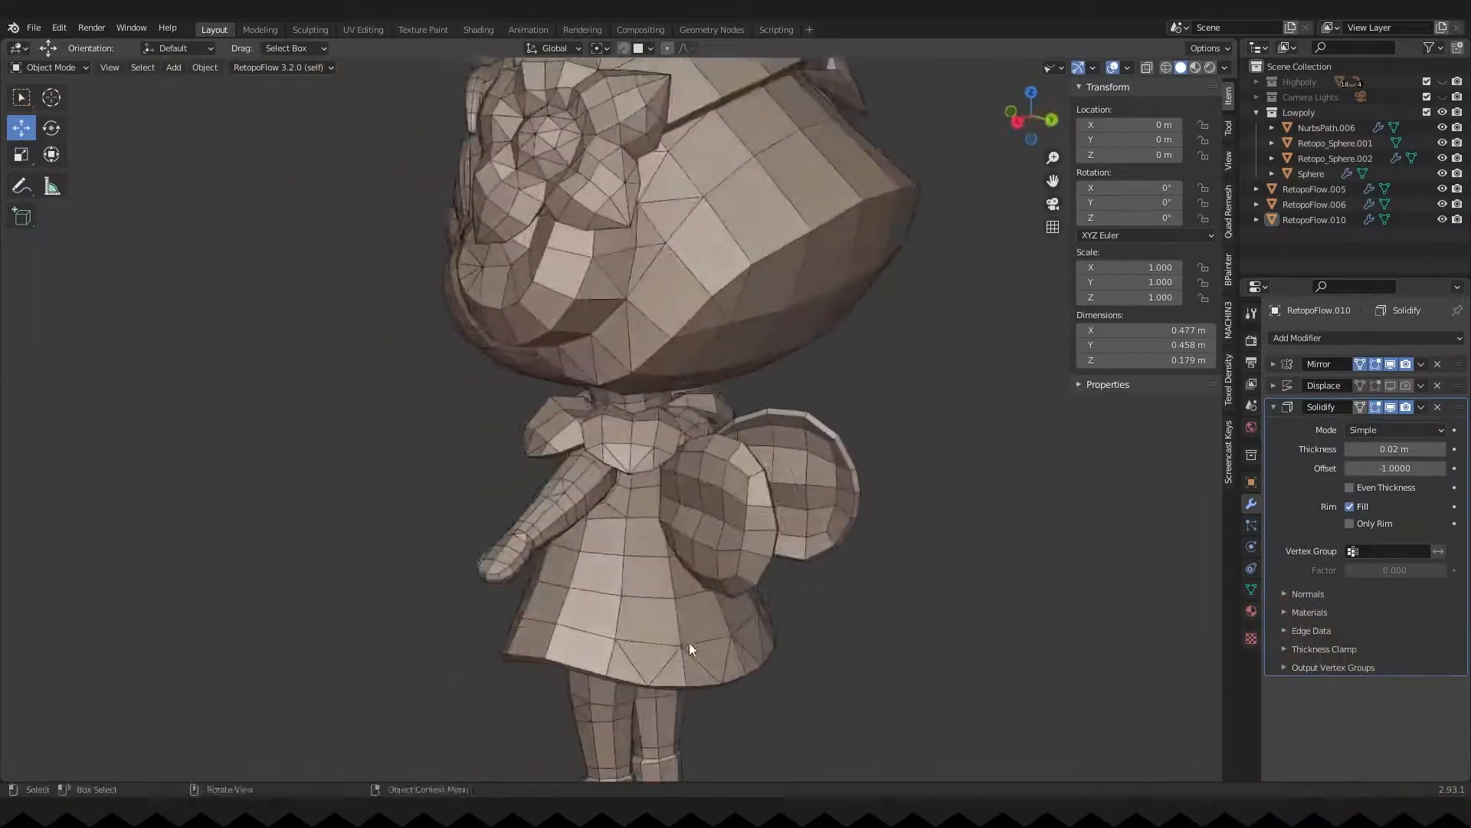
key("alt+q")
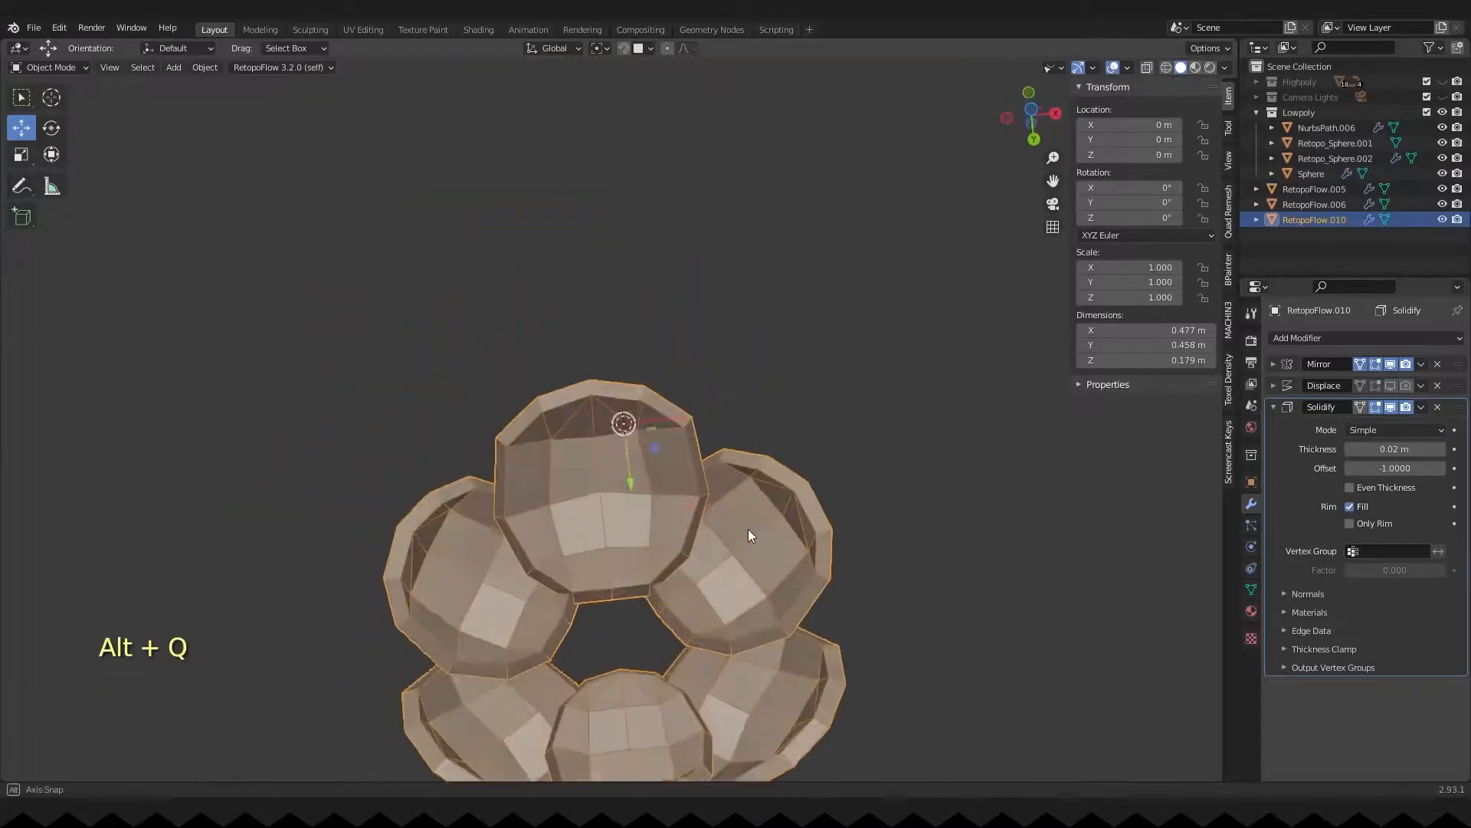
key("Tab")
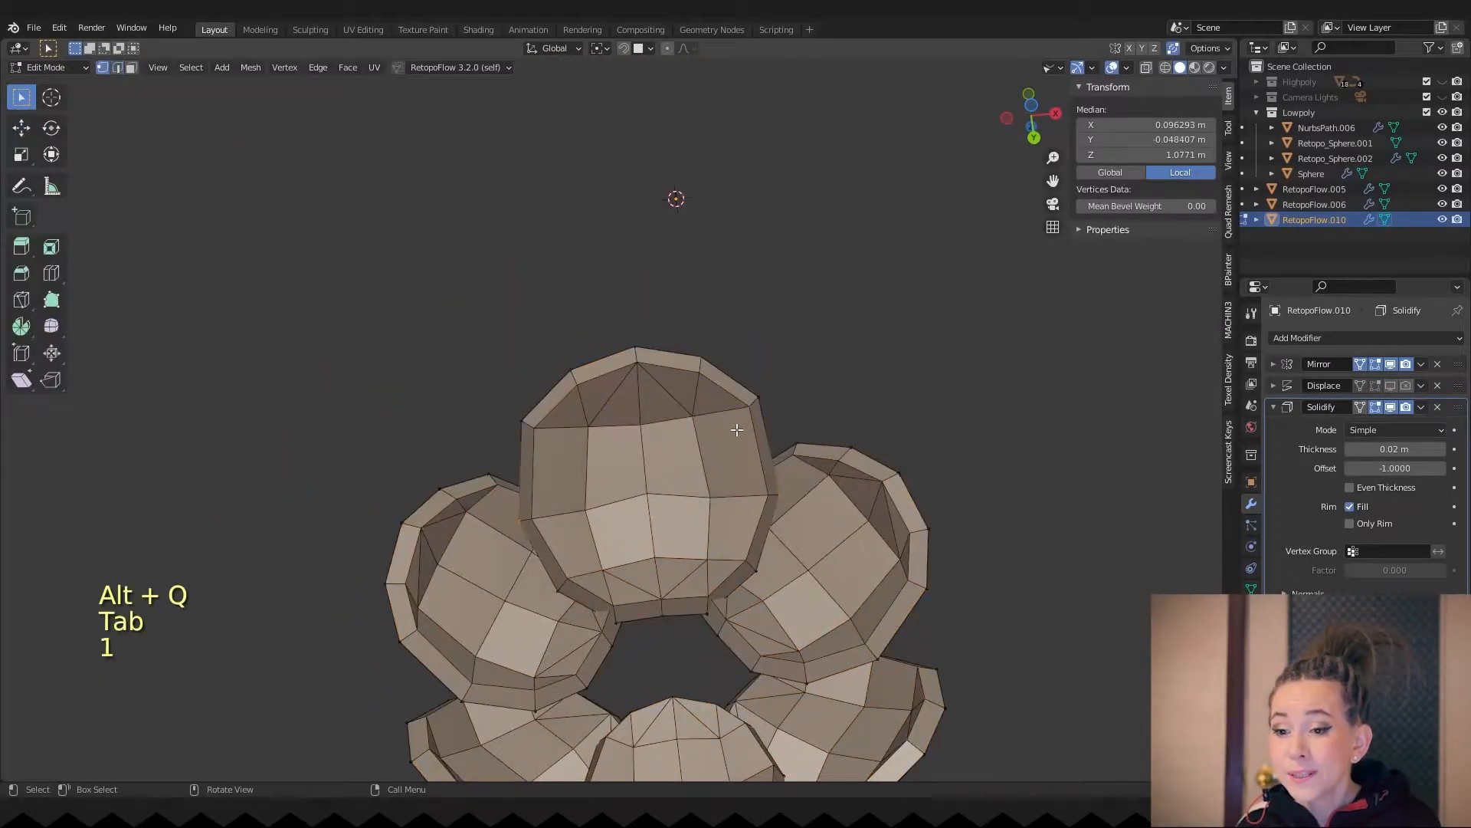
key("1")
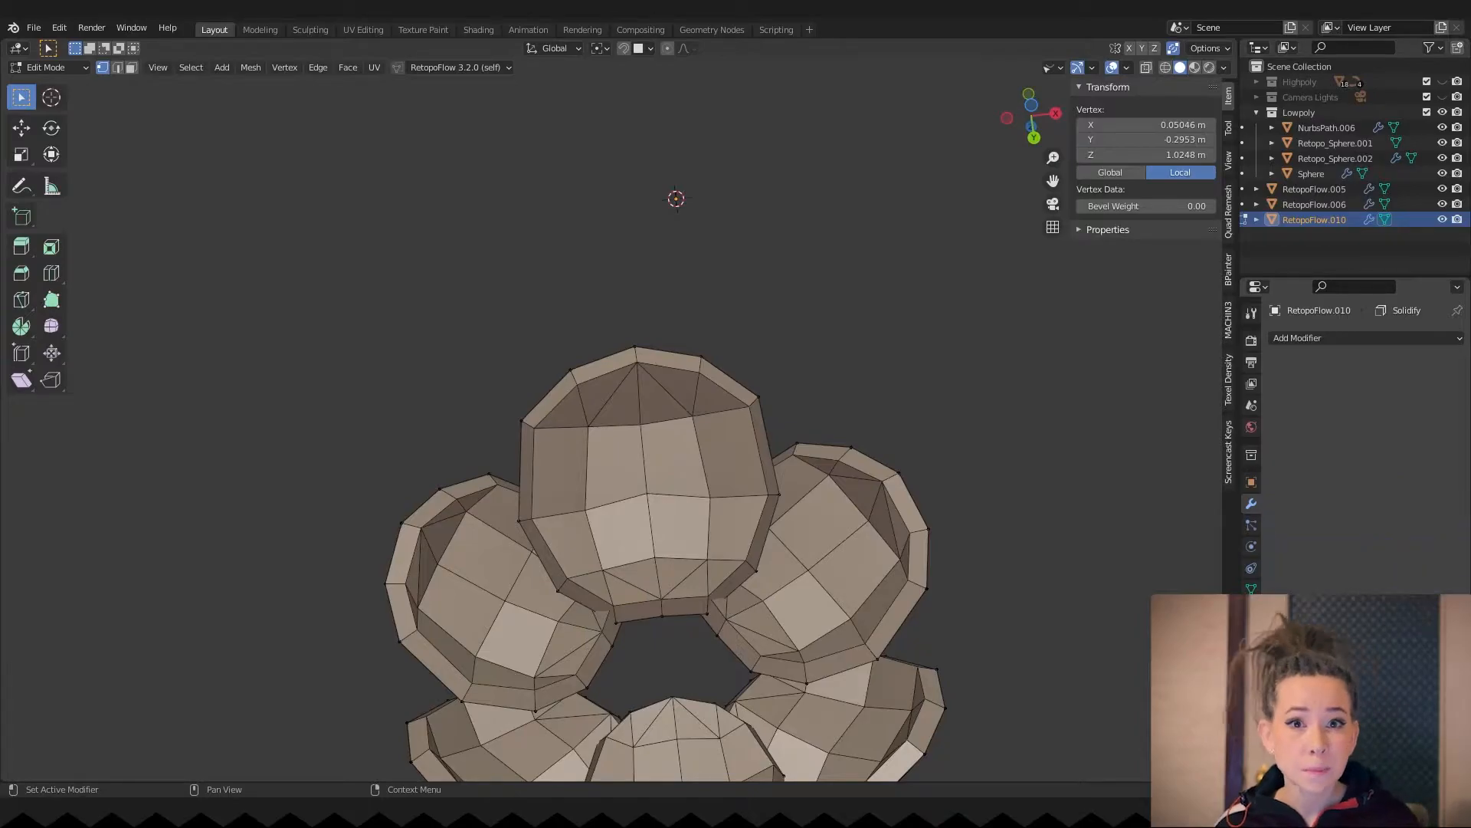
- Apply the collar's modifiers, delete half the mesh and add an X-axis Mirror modifier
left_click(1422, 364)
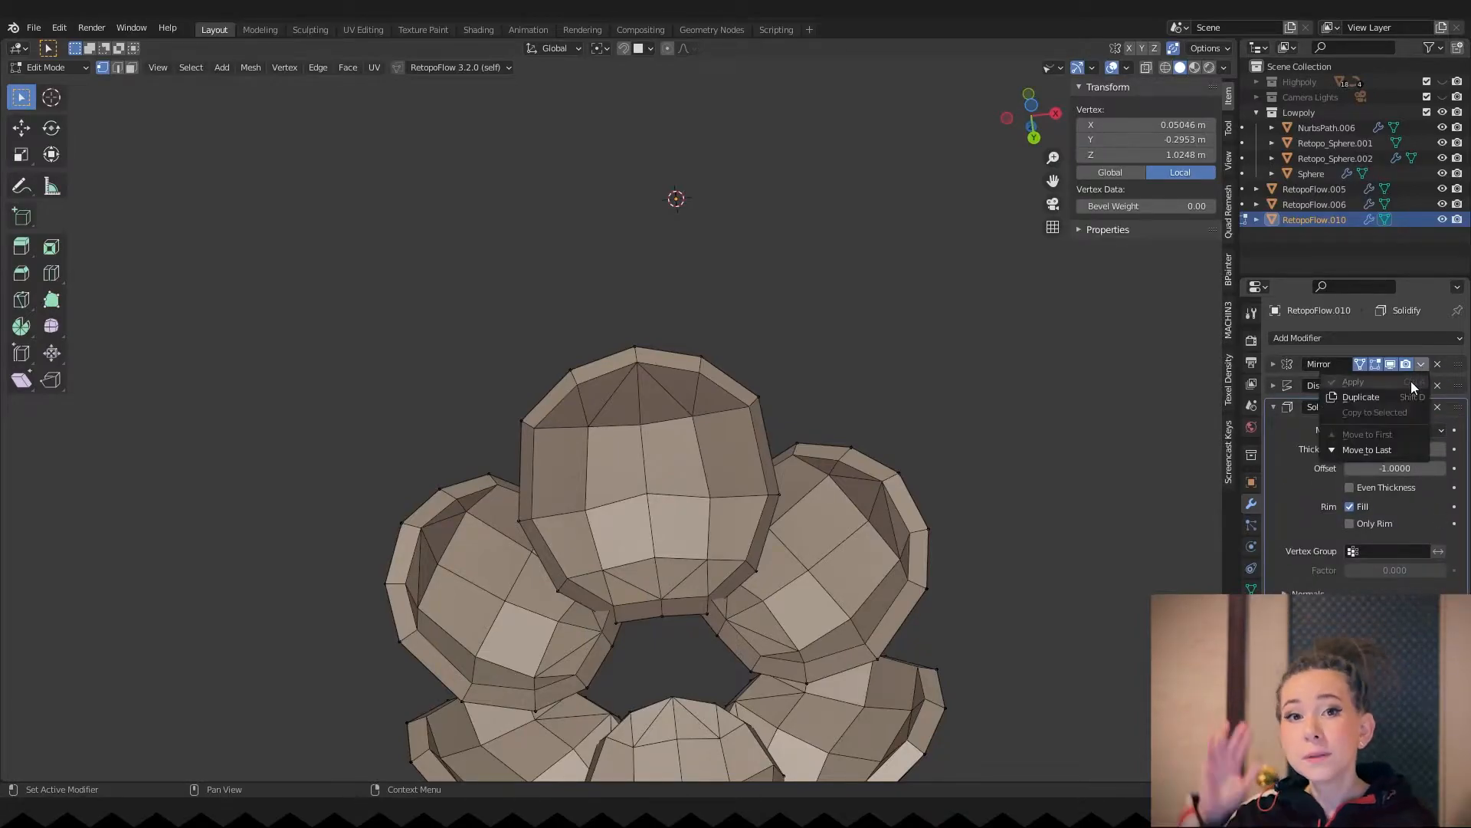
key("Tab")
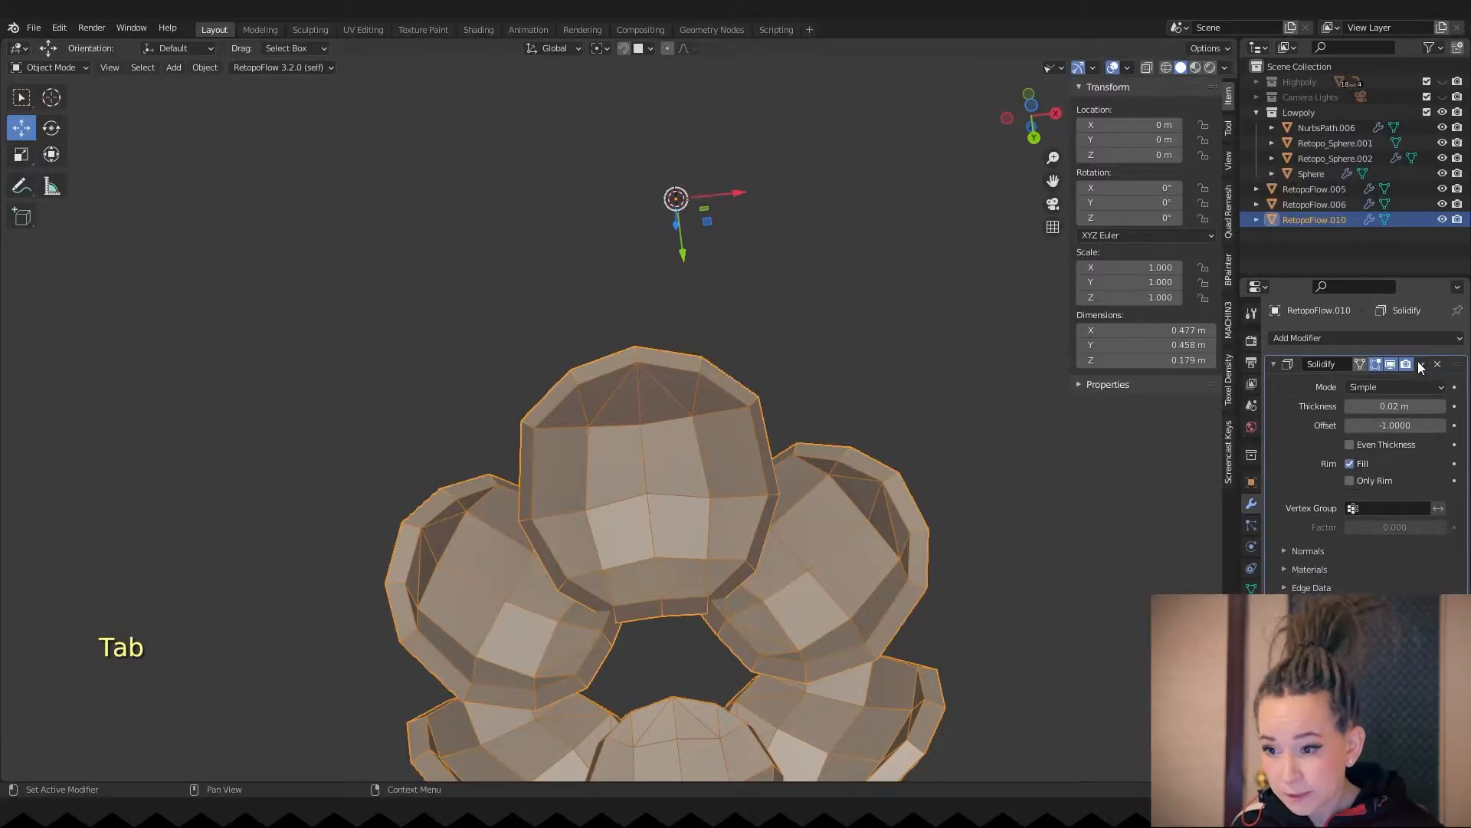
key("Tab")
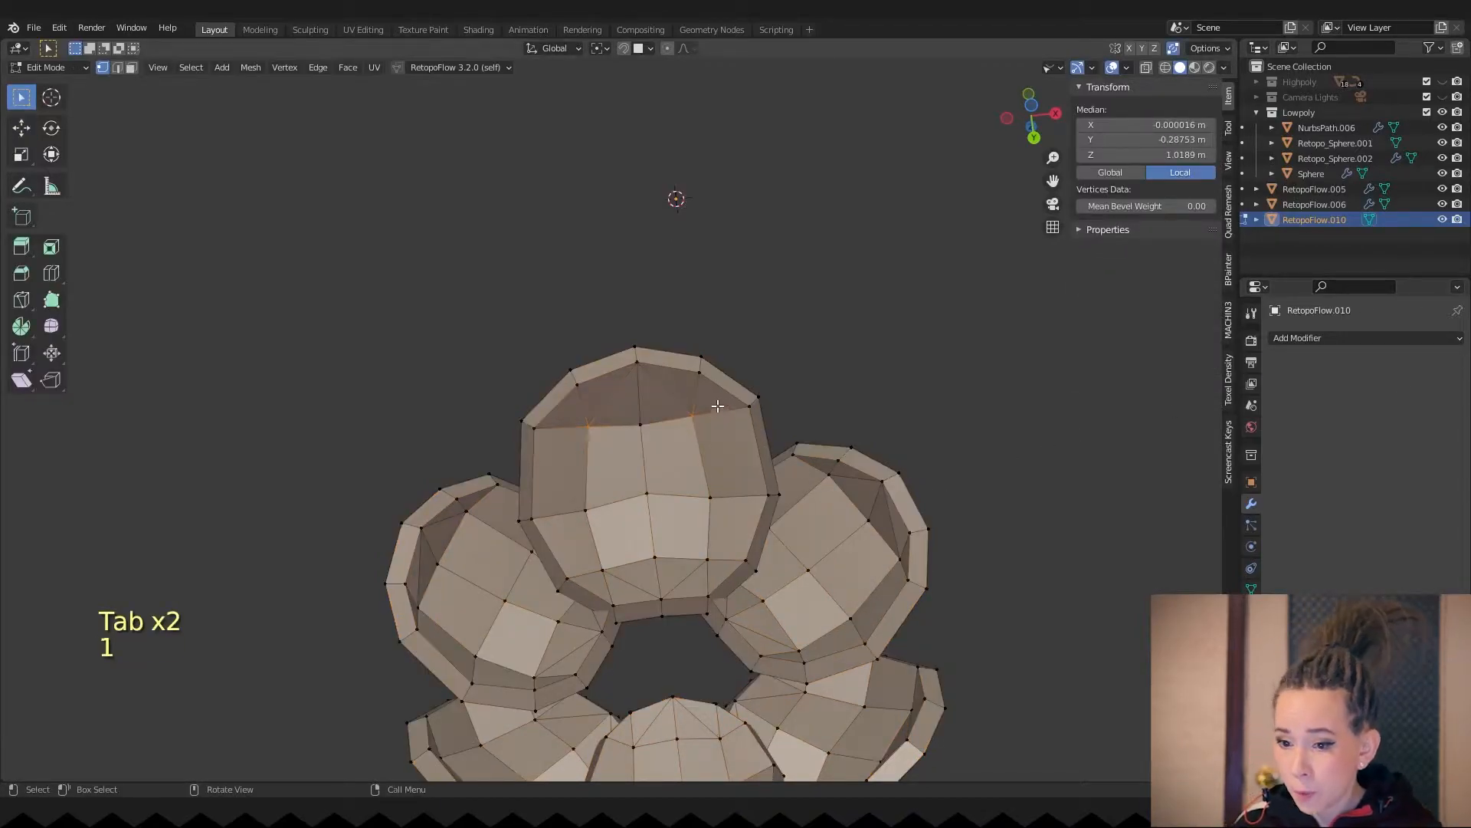
key("alt+z")
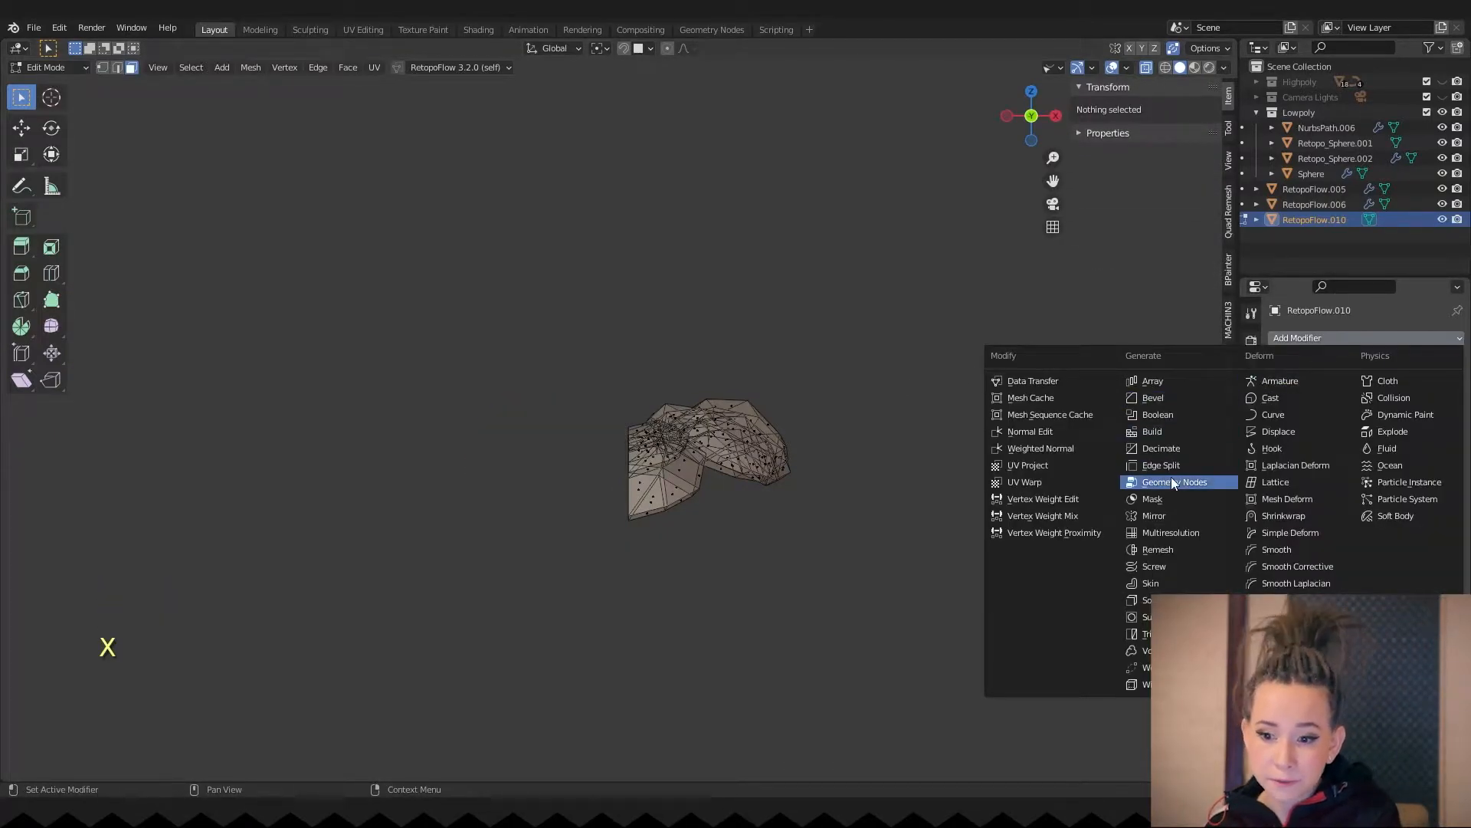
left_click(1153, 515)
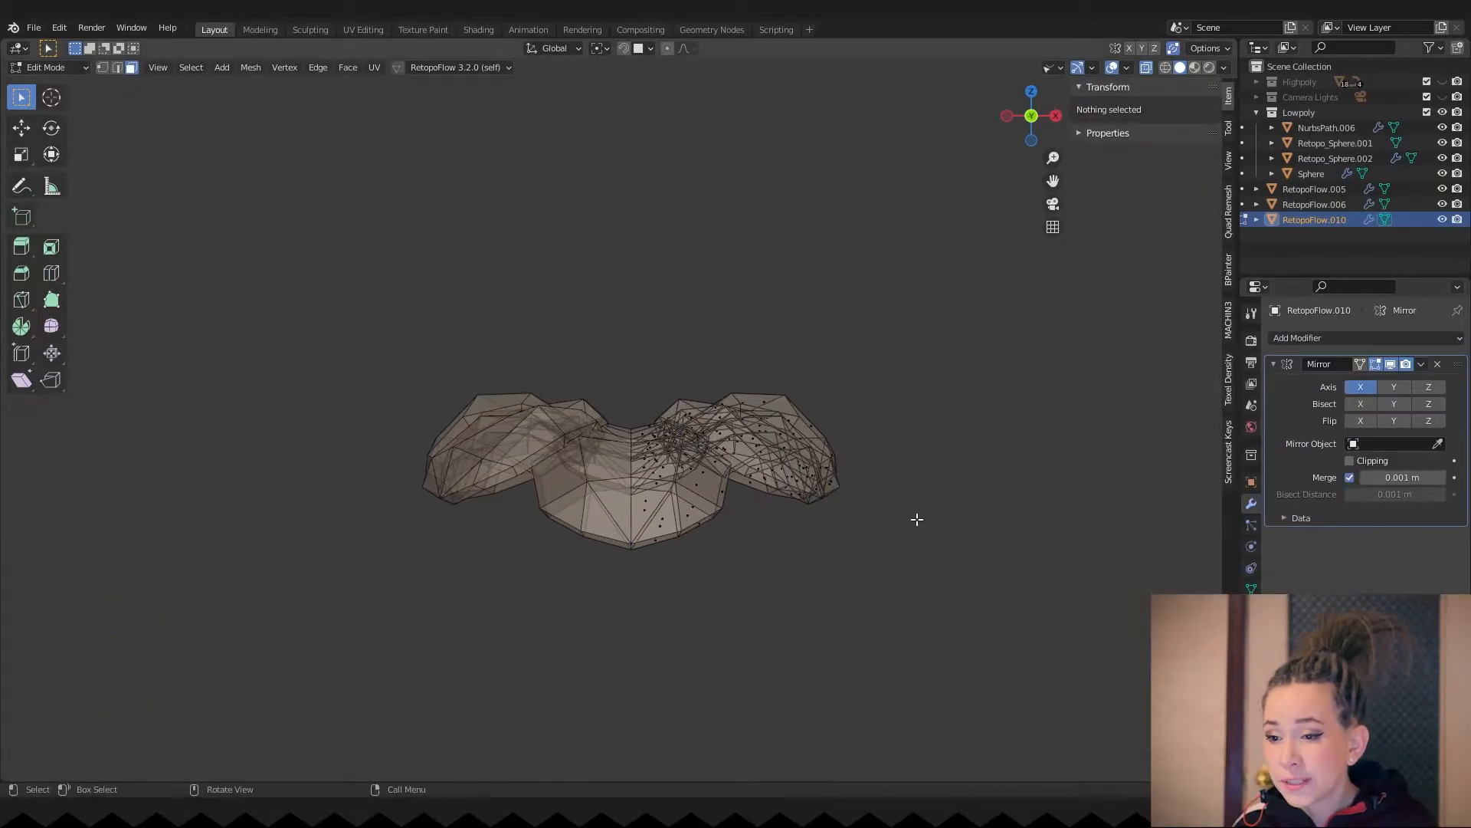
- In X-ray, move and slide the front petal vertices into neater collar petals
key("alt+z")
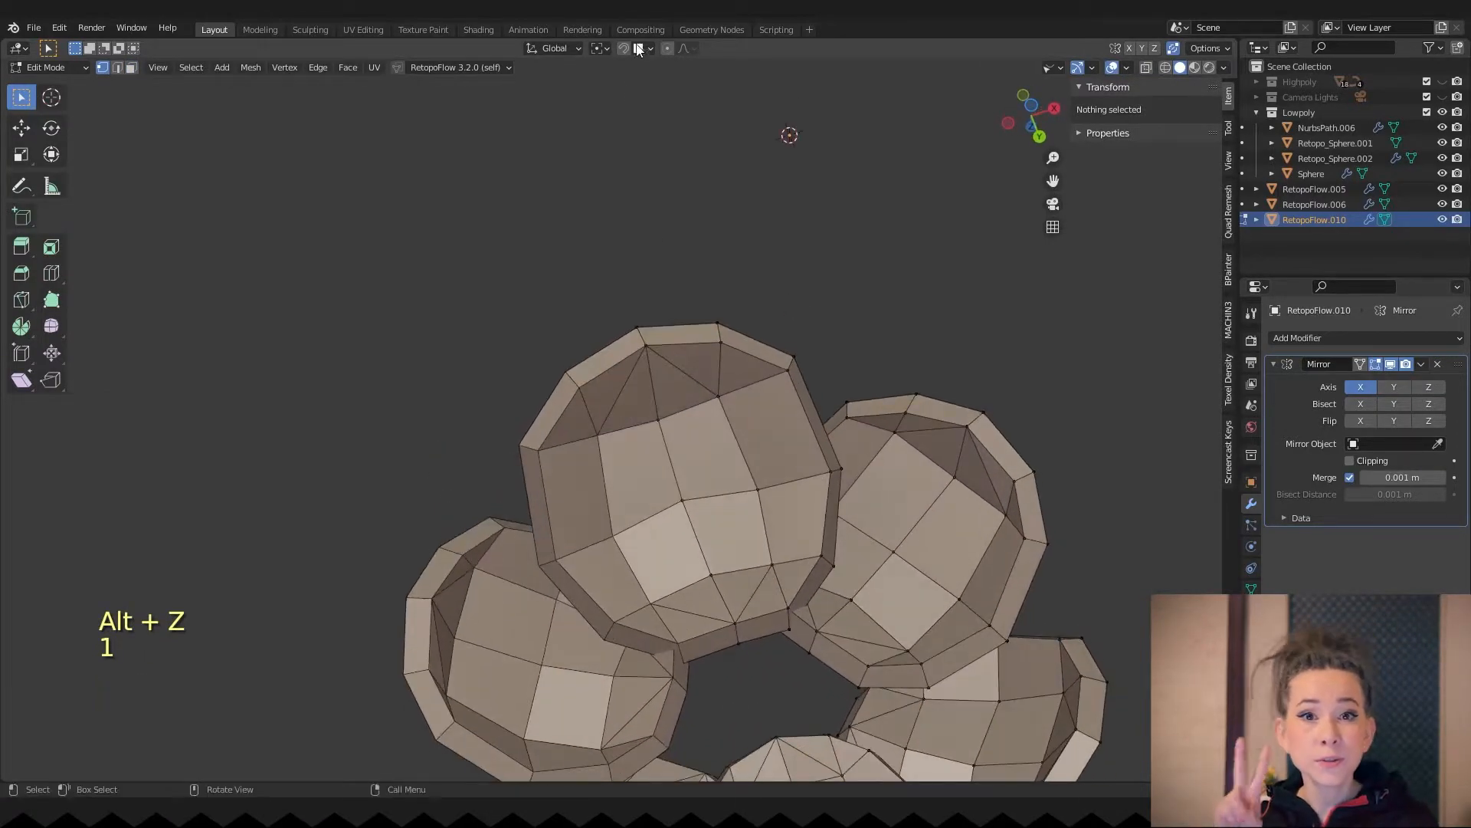
left_click(635, 47)
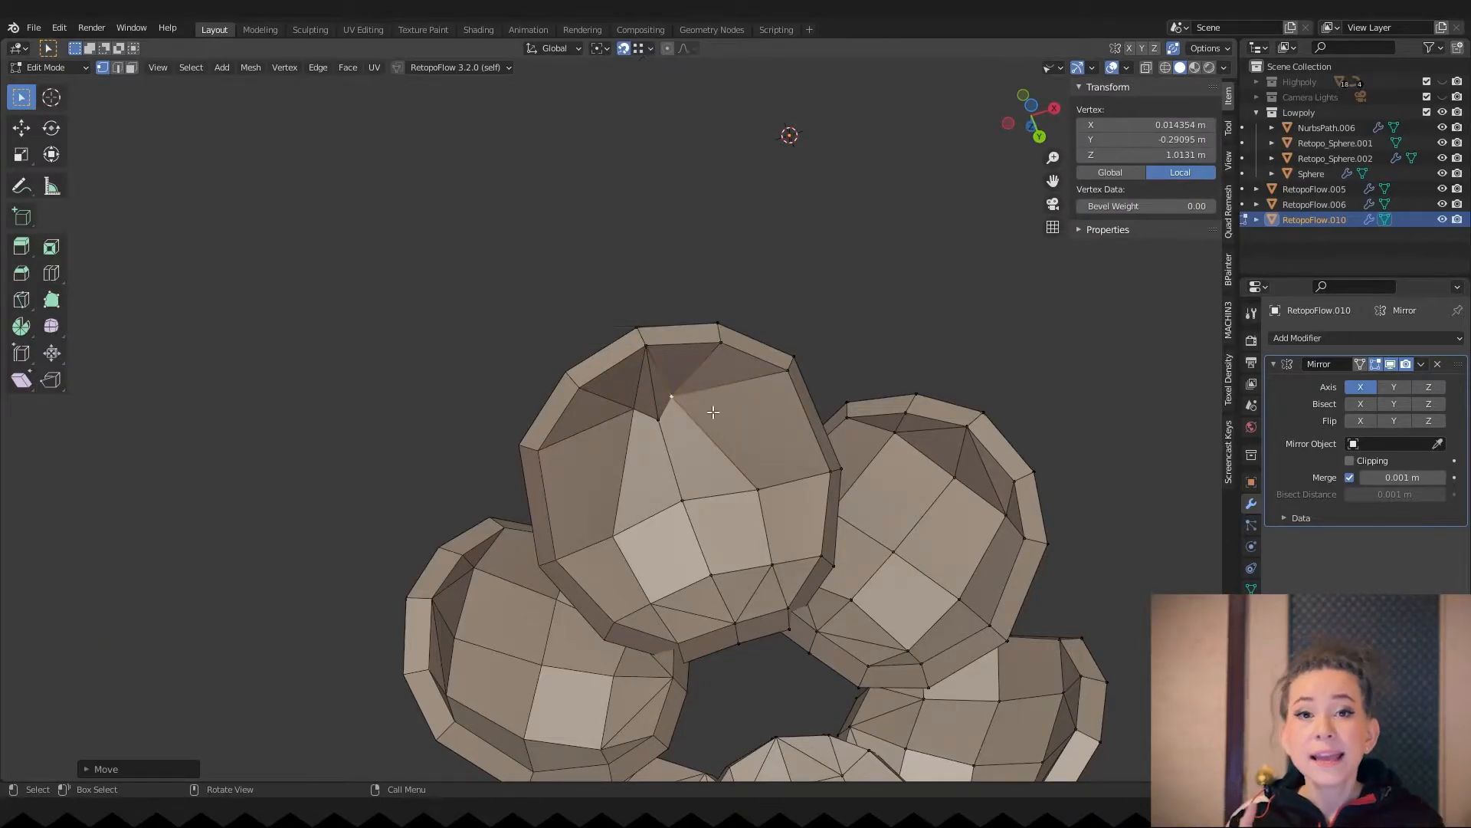
key("g")
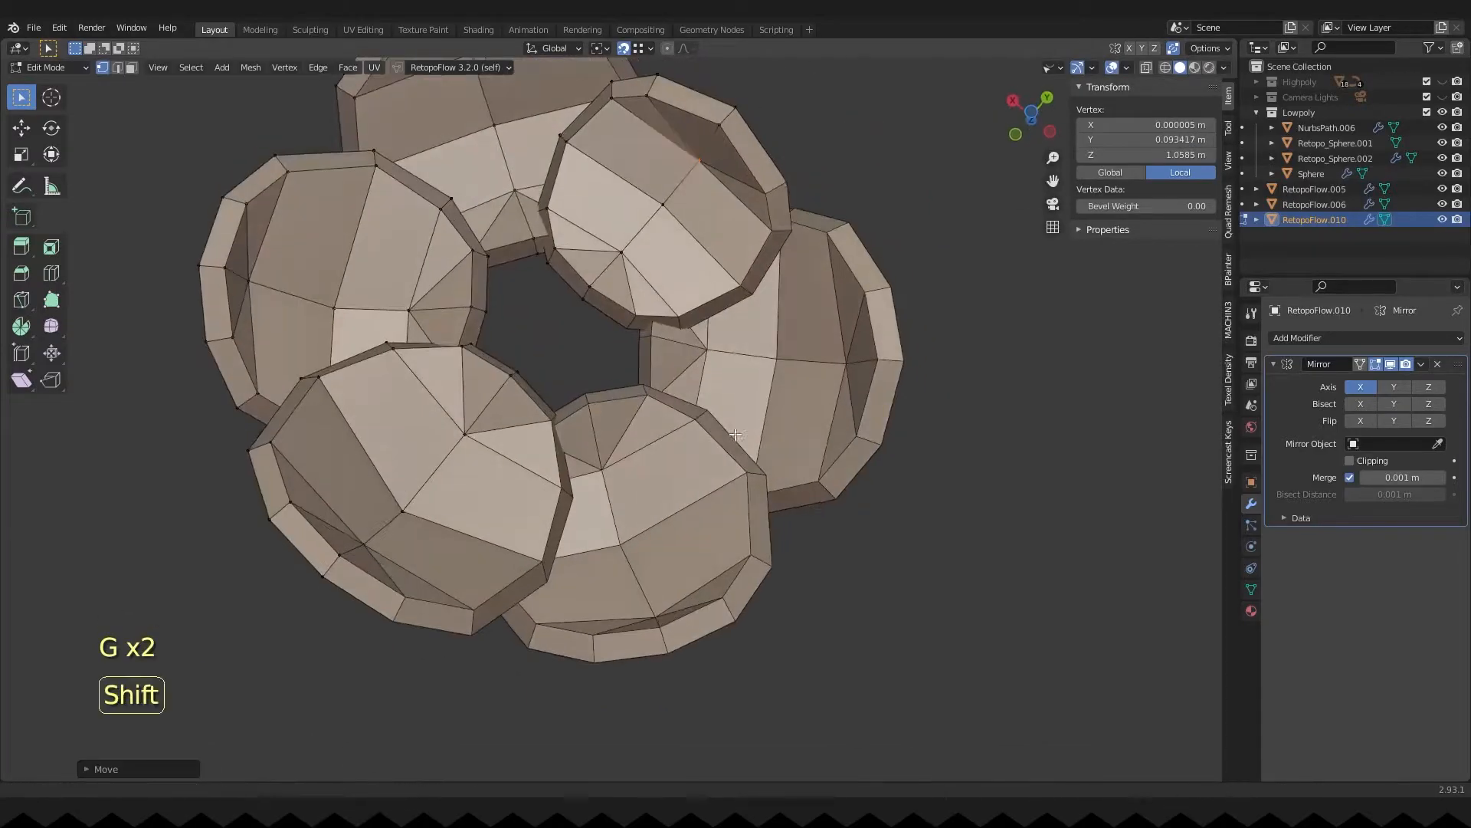
key("shift+x")
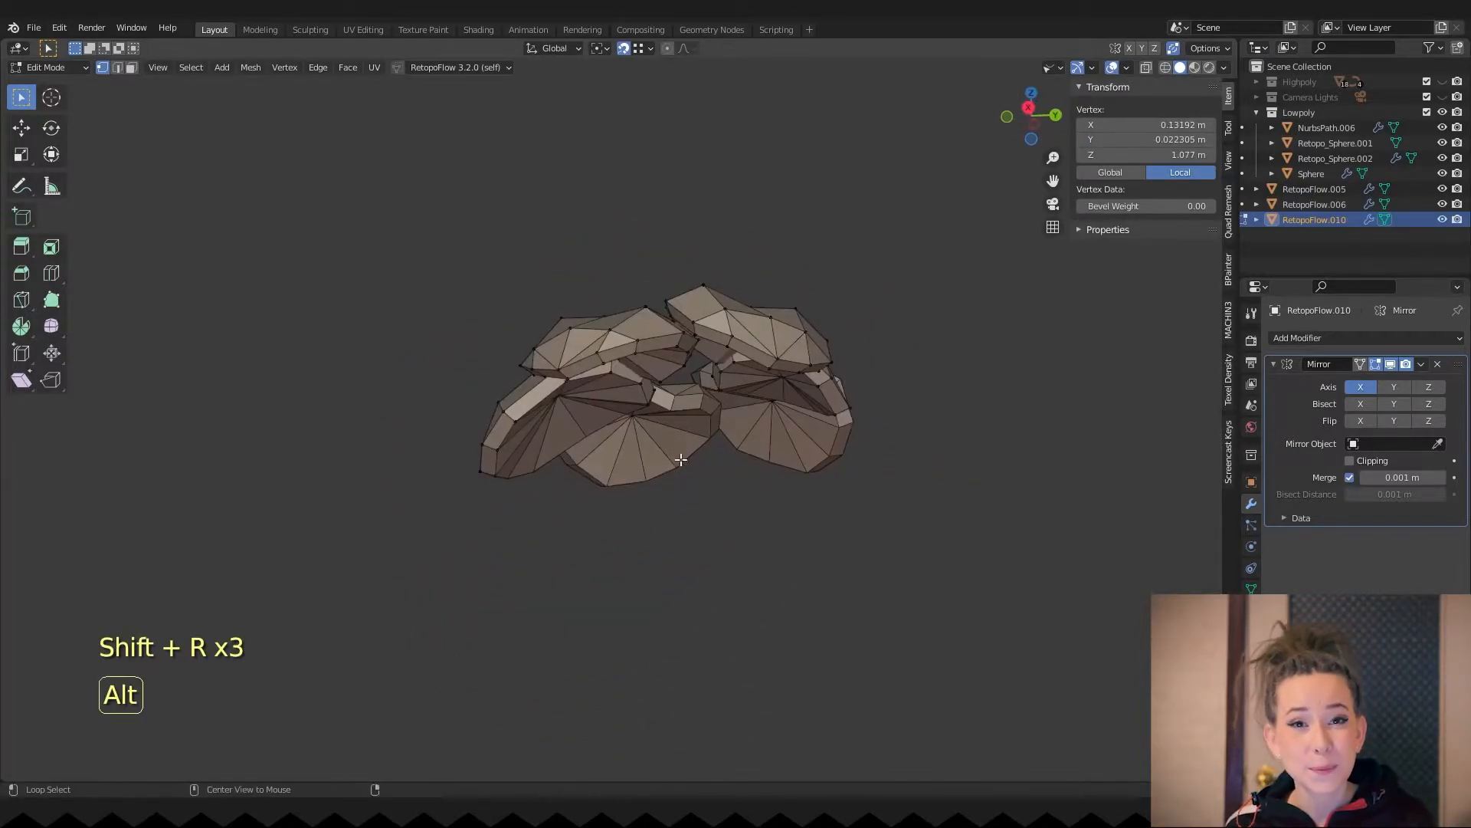
key("Tab")
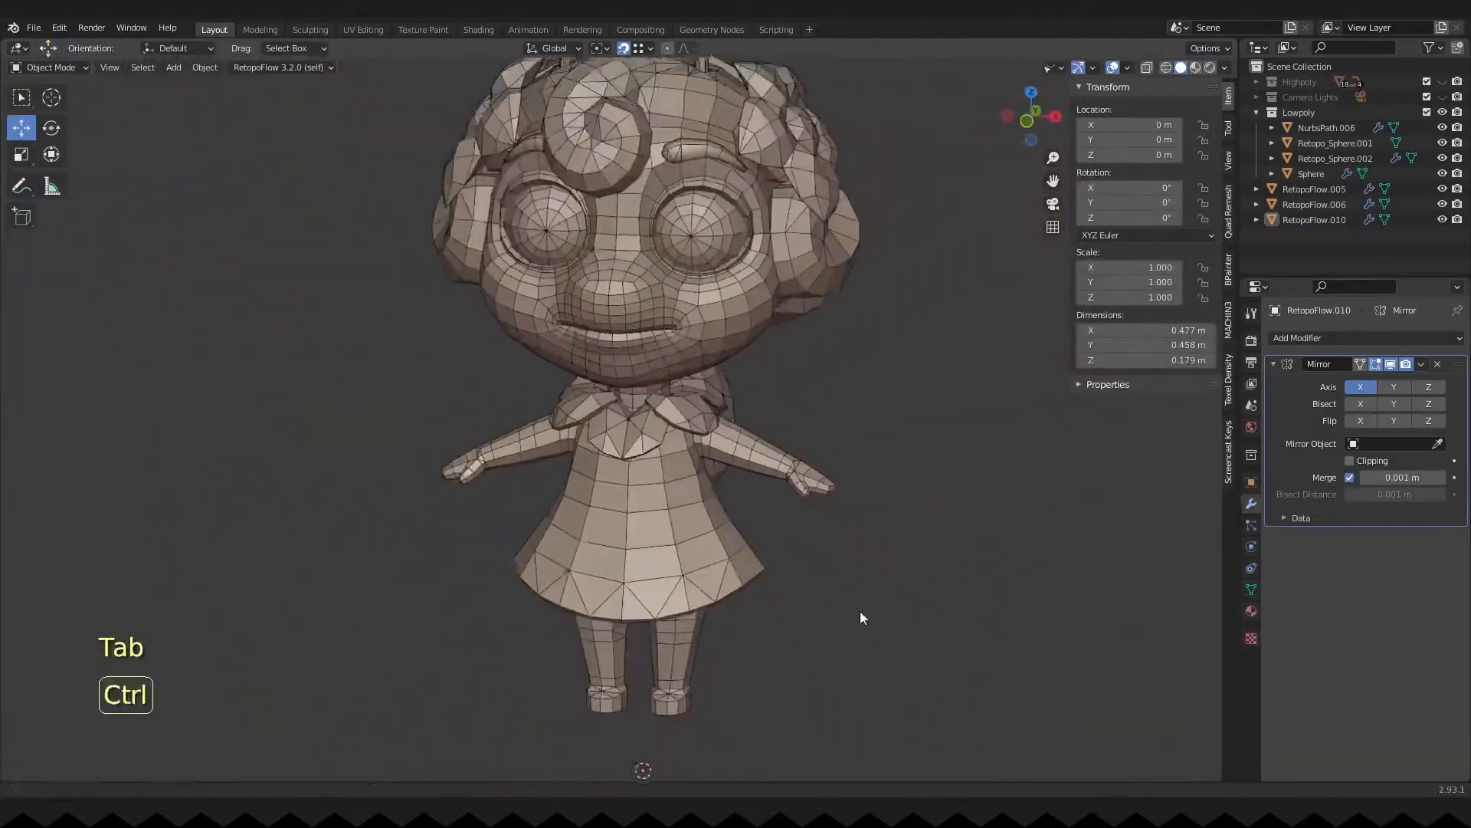
key("n")
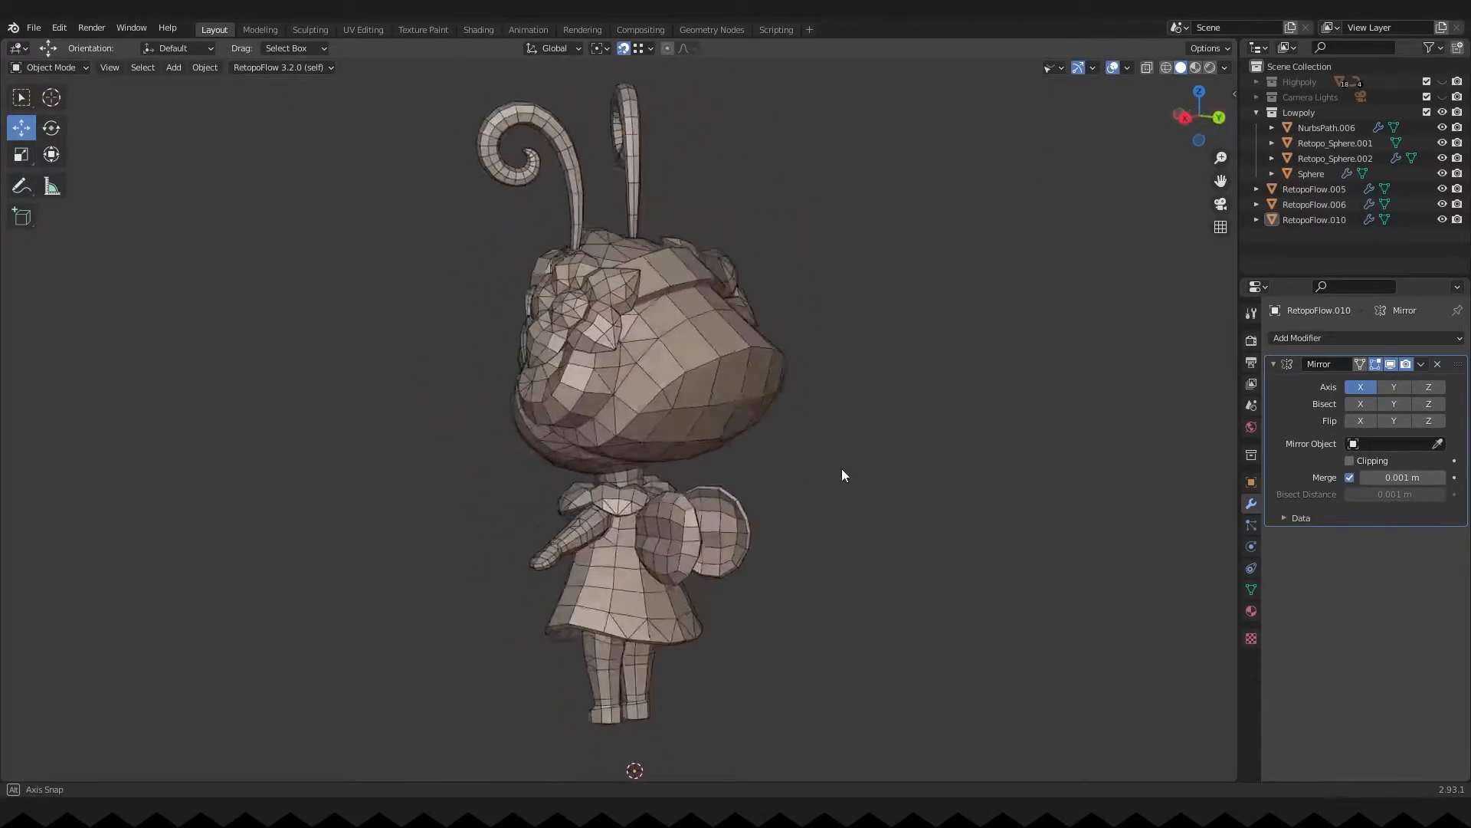
- Connect pairs of bow vertices with new edges and slide them along their edges
key("Tab")
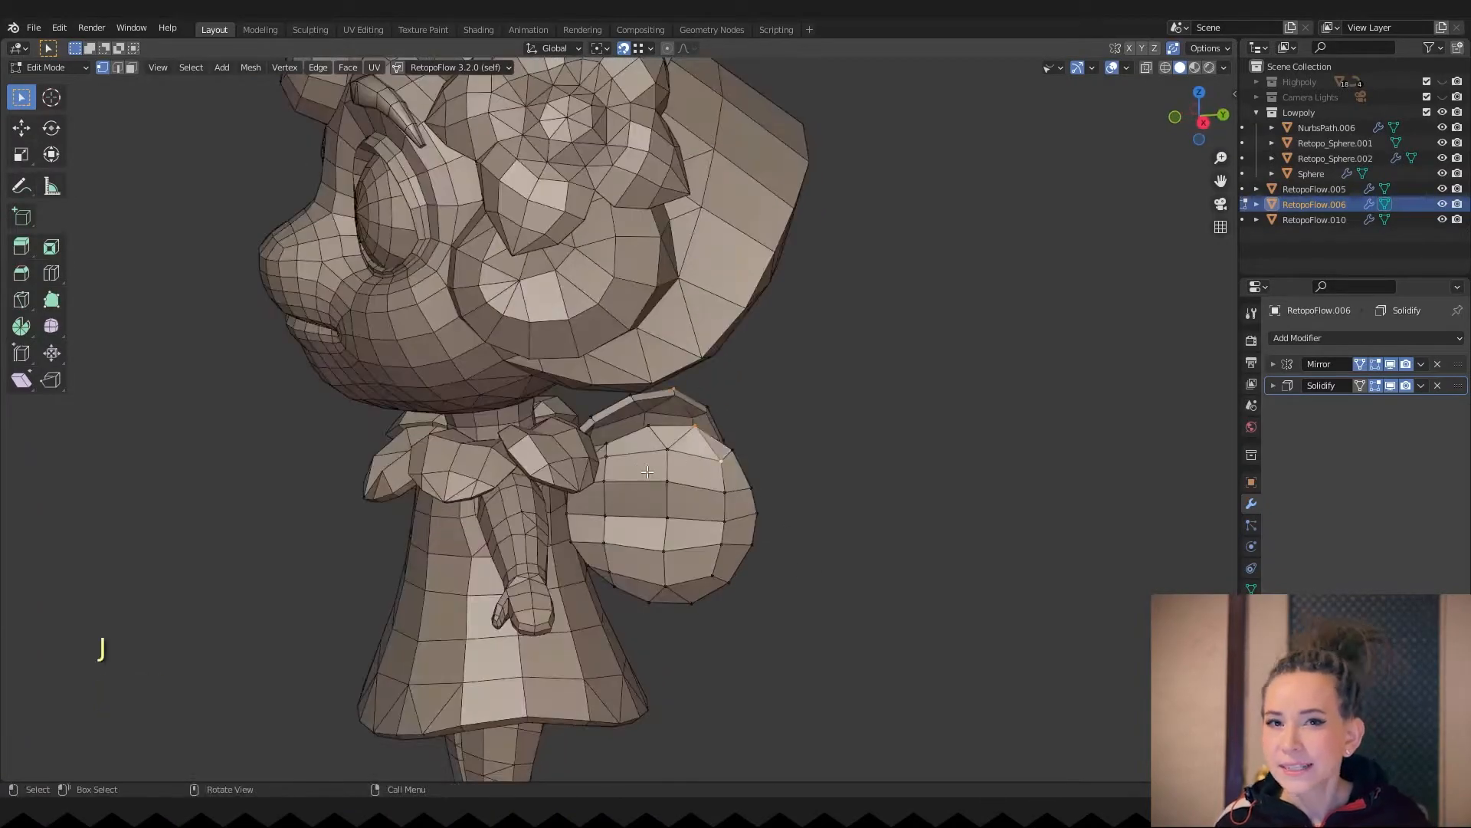
key("J")
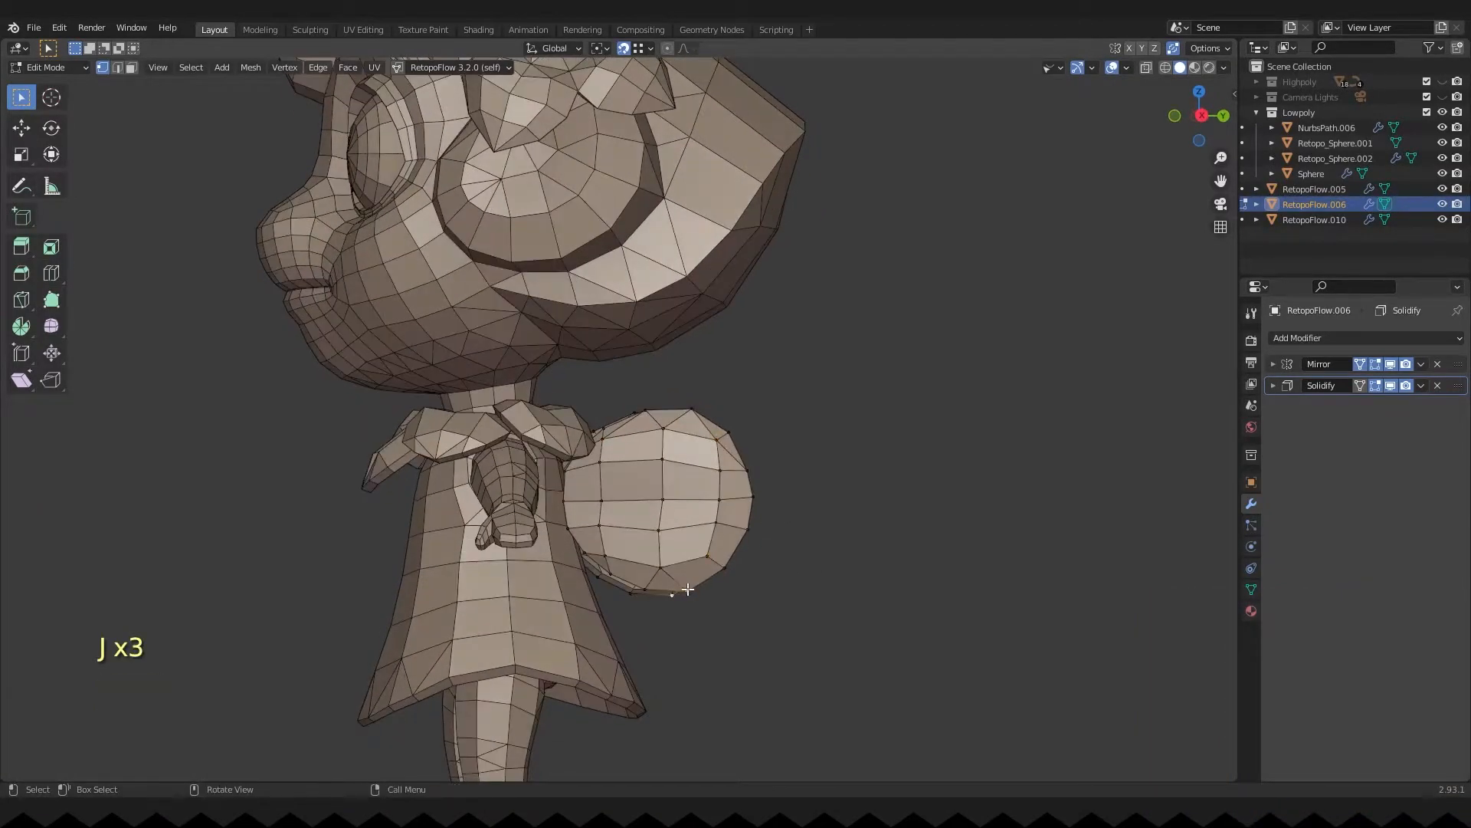
key("J")
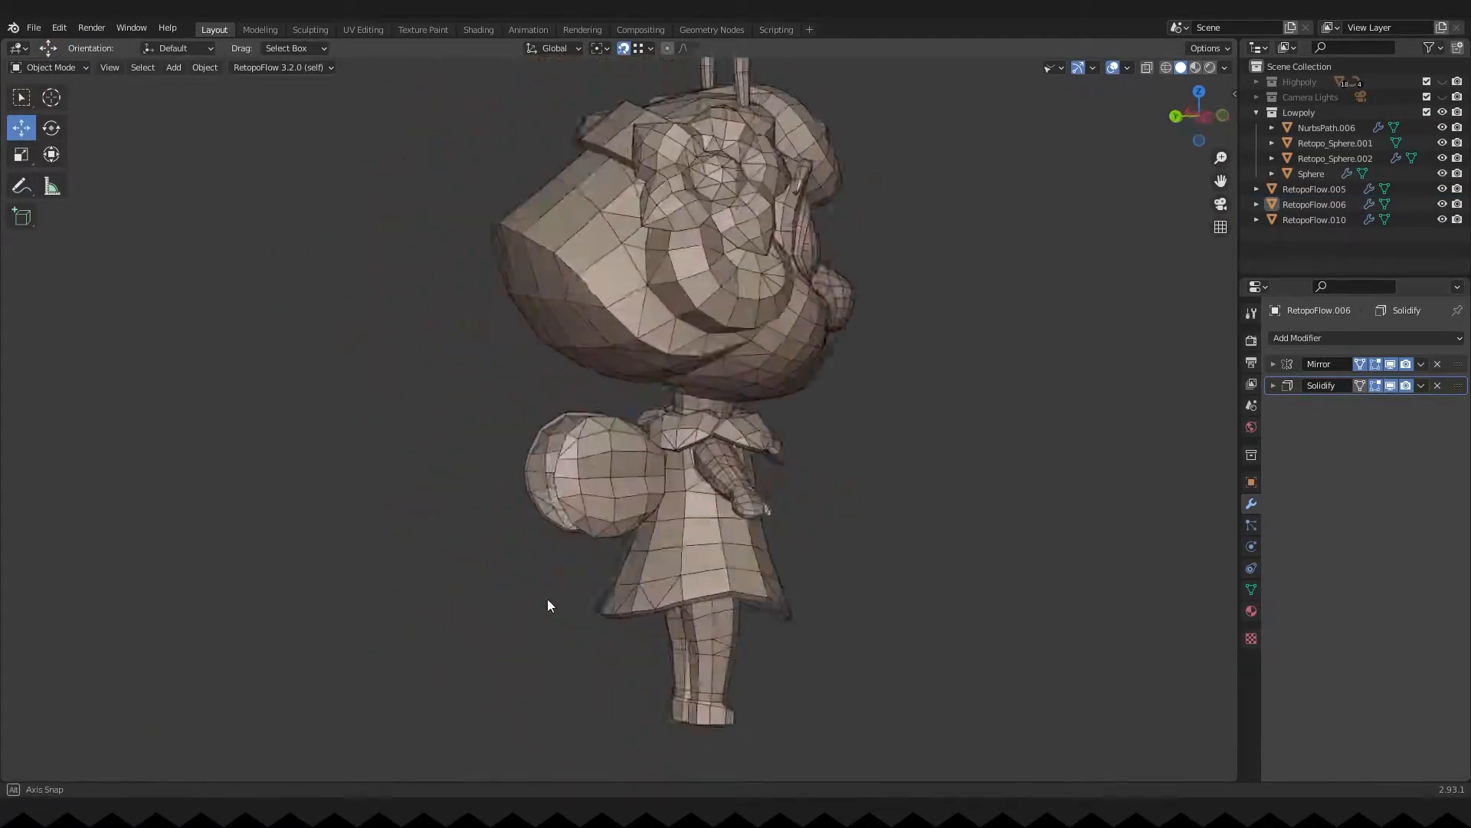
key("Tab")
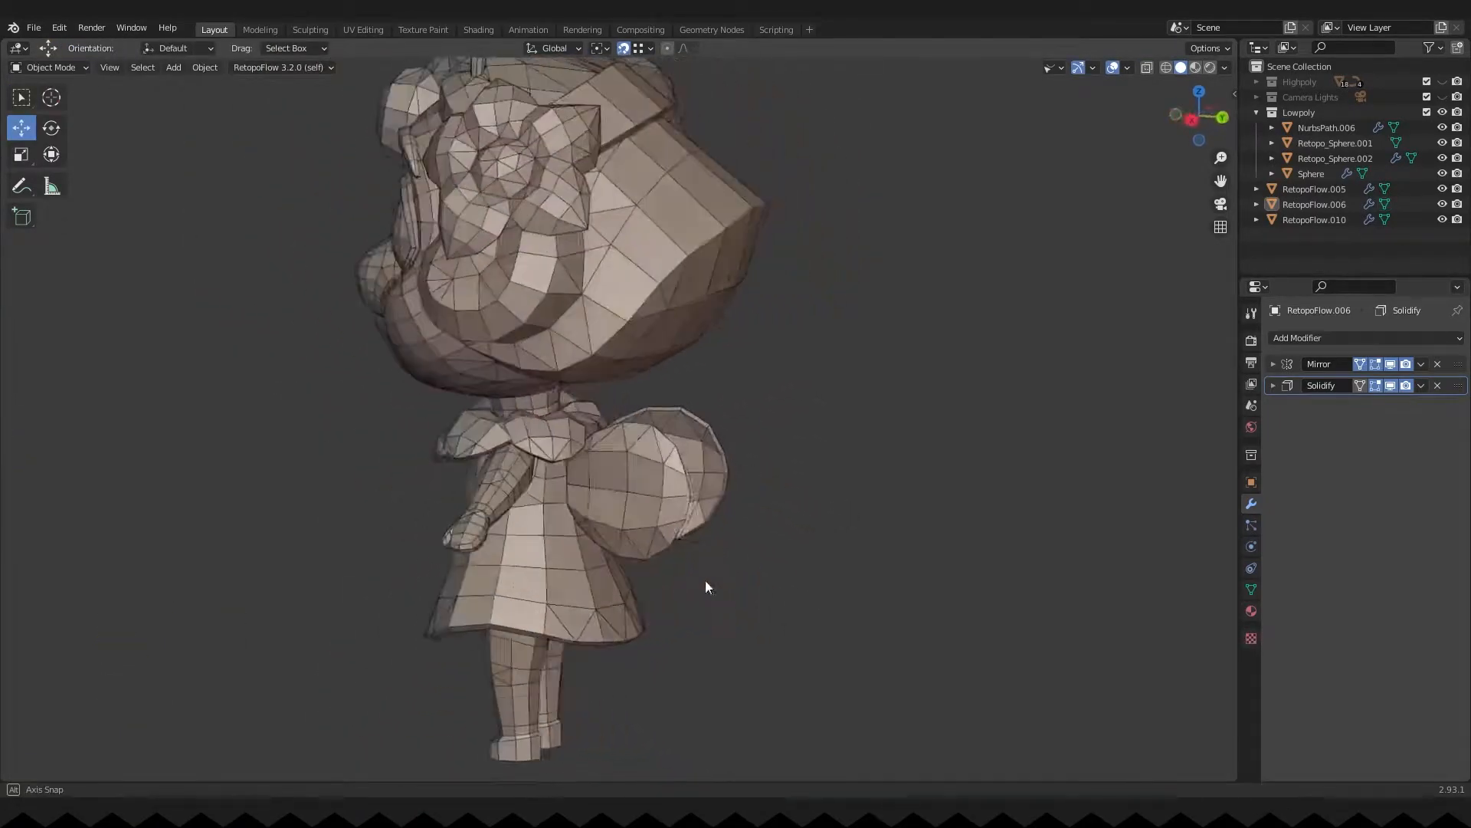
key("g")
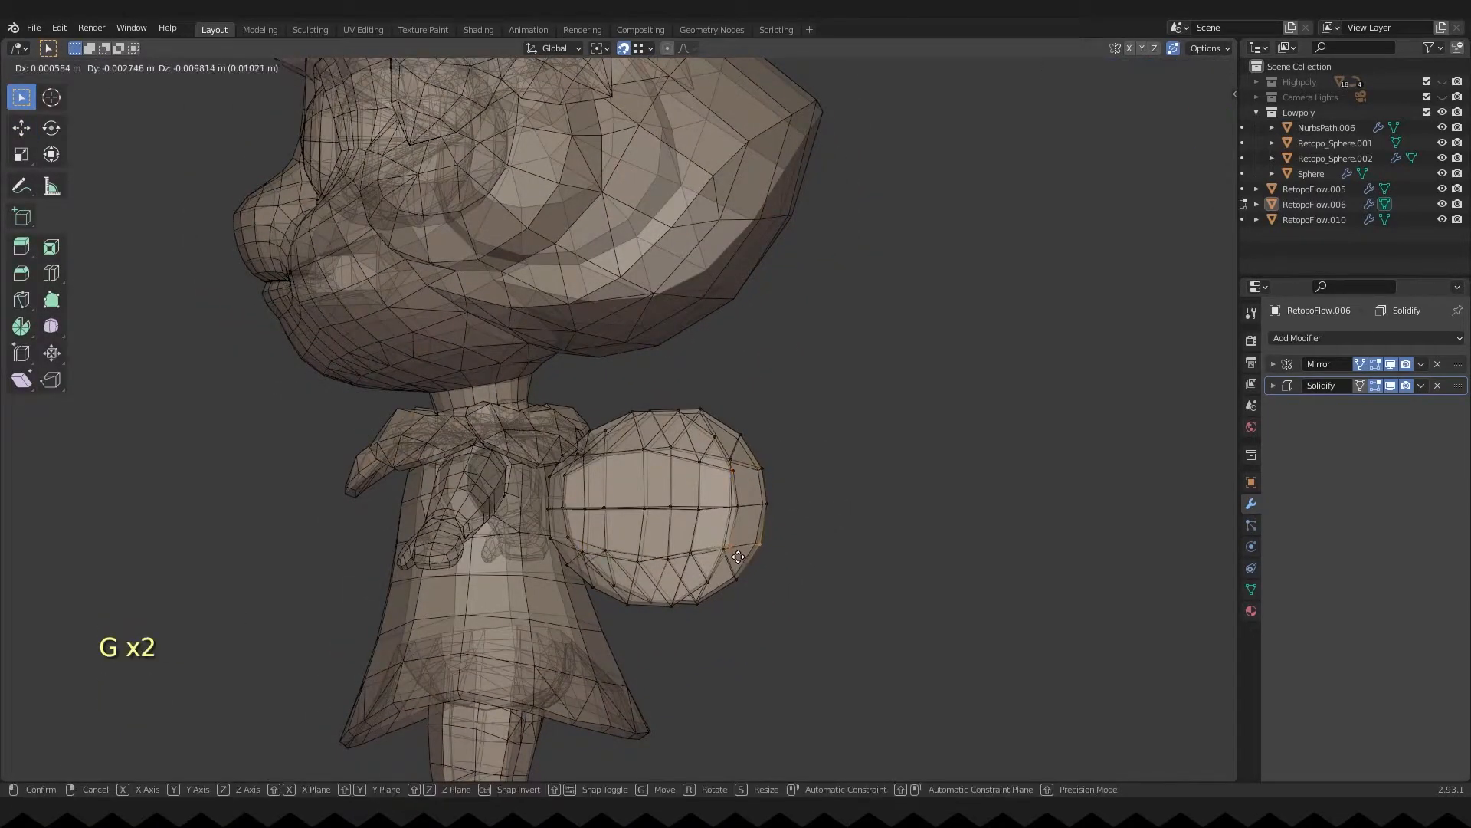
key("Tab")
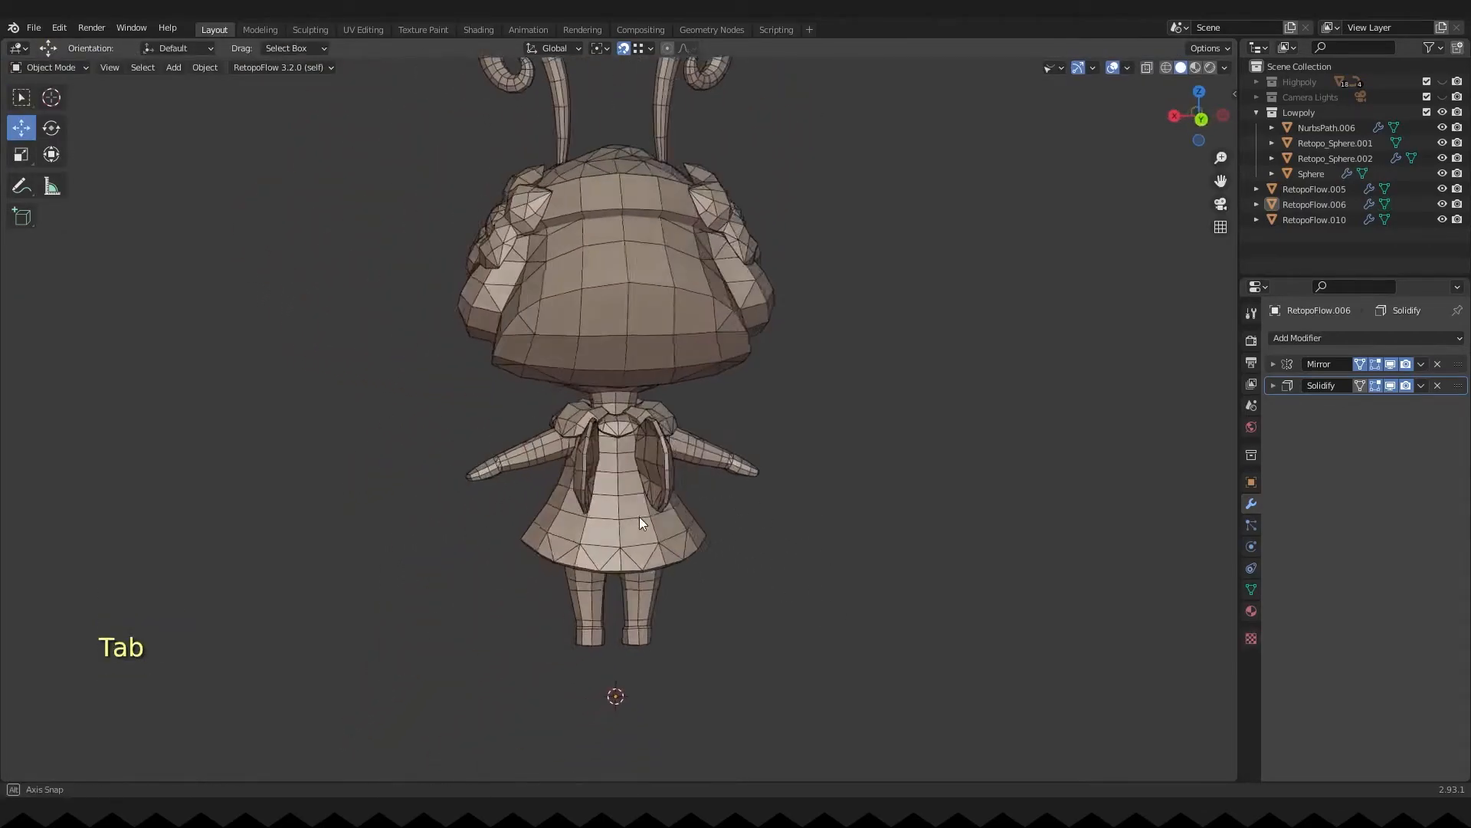
- Remove the Solidify modifier and merge bow vertices At Last, keeping only Mirror
key("Tab")
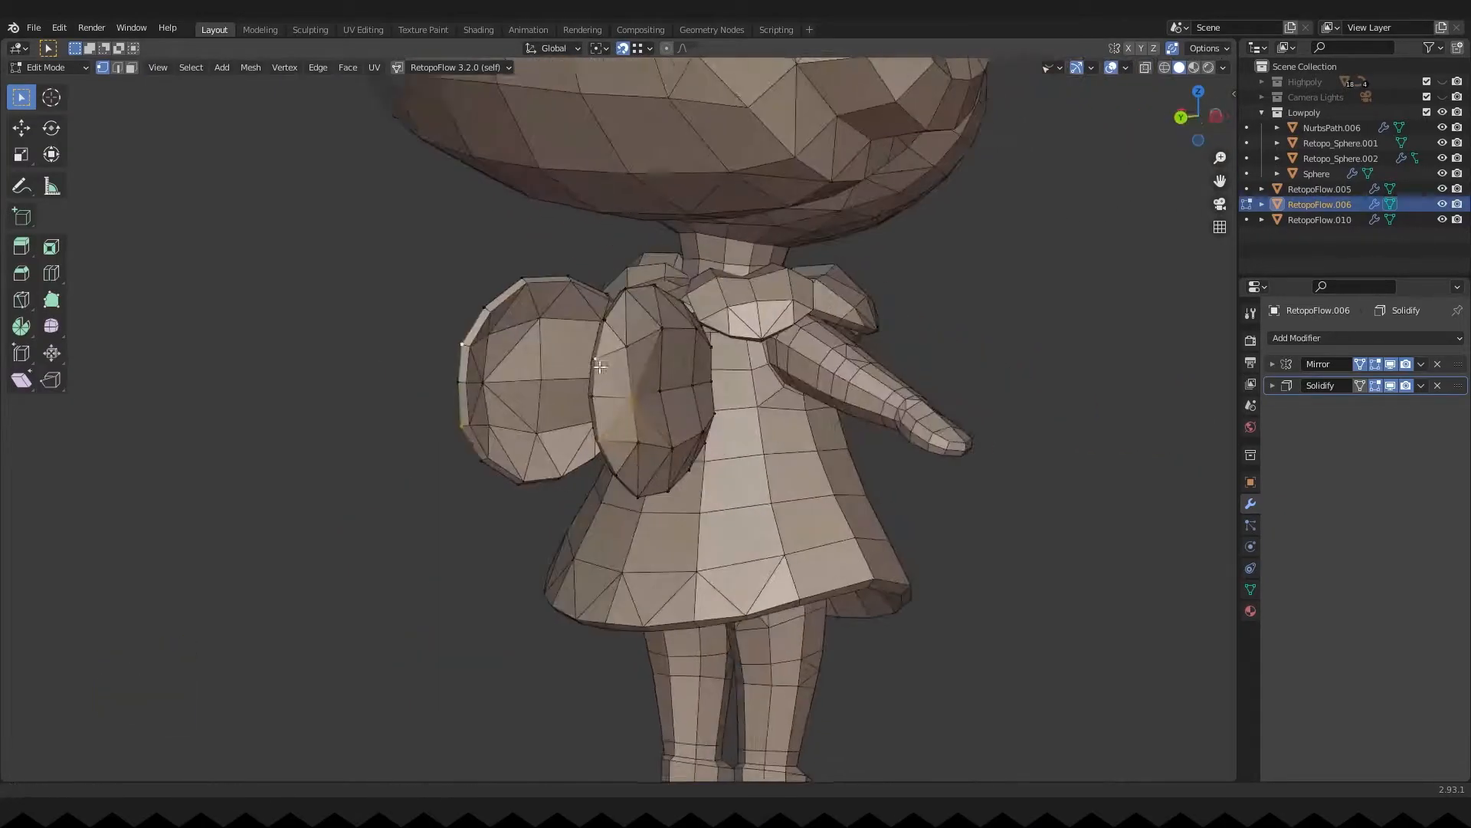
left_click(1421, 364)
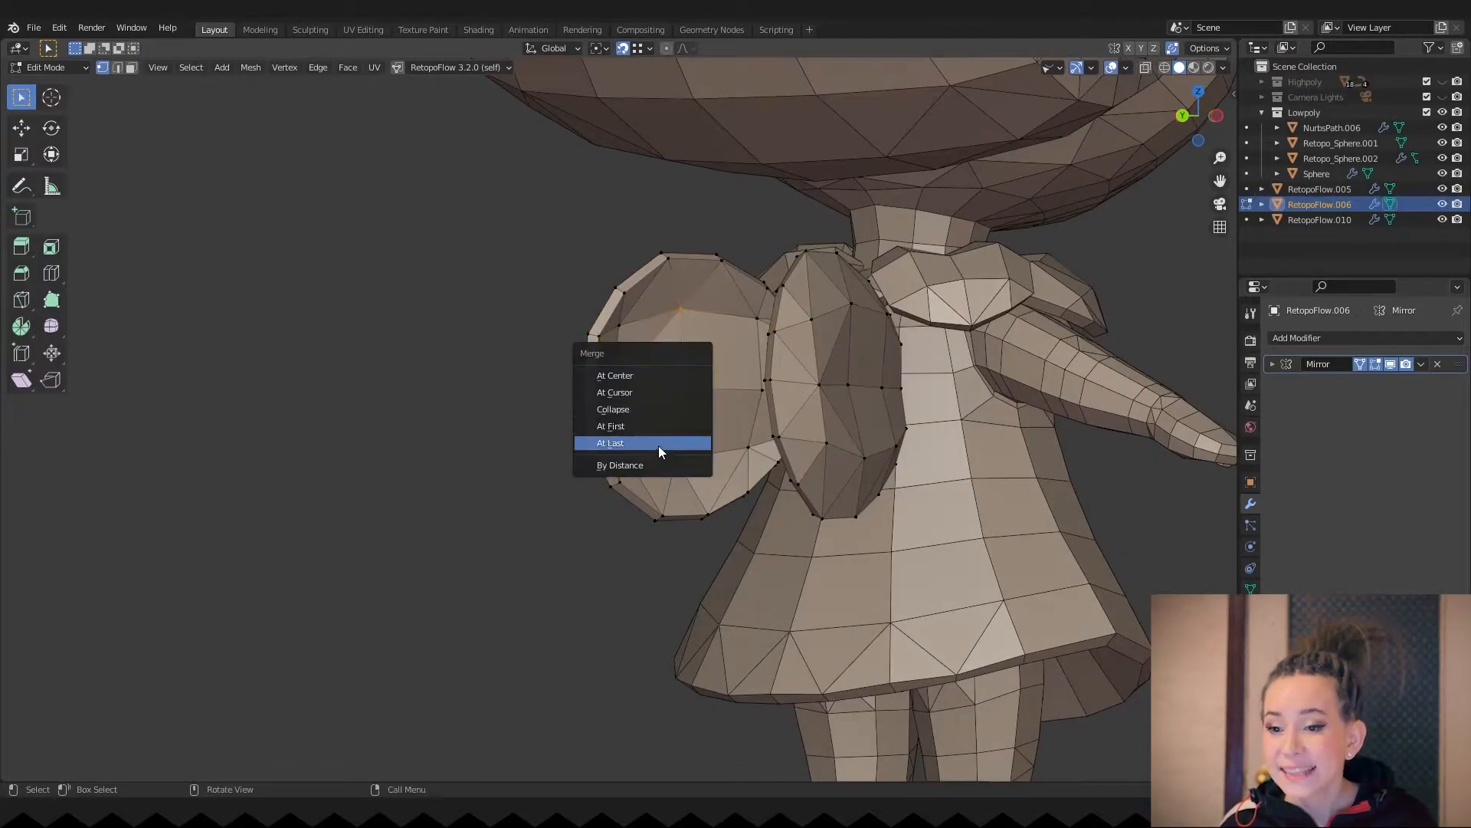
left_click(610, 442)
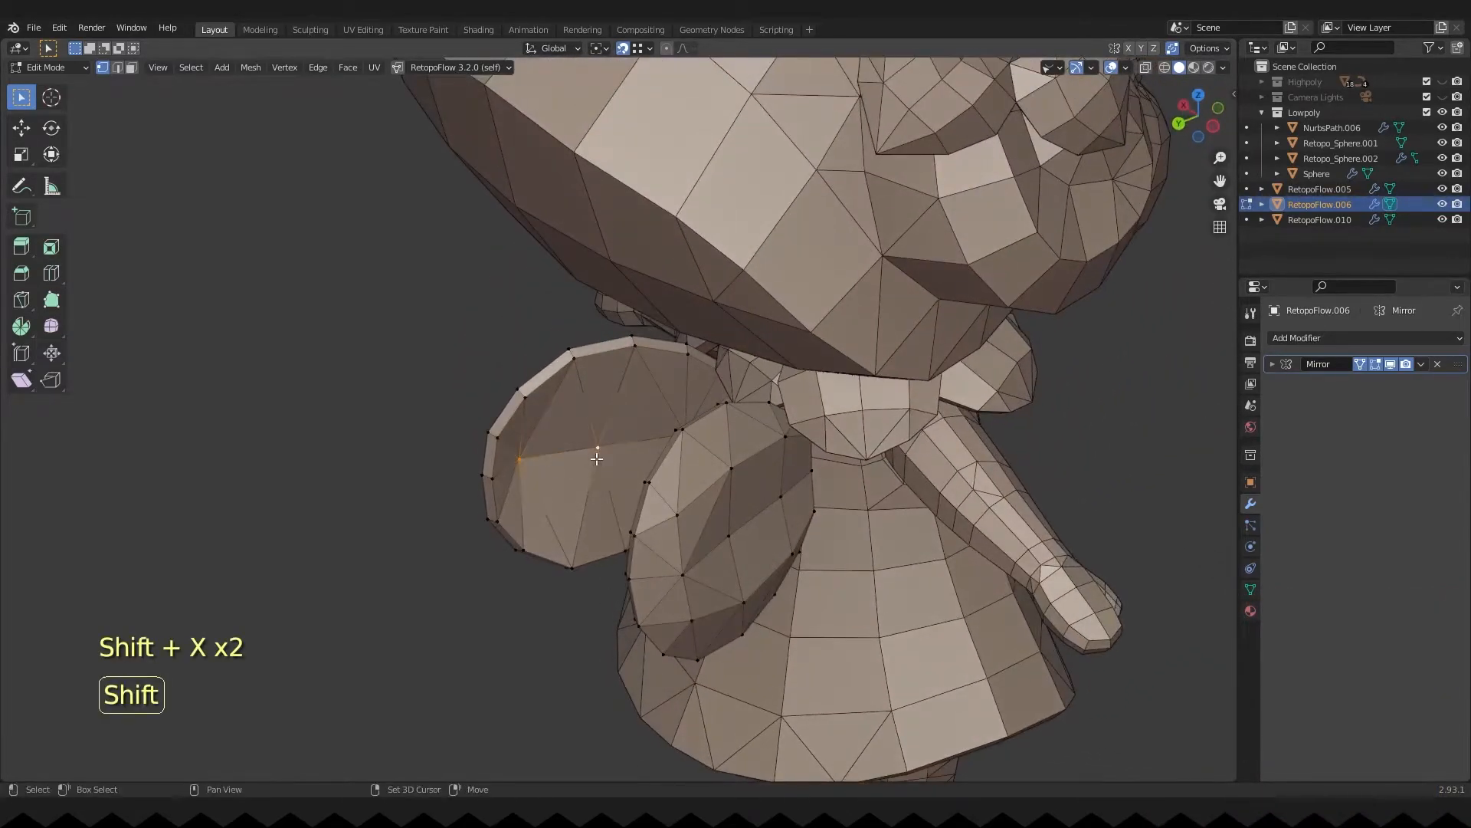
key("ctrl+z")
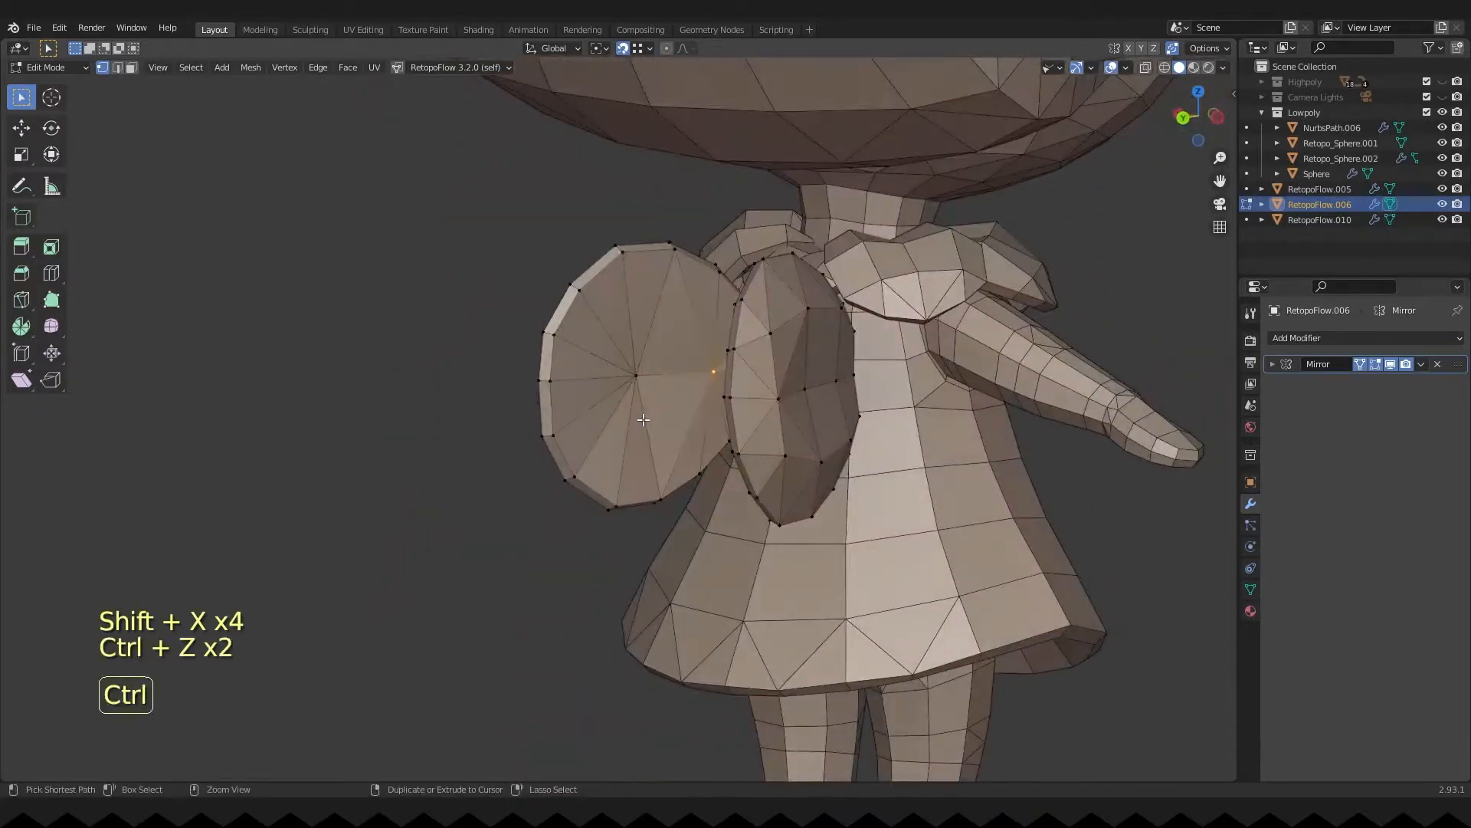
key("ctrl+shift+z")
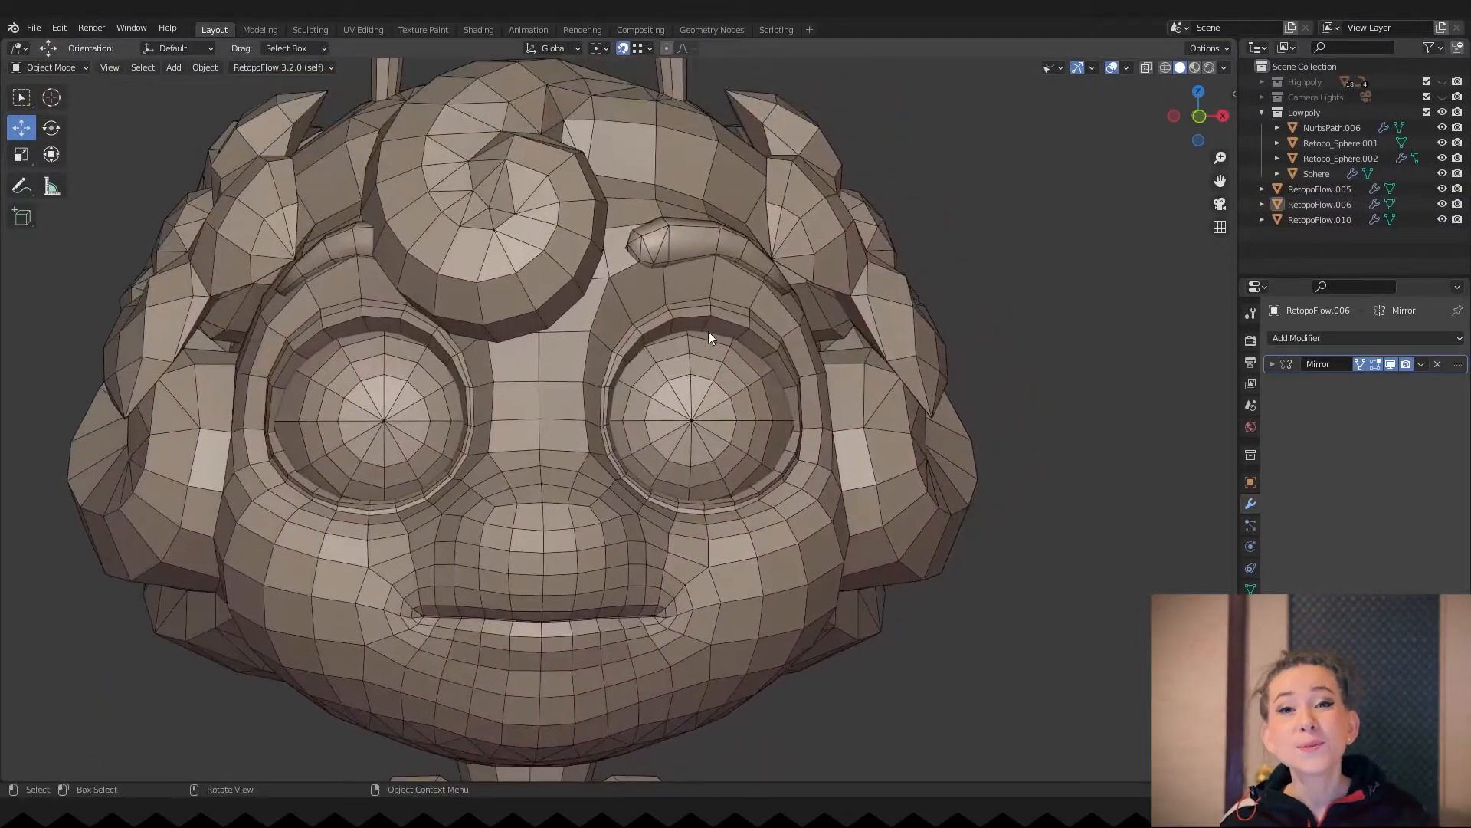
- Duplicate the faces above the eye, separate them into an eyelash object and enlarge it slightly
key("Tab")
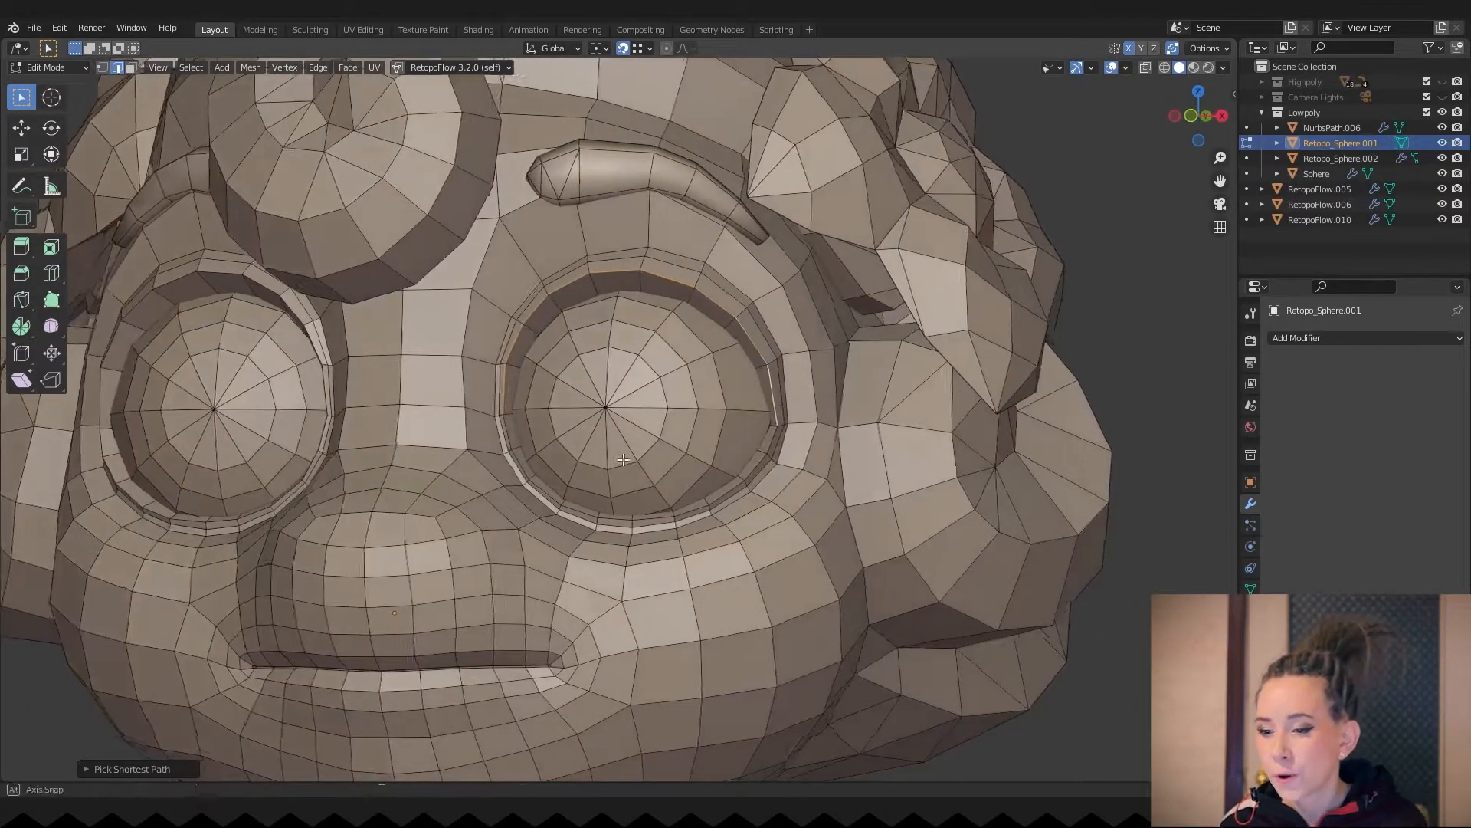
key("shift+d")
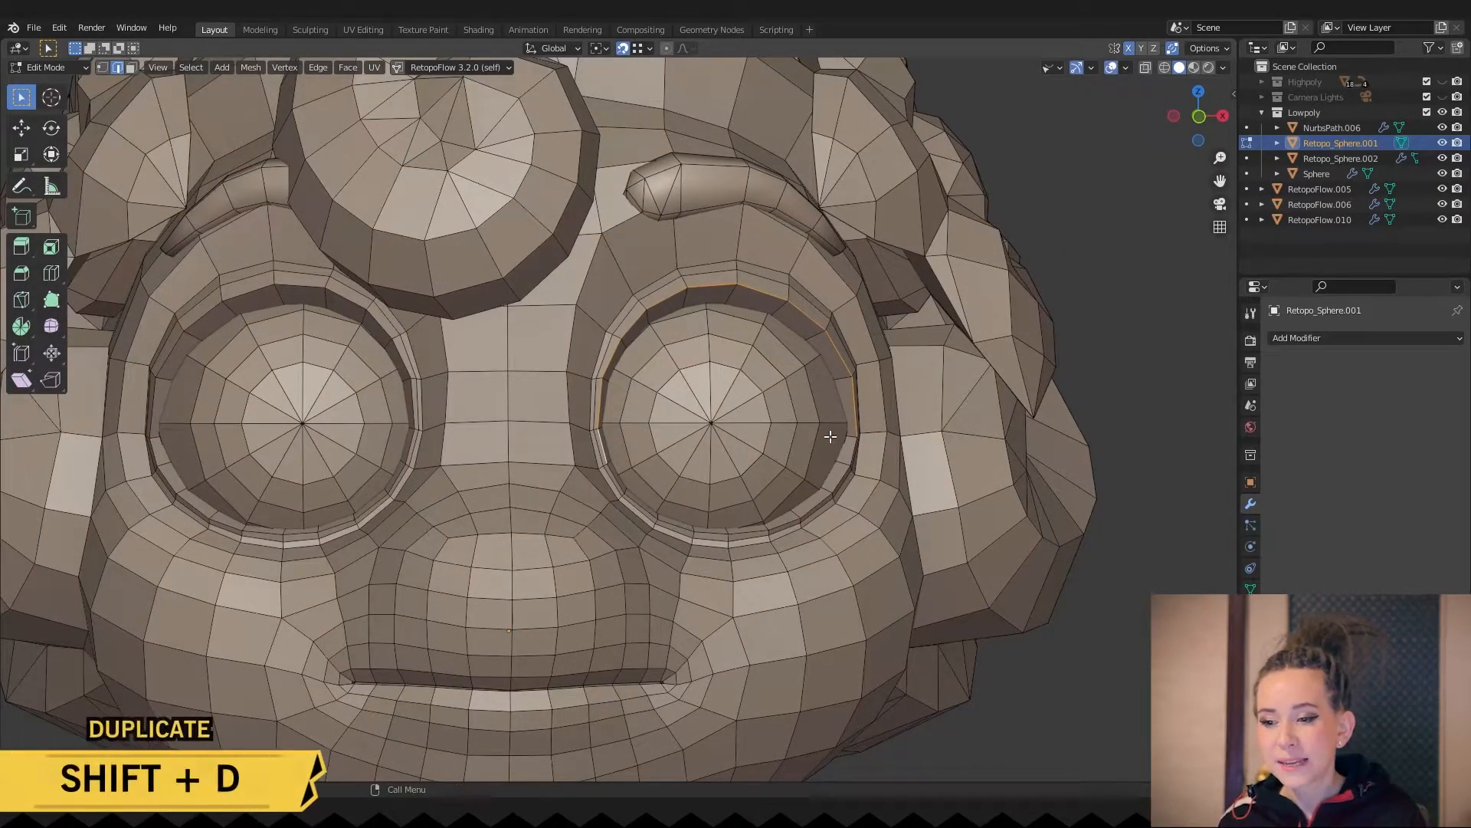
key("p")
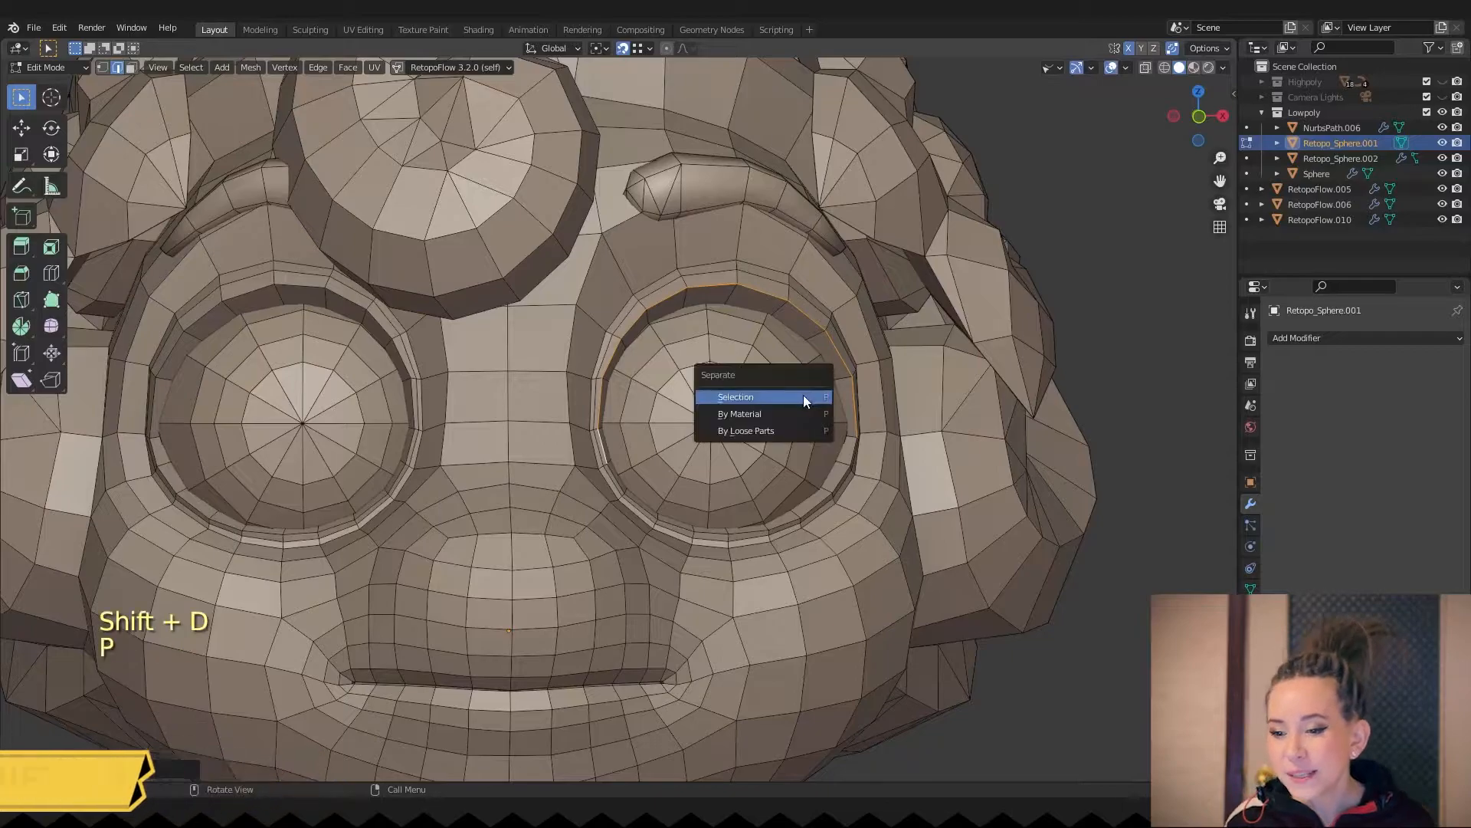
left_click(735, 396)
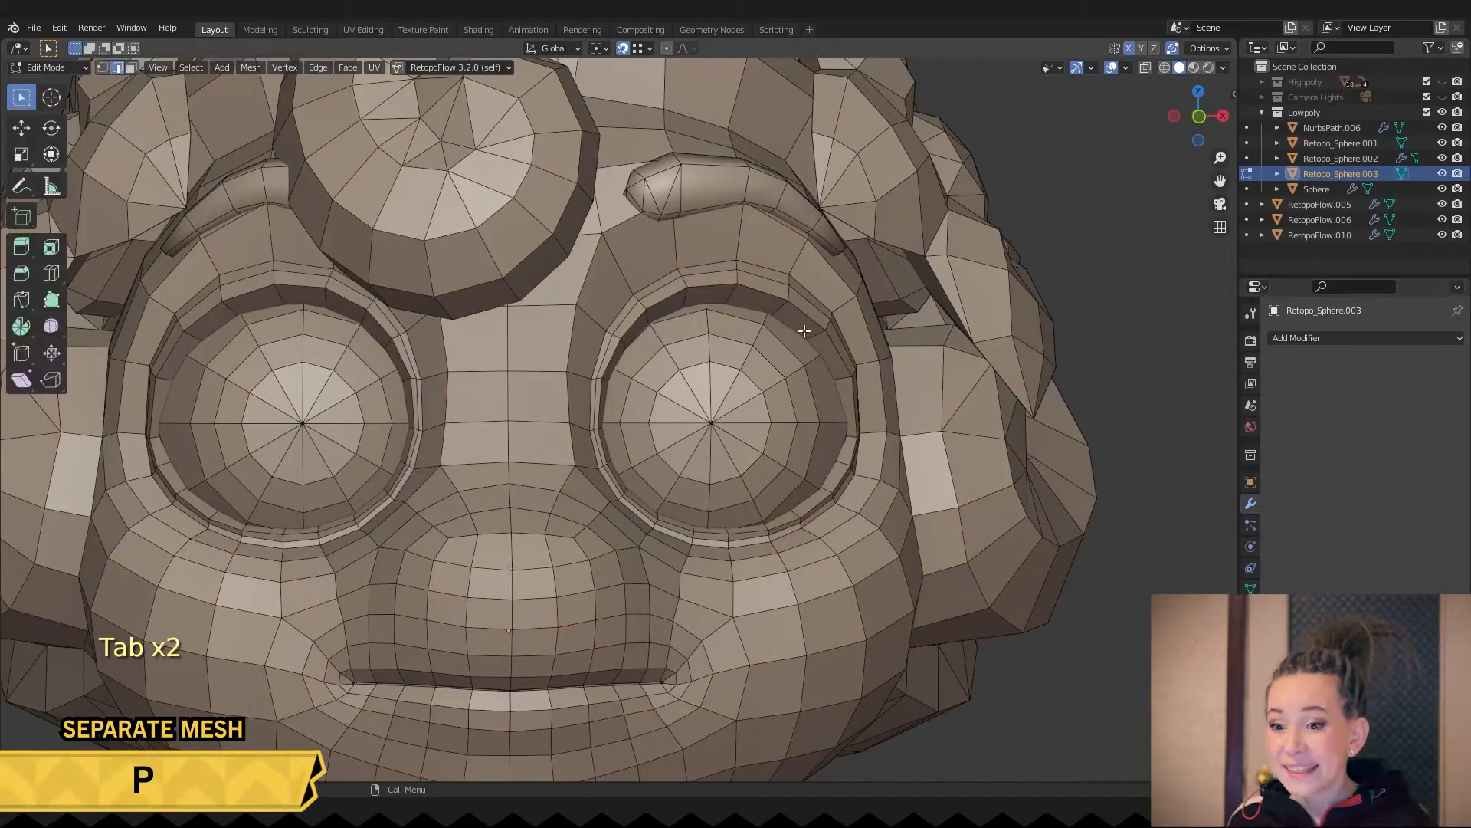
key("s")
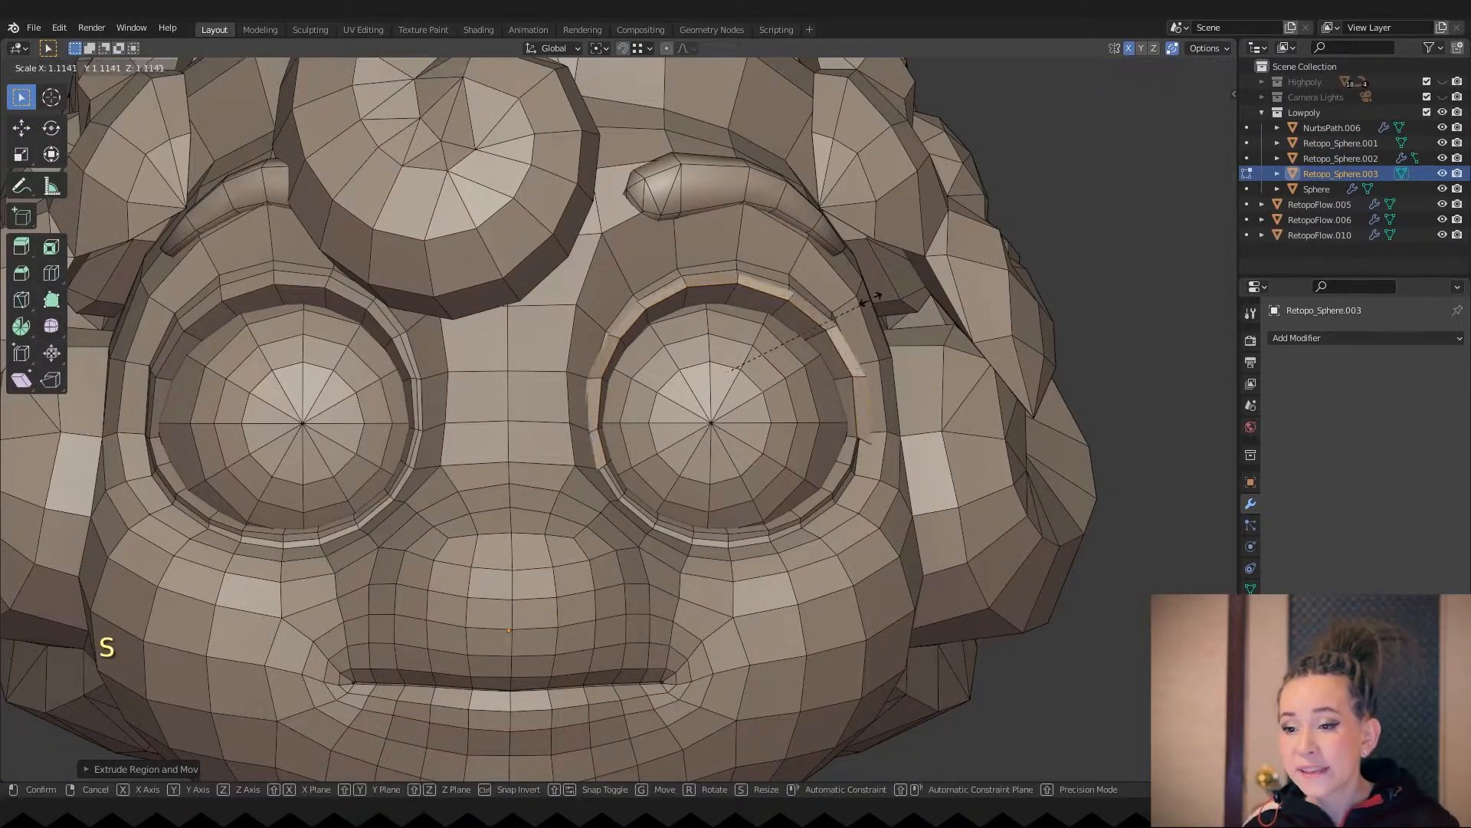
key("g")
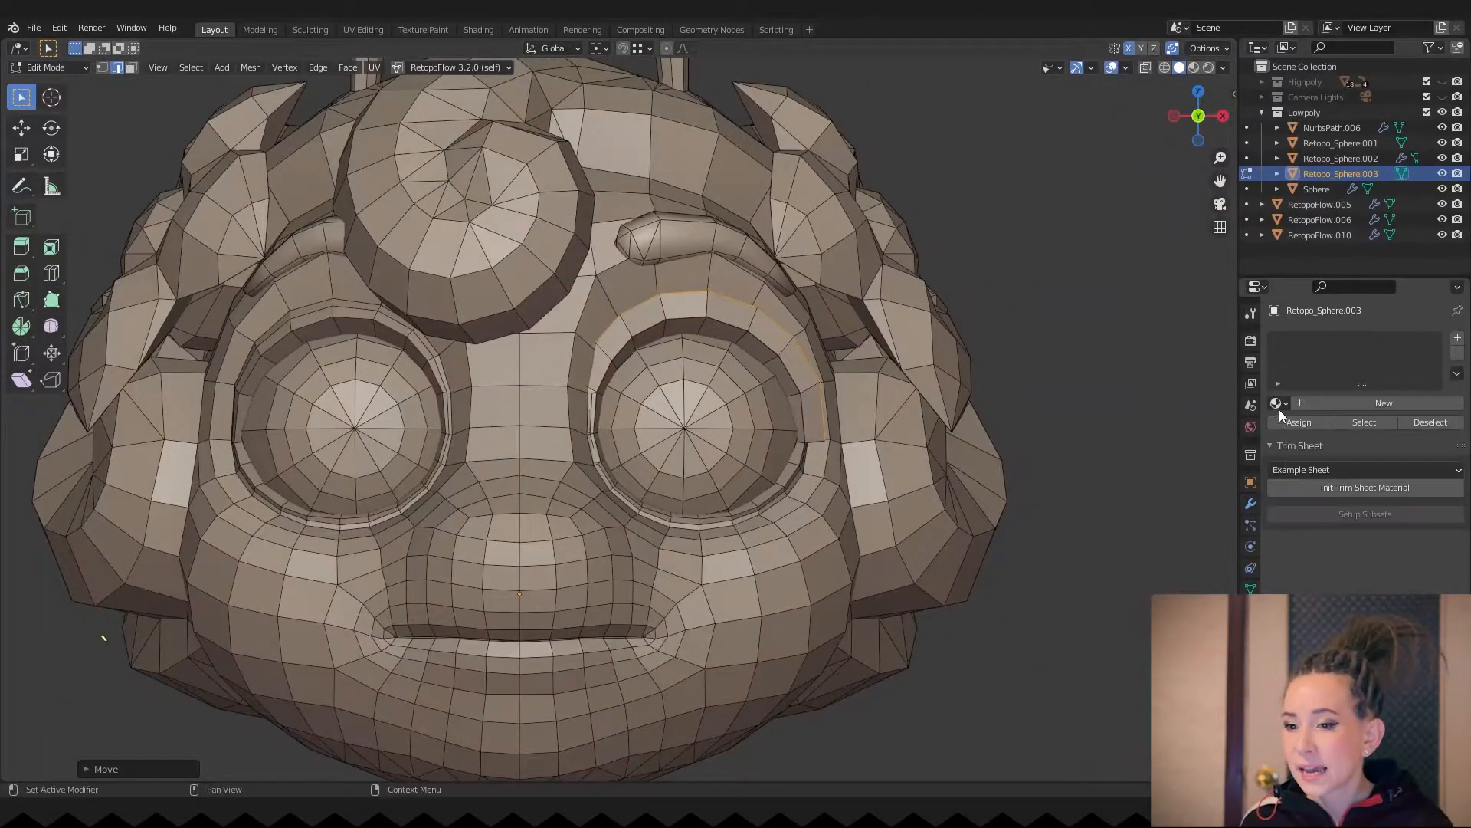
key("Tab")
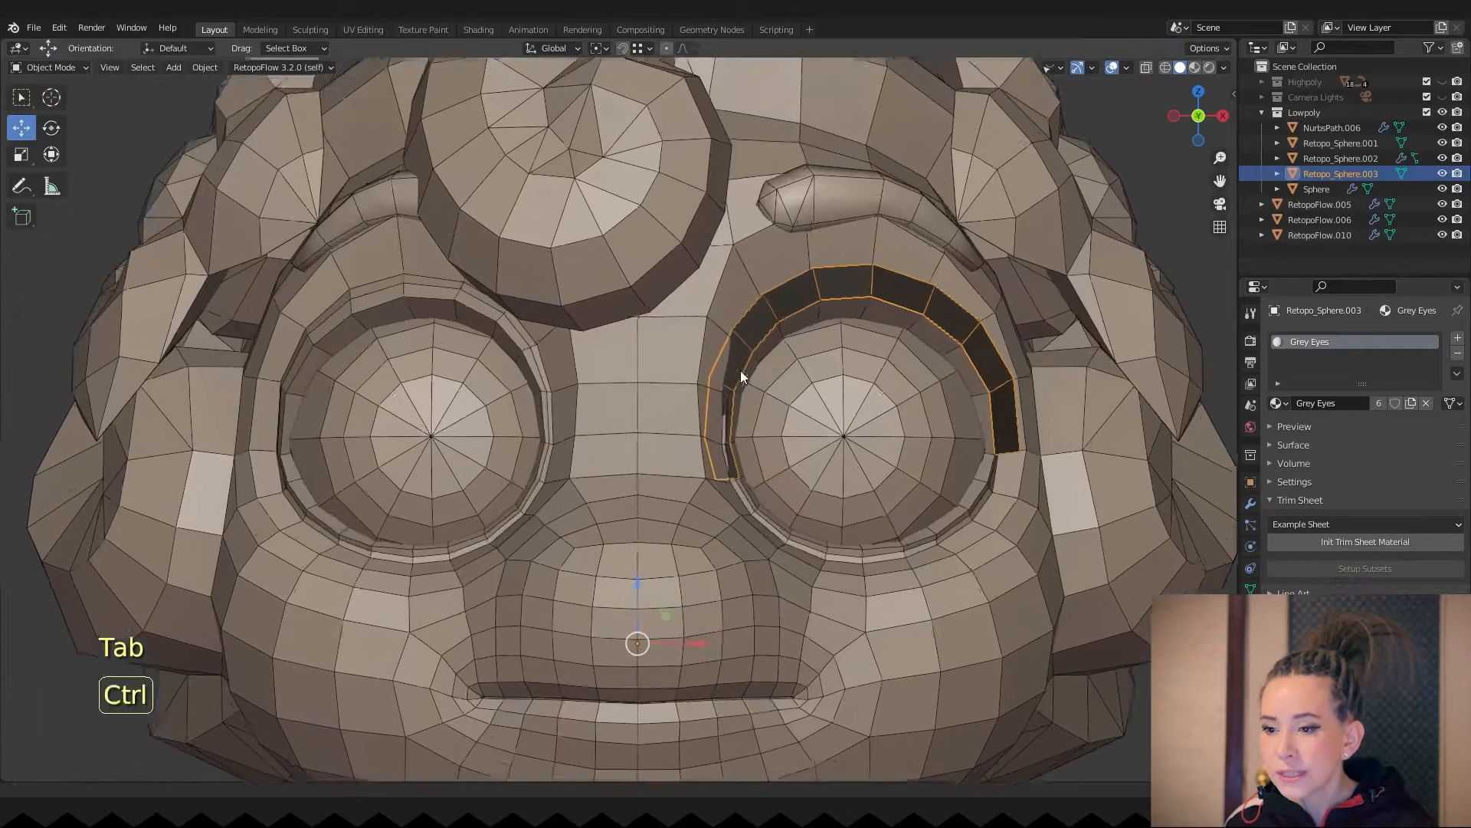
- Move and slide the eyelash vertices so the strip hugs the eye socket rim
key("Tab")
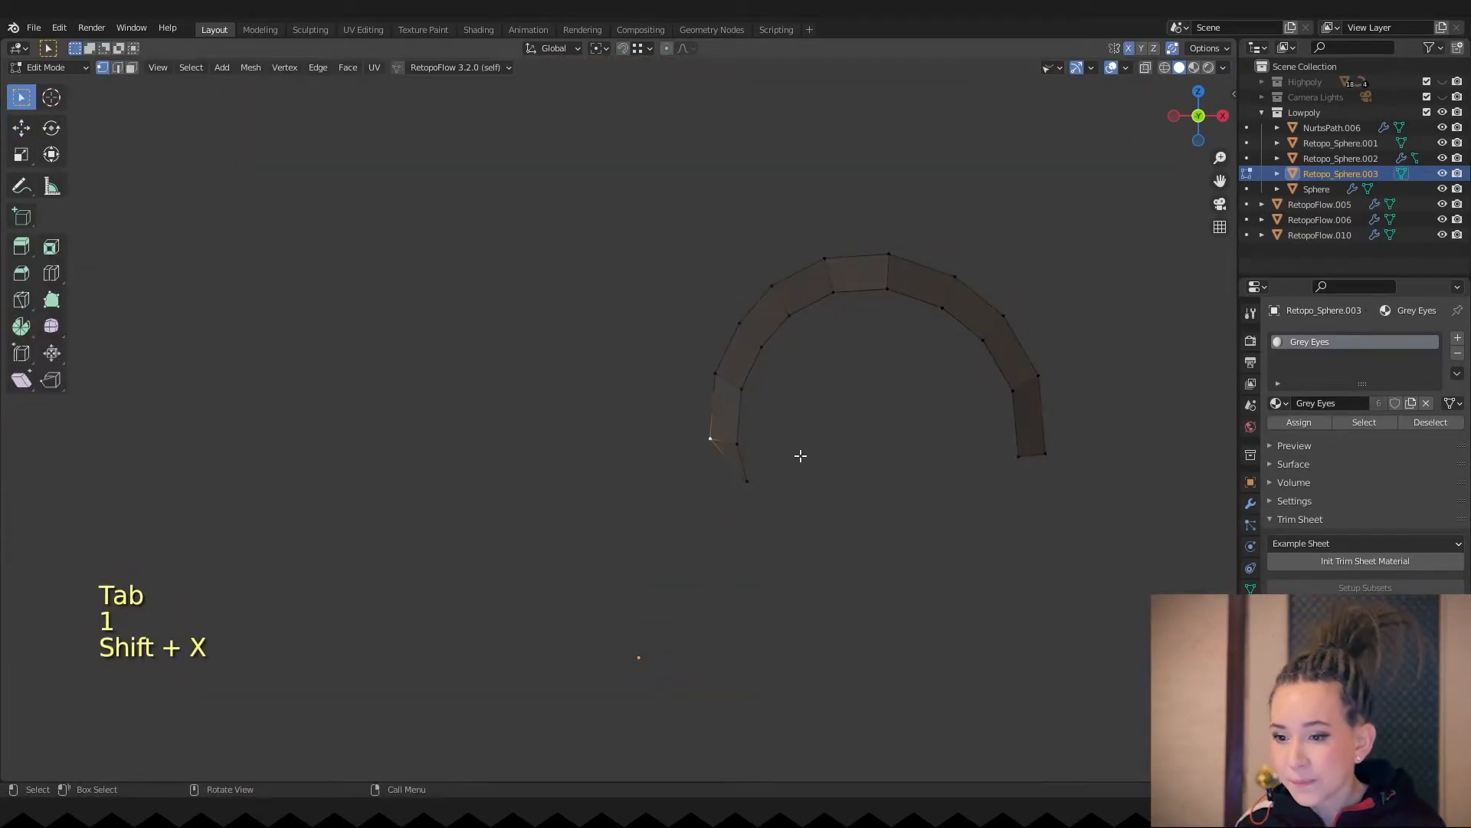
key("g")
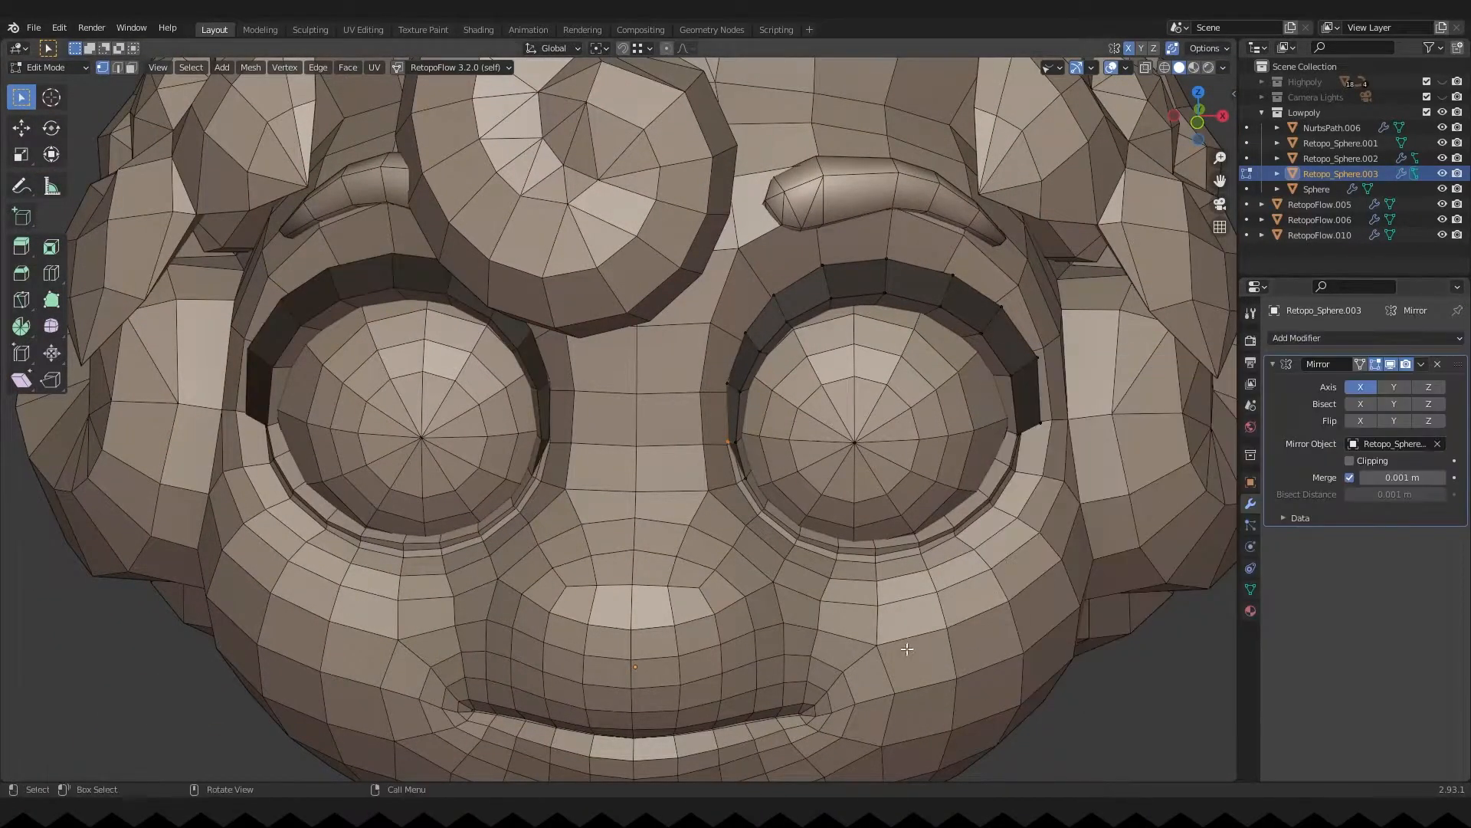
key("g")
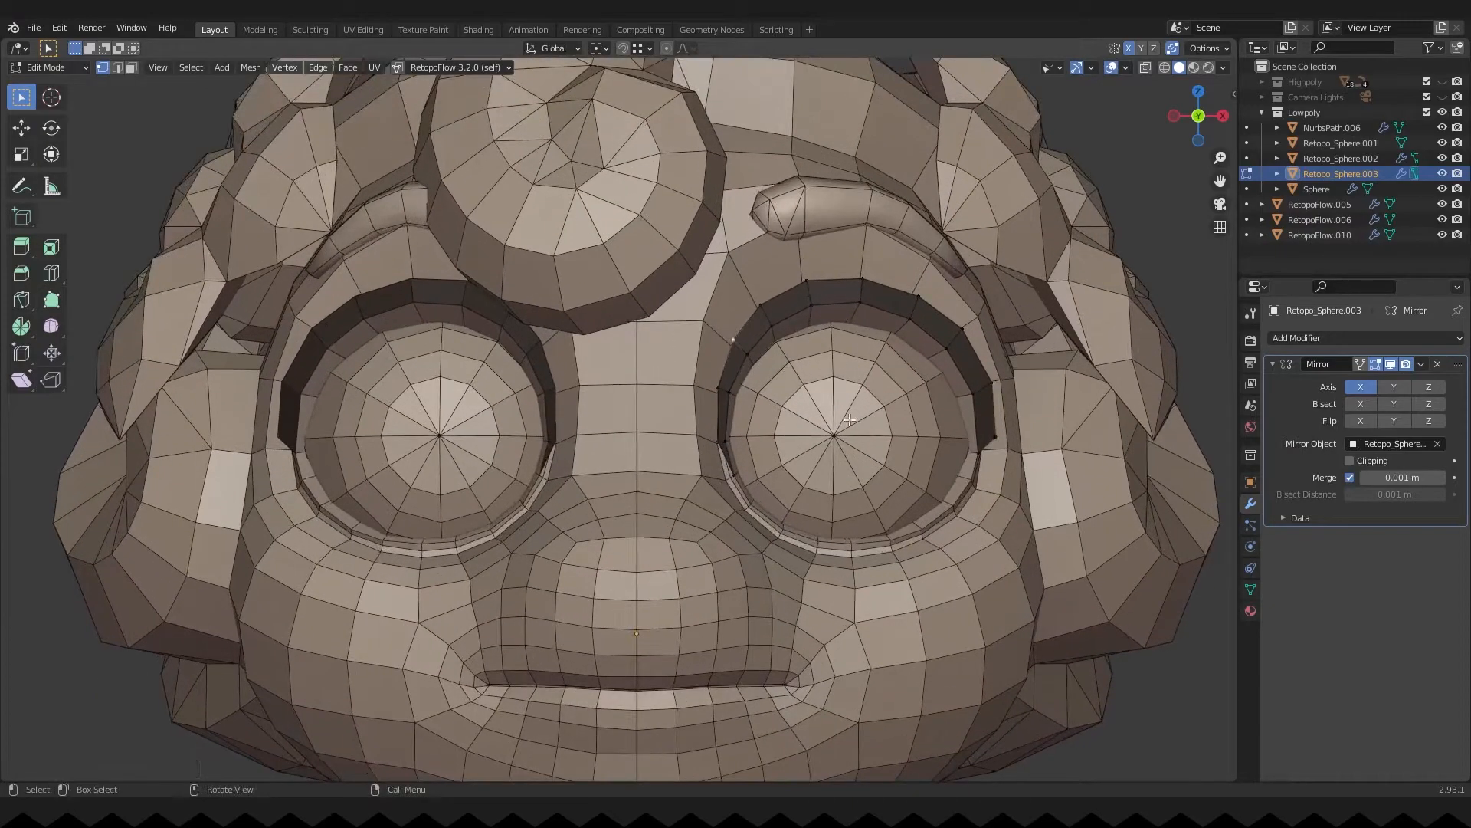
key("g")
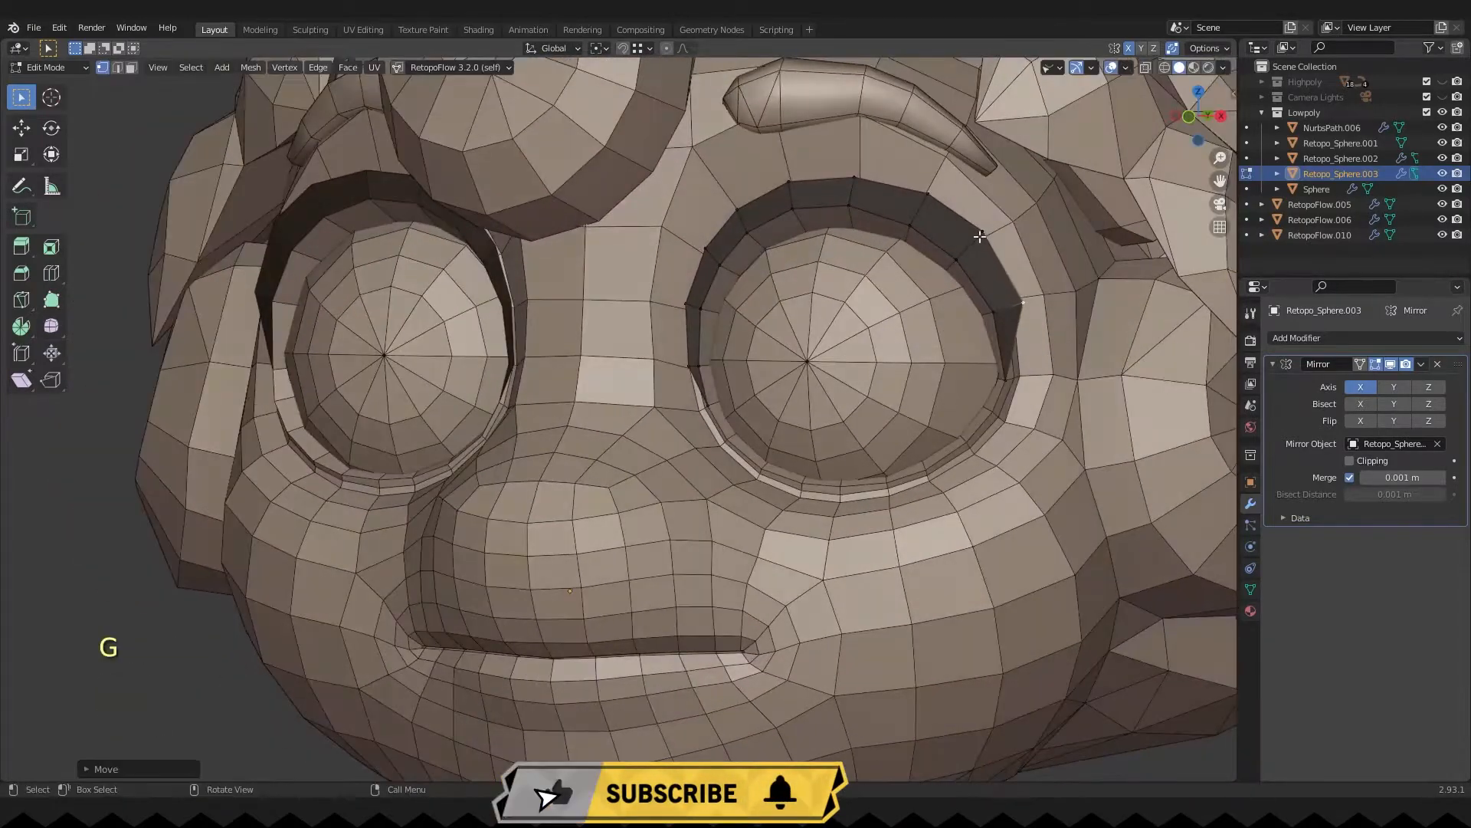
key("ctrl+z")
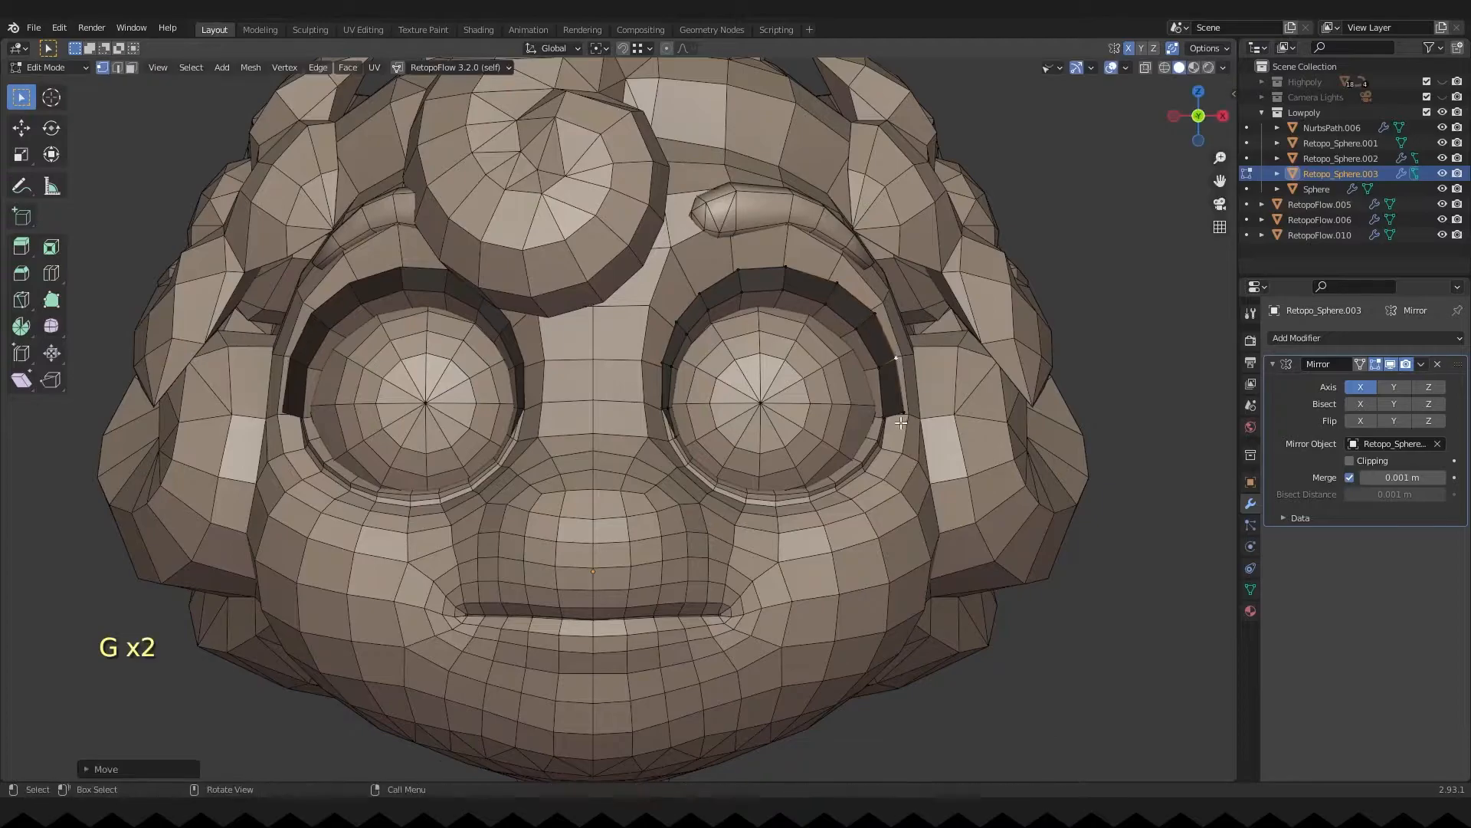
key("Tab")
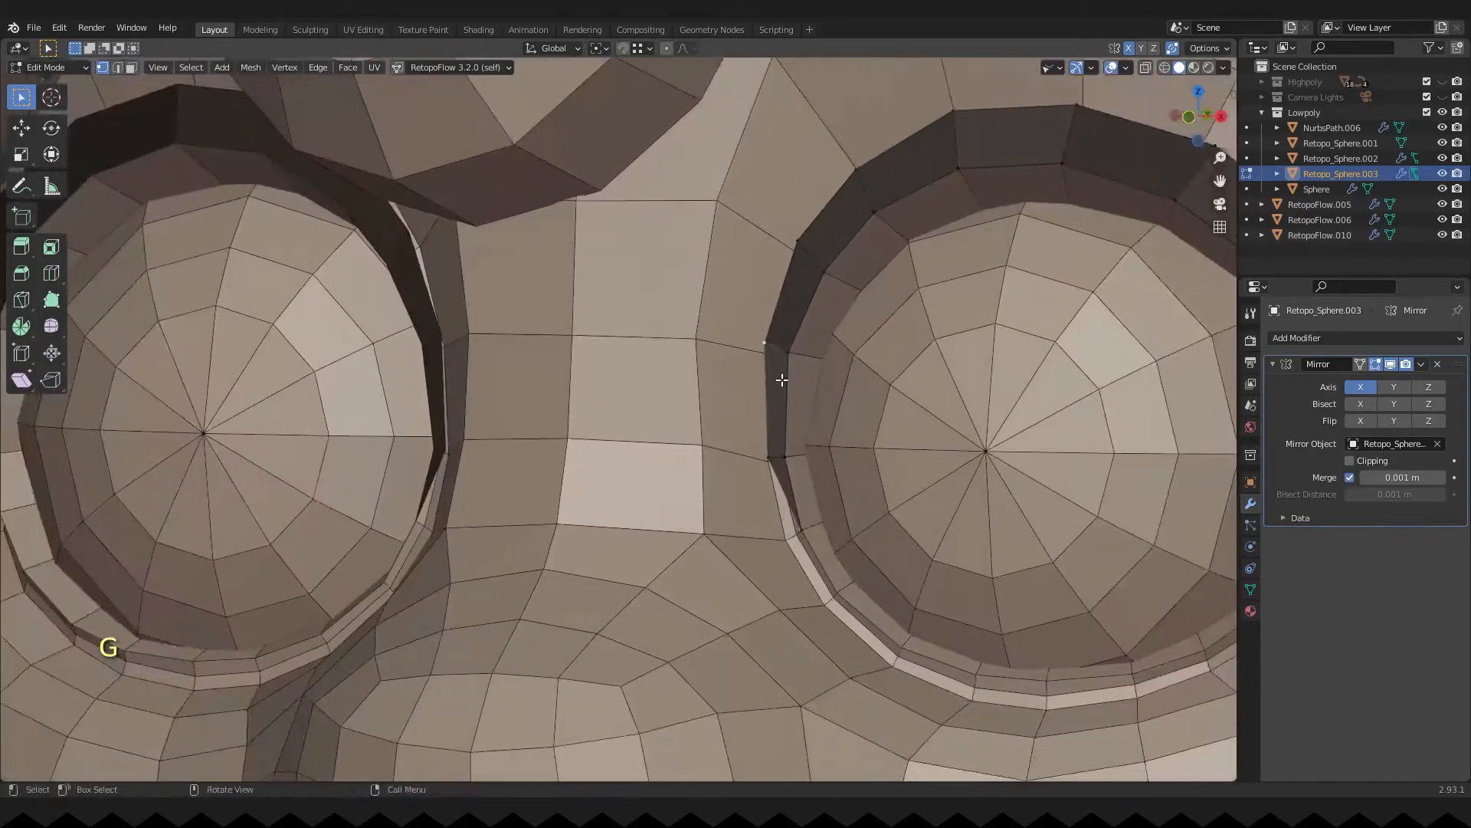
key("Tab")
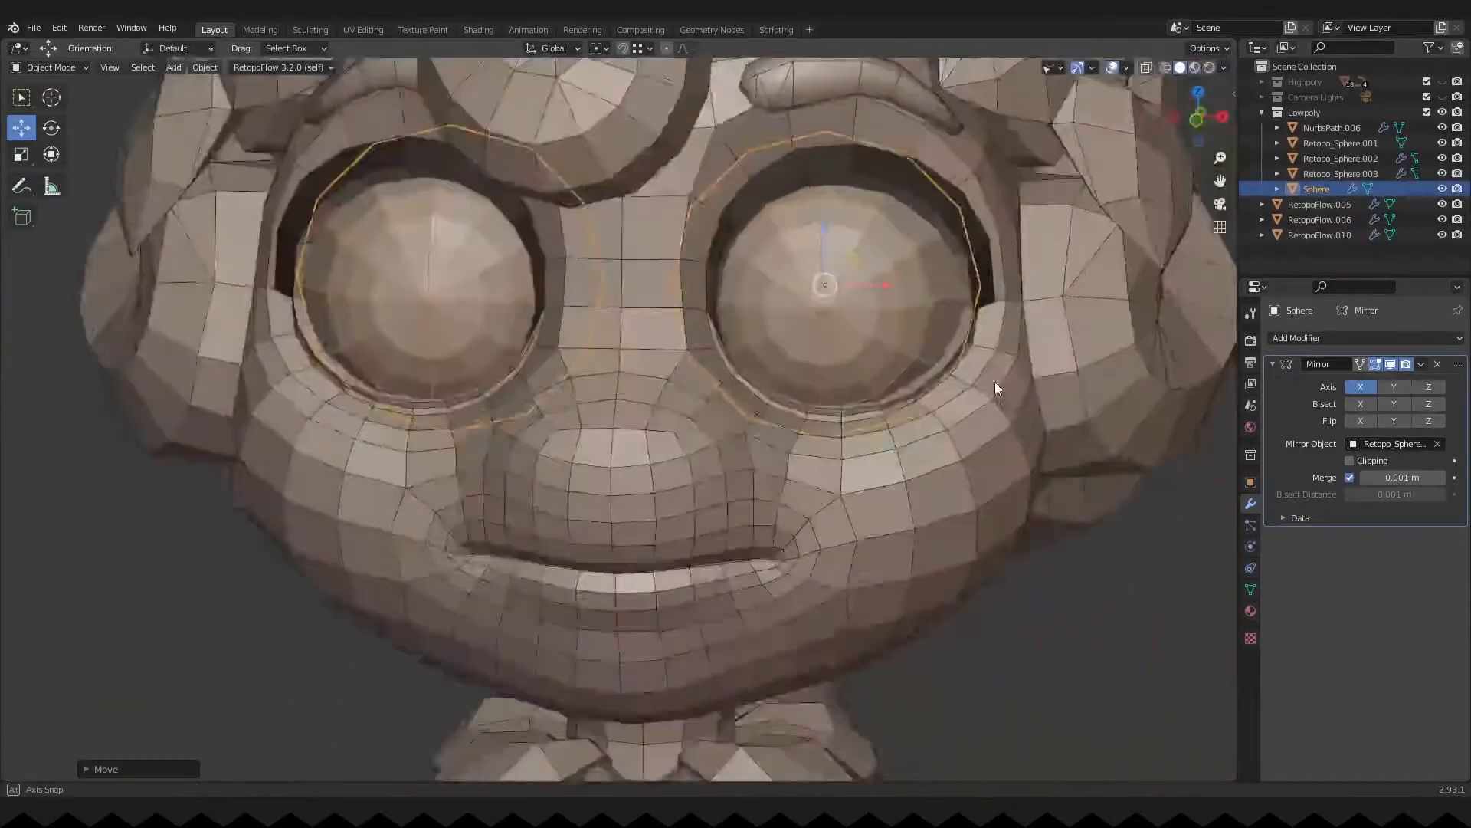
key("Tab")
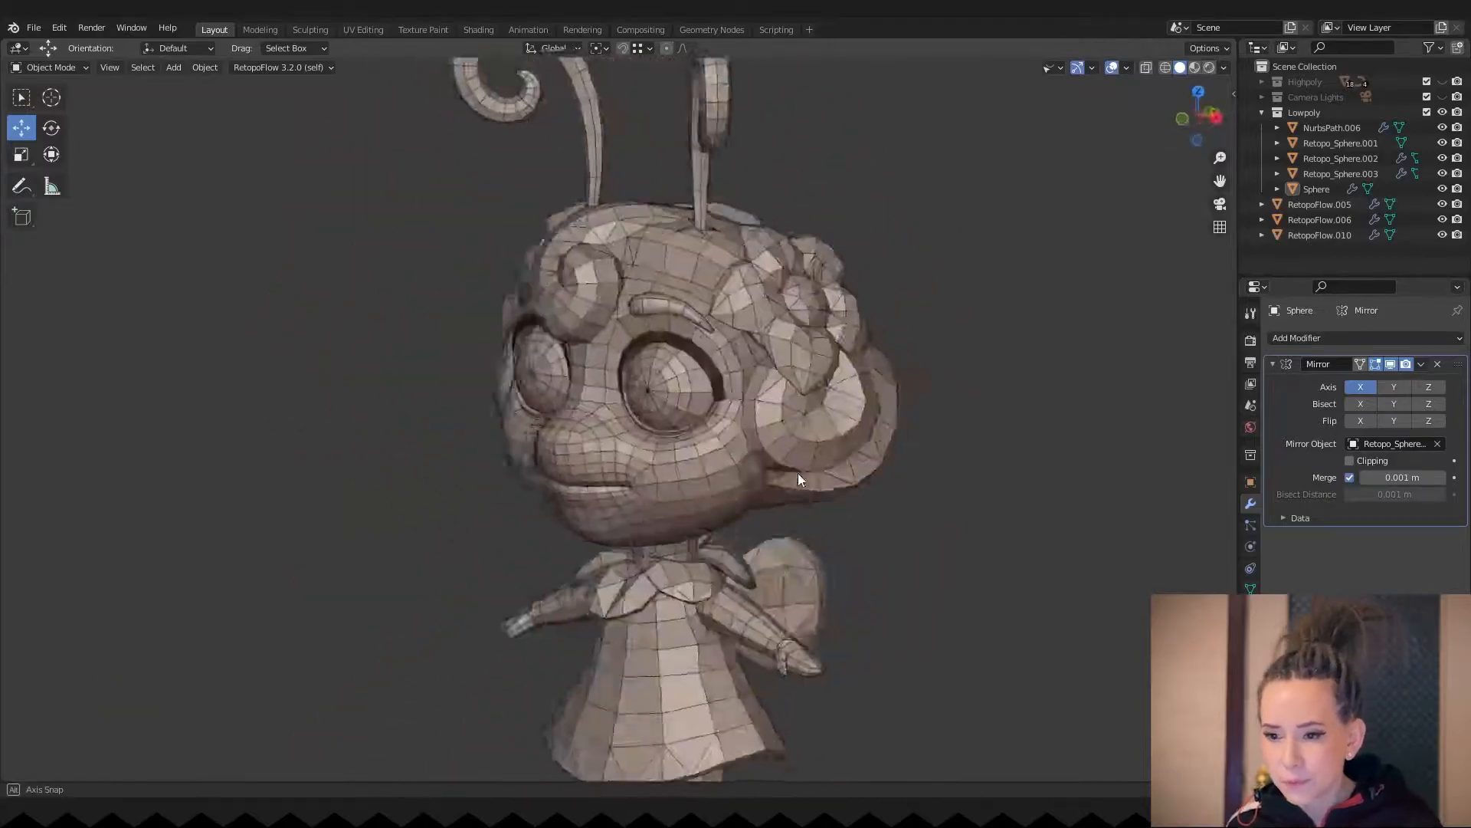
key("s")
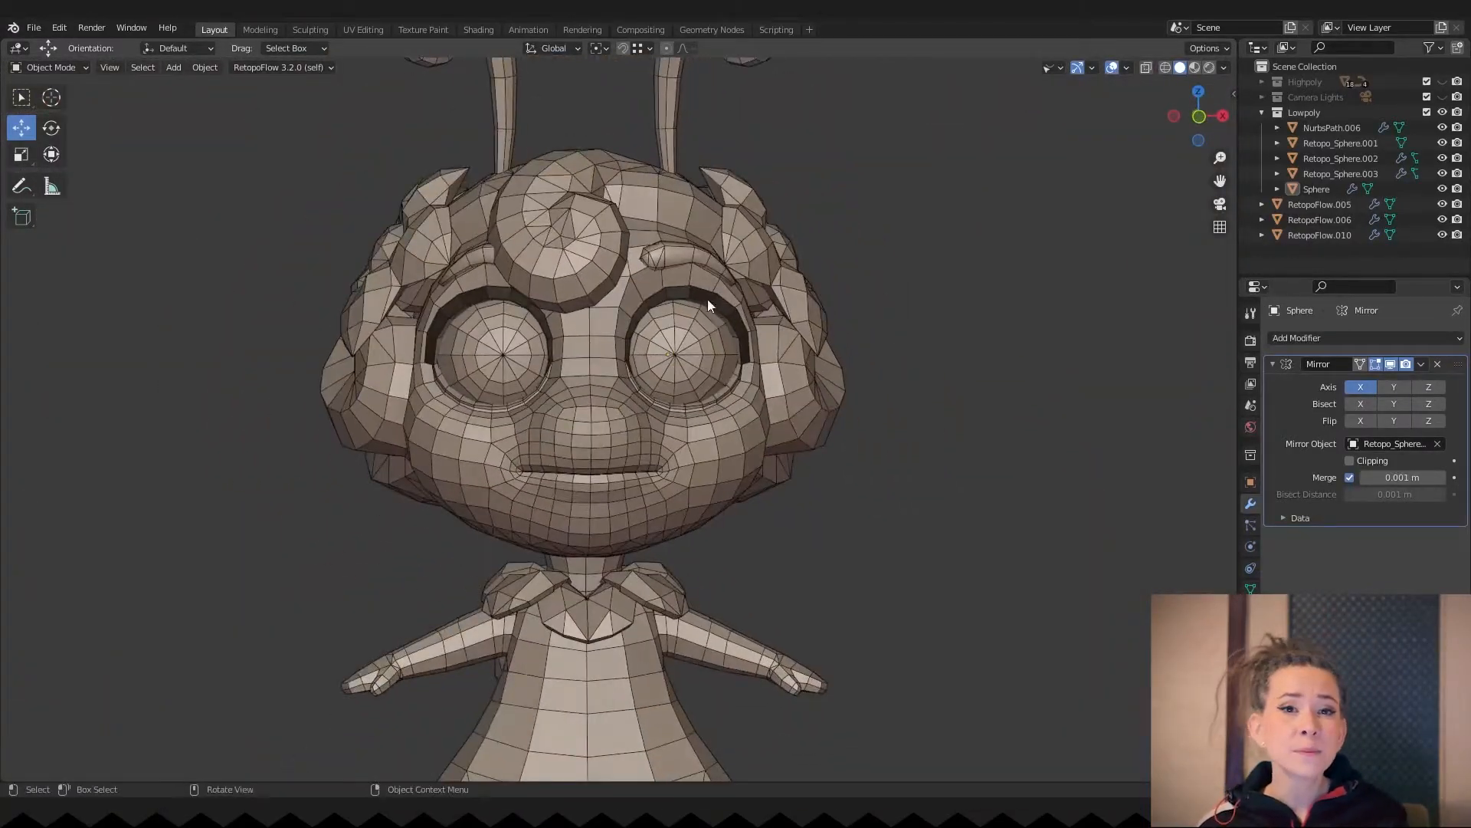
key("Tab")
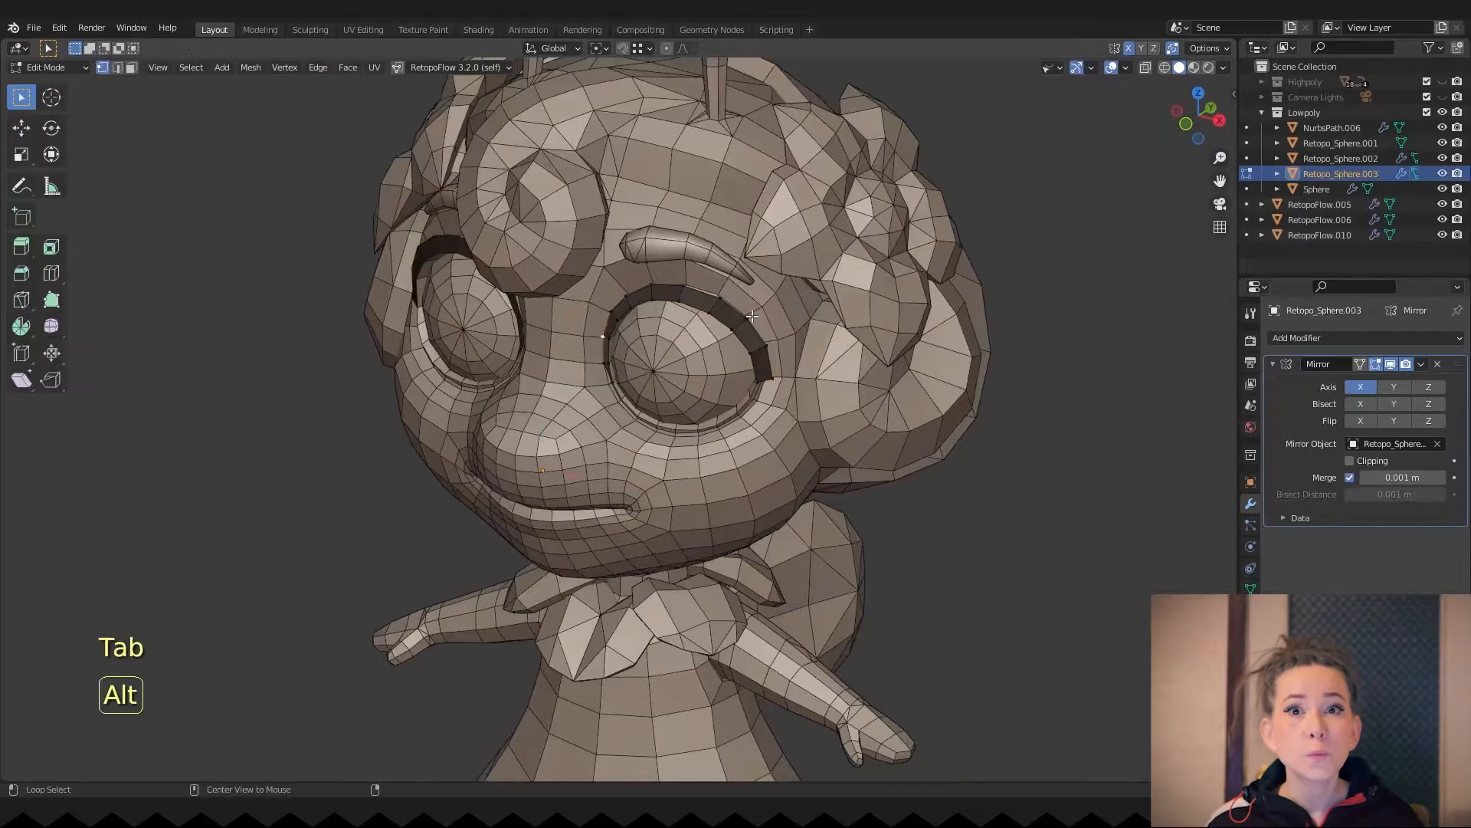
- Select the red, inward-facing eyelash faces and flip their normals
left_click(1112, 67)
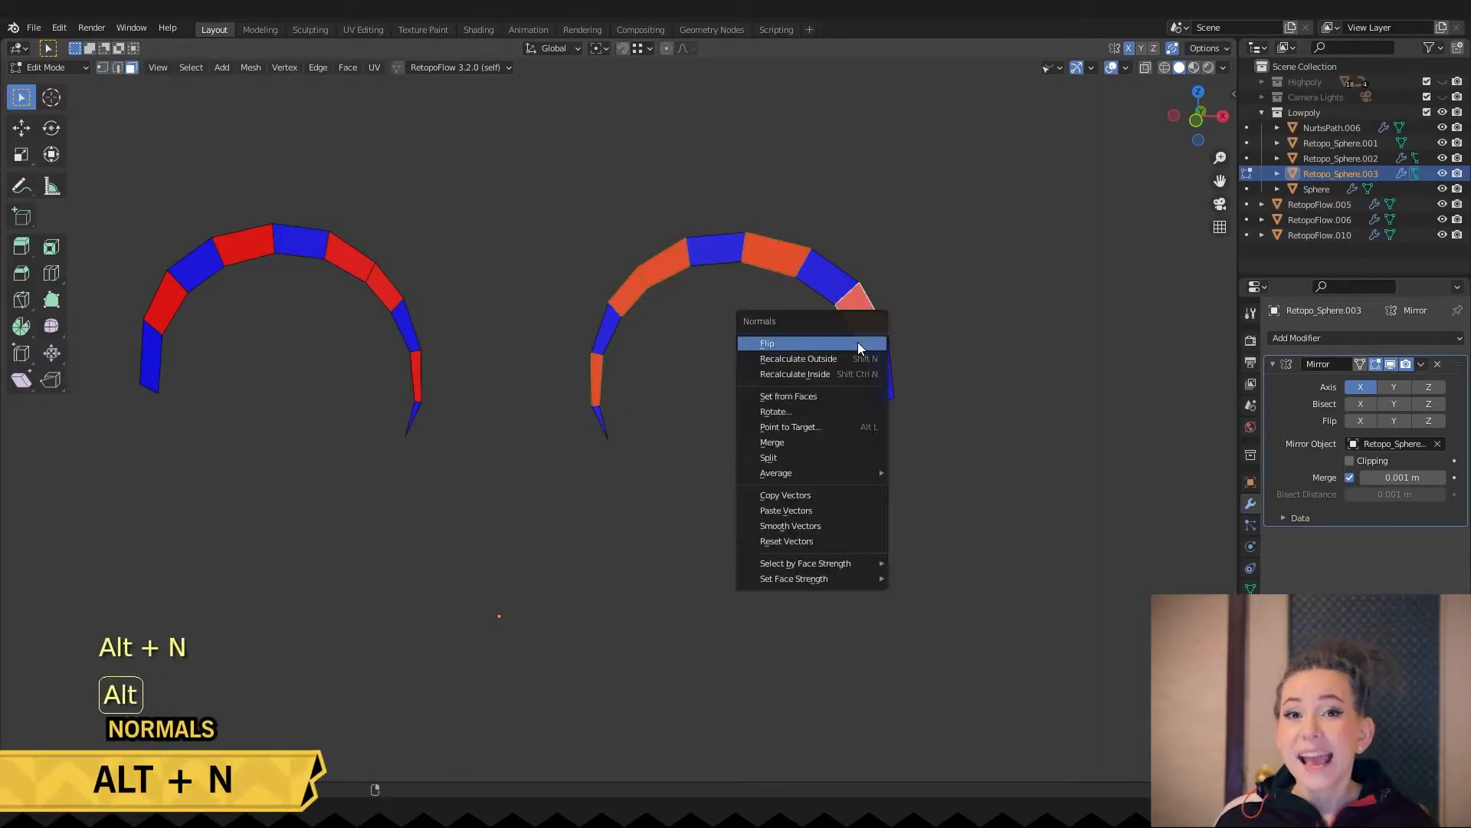
left_click(766, 343)
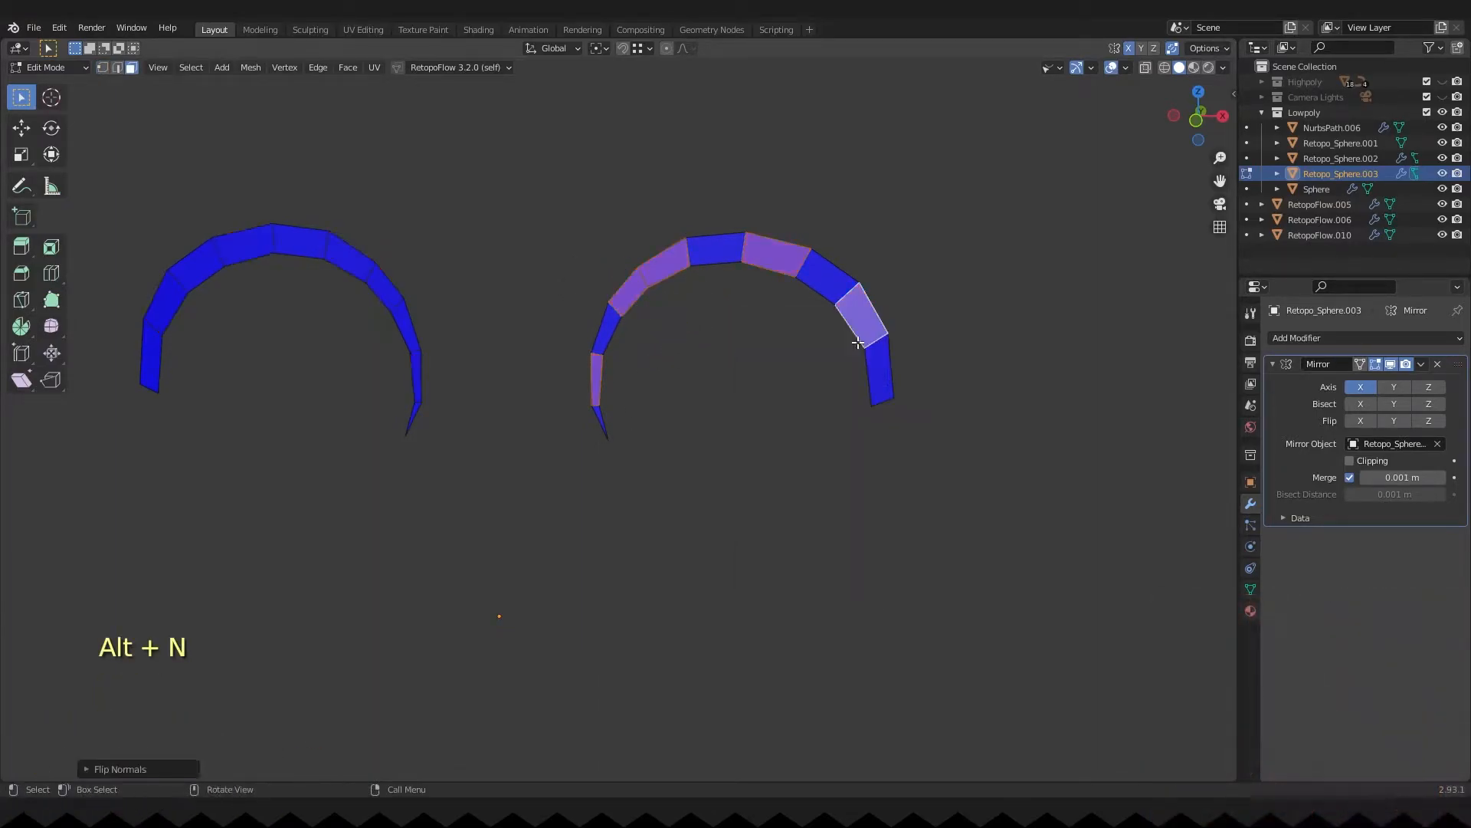
key("alt+q")
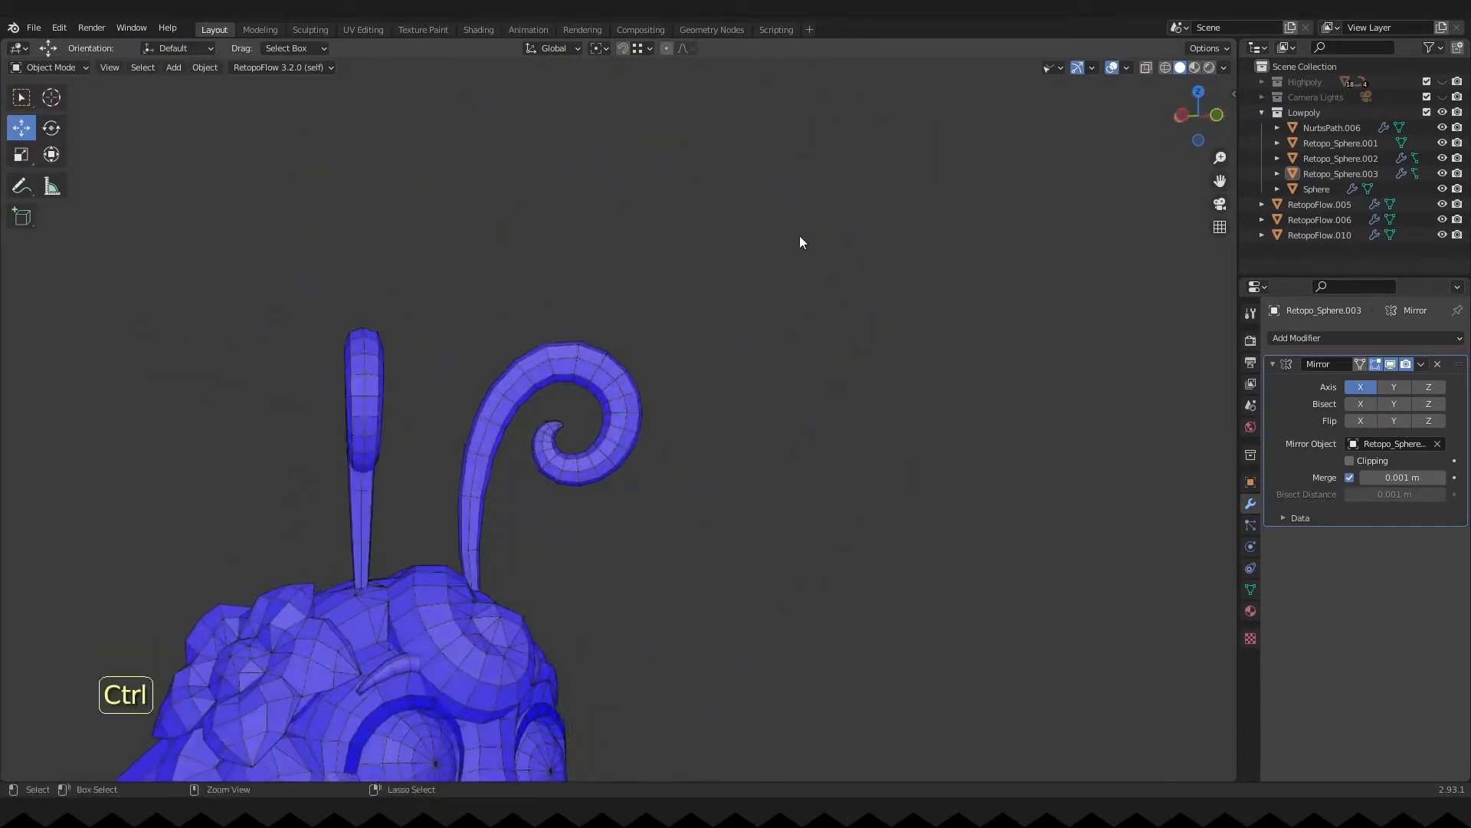
key("Tab")
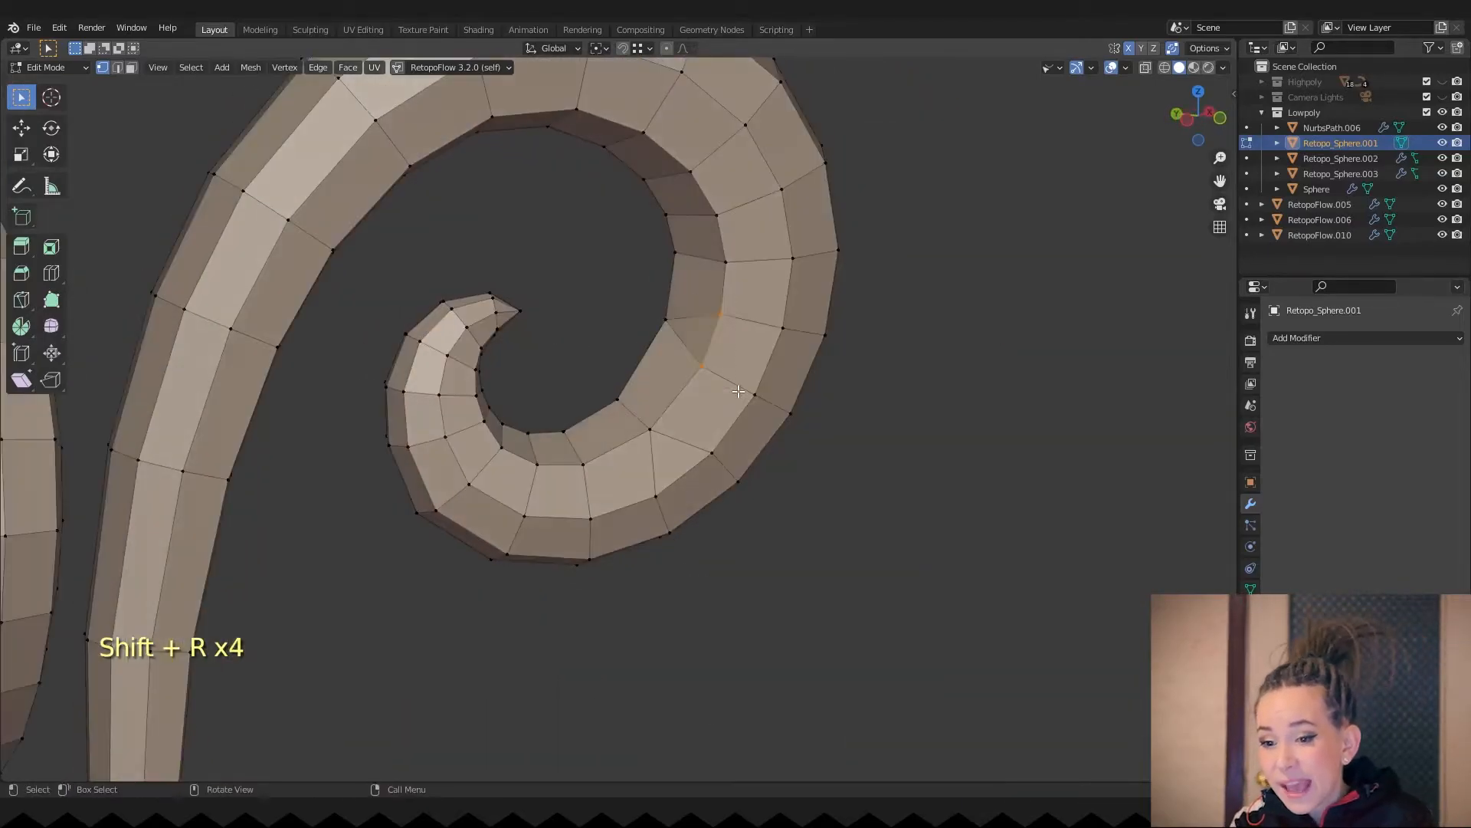
- Remove edge loops one by one from the curled antenna, checking it in X-ray
key("shift+r")
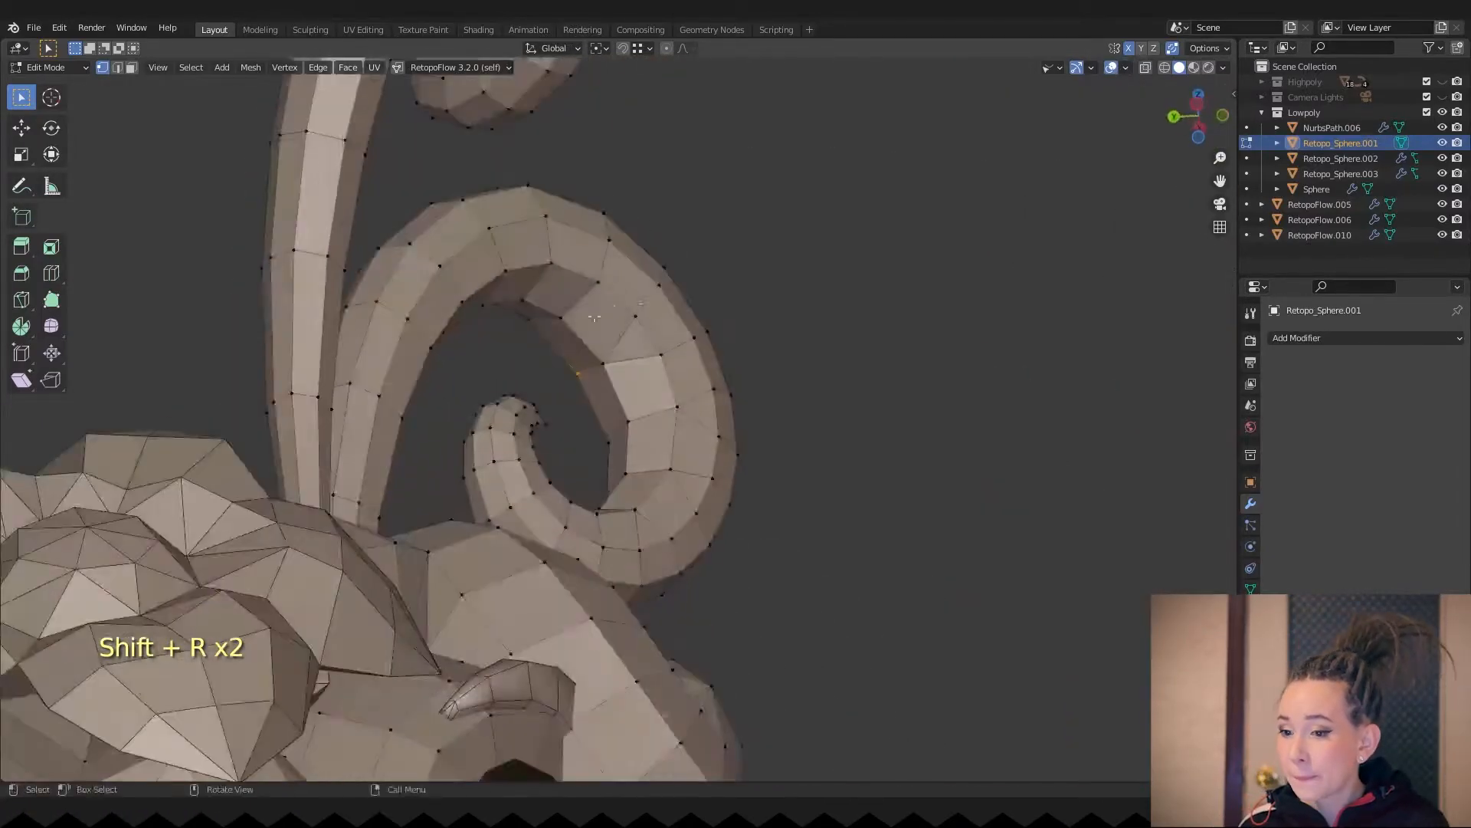
key("shift+r")
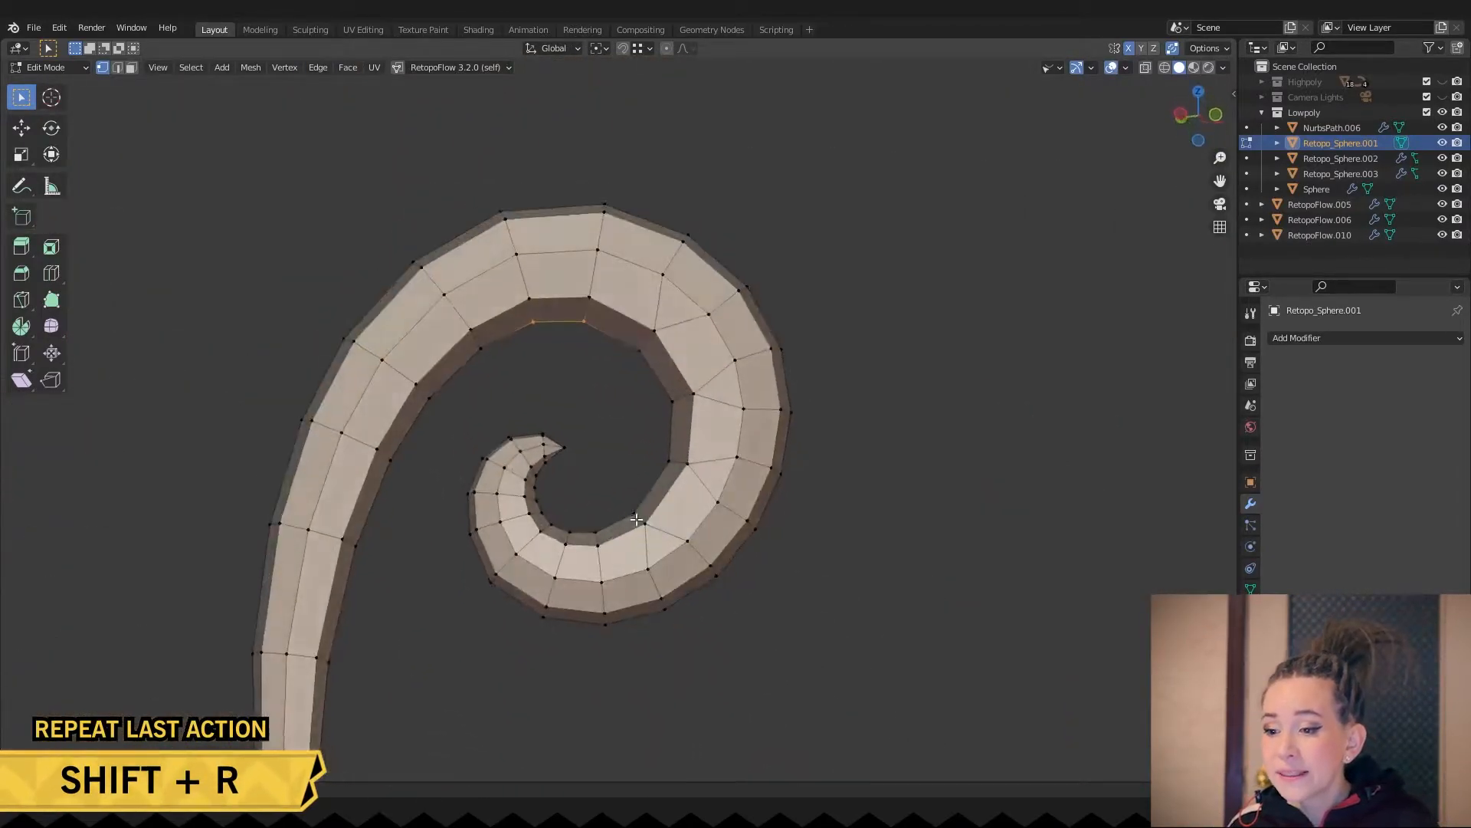
key("ctrl+z")
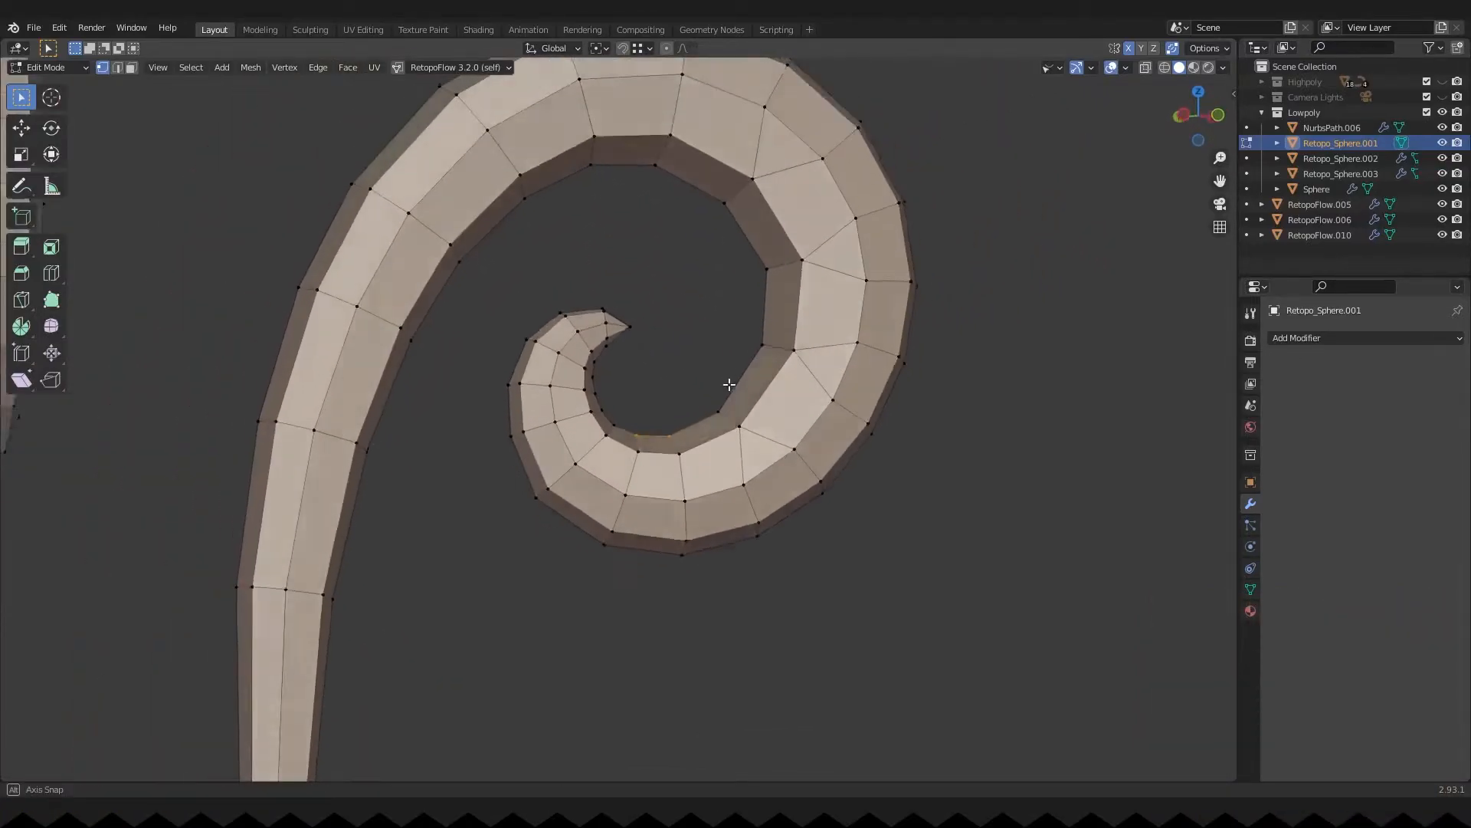
key("shift+r")
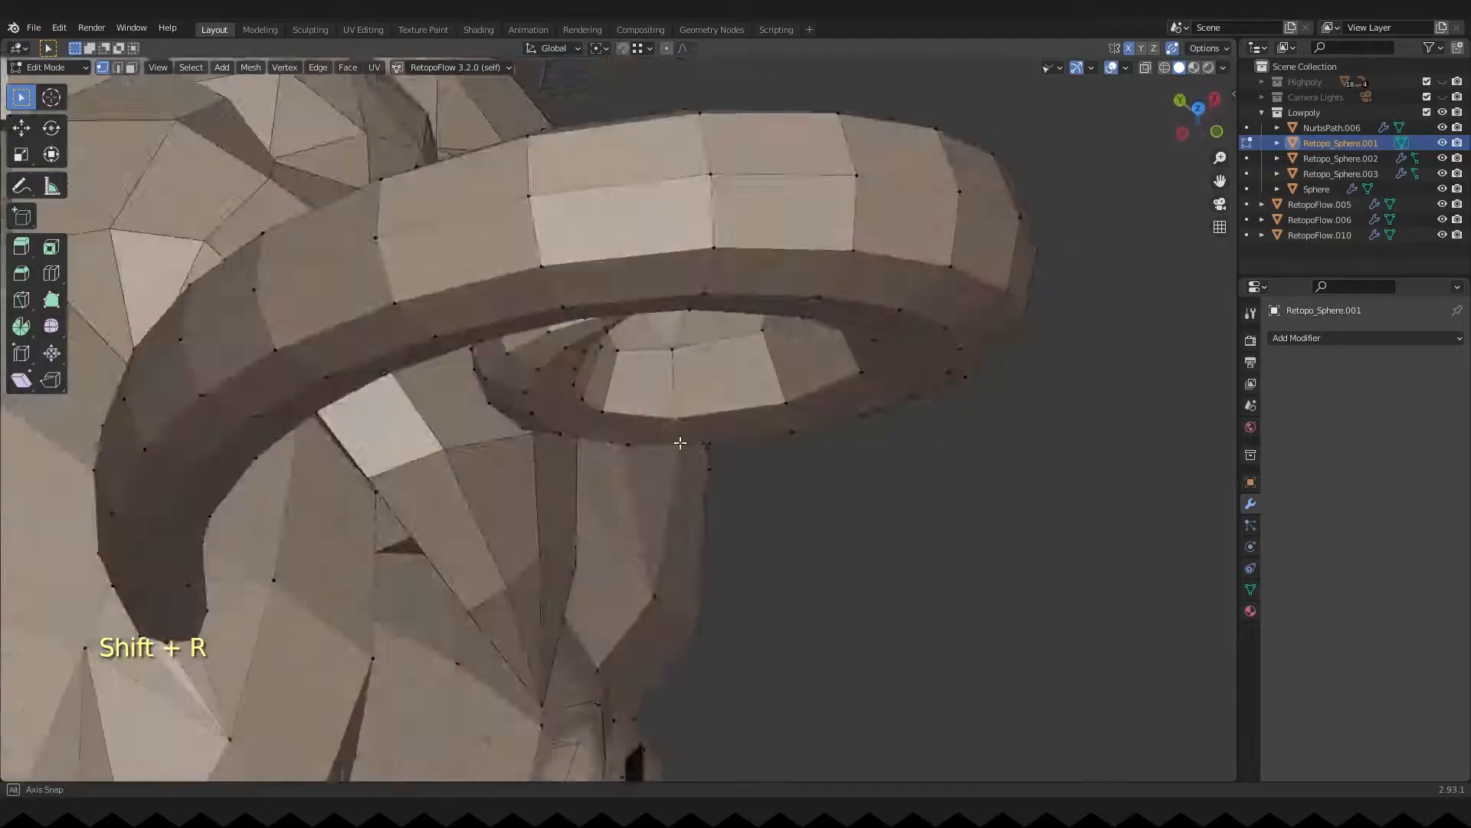
key("shift+r")
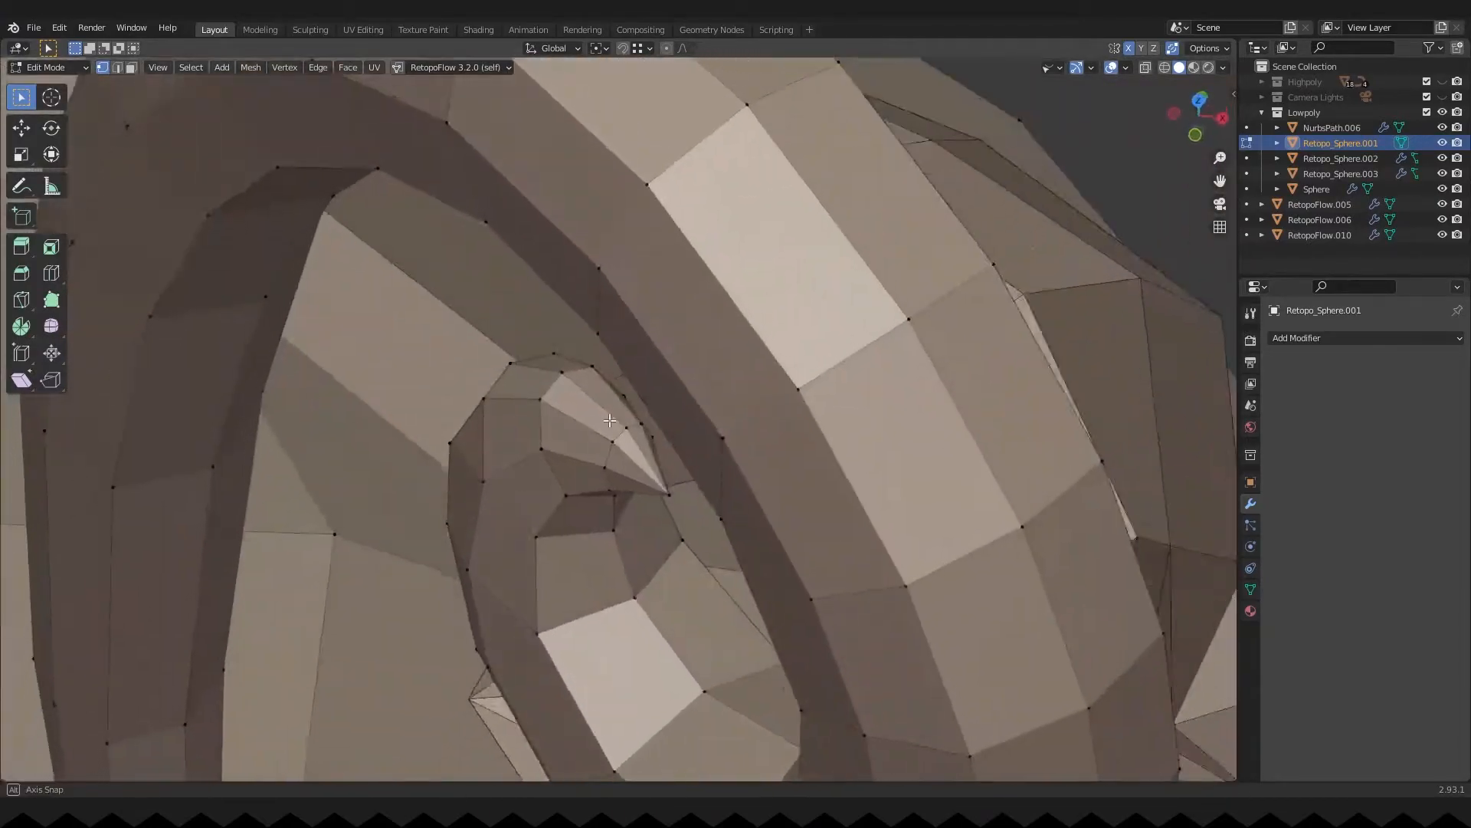
key("alt+z")
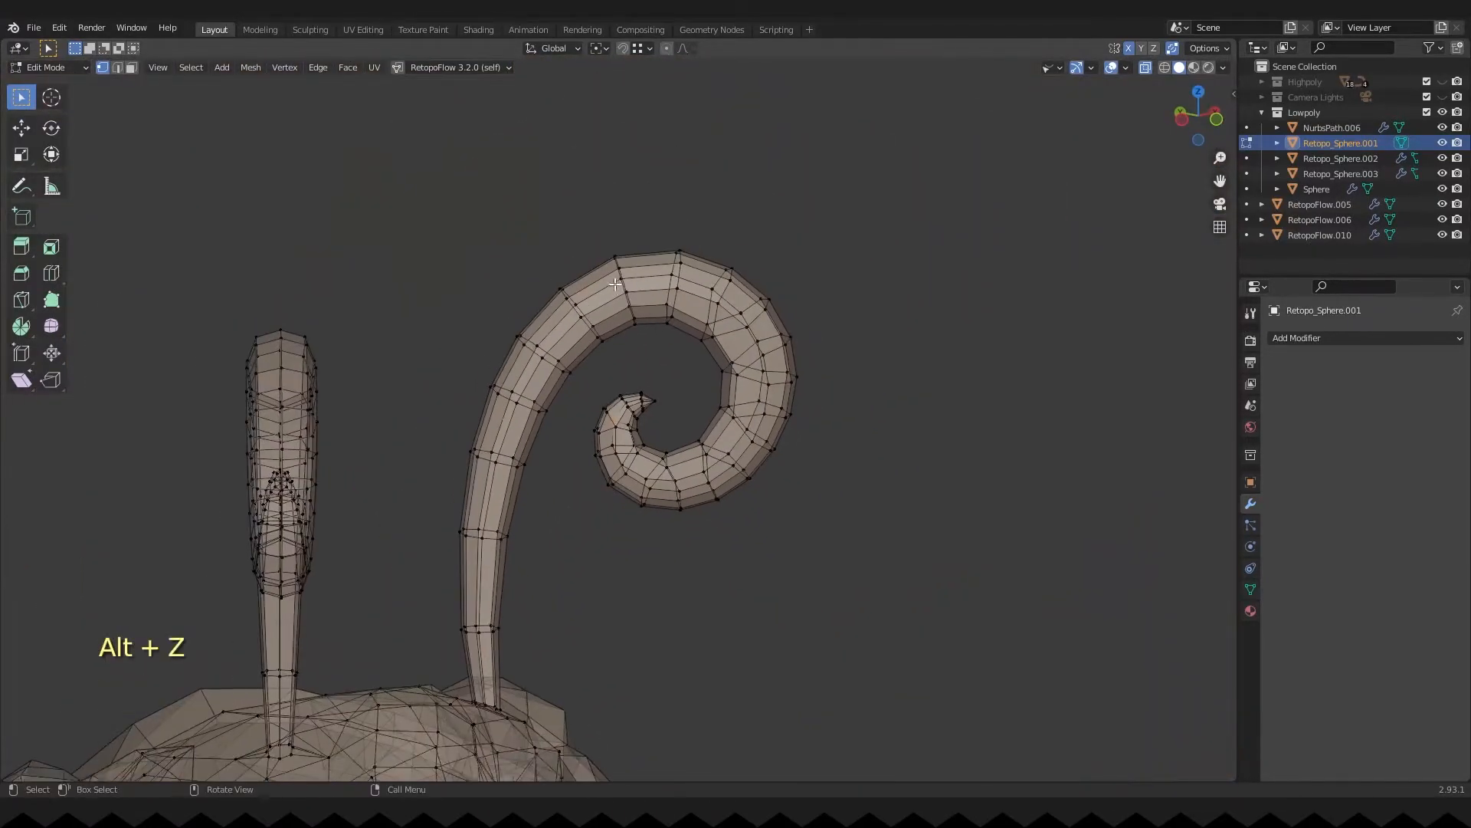
key("h")
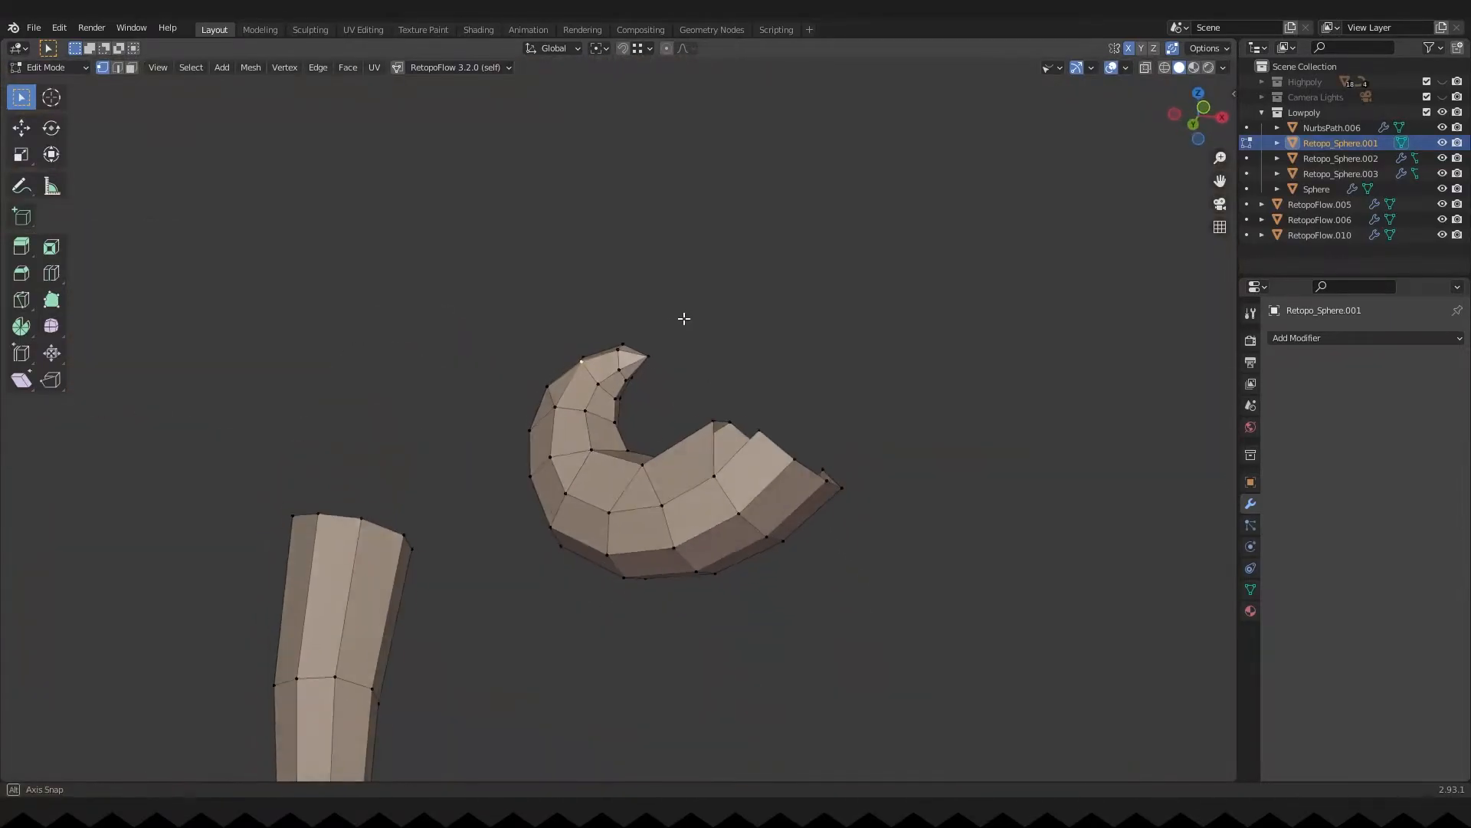
key("Tab")
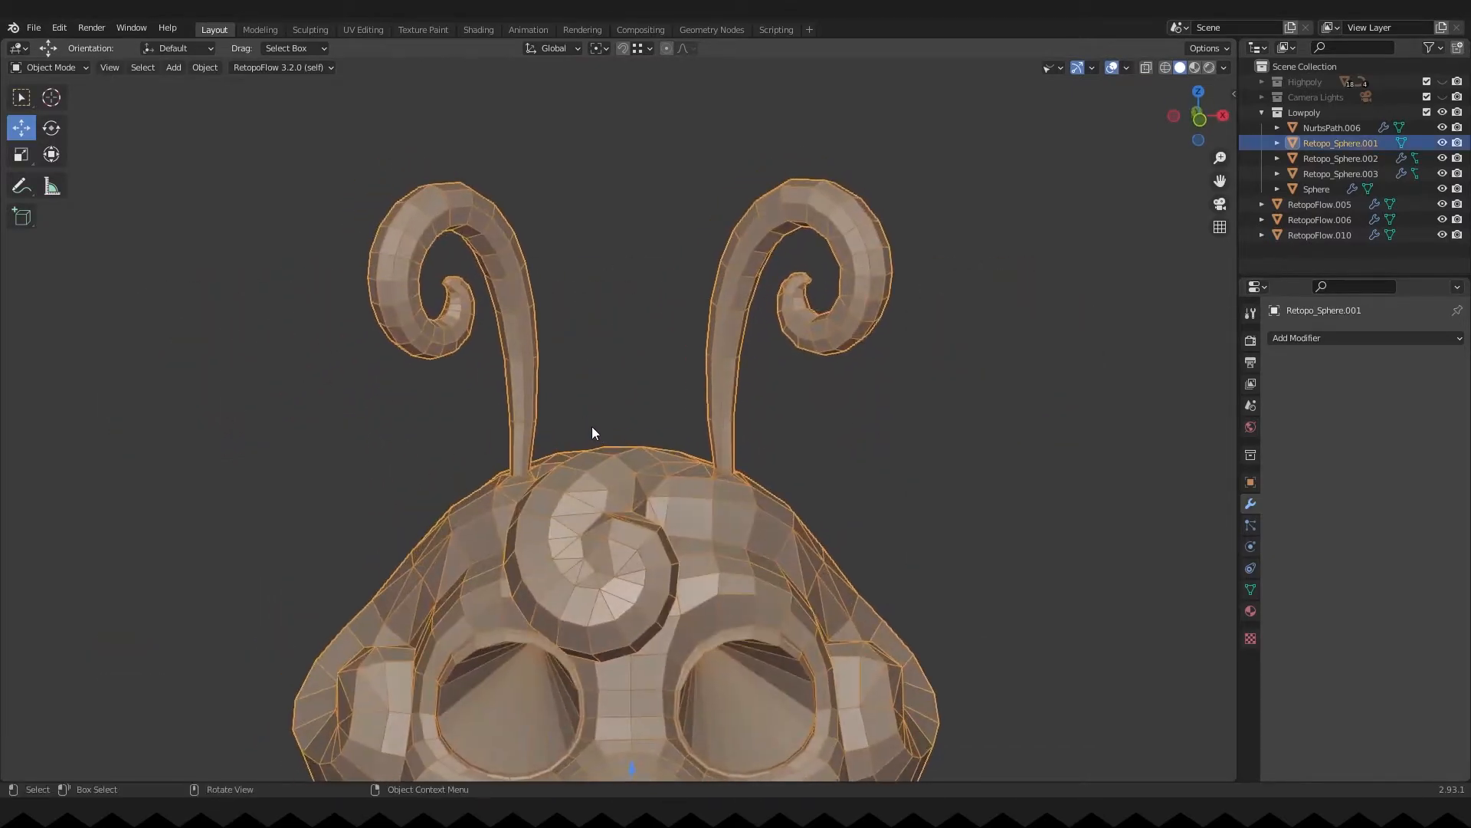
- Separate the selected antenna into Retopo_Sphere.004 and give it a Mirror modifier
key("Alt+z")
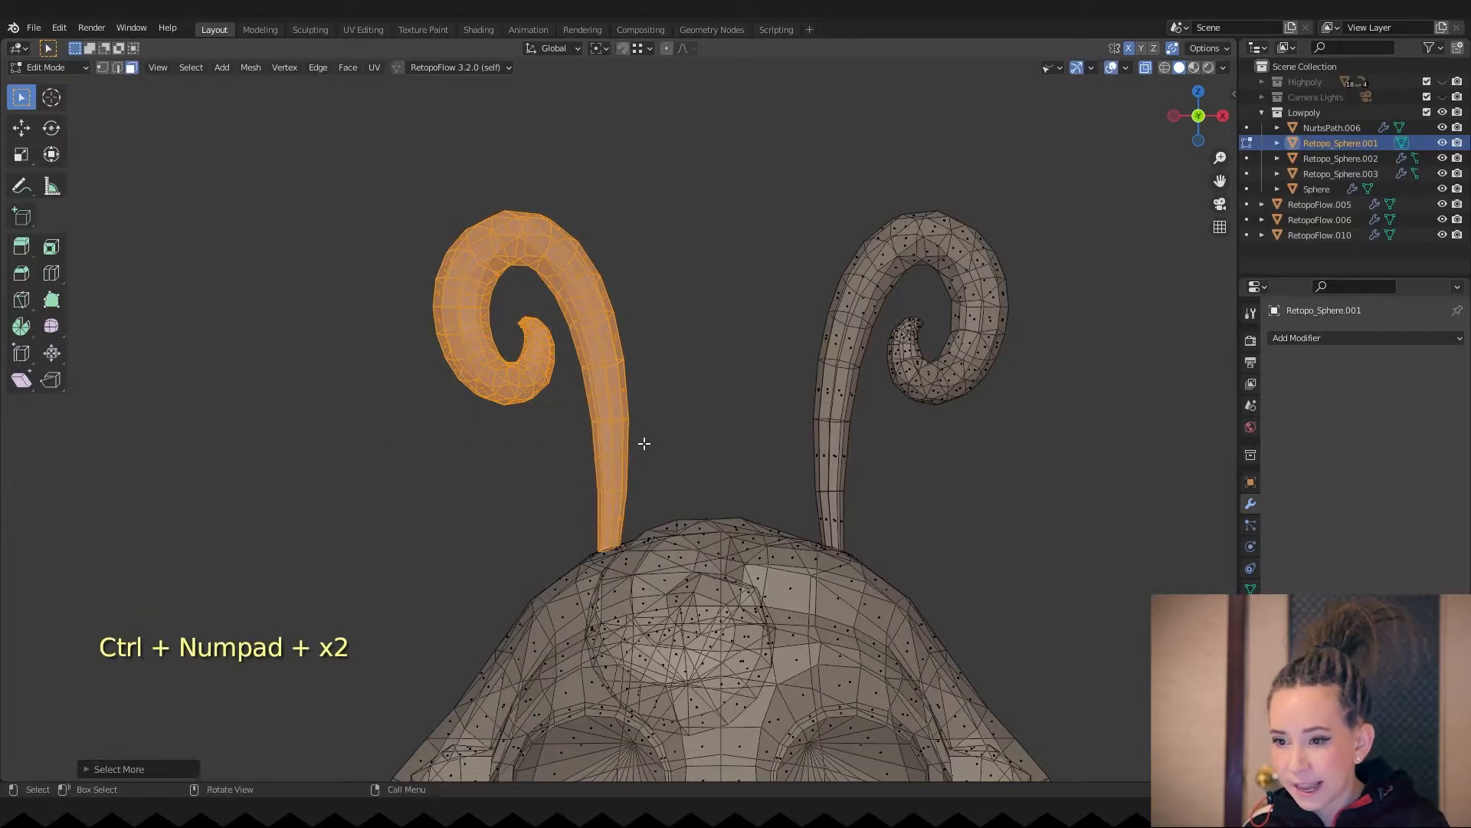
key("p")
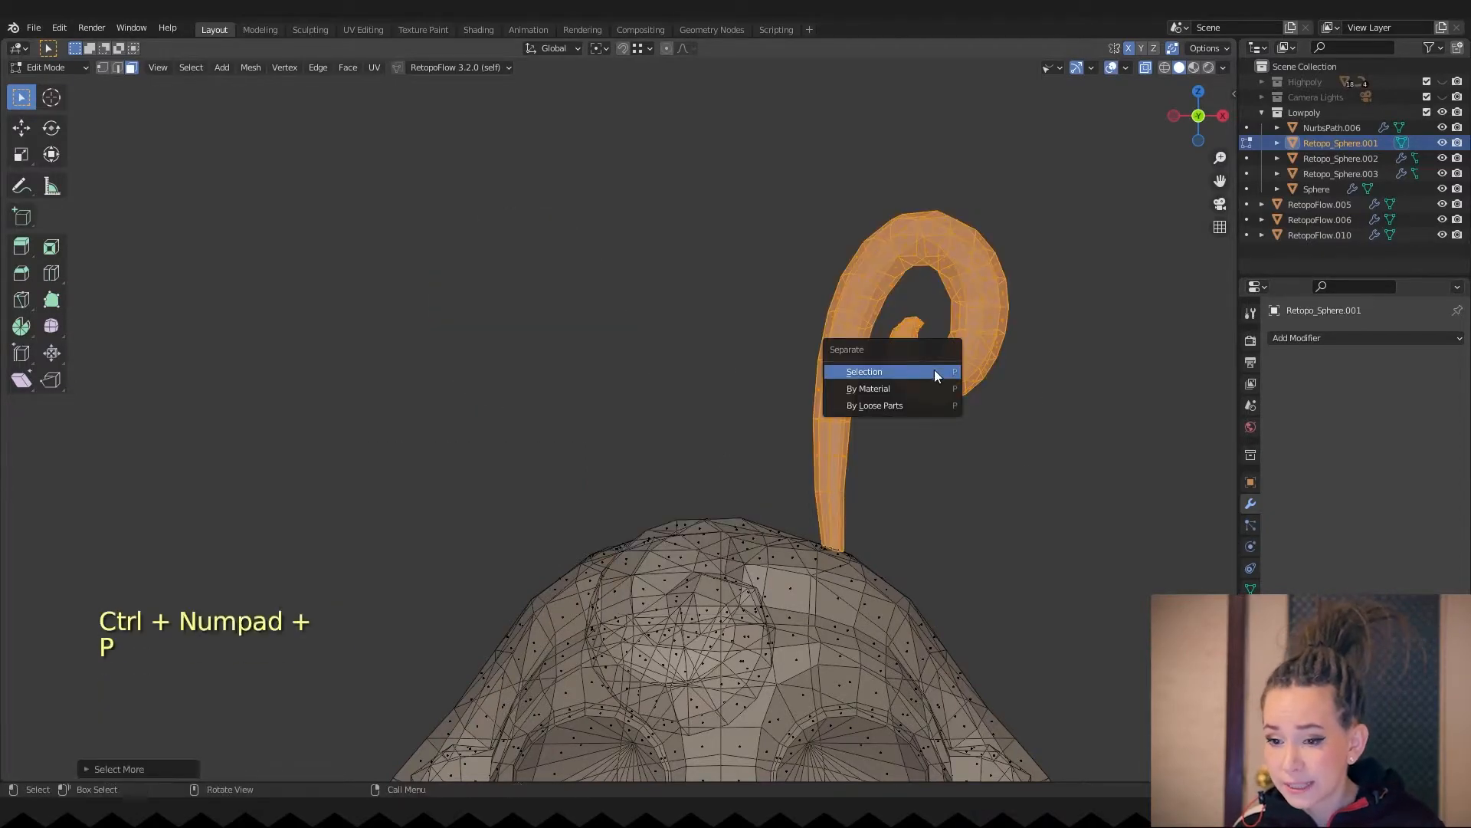
left_click(862, 371)
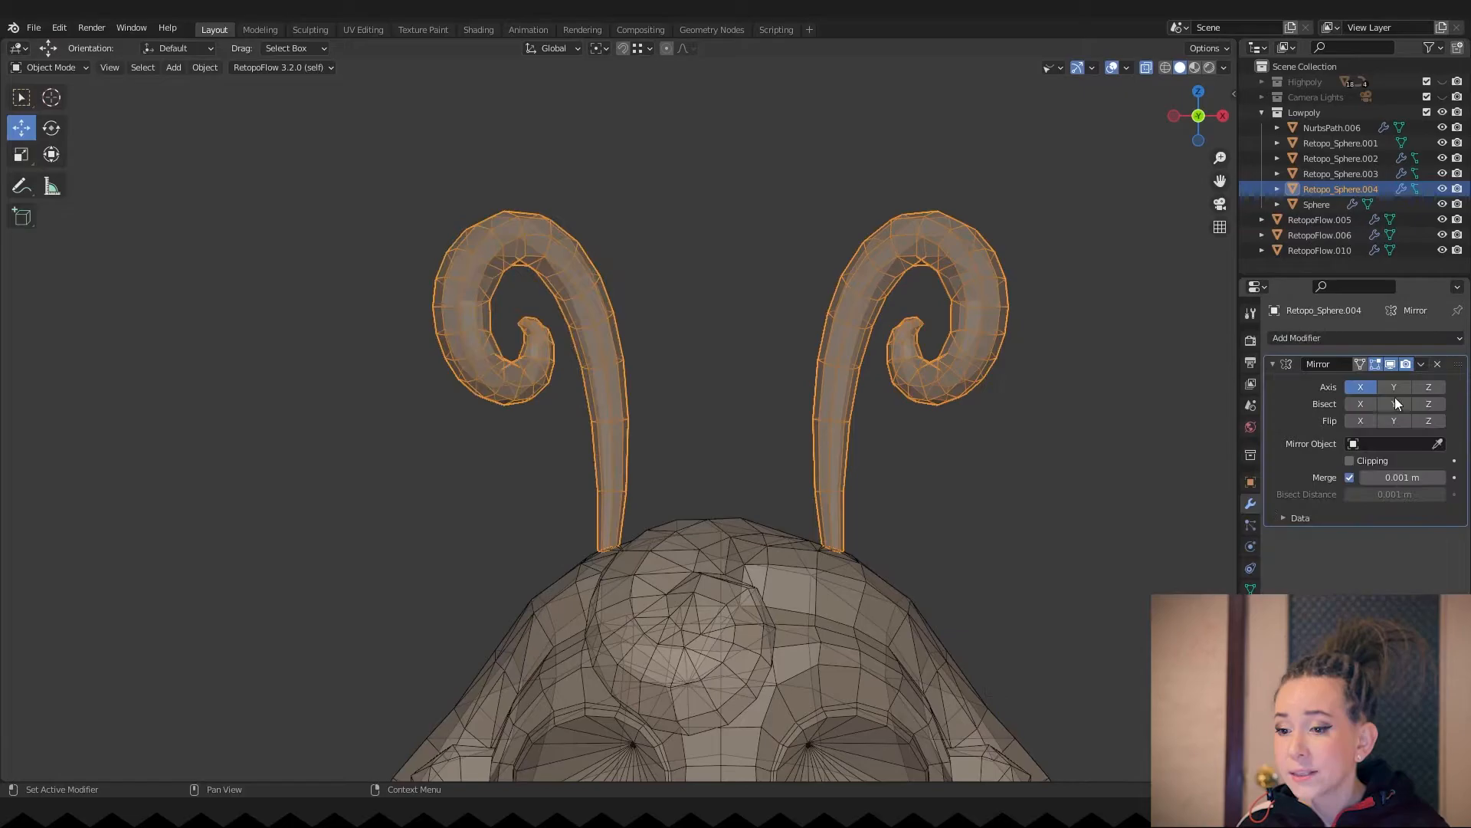
key("ctrl+z")
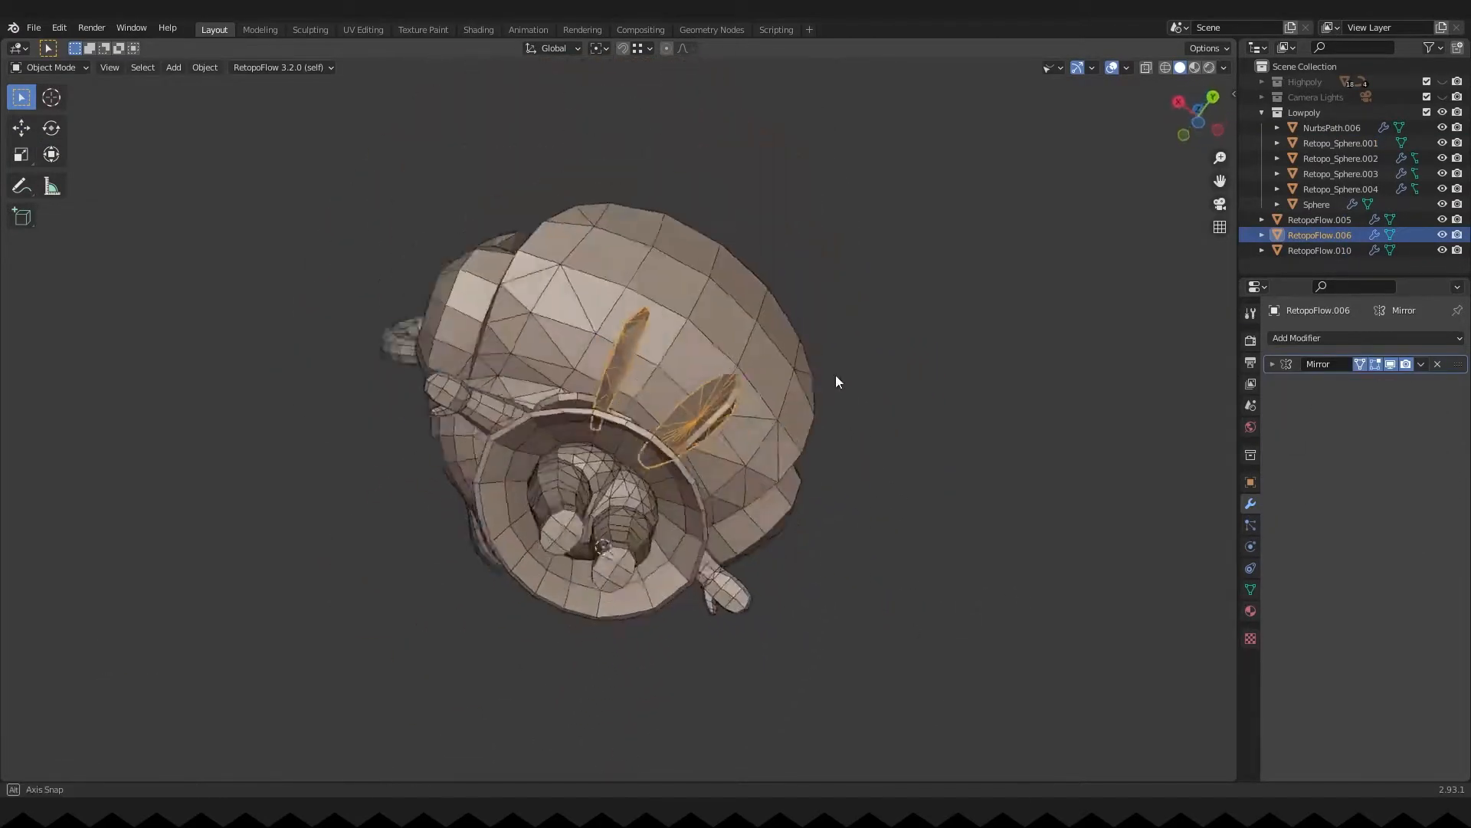
key("Tab")
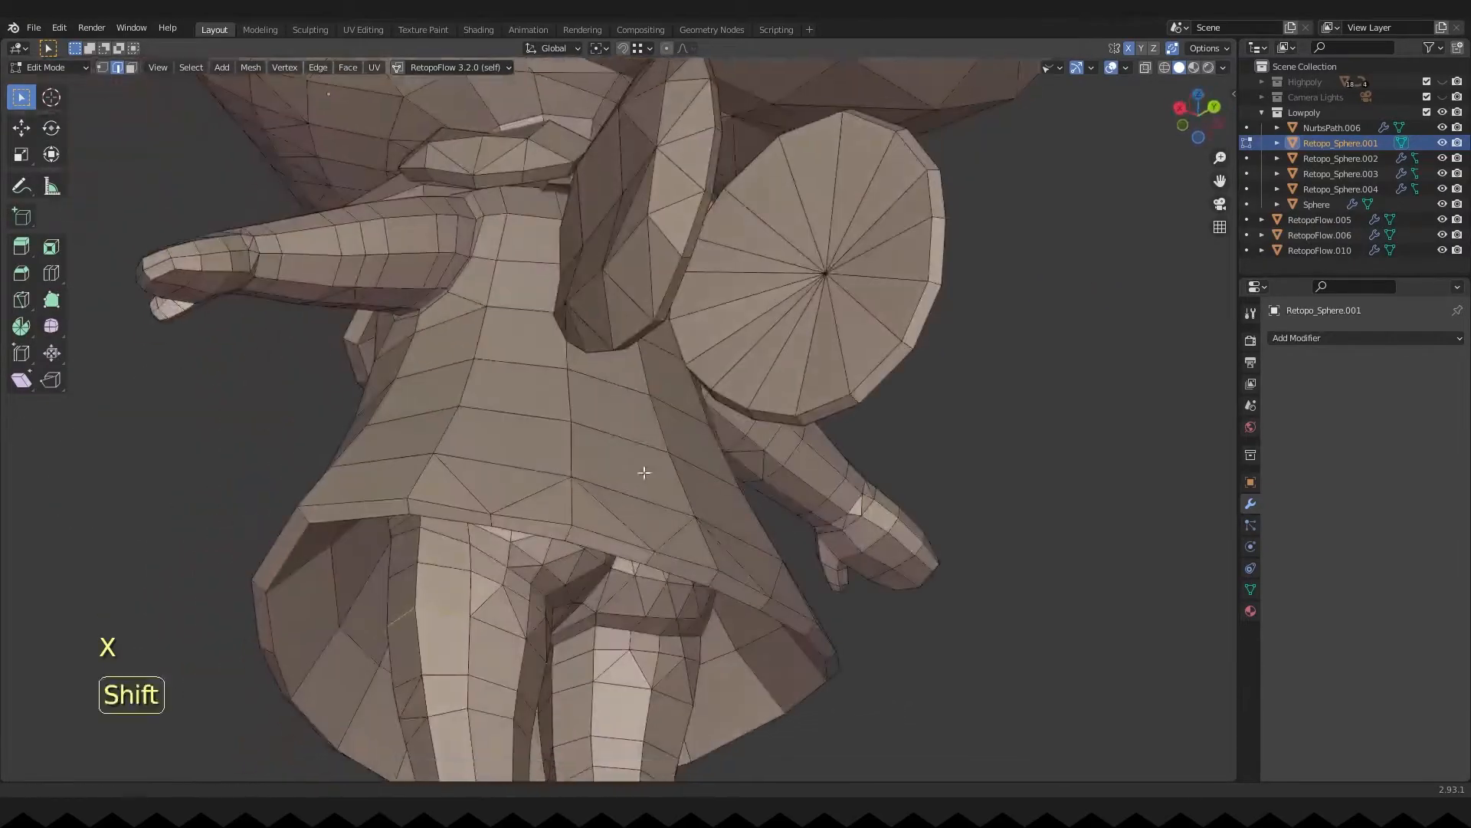
key("Tab")
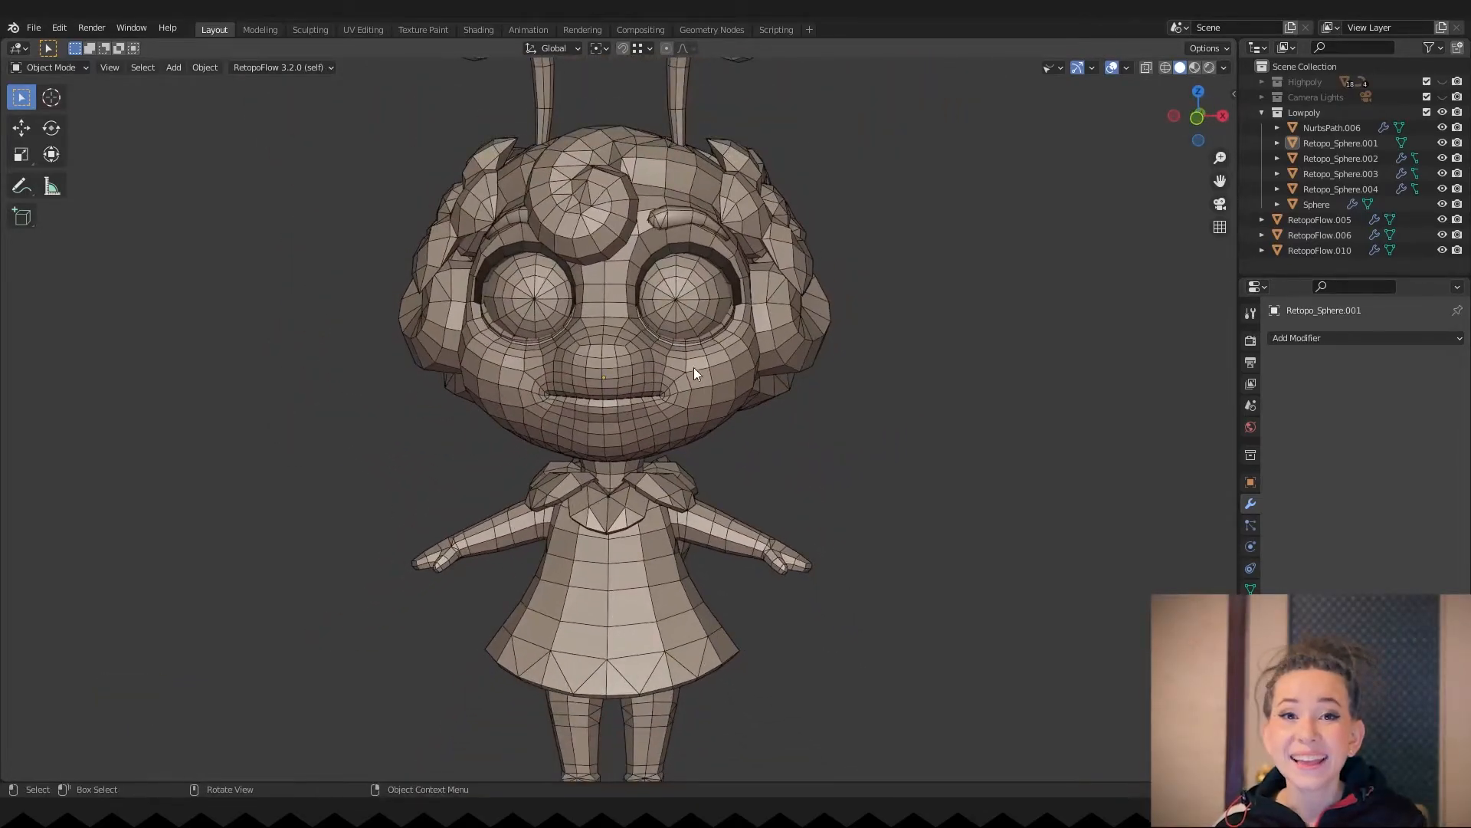
- Add a cube, then flatten, shrink and move it into the mouth as a slab
key("Shift+A")
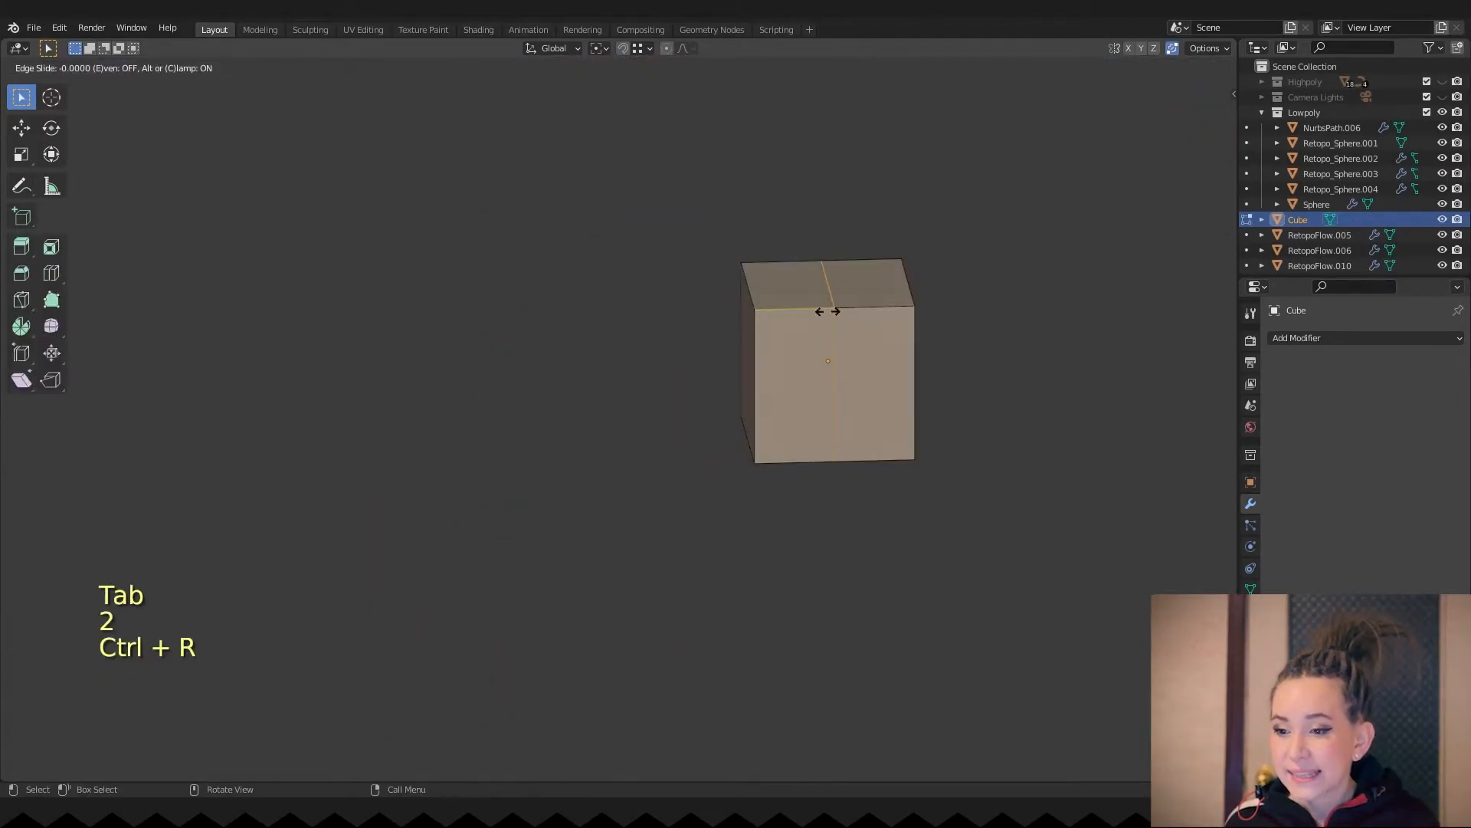
key("Tab")
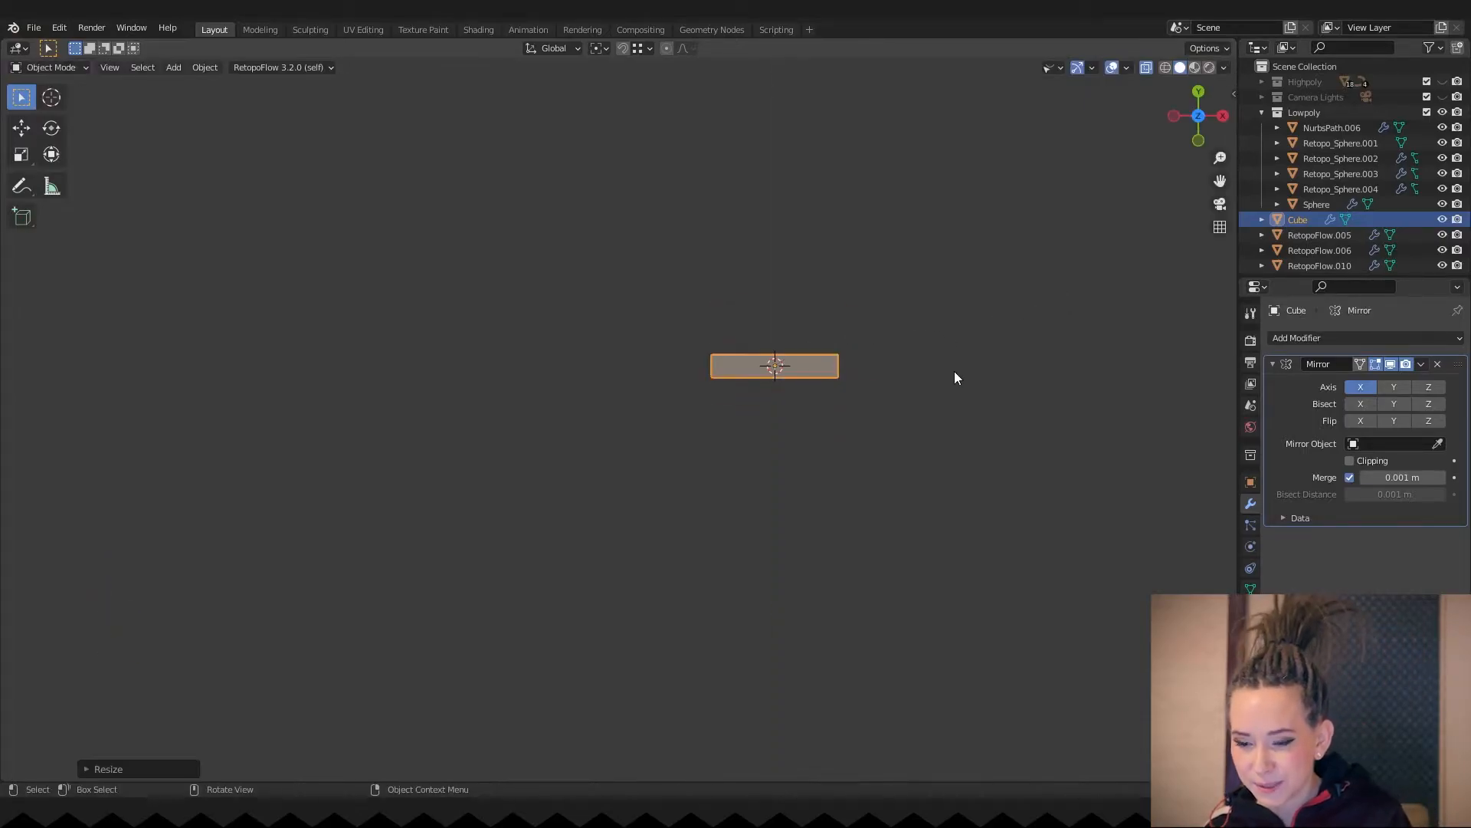
key("alt+q")
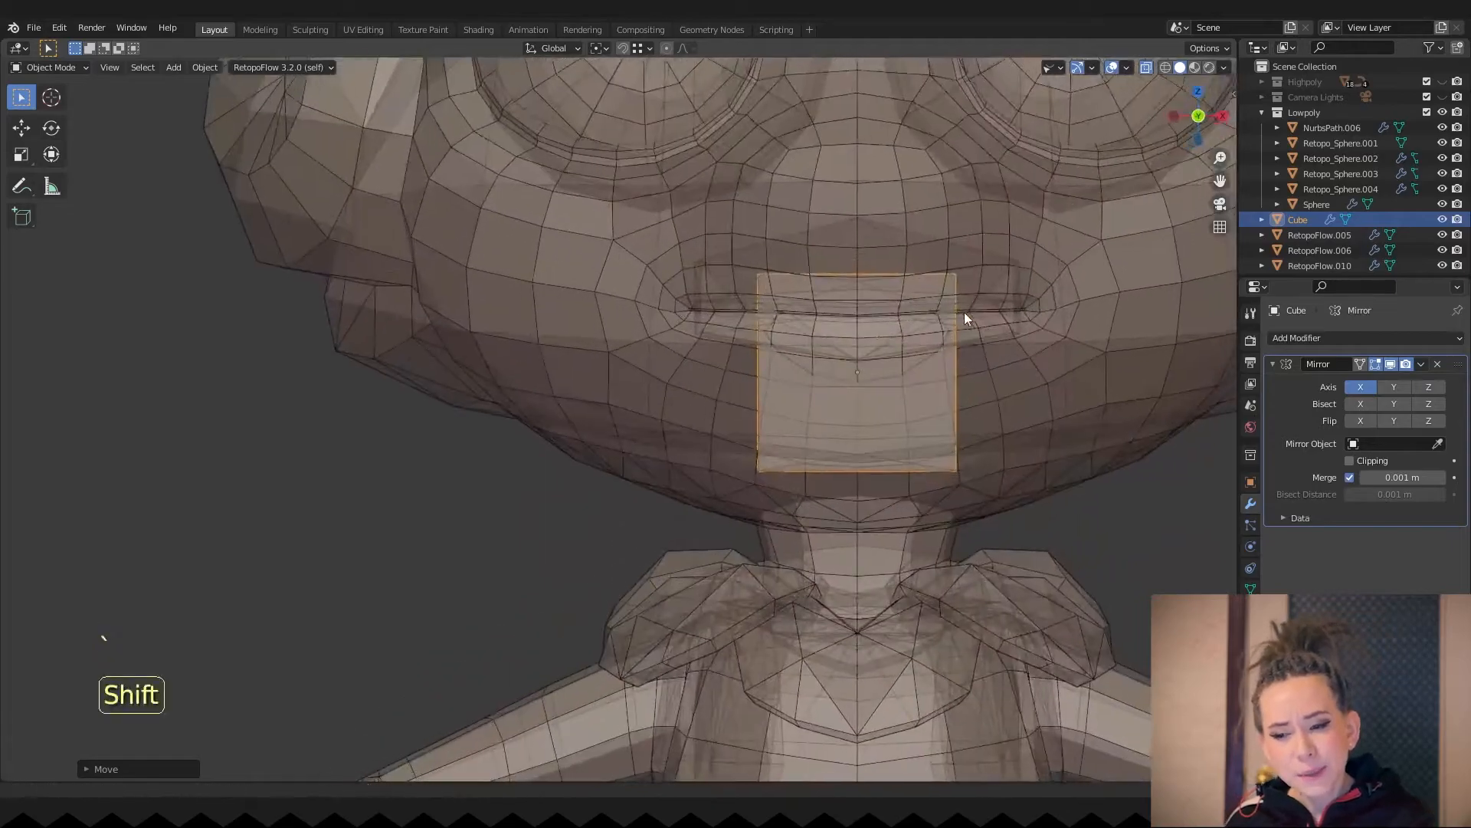
key("g")
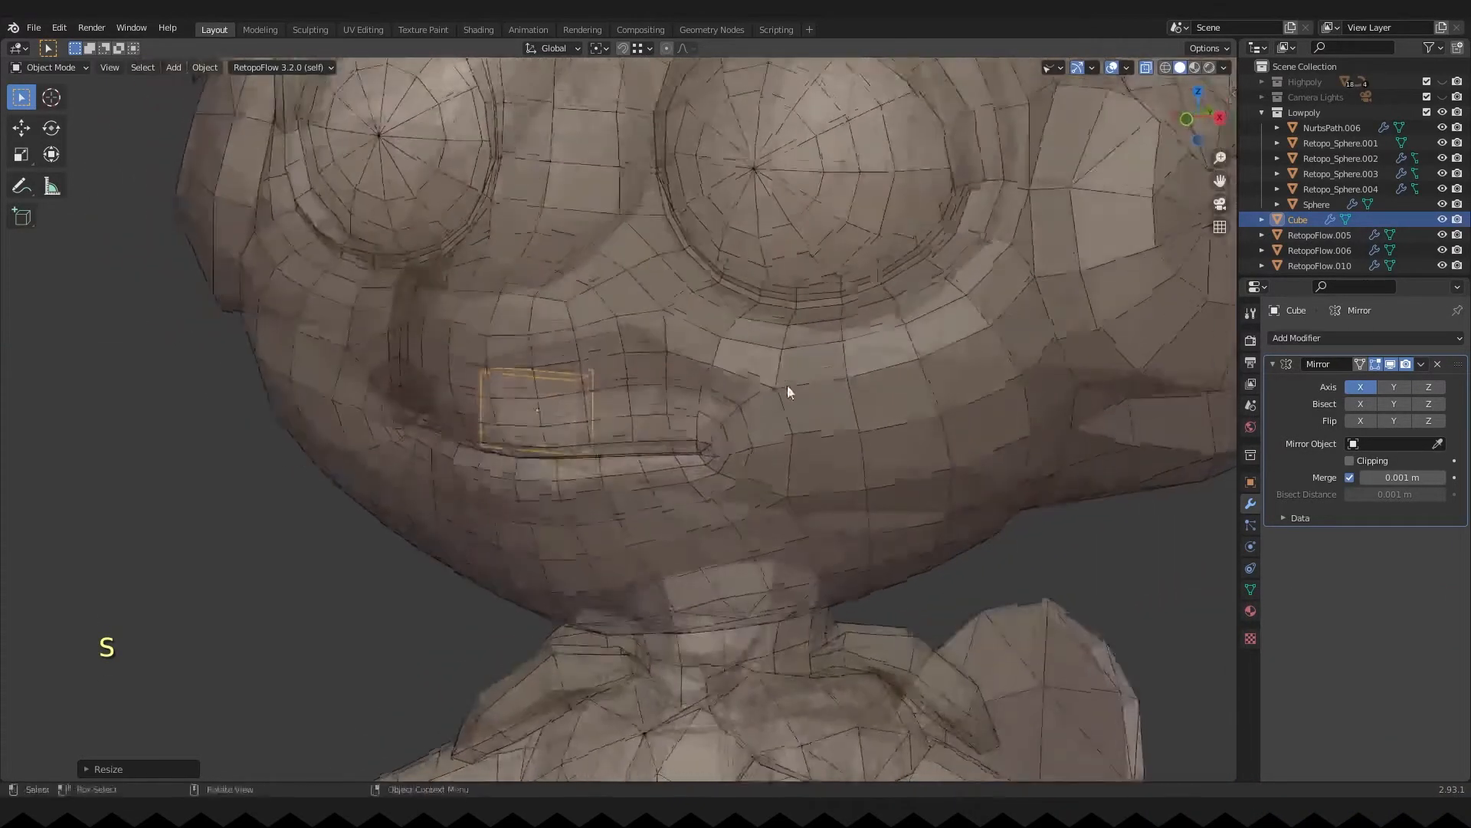
key("Tab")
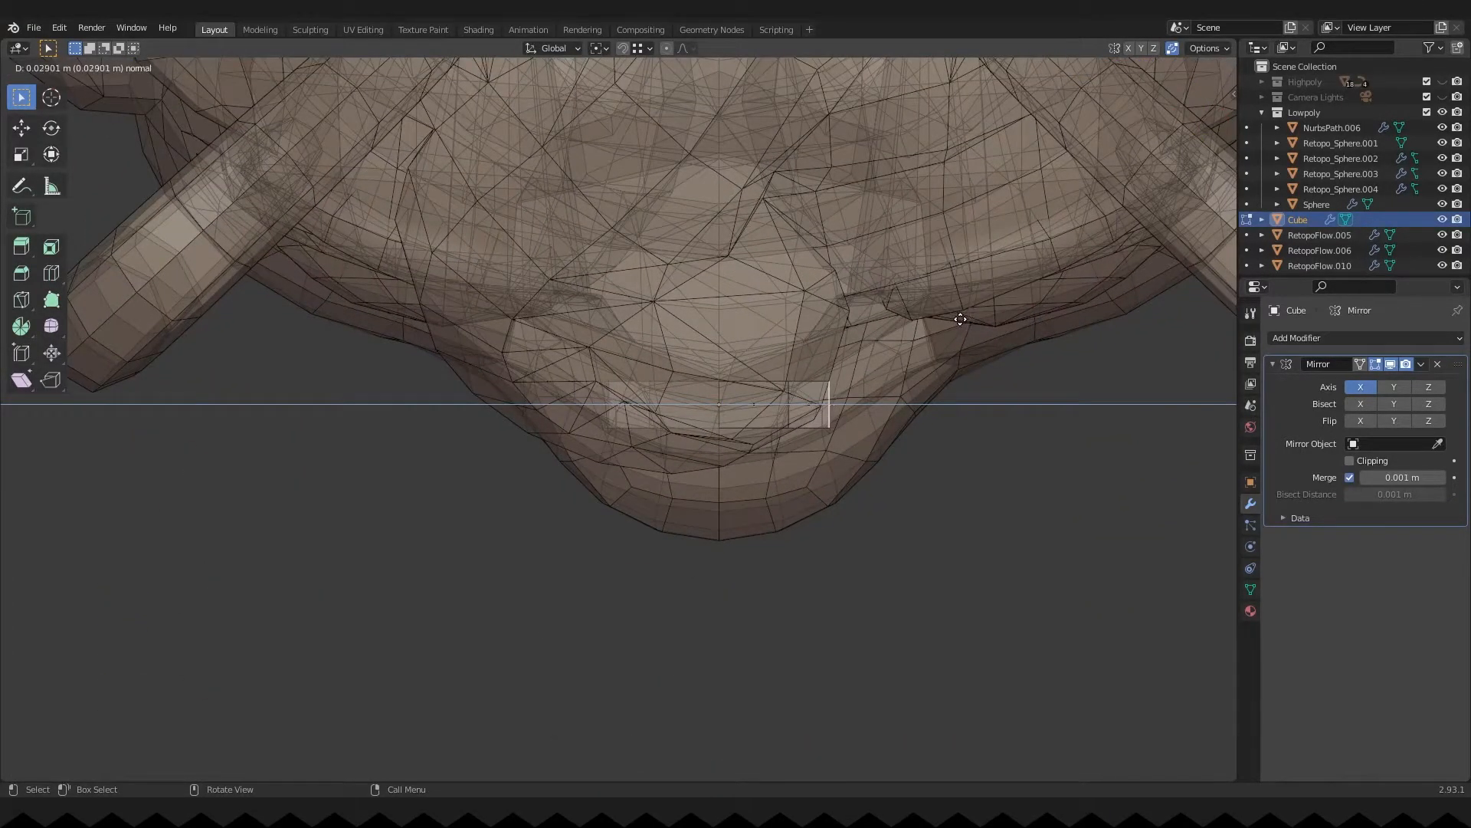
- Extrude and rotate new segments to curve the slab into a tooth row
key("ctrl+z")
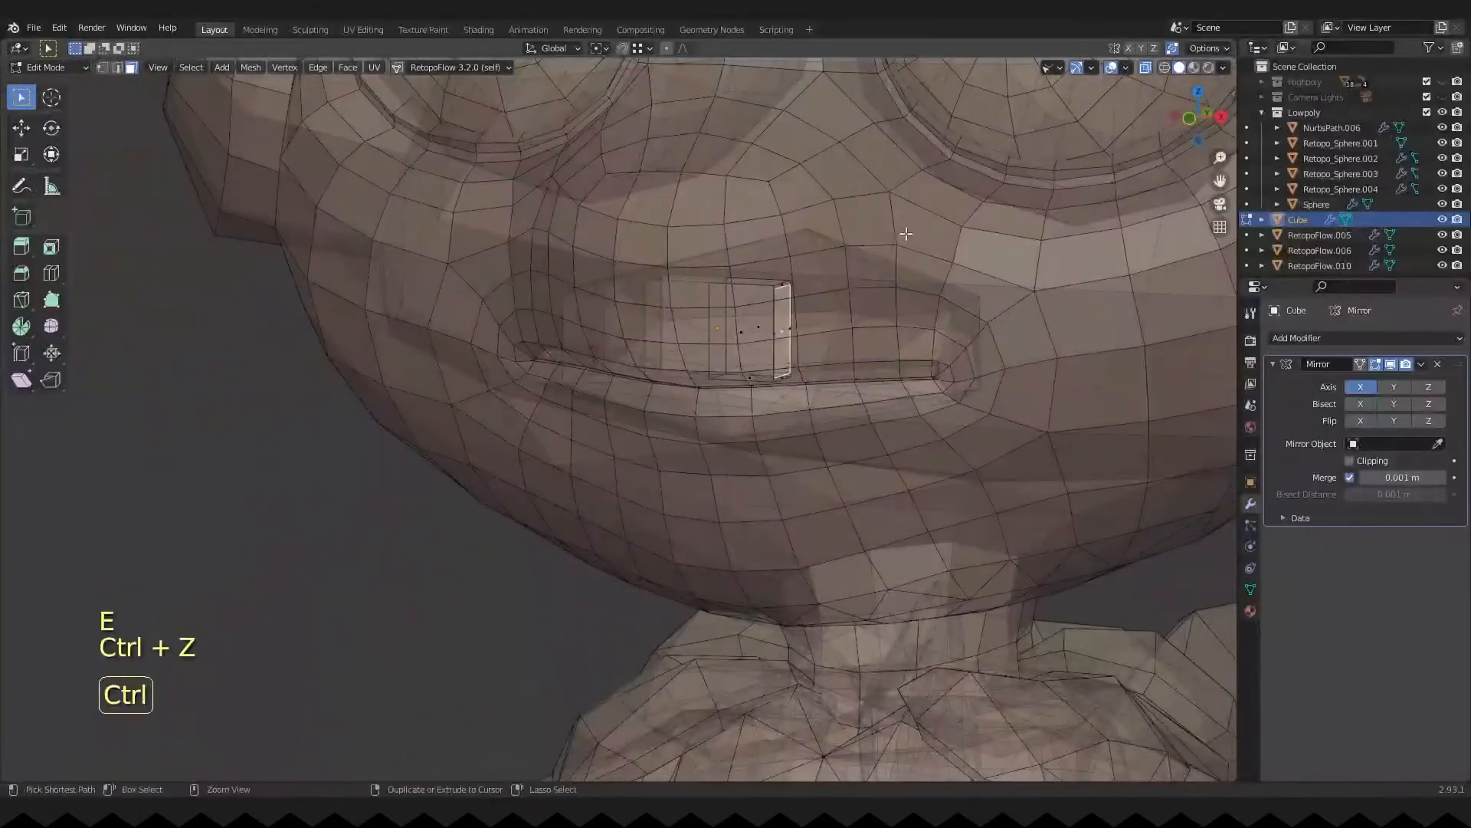
key("r")
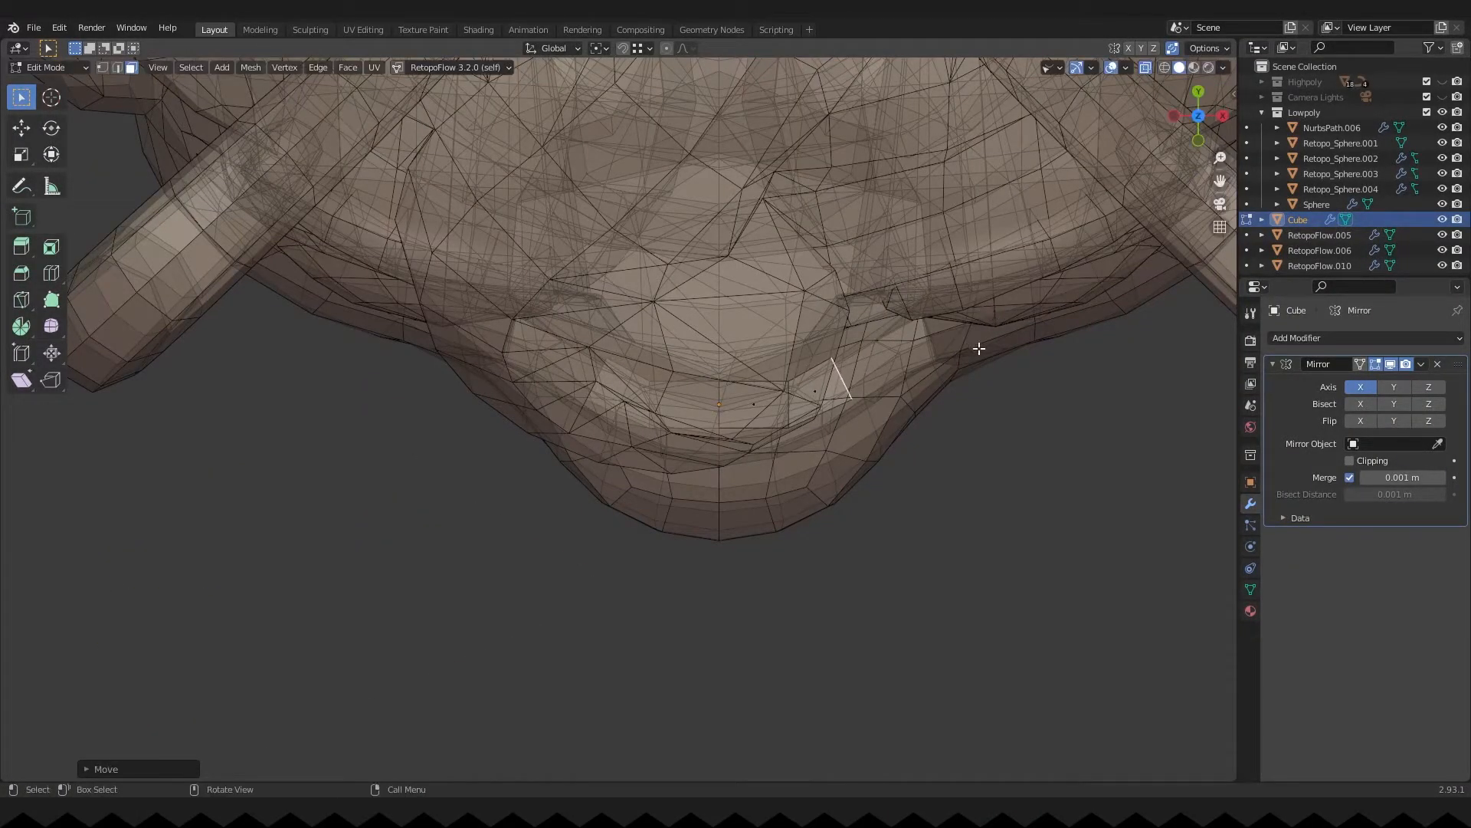
key("r")
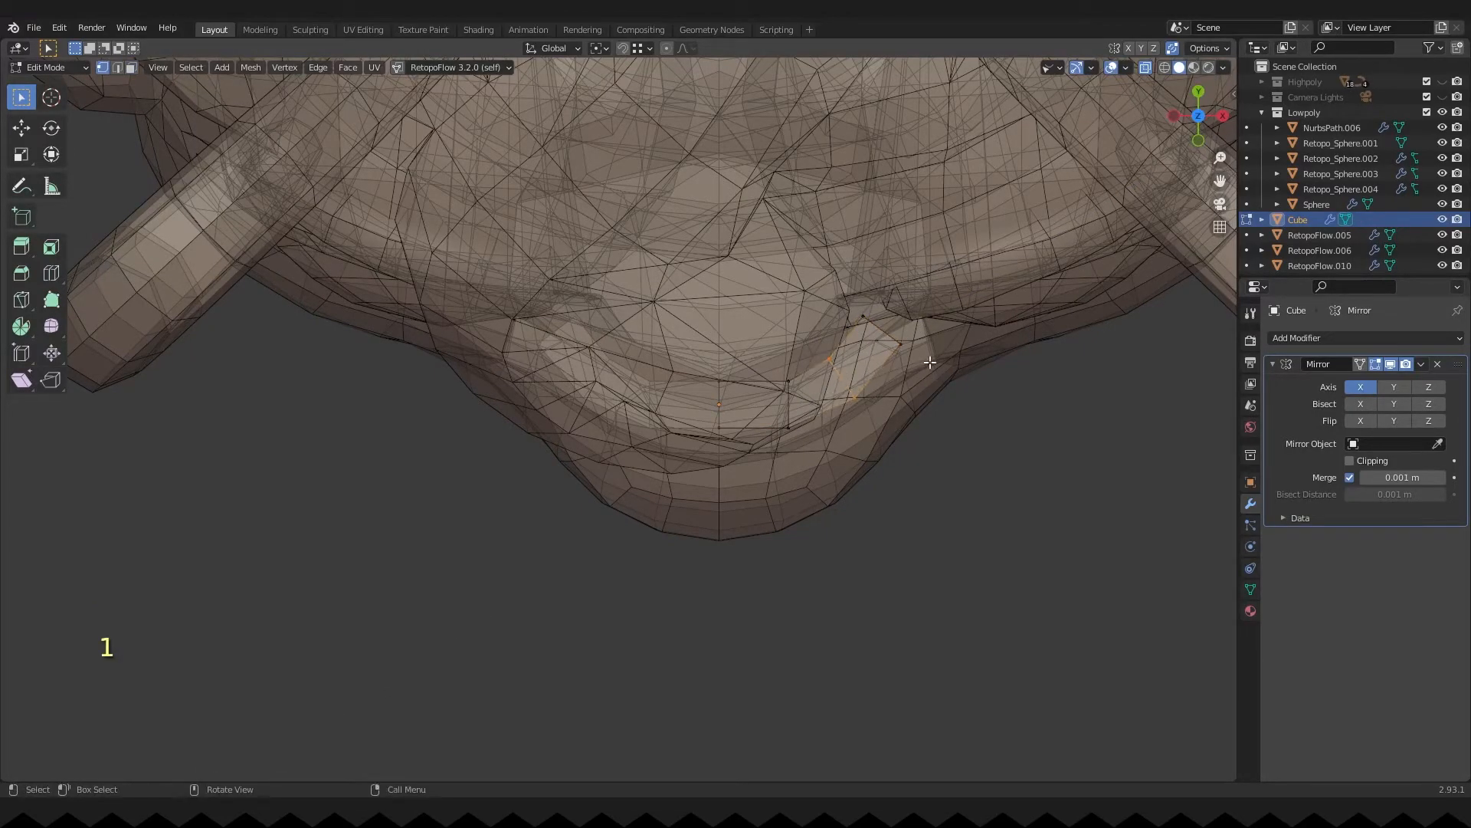
key("r")
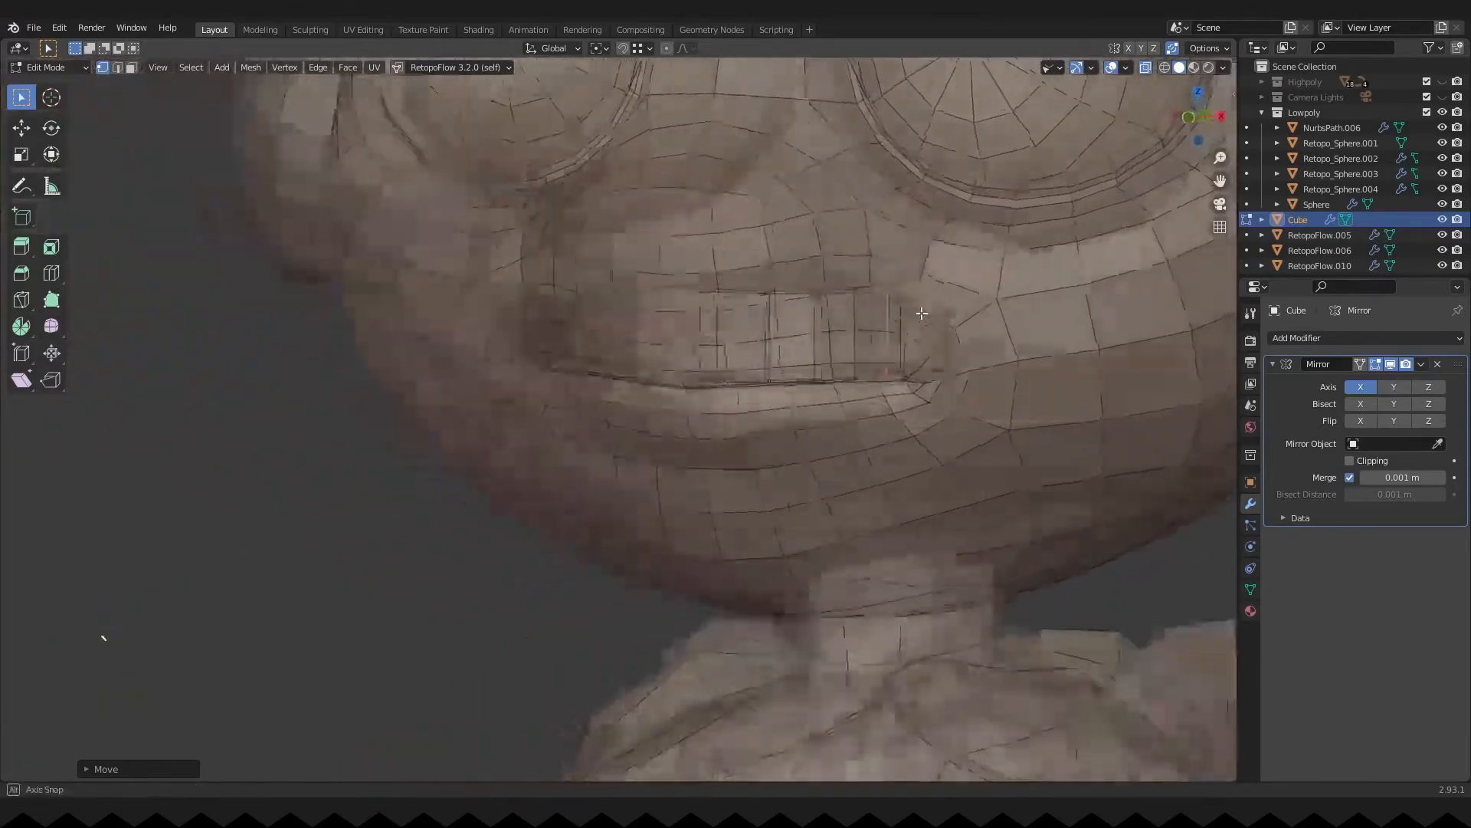
key("Tab")
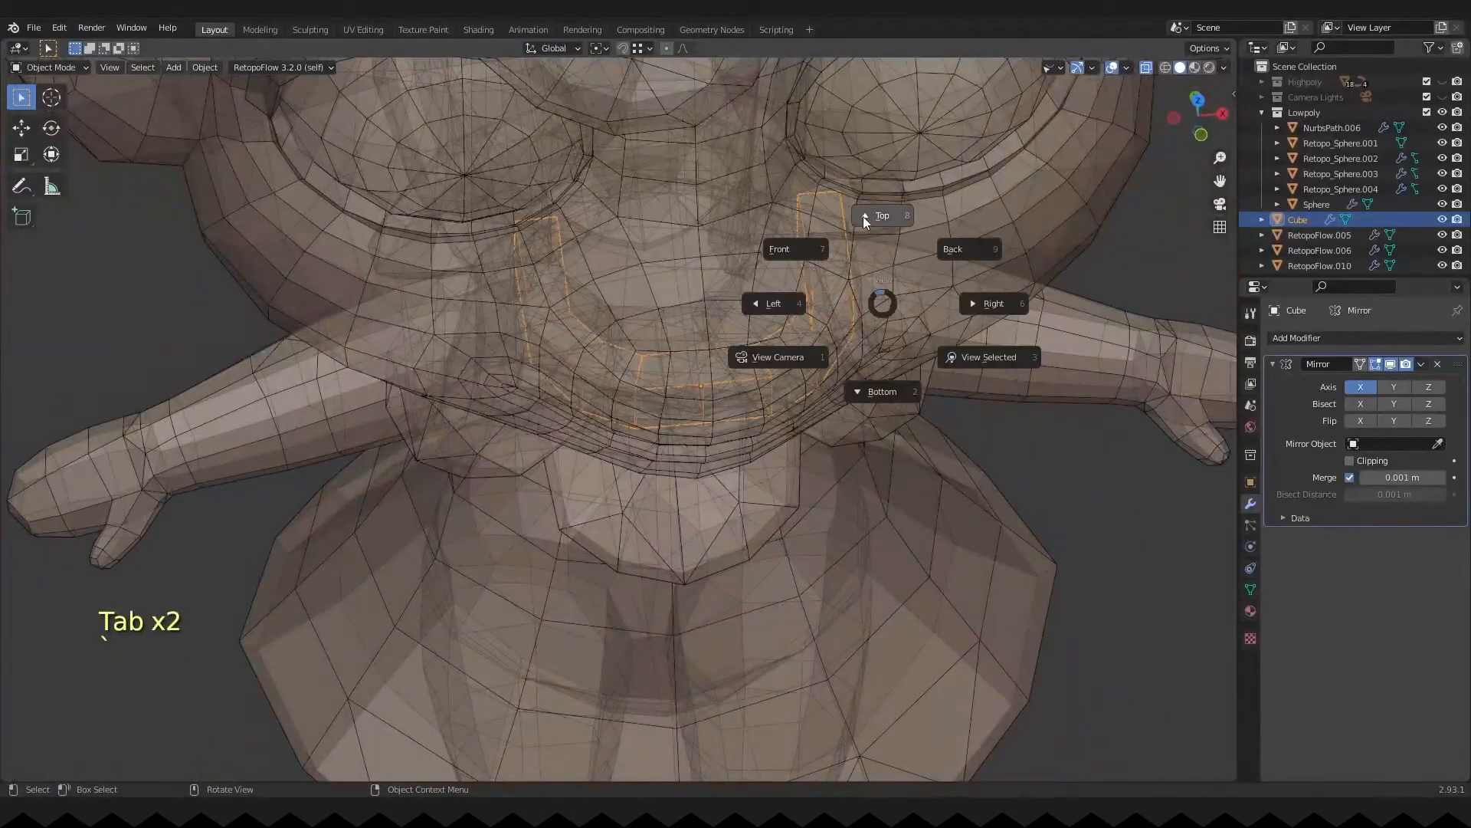
- From top view, turn on mirror clipping and tuck the teeth vertices behind the lips
key("g")
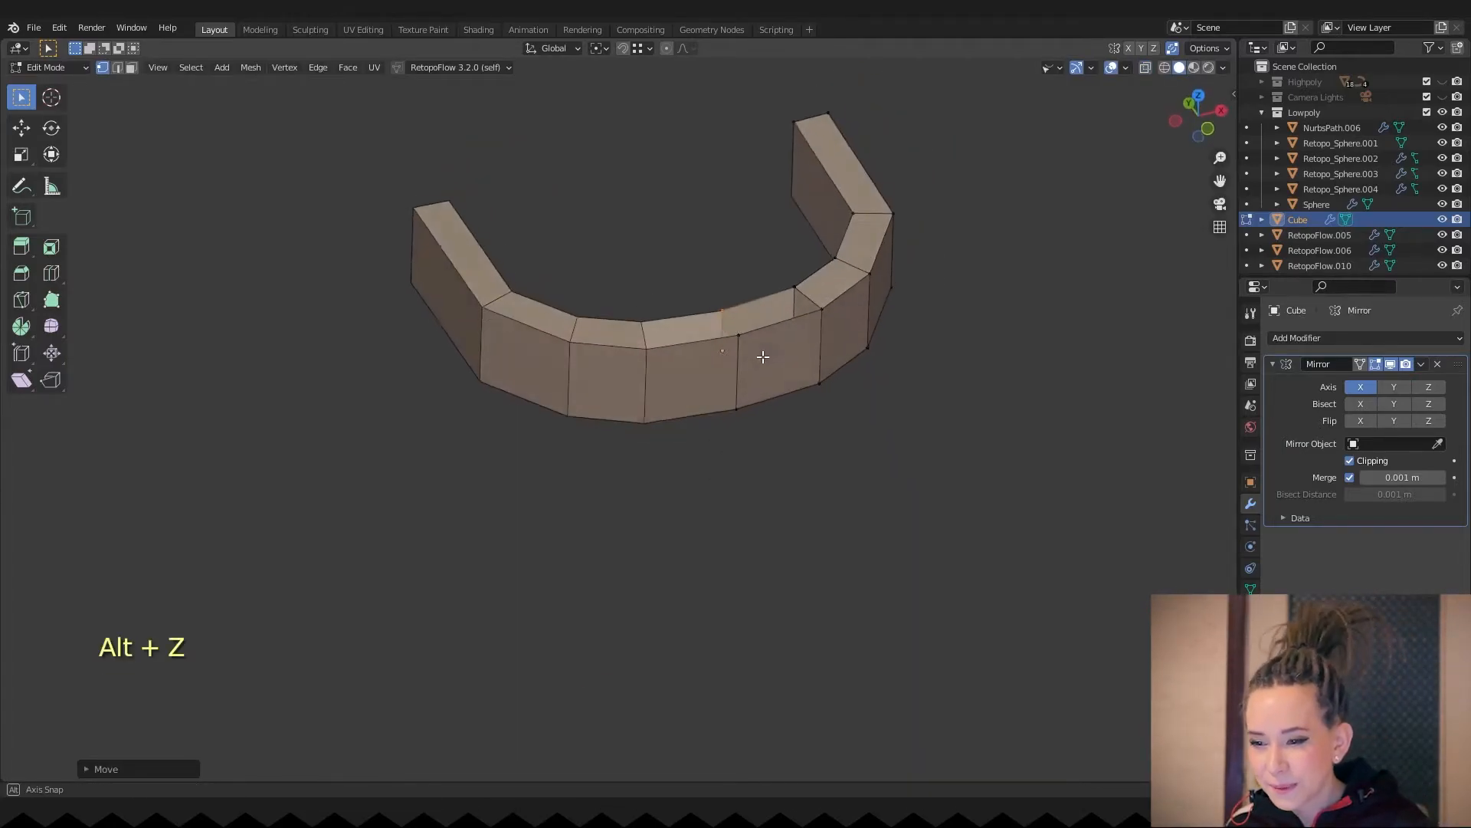
key("x")
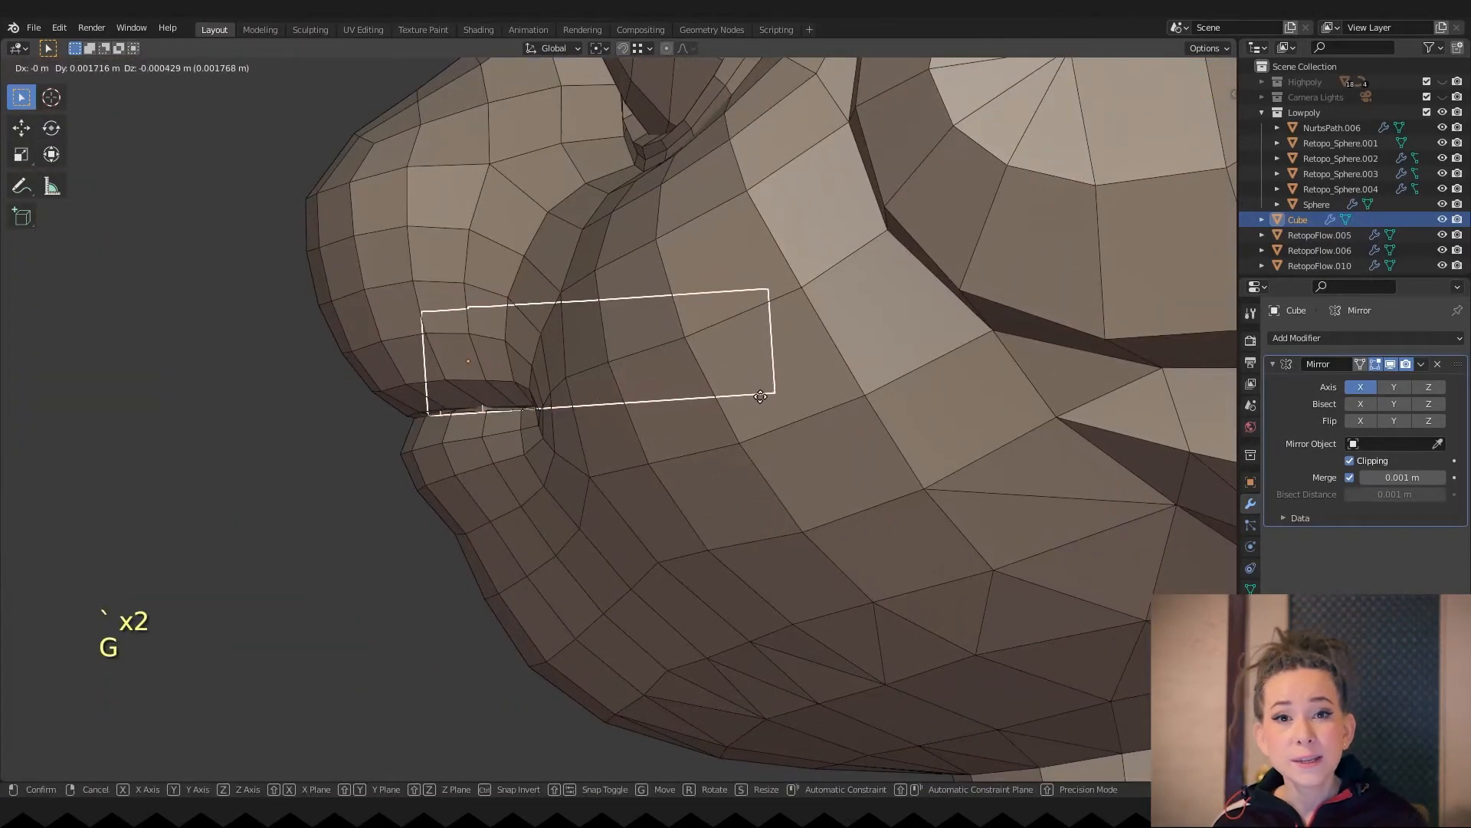
left_click(765, 416)
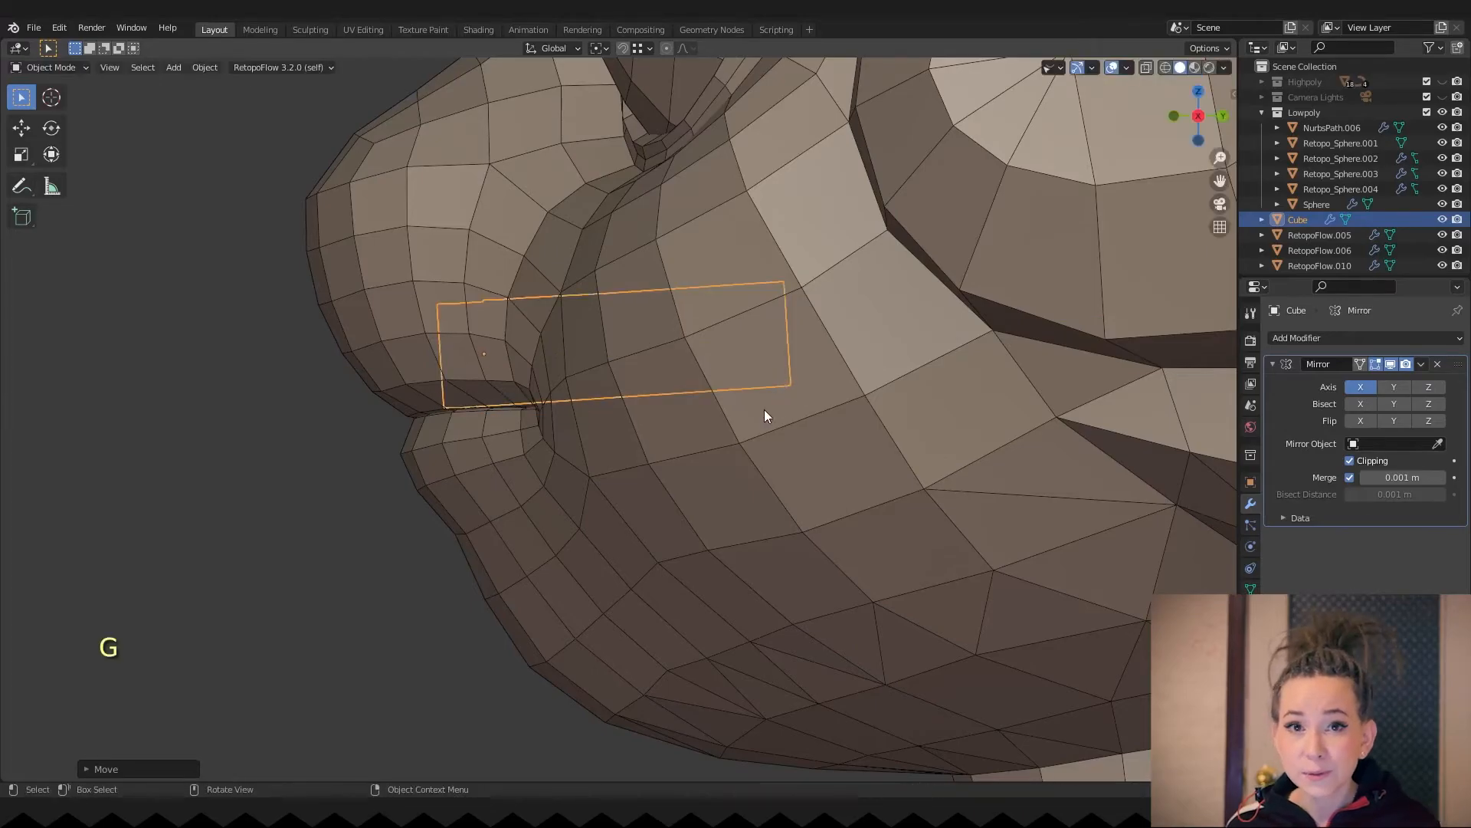
key("Tab")
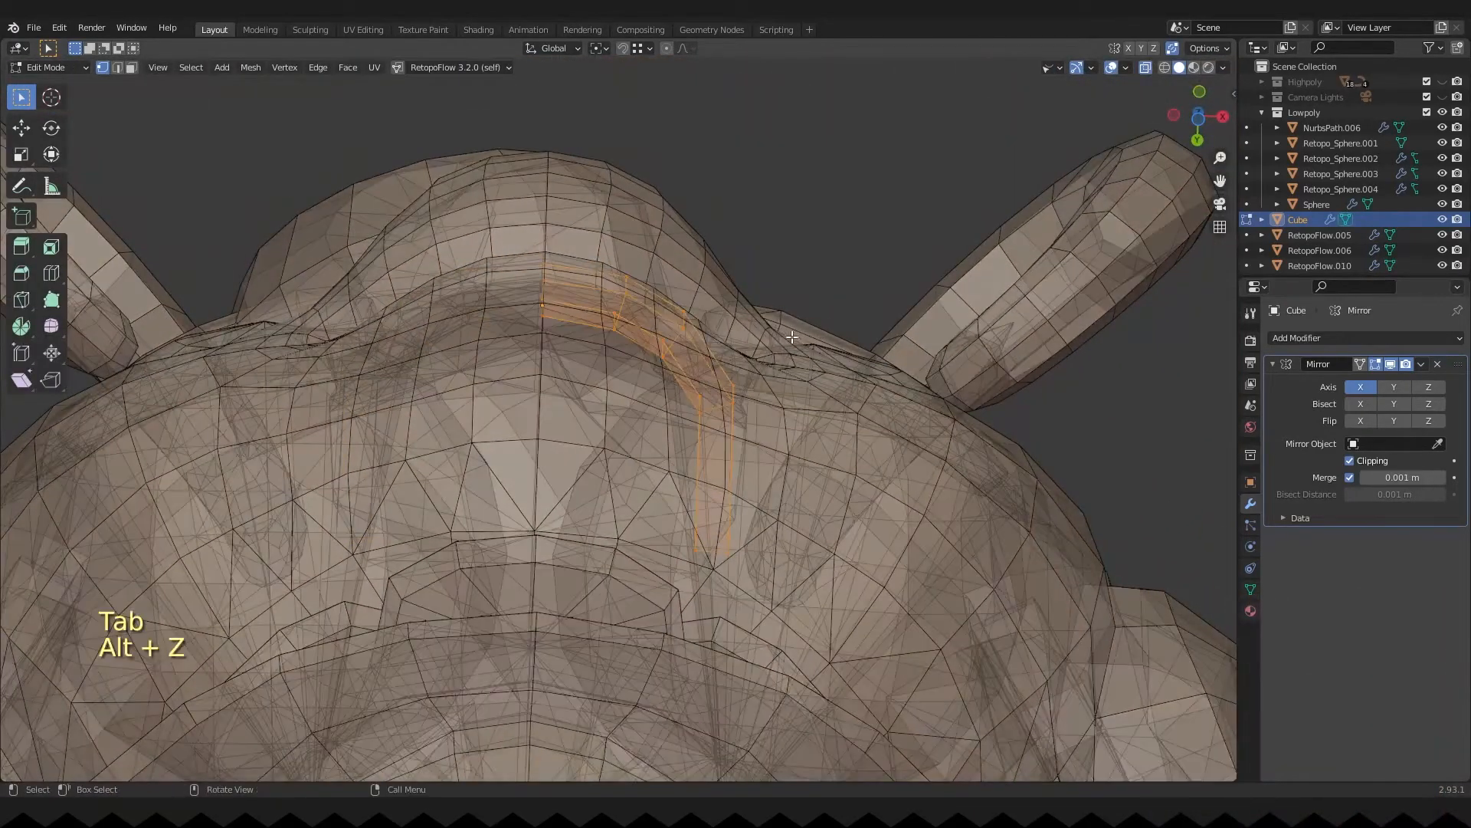
key("g")
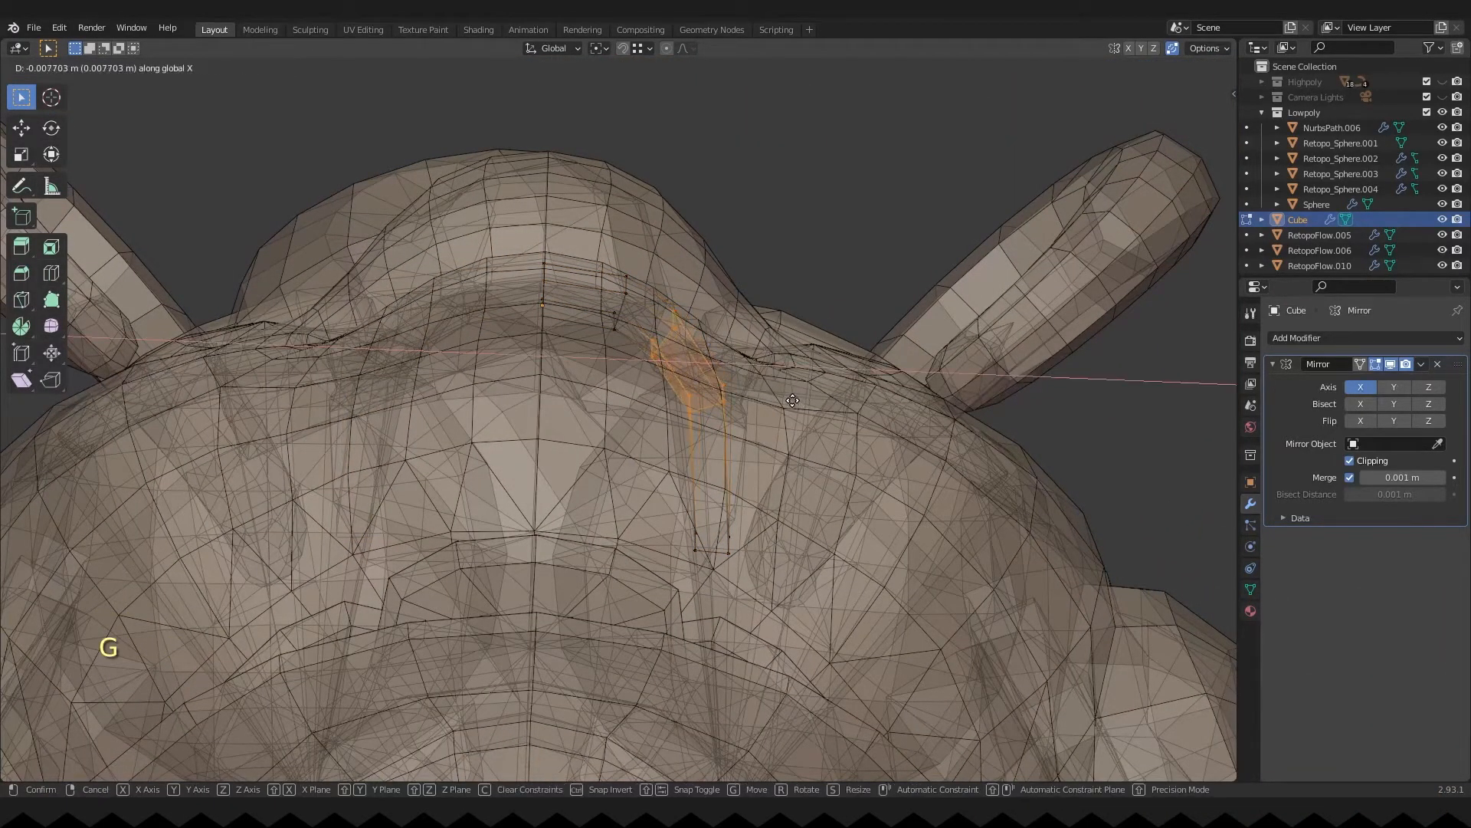
left_click(770, 402)
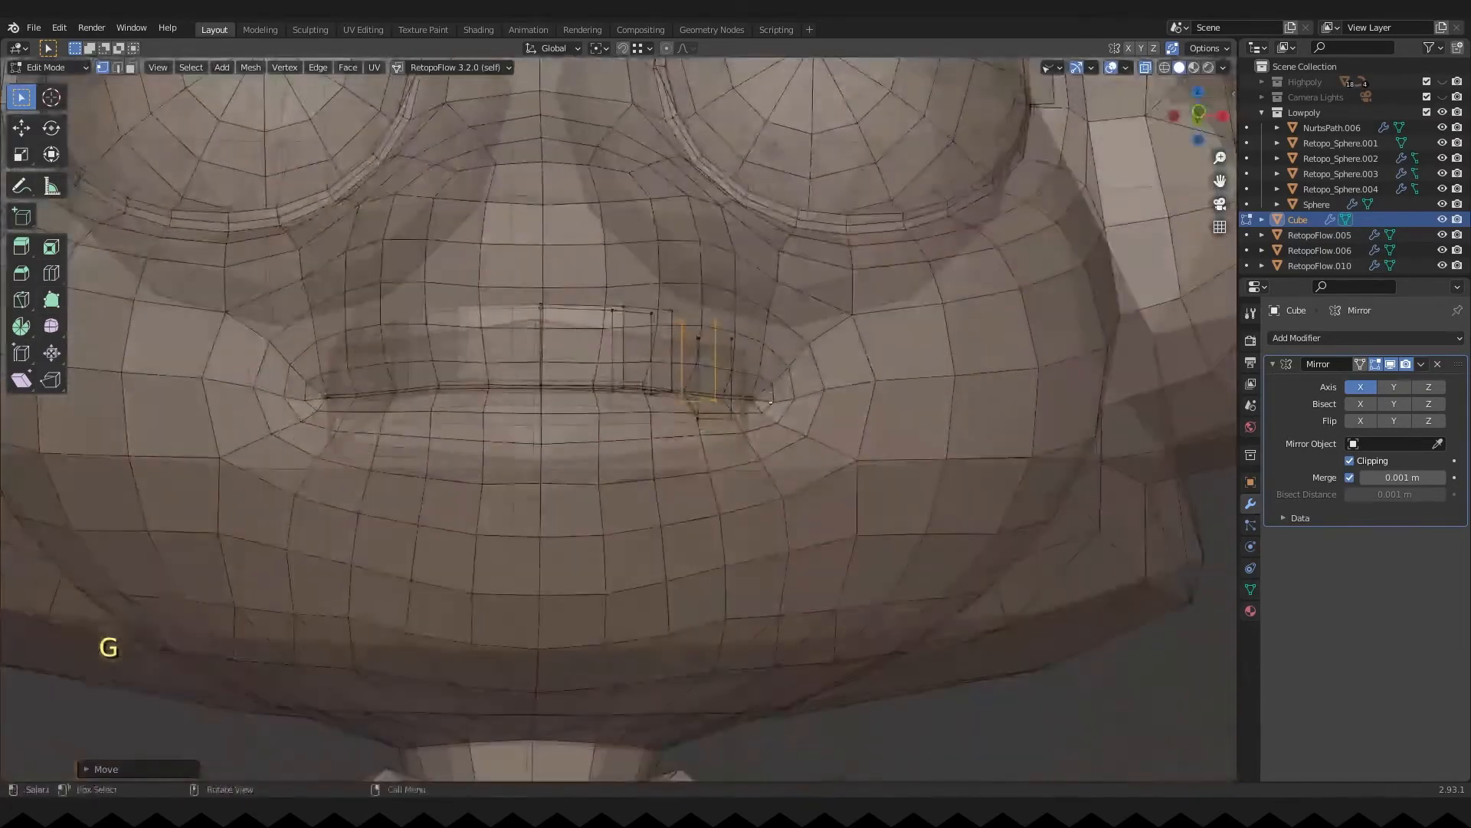
key("alt+z")
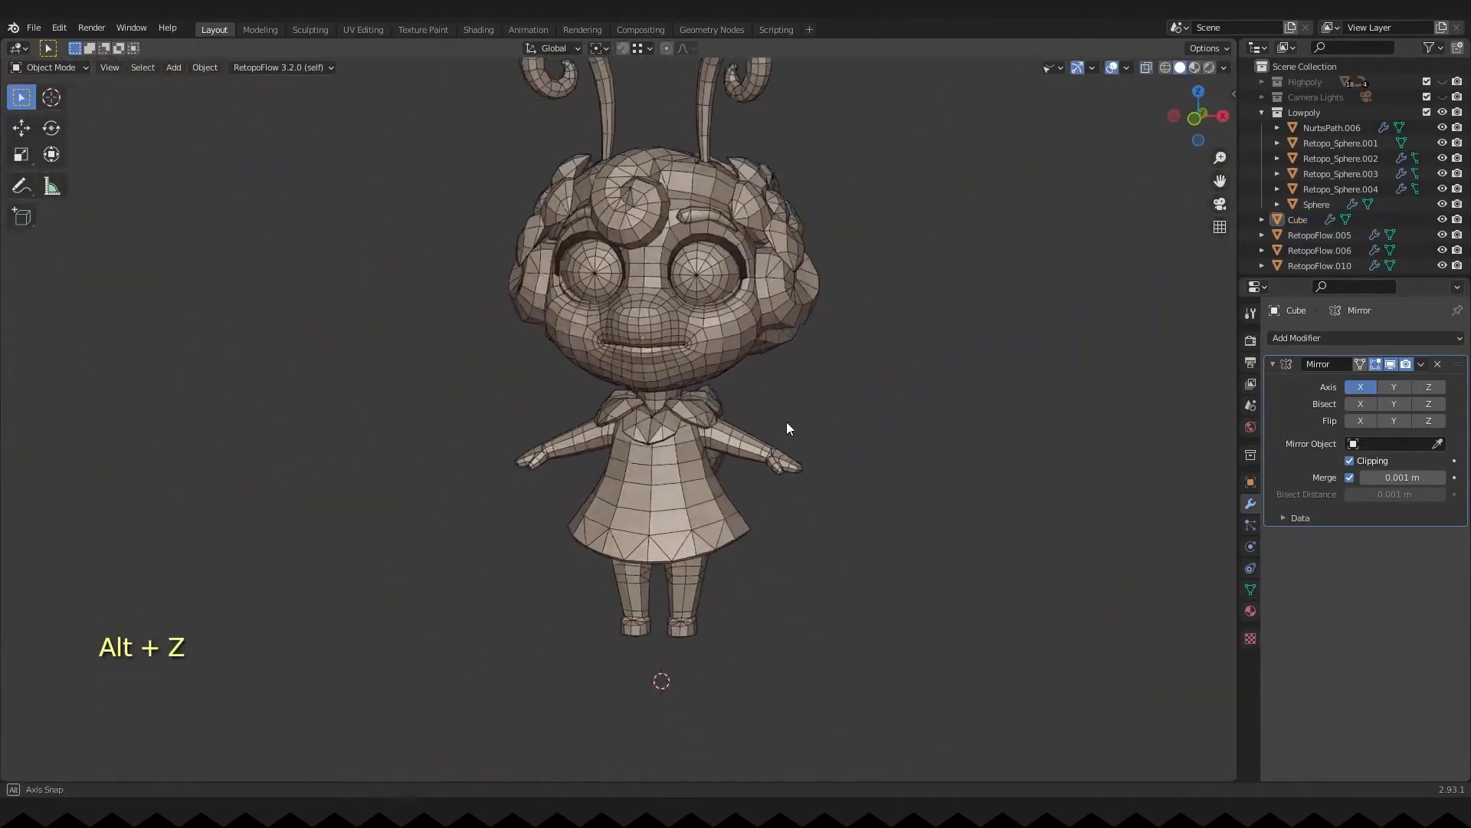